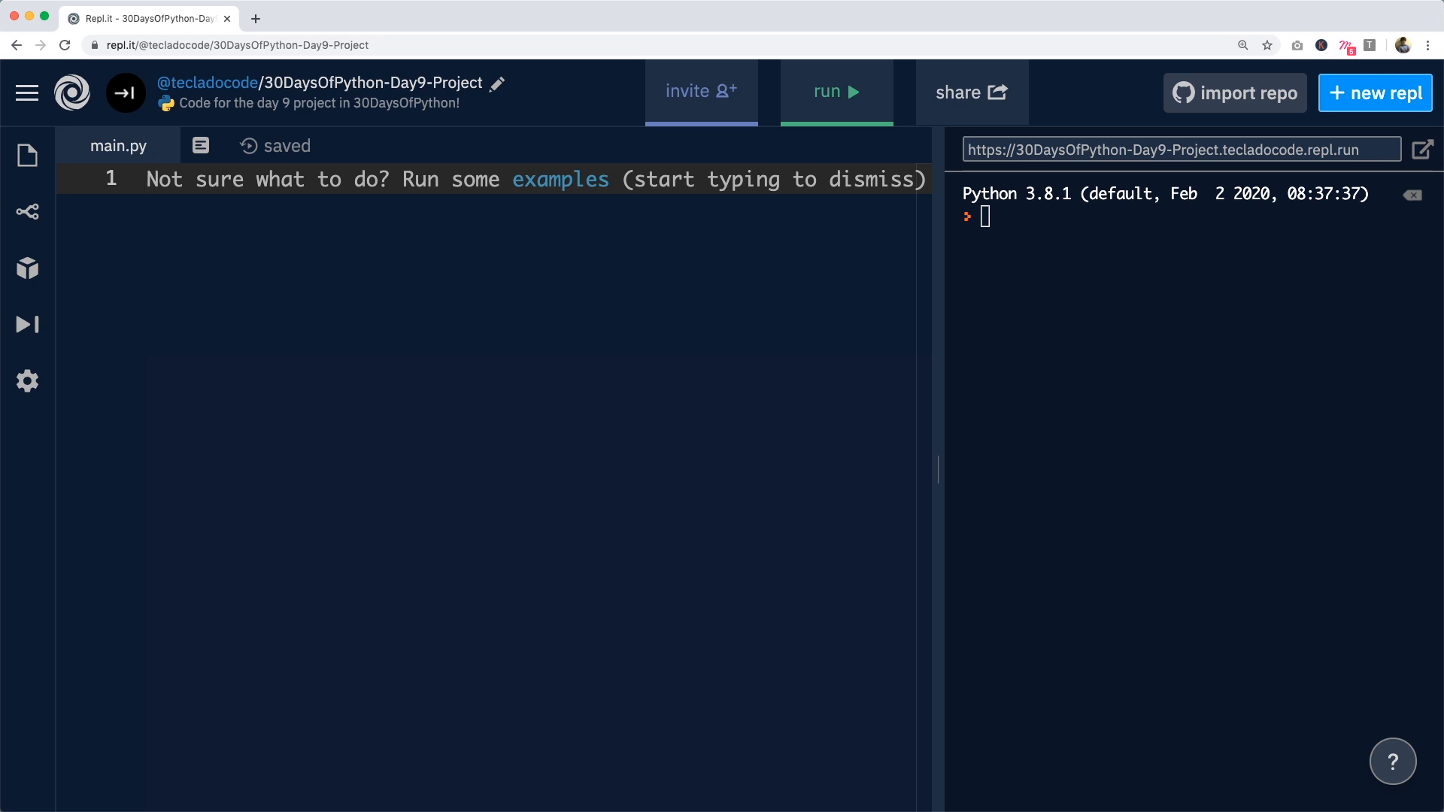
Assign card_number the stripped input from 'Please enter a card number: '
{"action": "left_click", "coordinate": [148, 180]}
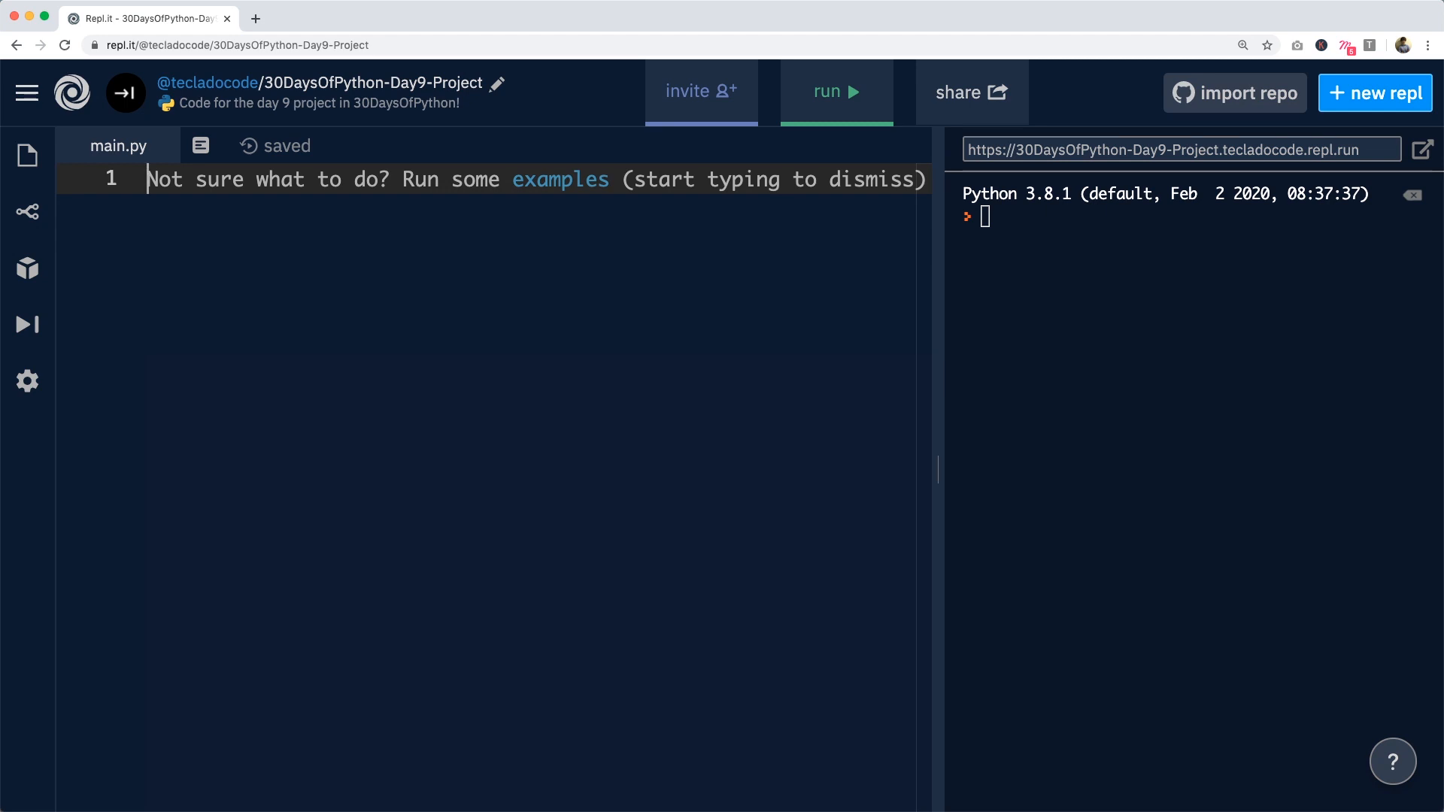
{"action": "mouse_move", "coordinate": [300, 238]}
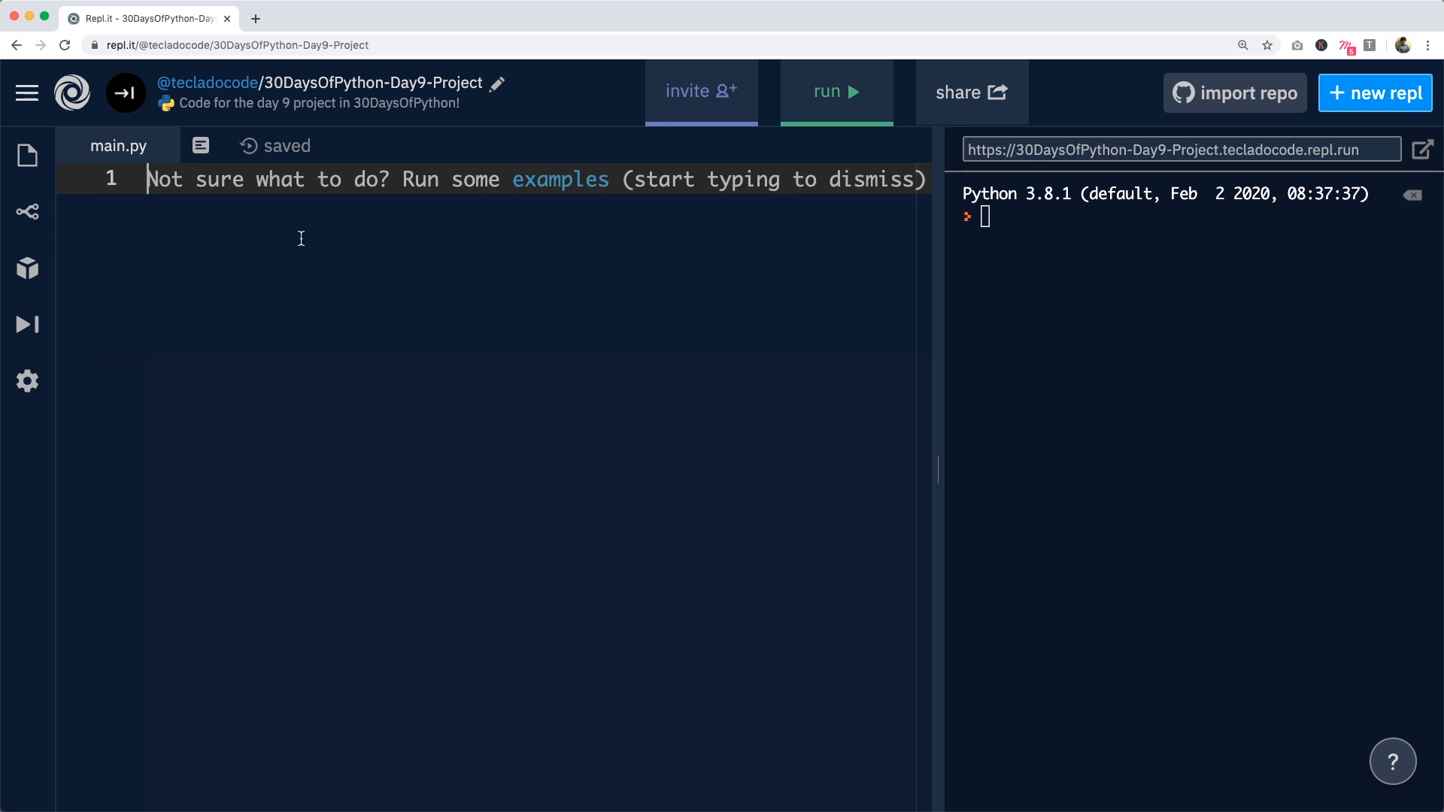
{"action": "mouse_move", "coordinate": [179, 399]}
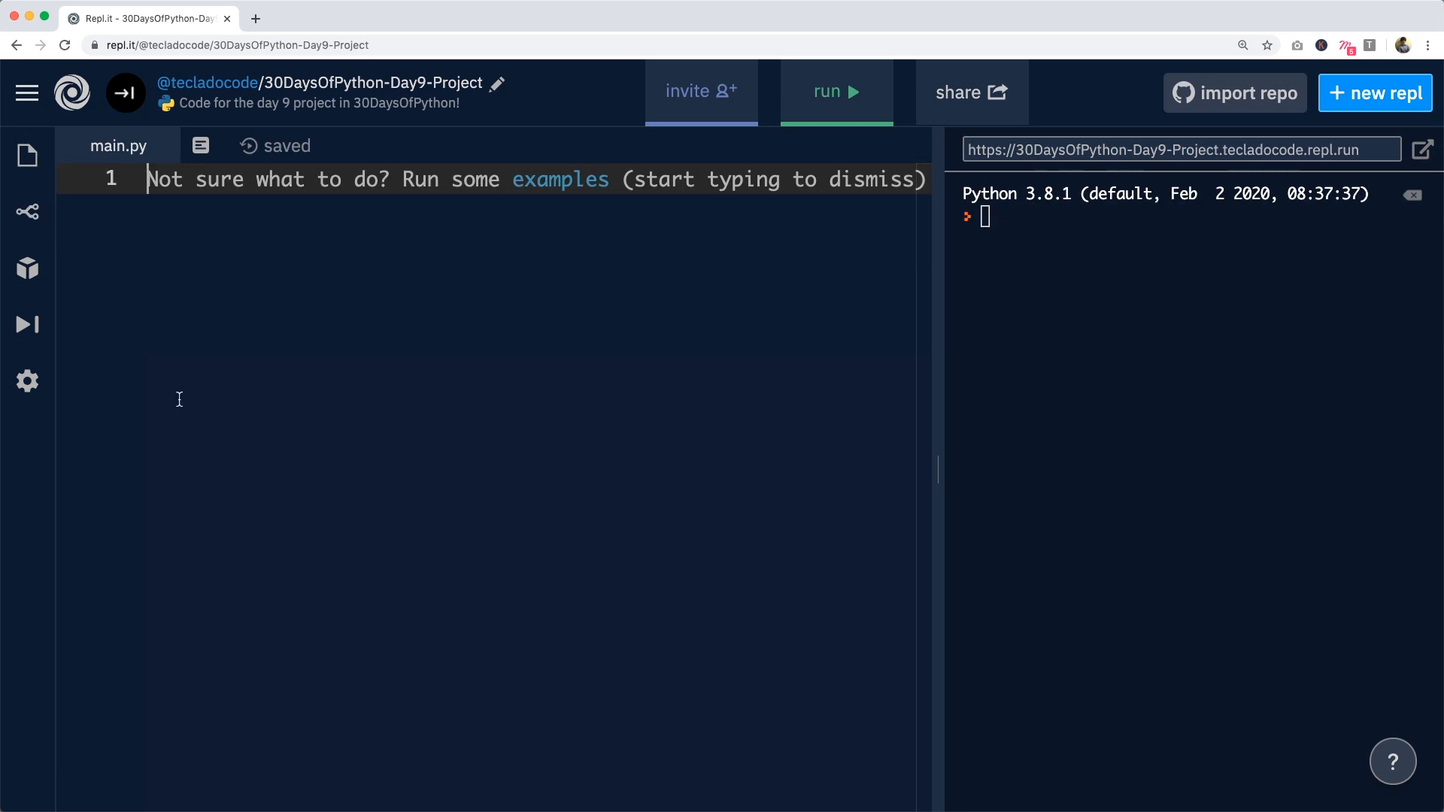
{"action": "mouse_move", "coordinate": [374, 287]}
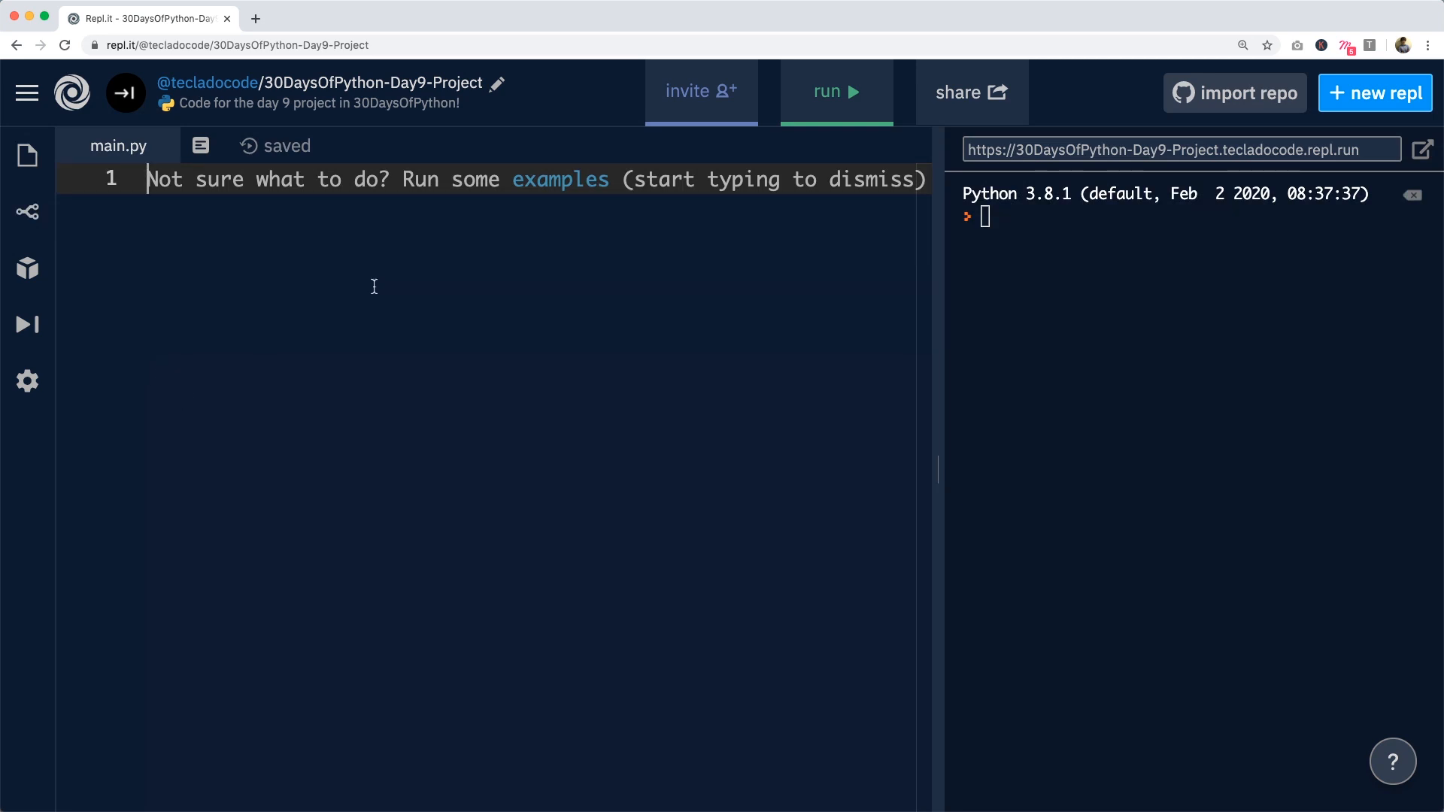
{"action": "mouse_move", "coordinate": [224, 267]}
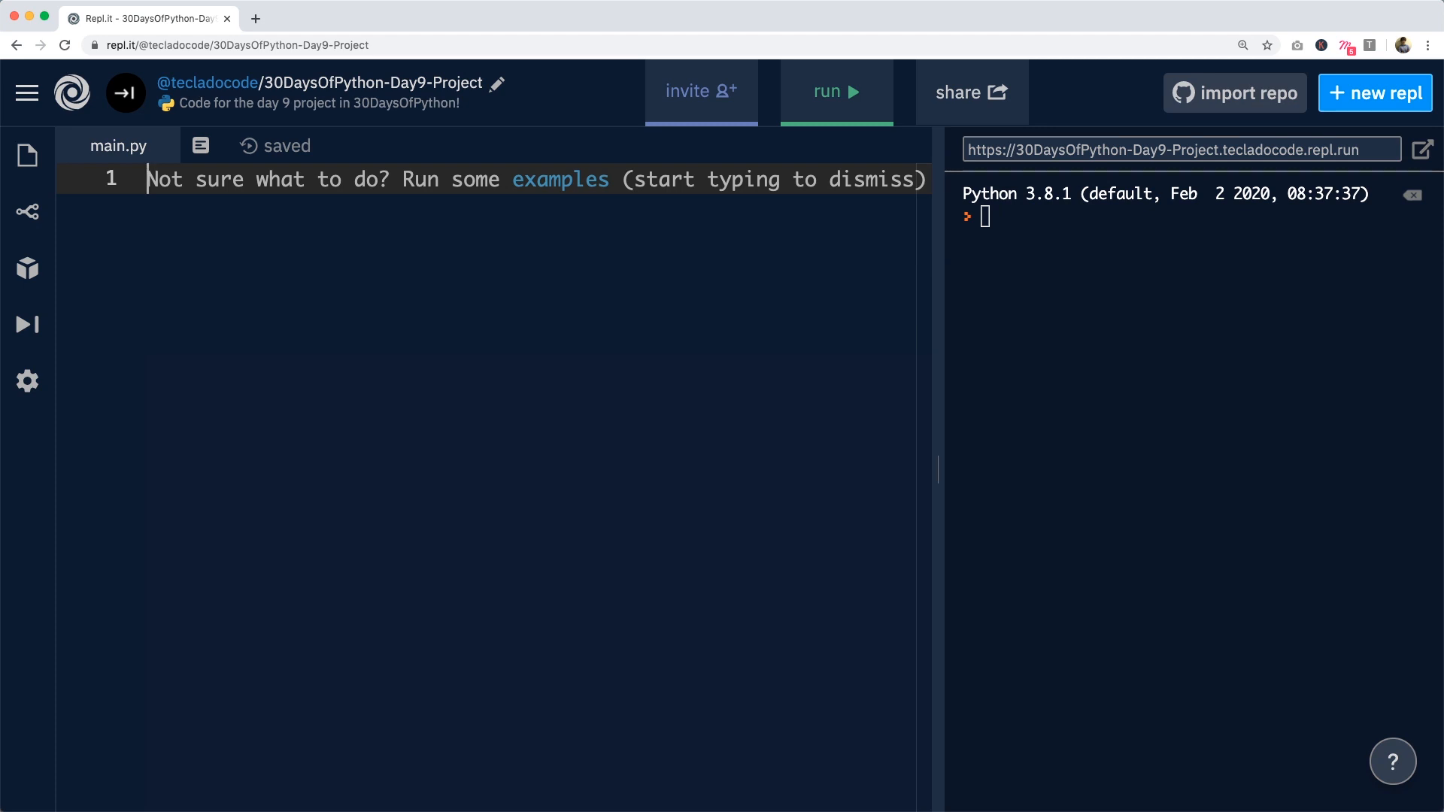
{"action": "type", "text": "card_number = input(\"Ple"}
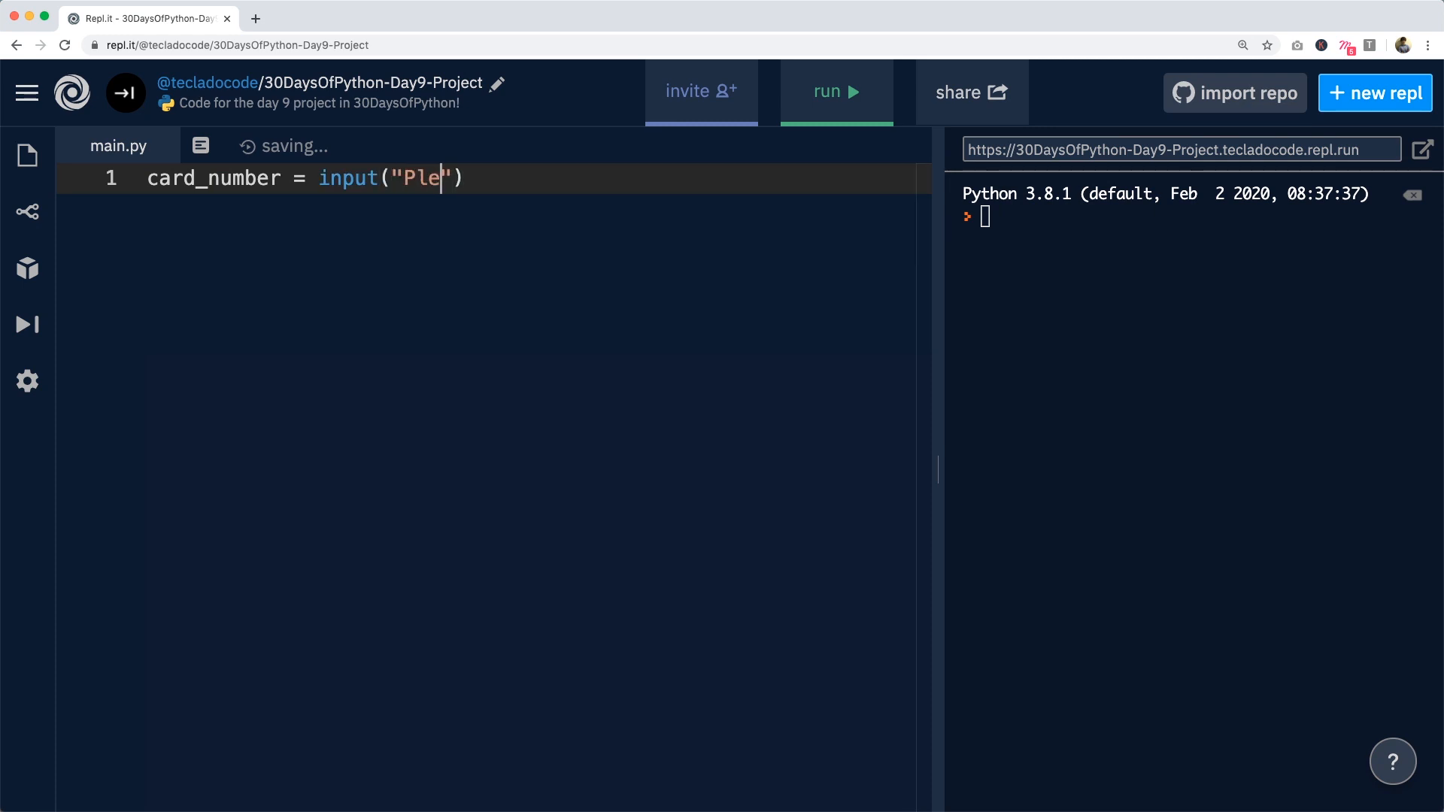
{"action": "type", "text": "ase enter a card number:"}
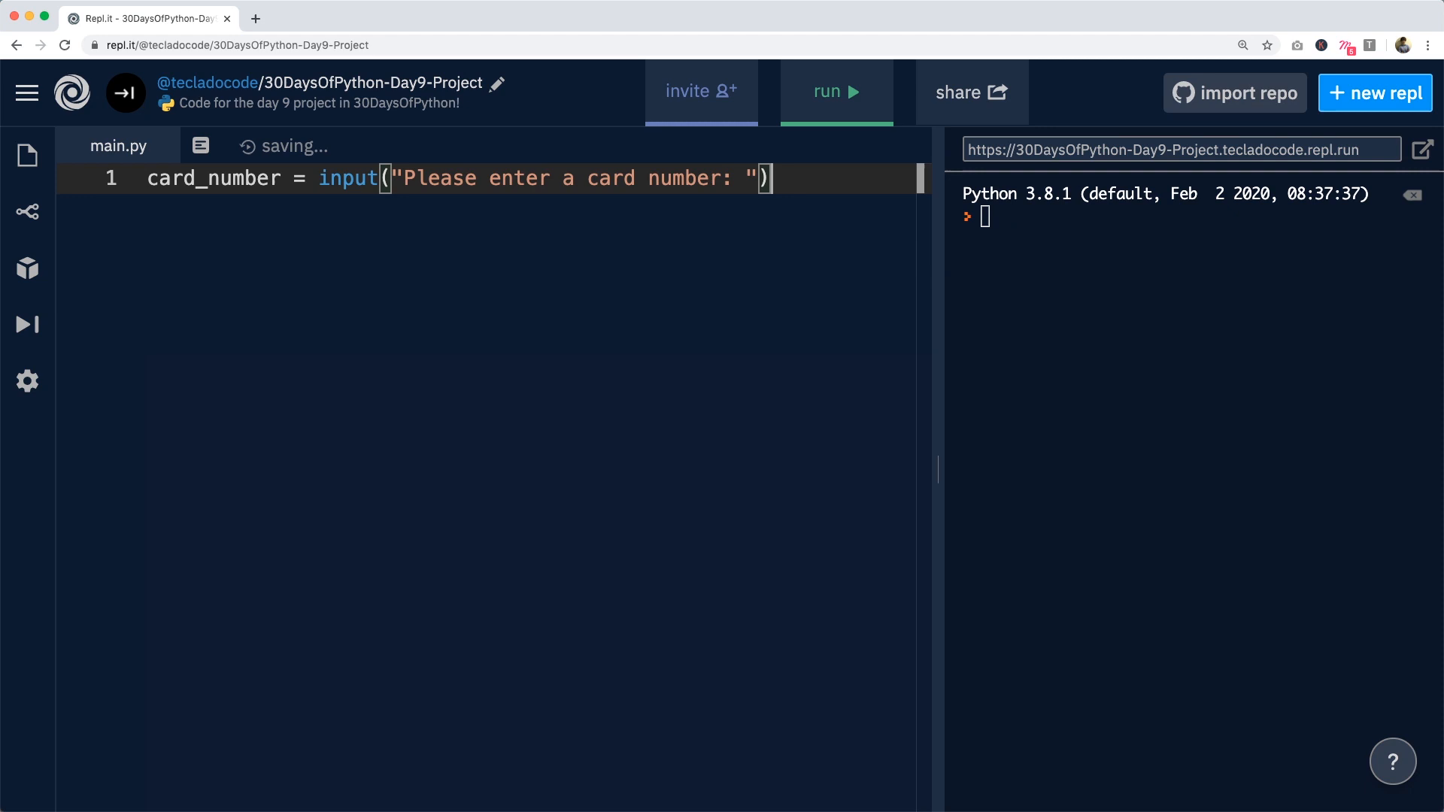
{"action": "type", "text": "."}
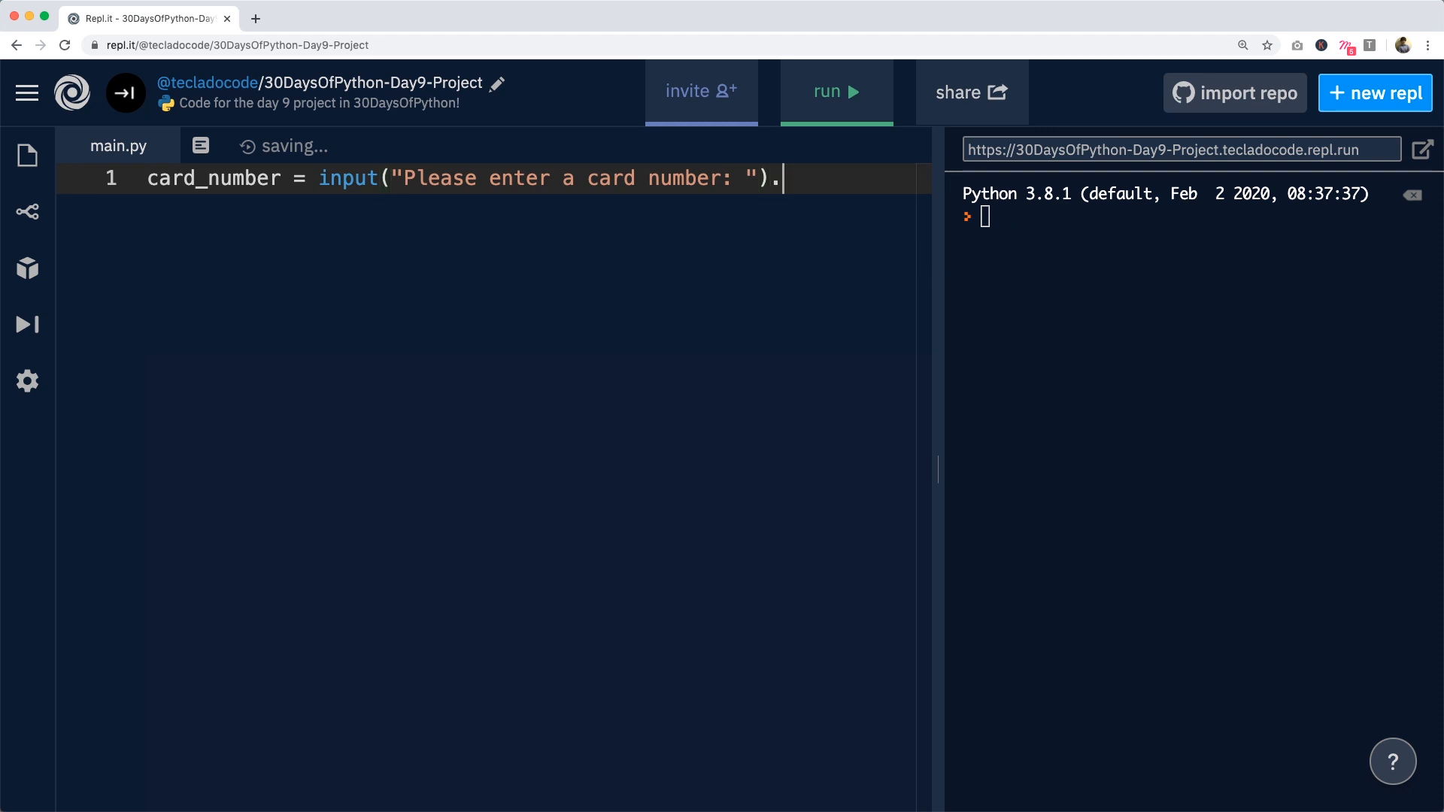
{"action": "type", "text": "strip"}
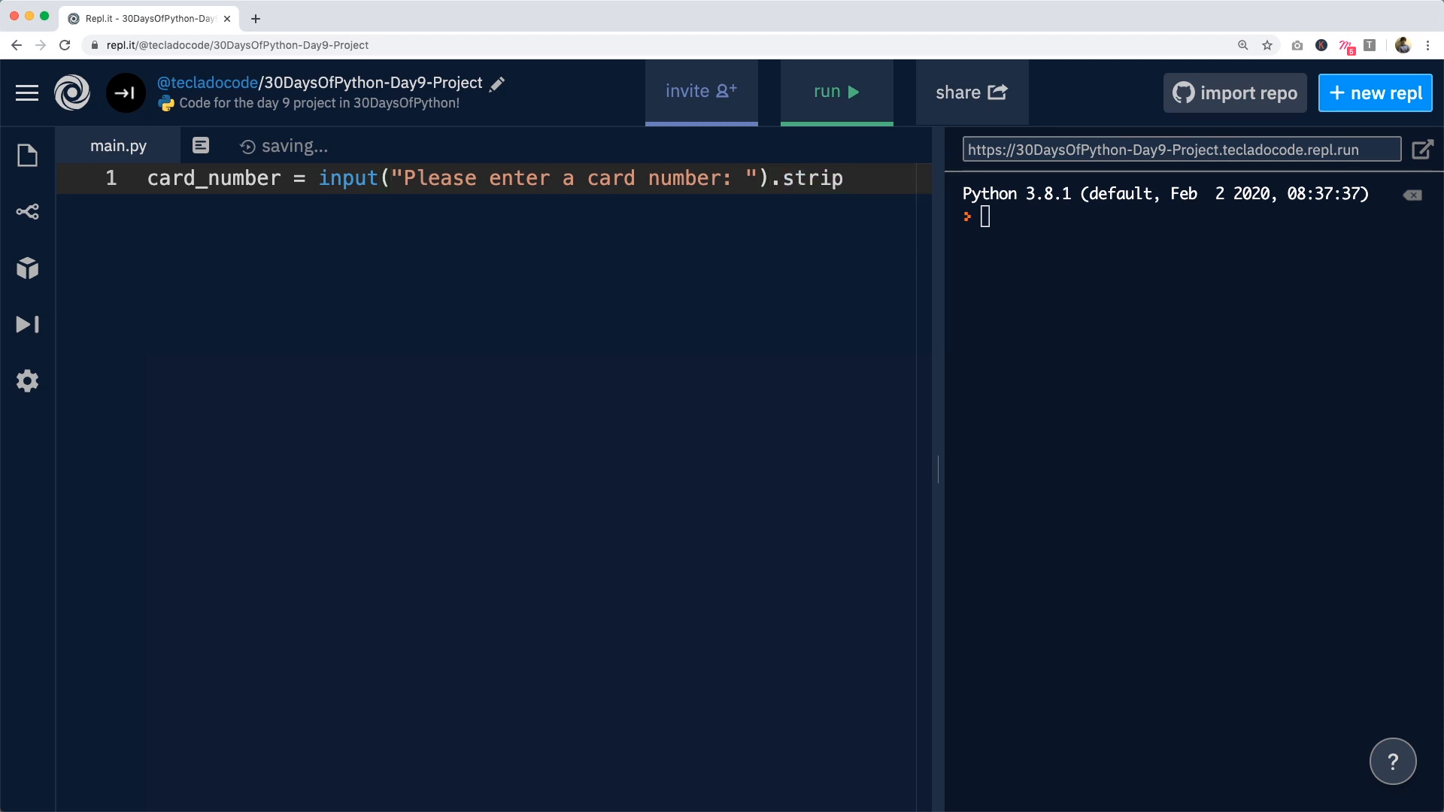
{"action": "type", "text": "()"}
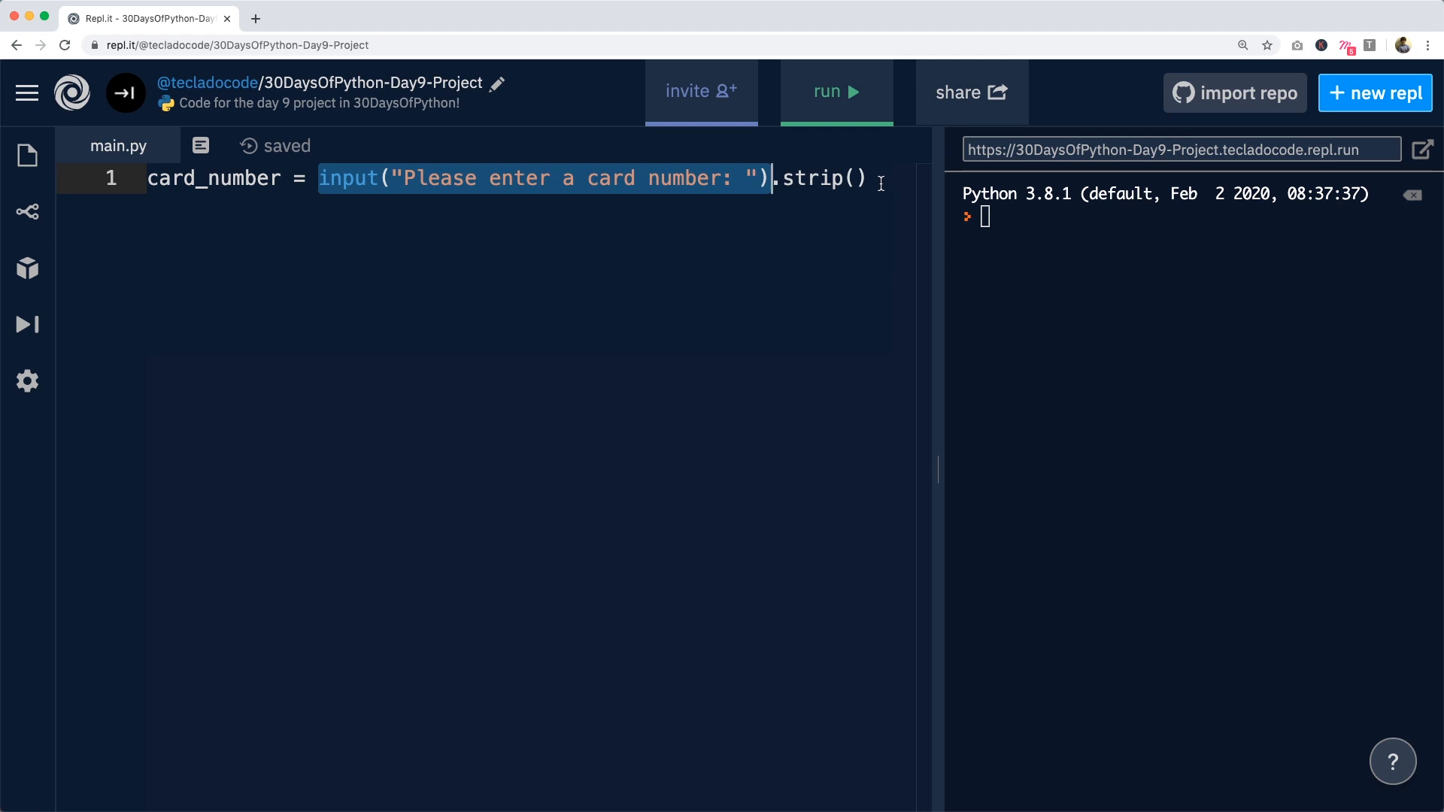
Wrap the input call in list() and add print(card_number)
{"action": "left_click", "coordinate": [855, 177]}
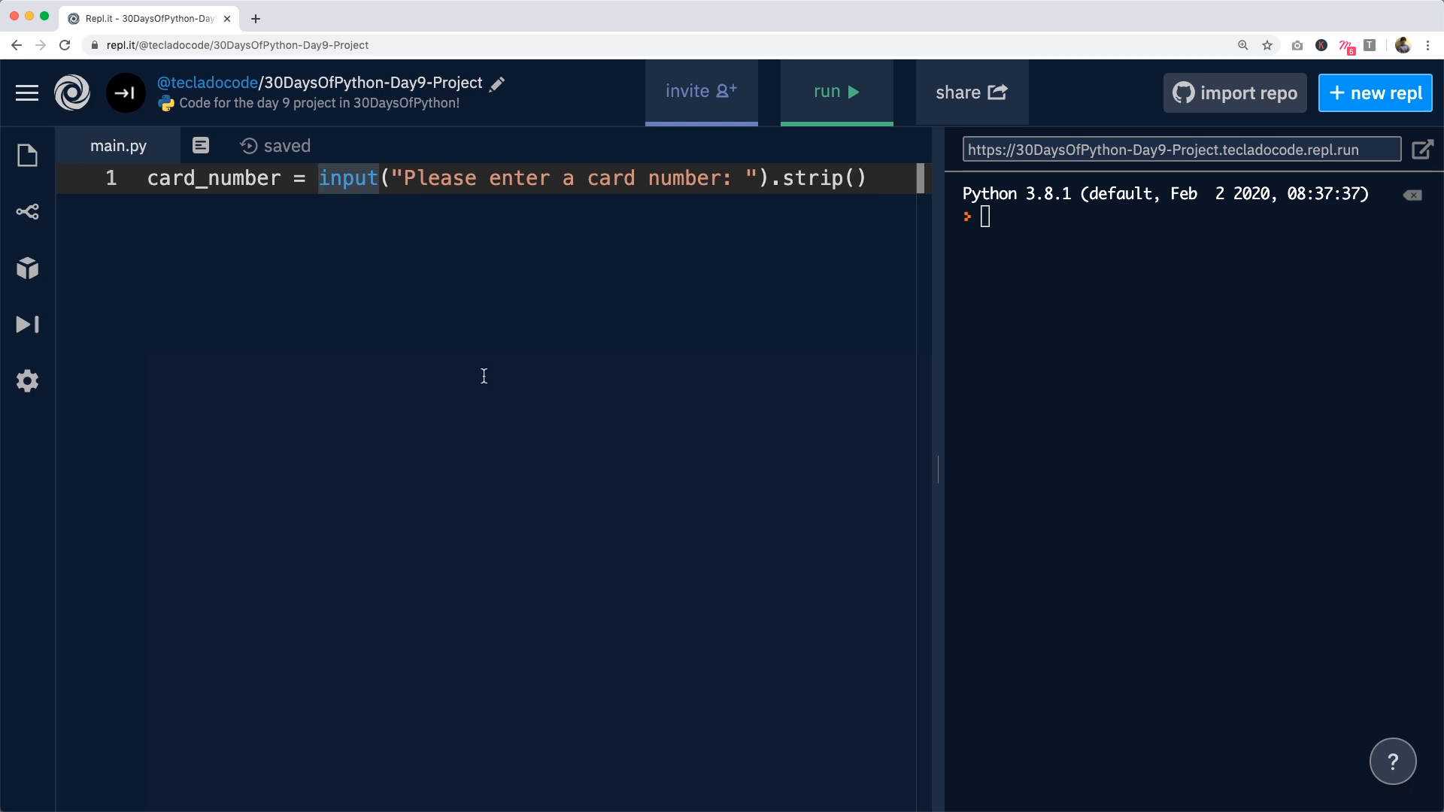
{"action": "mouse_move", "coordinate": [470, 364]}
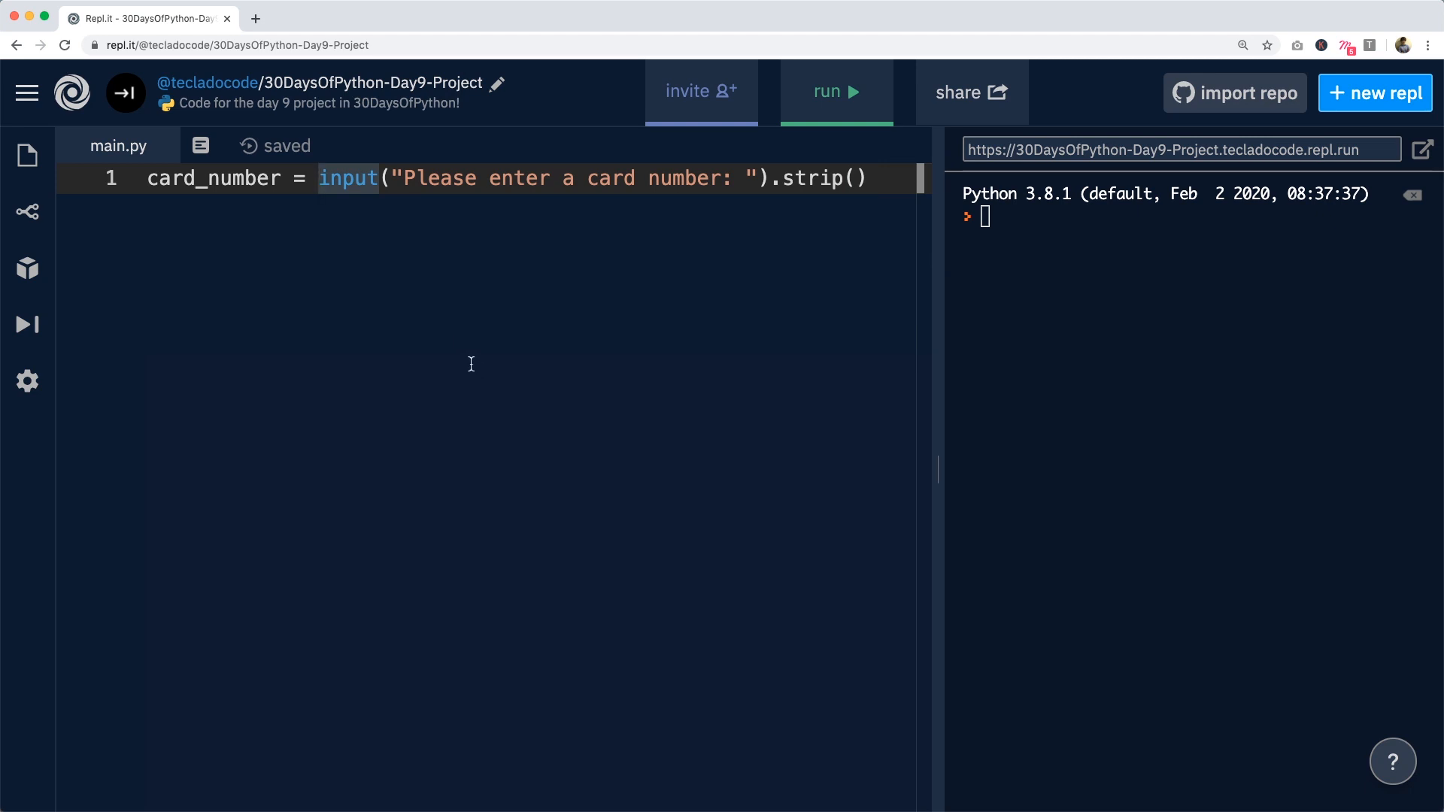
{"action": "mouse_move", "coordinate": [479, 450]}
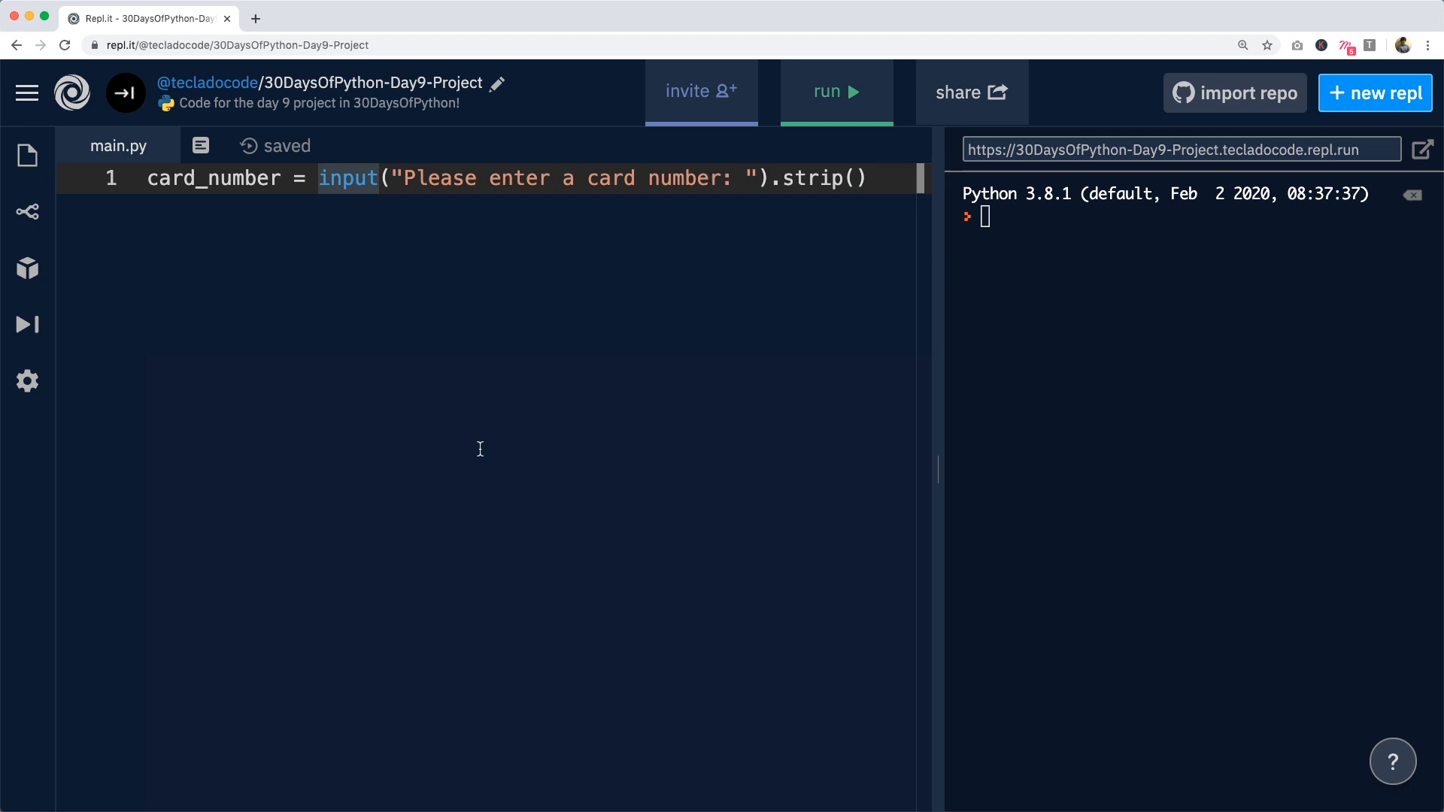
{"action": "type", "text": "list"}
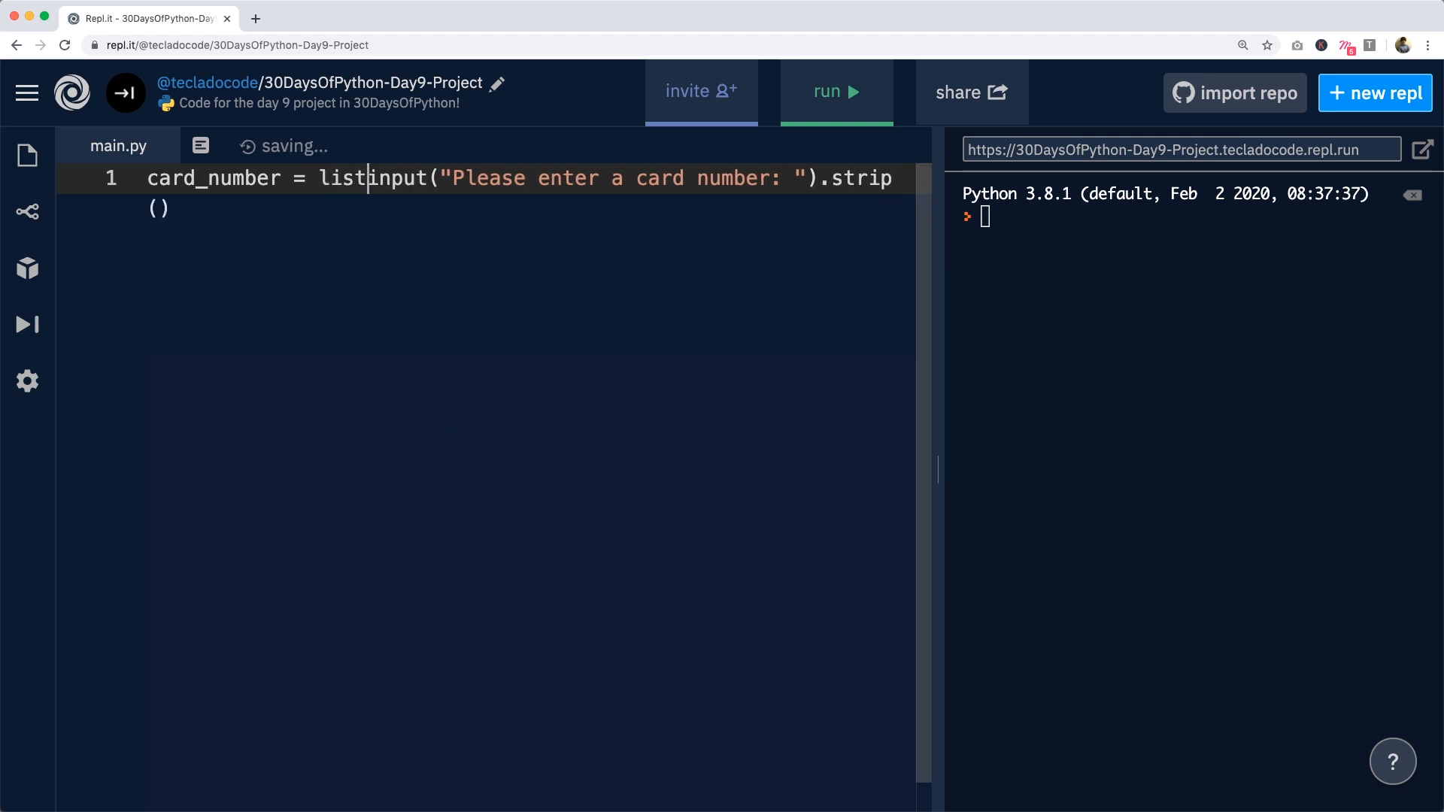
{"action": "type", "text": "("}
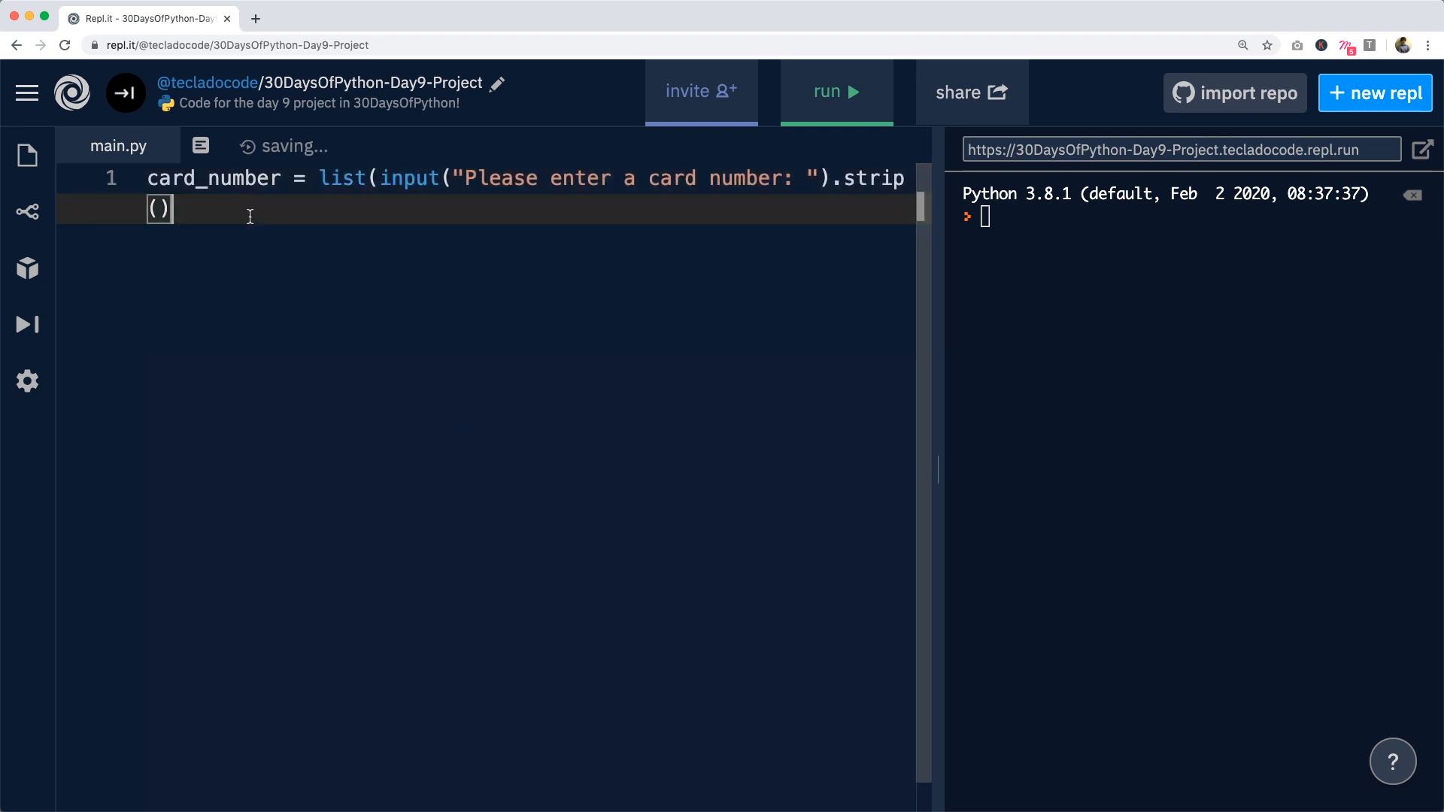
{"action": "type", "text": ")"}
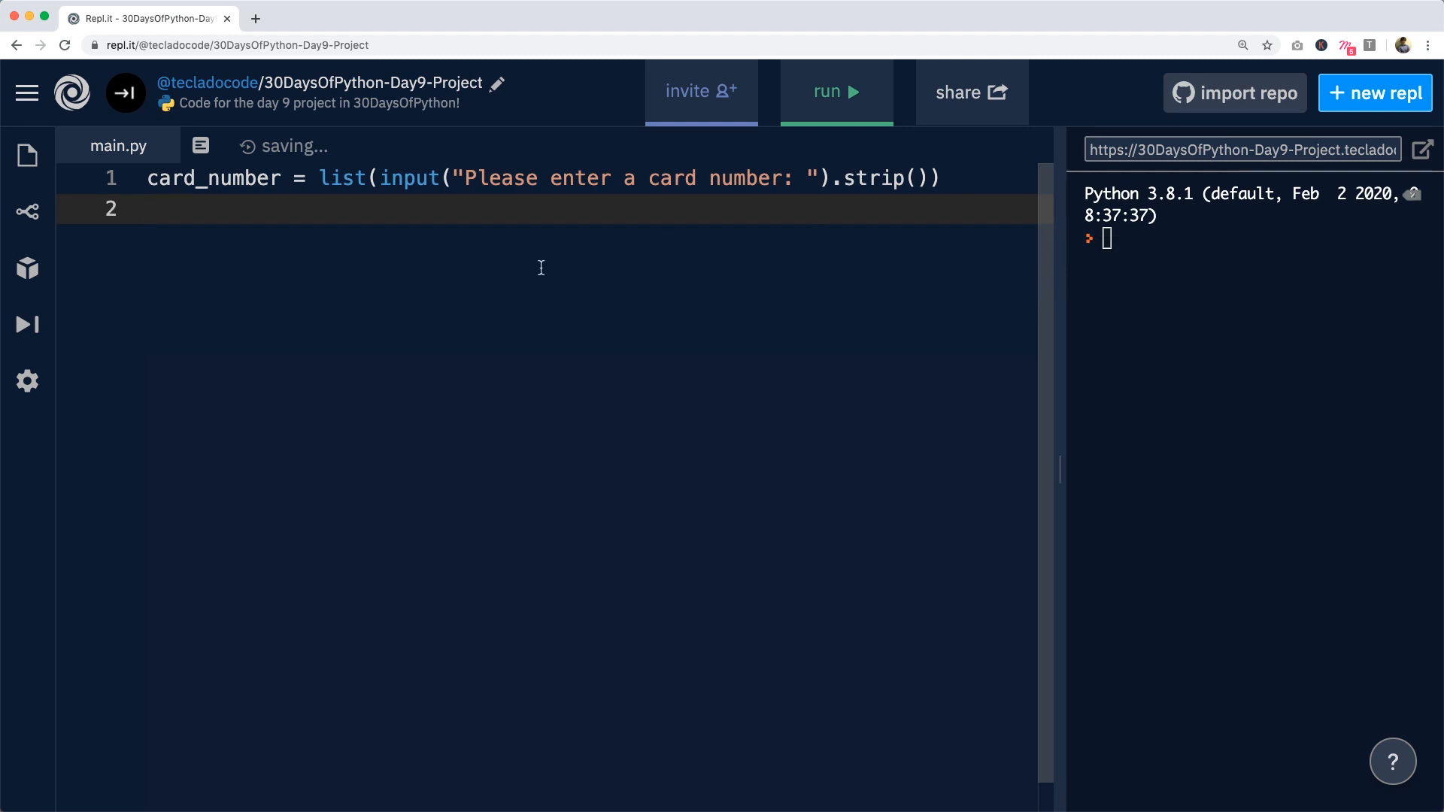
{"action": "type", "text": "print(c)"}
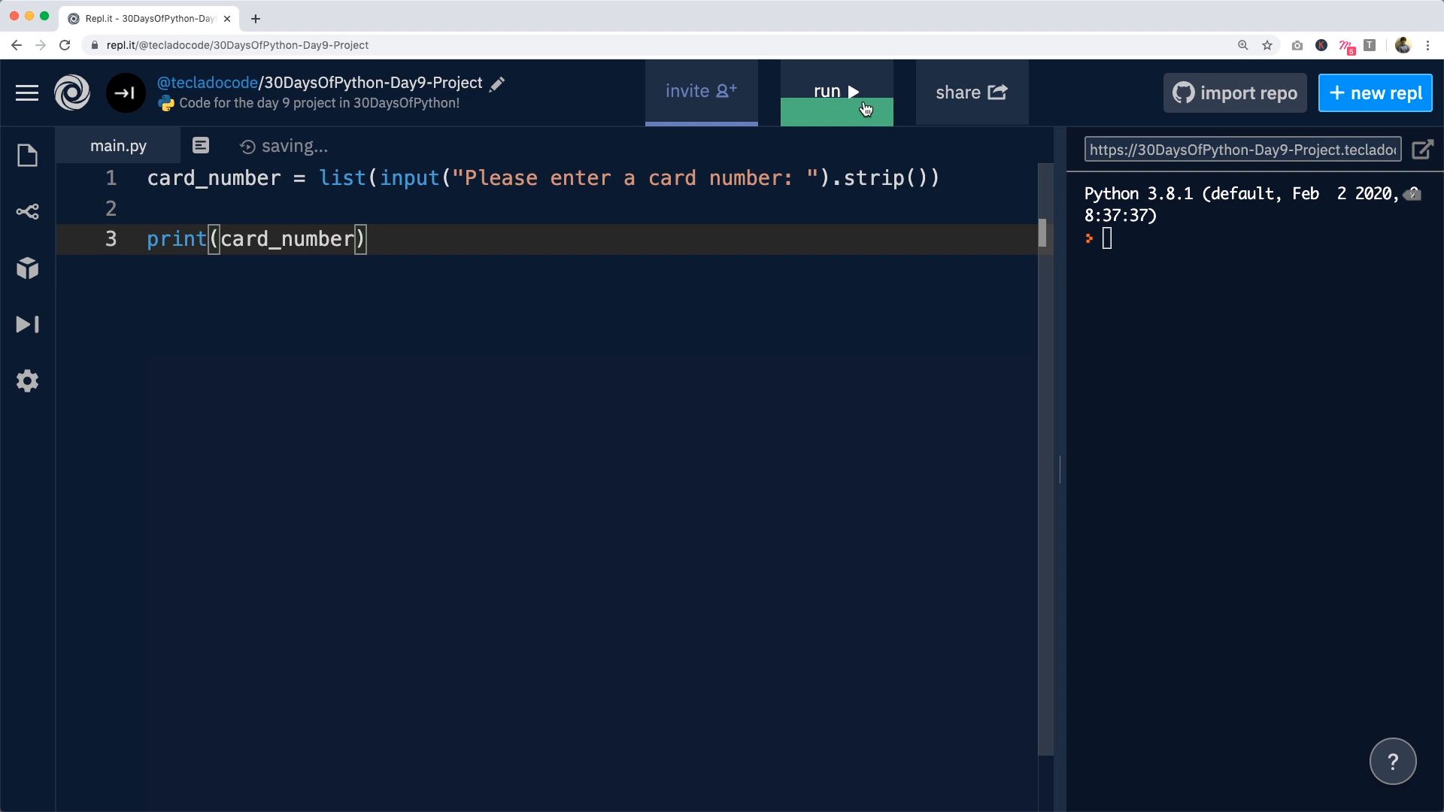
Run the script, then write check_digit = card_number.pop() on line 3
{"action": "left_click", "coordinate": [833, 91]}
{"action": "type", "text": "7354"}
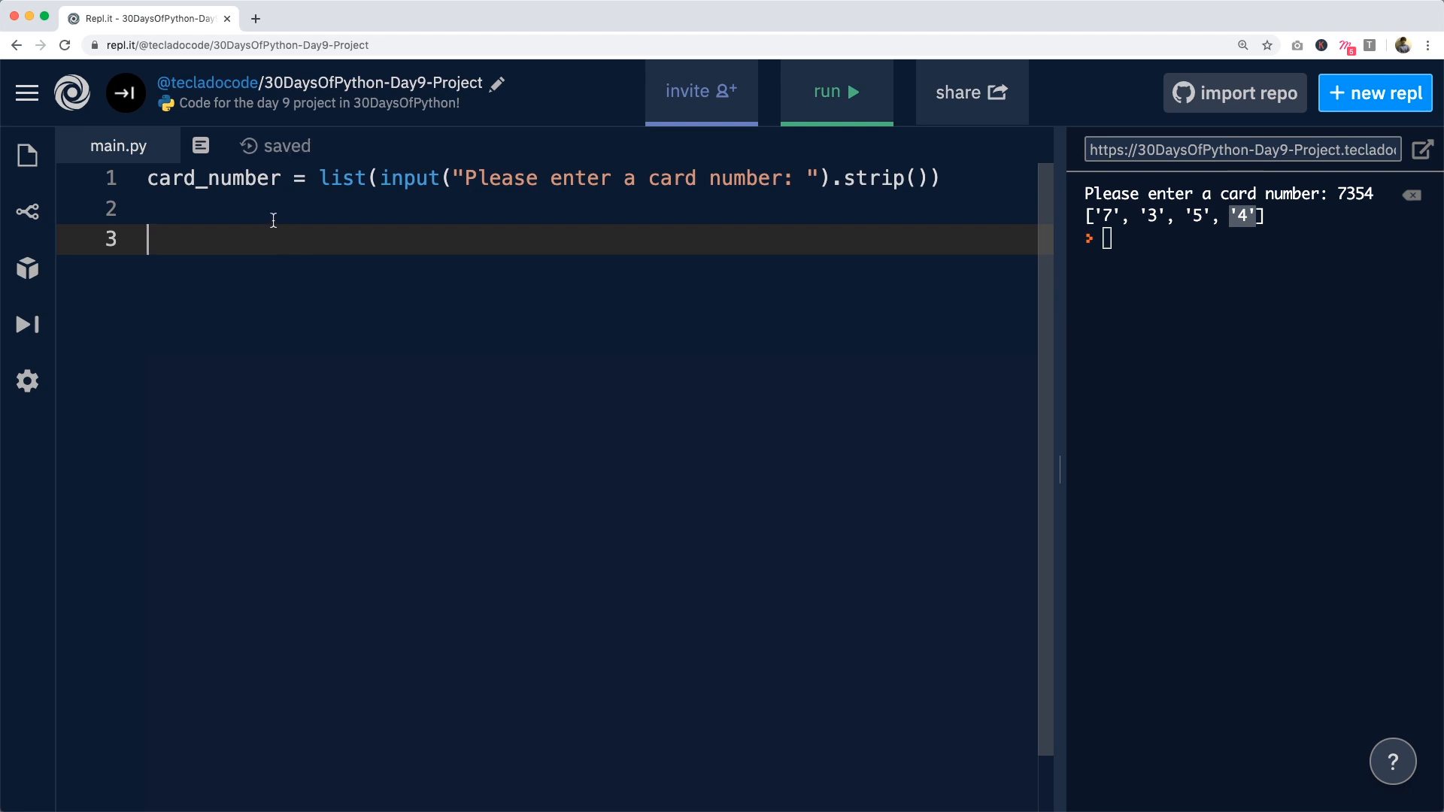
{"action": "mouse_move", "coordinate": [290, 250]}
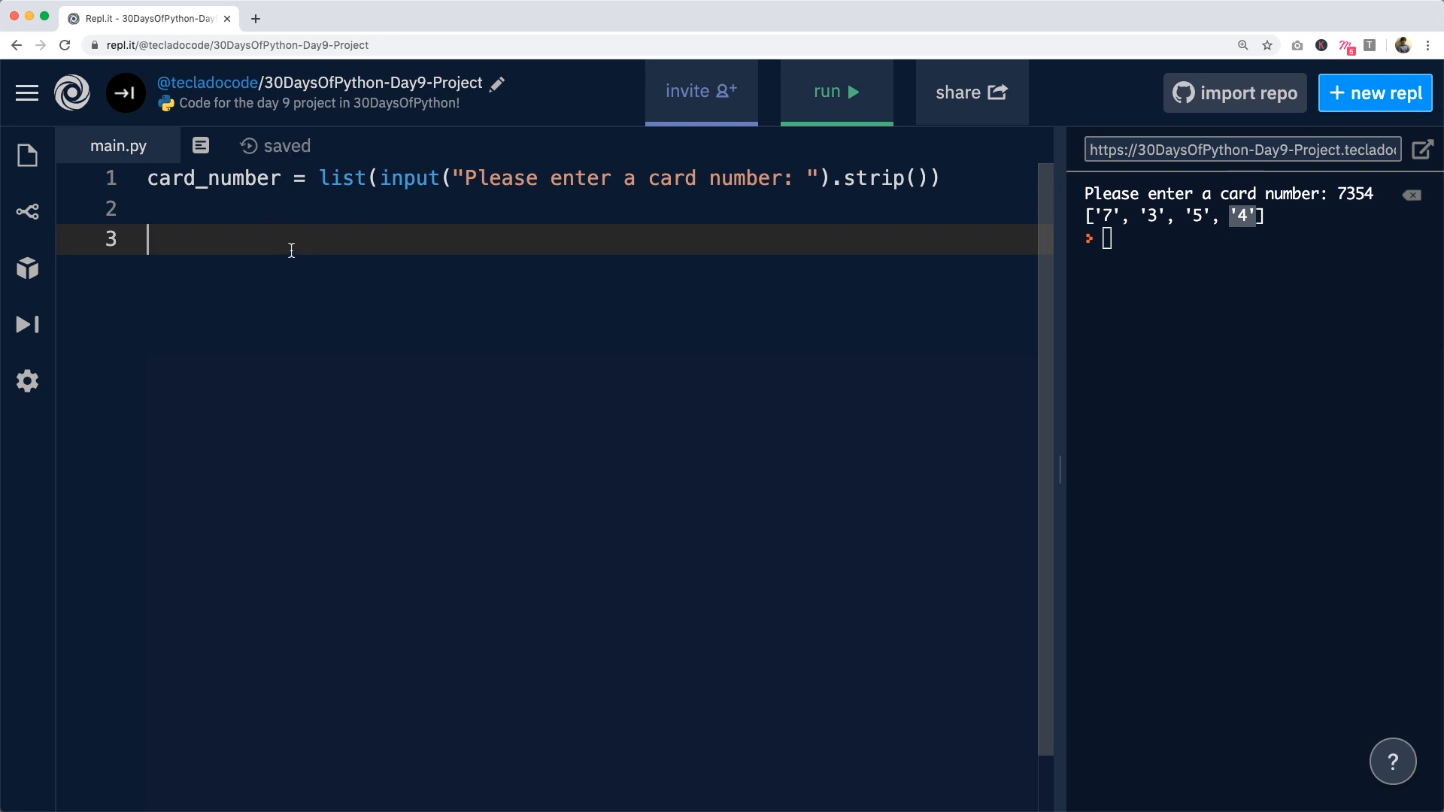
{"action": "type", "text": "ch"}
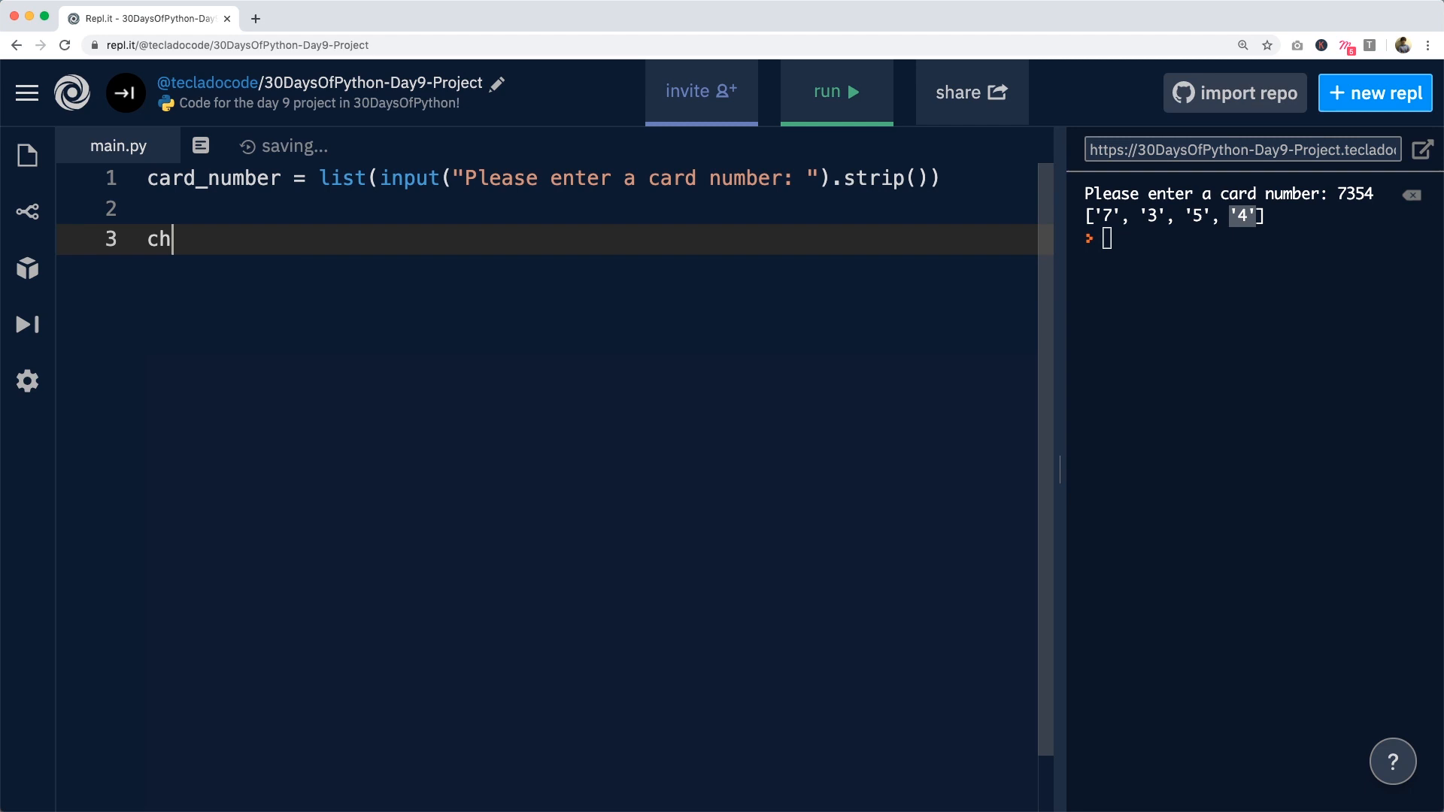
{"action": "type", "text": "eck_digit = car"}
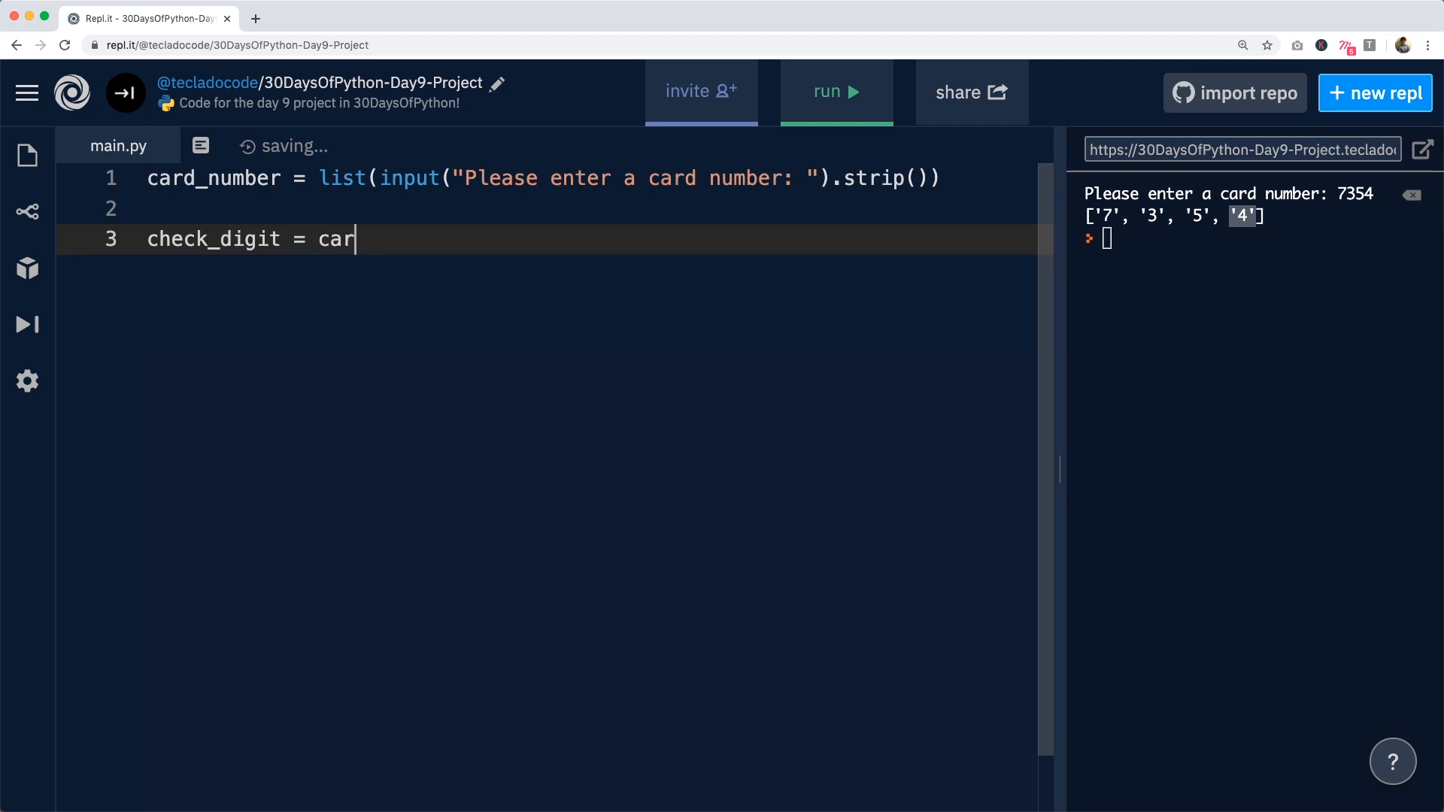
{"action": "type", "text": "d_number.pop()"}
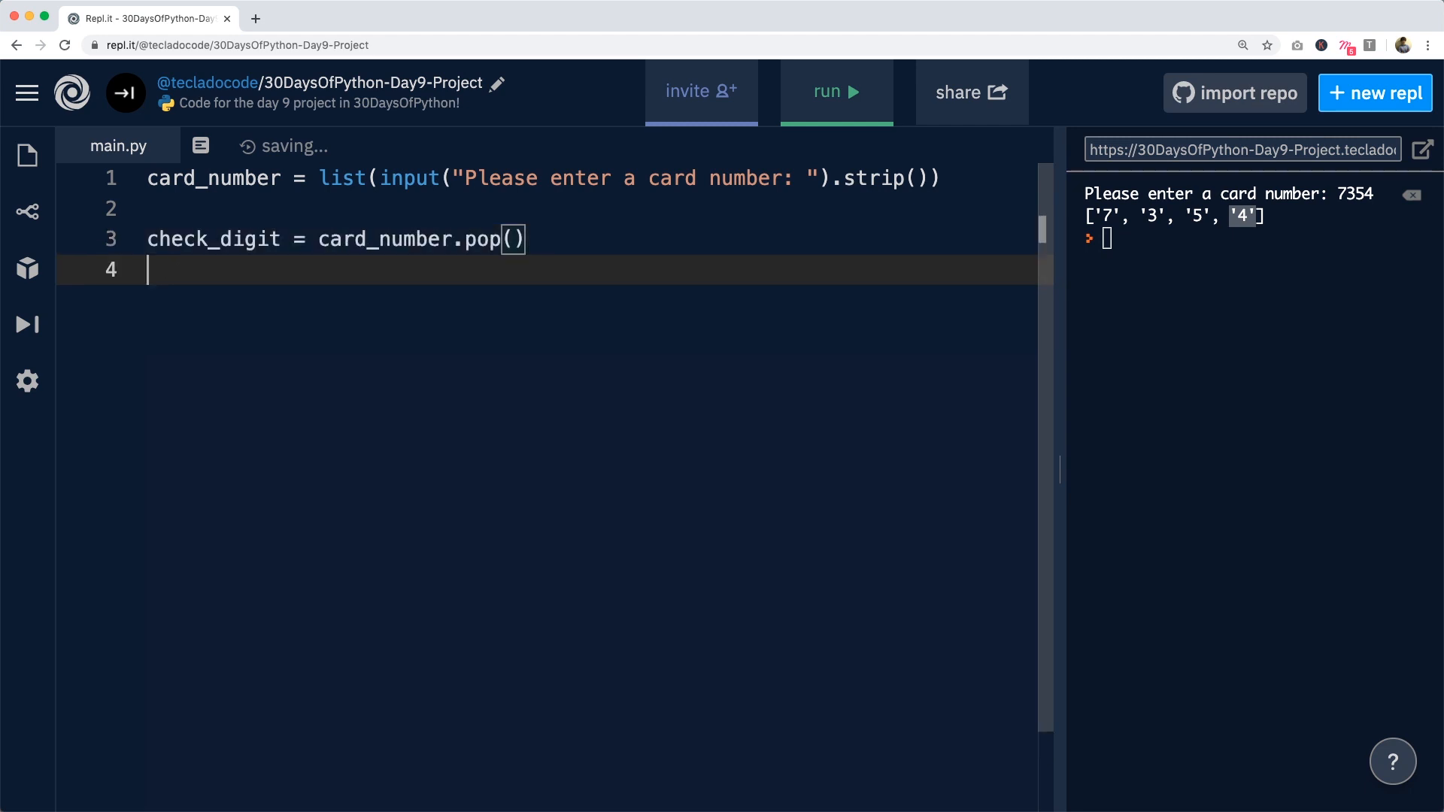
Print card_number and check_digit, and run with 7354 to get ['7', '3', '5'] and 4
{"action": "type", "text": "print(card_number"}
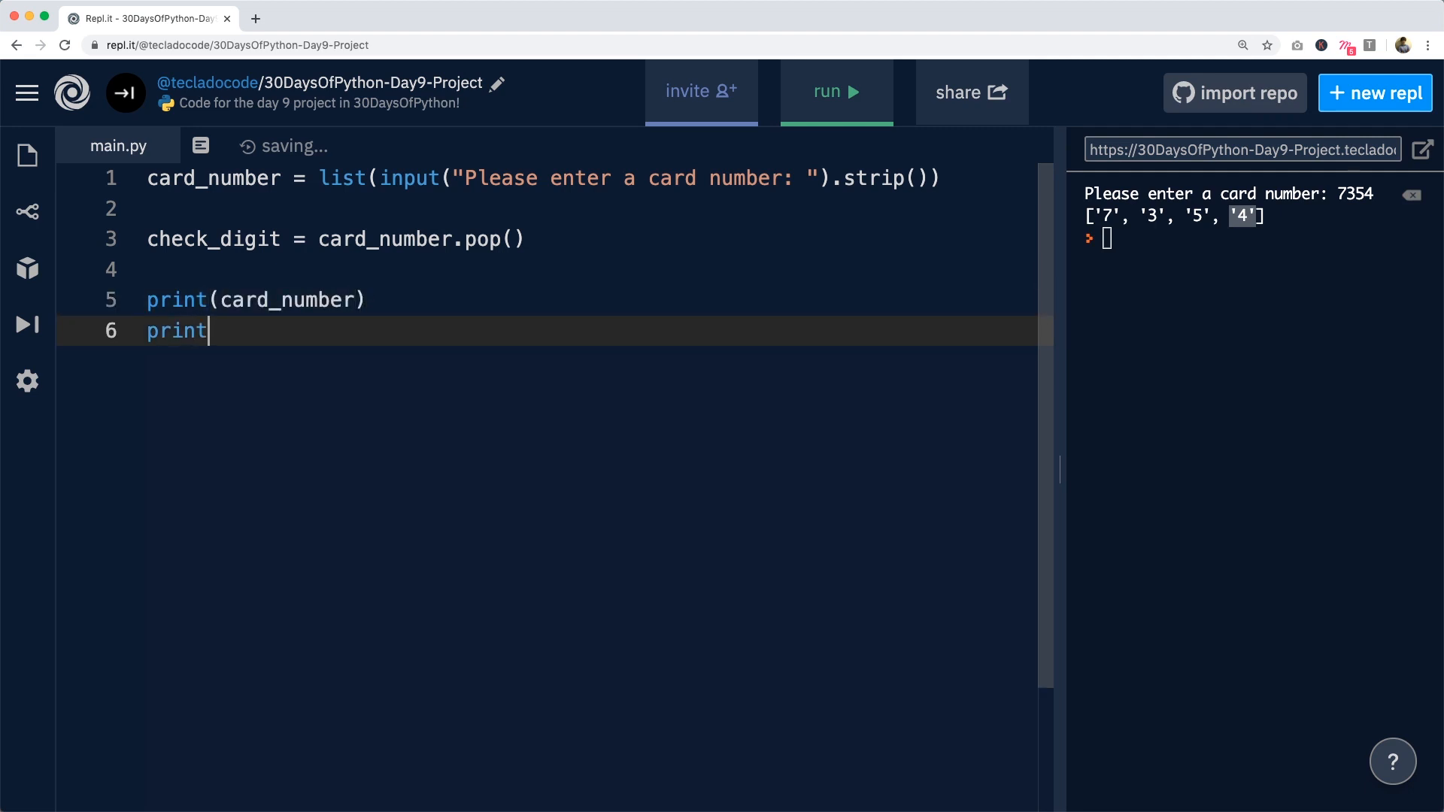
{"action": "type", "text": "(check_digit)"}
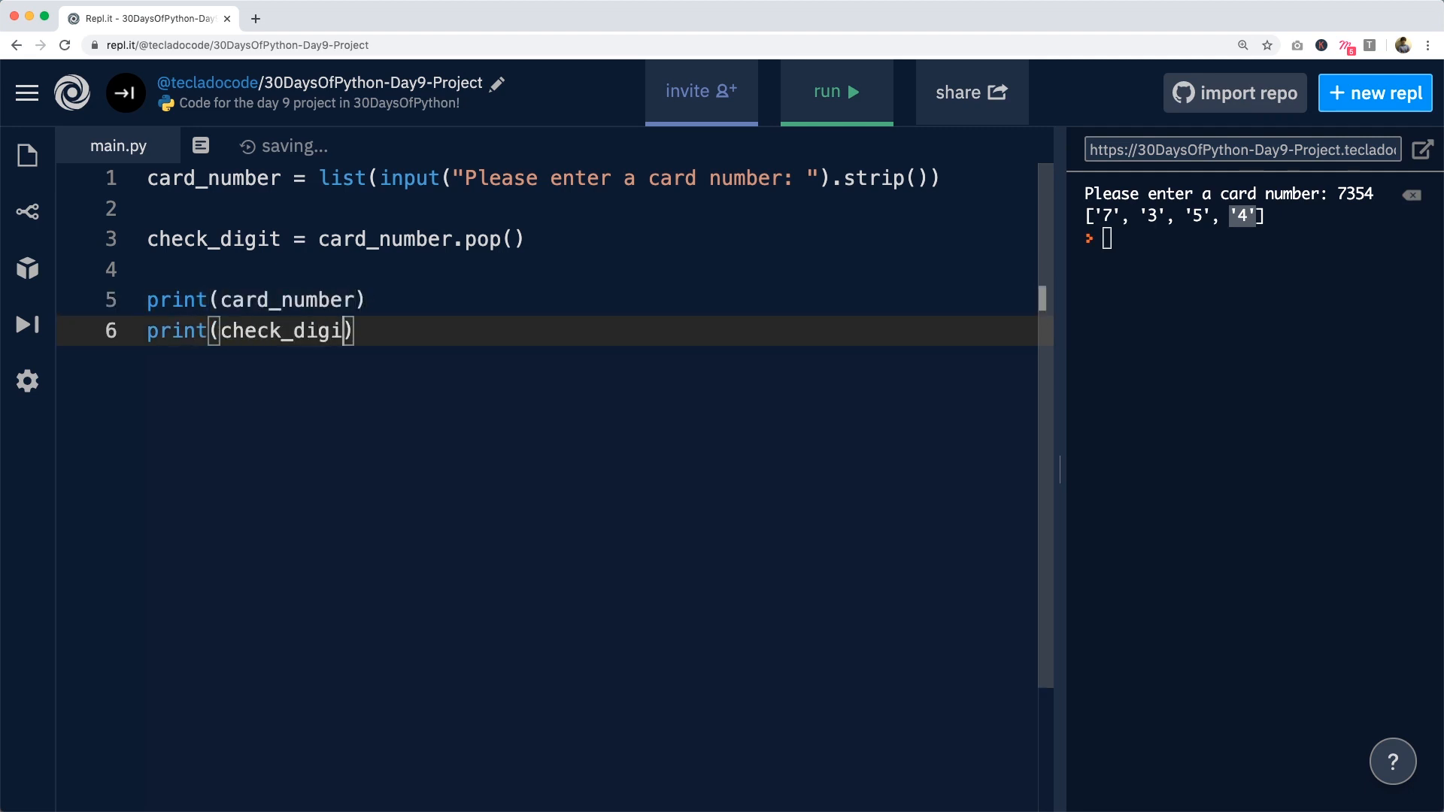
{"action": "left_click", "coordinate": [833, 92]}
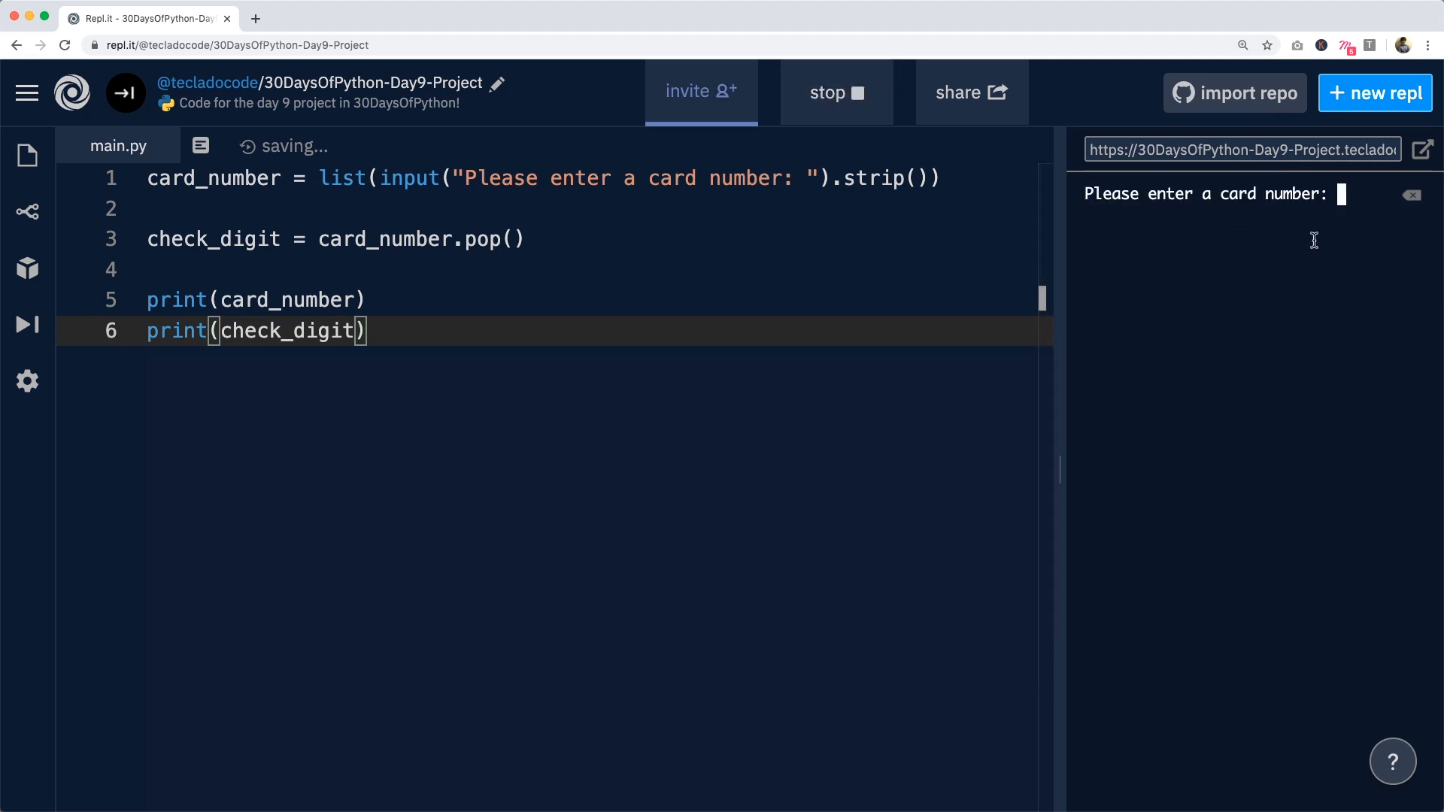
{"action": "type", "text": "7354"}
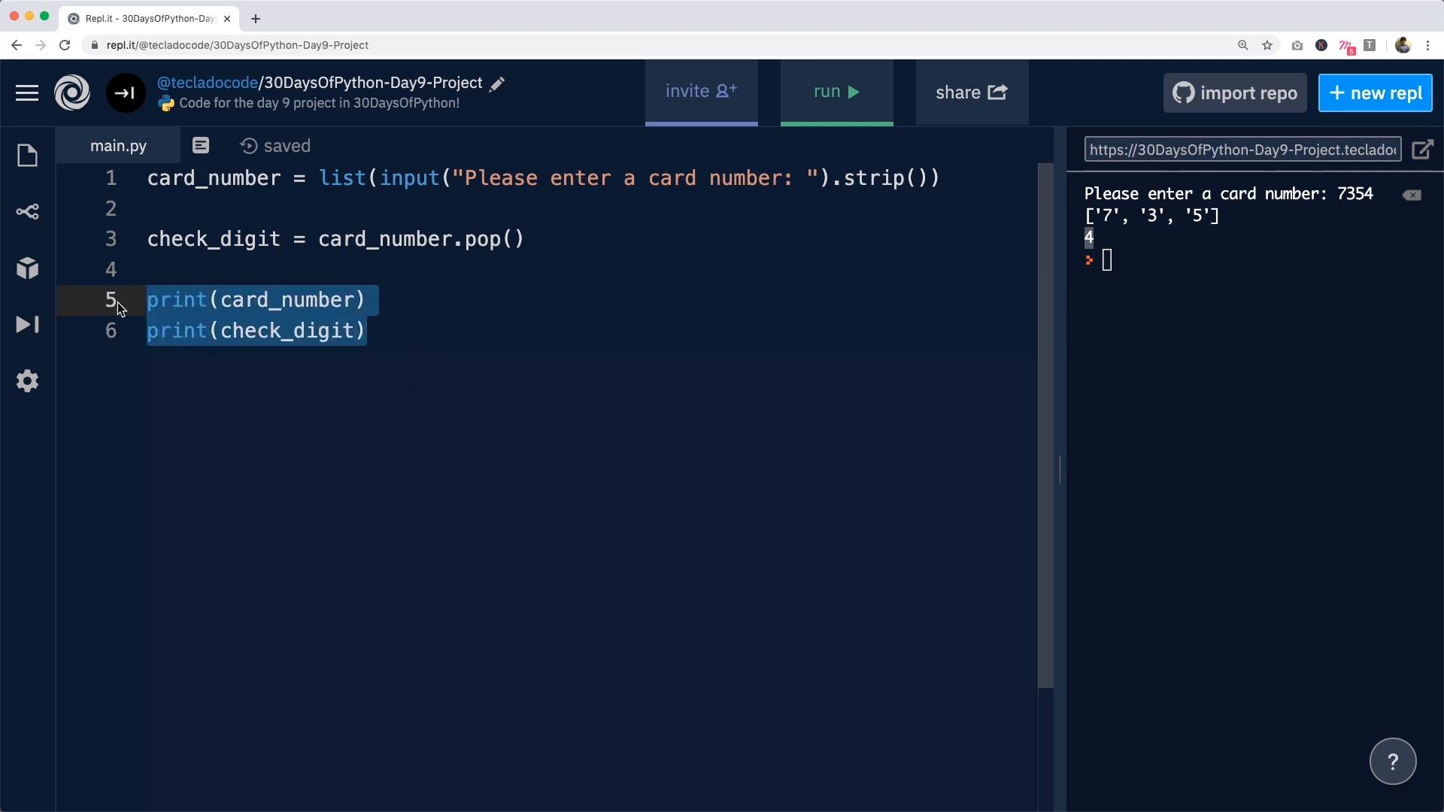
{"action": "key", "text": "Backspace"}
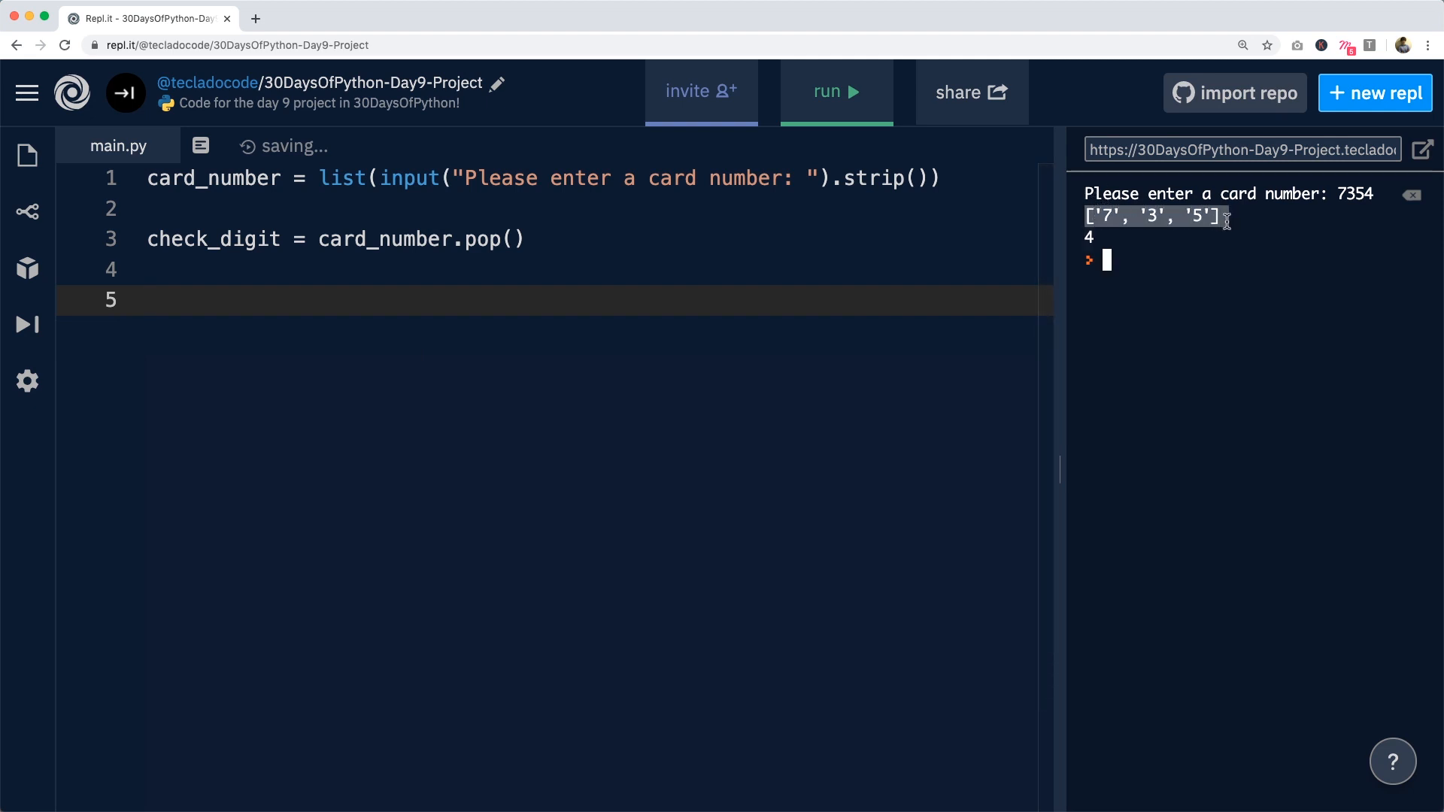
{"action": "left_click", "coordinate": [188, 306]}
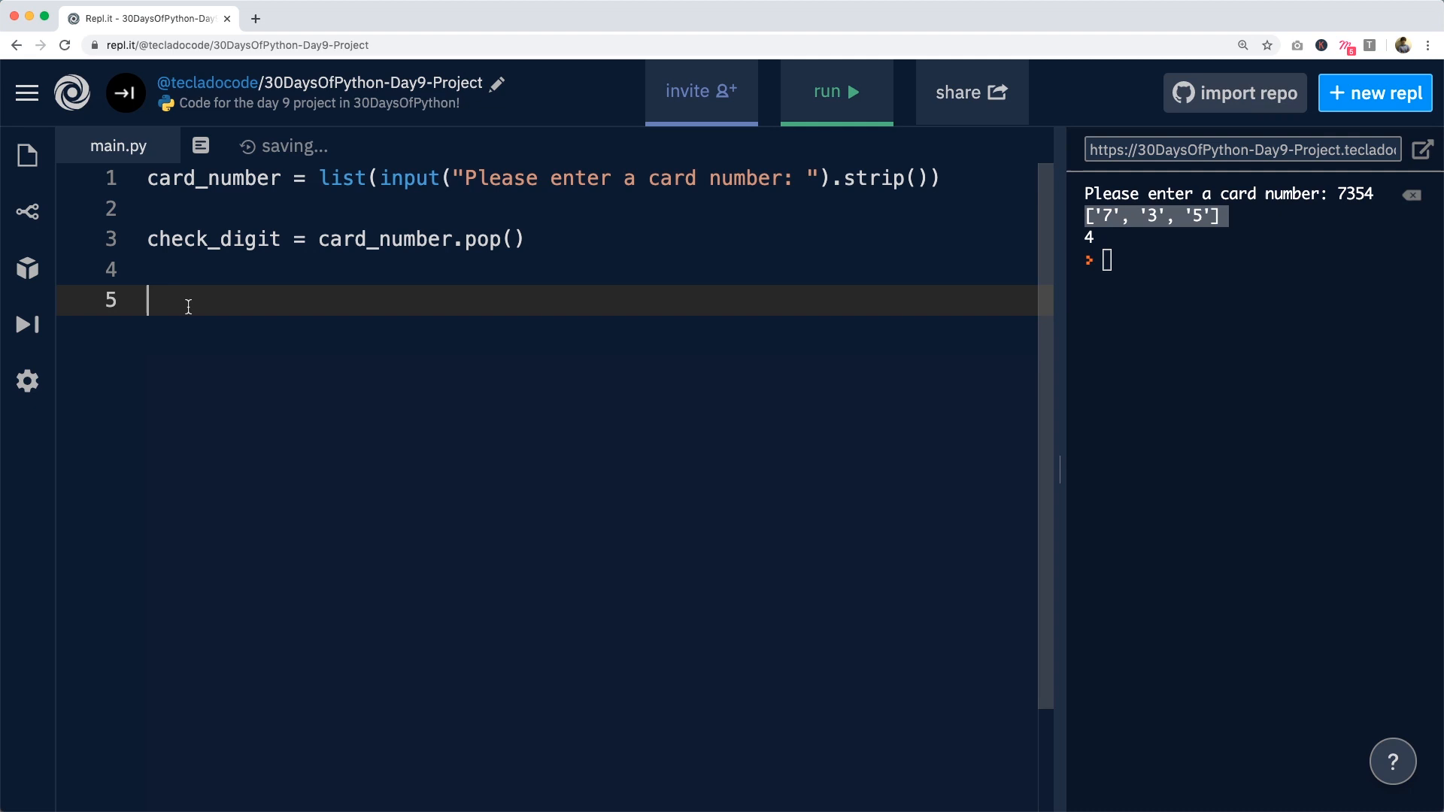
{"action": "type", "text": "card"}
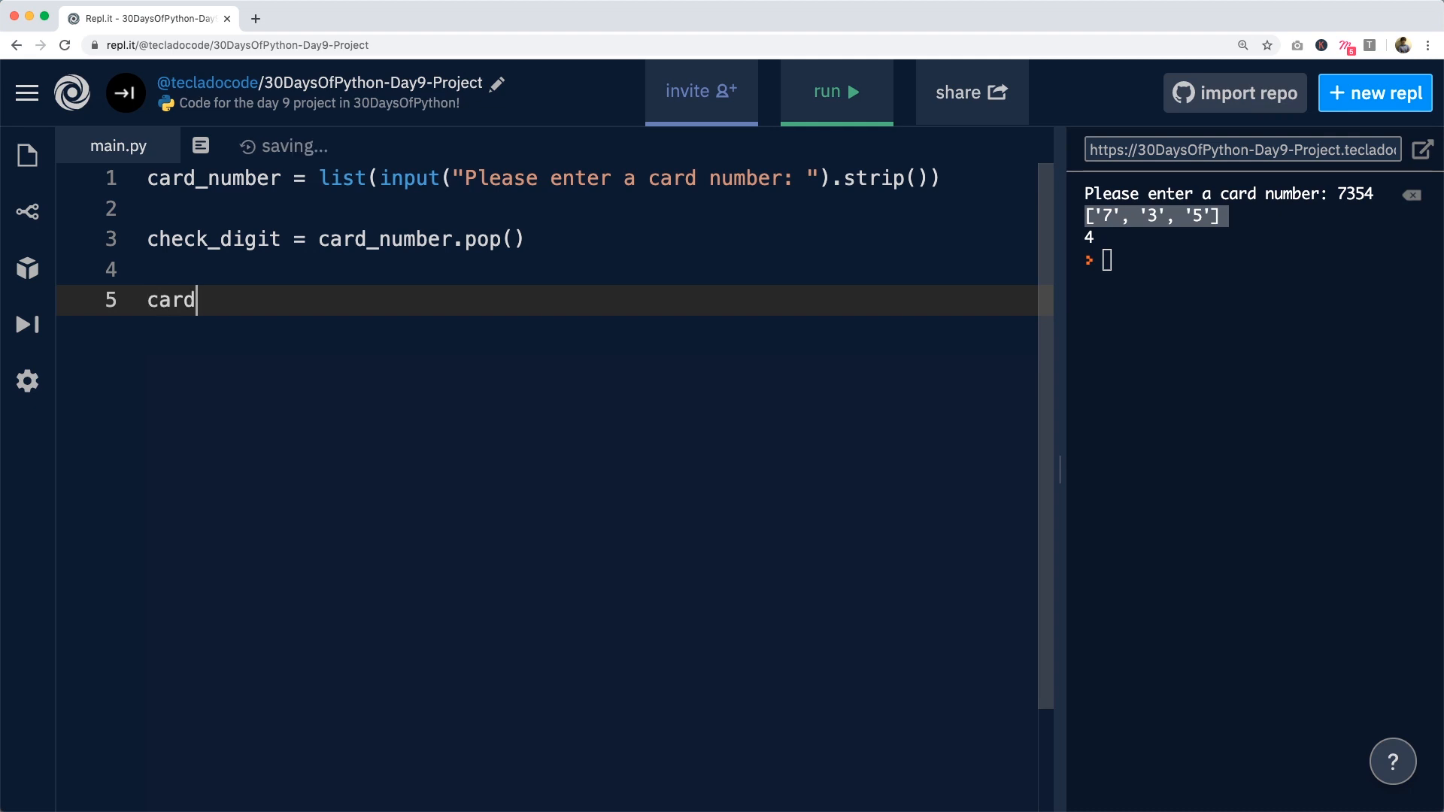
{"action": "type", "text": "_number.reverse()"}
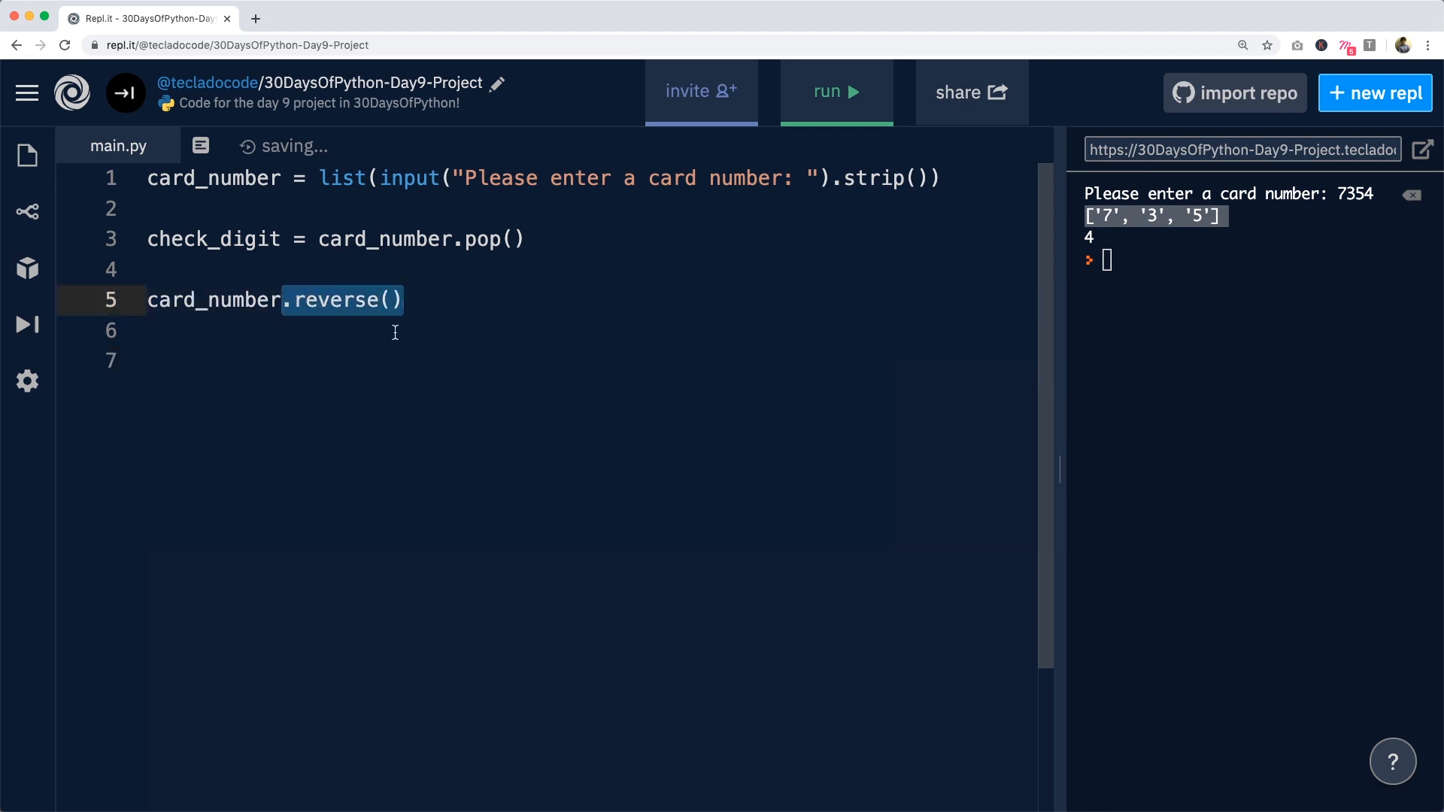
{"action": "mouse_move", "coordinate": [343, 396]}
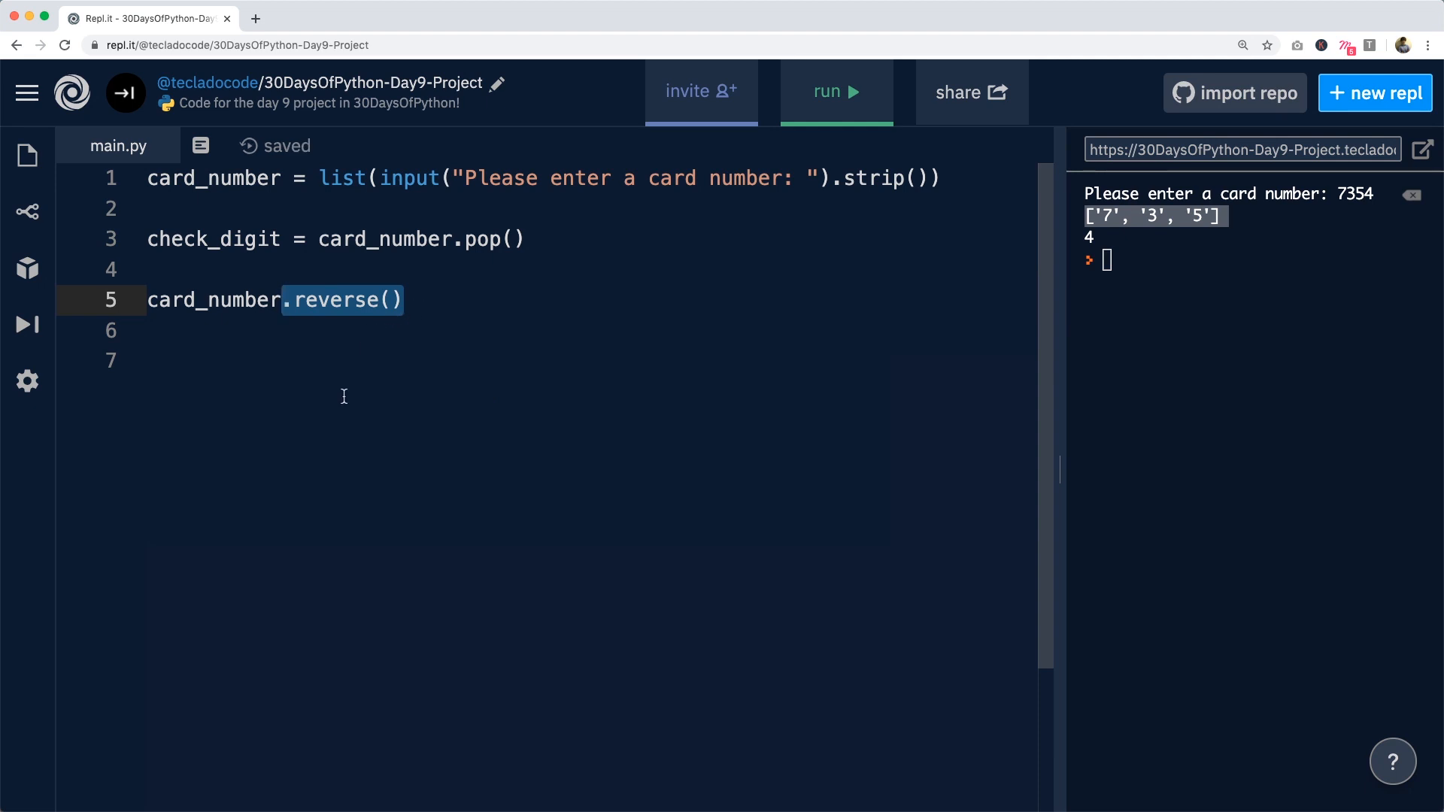
{"action": "left_click", "coordinate": [271, 361]}
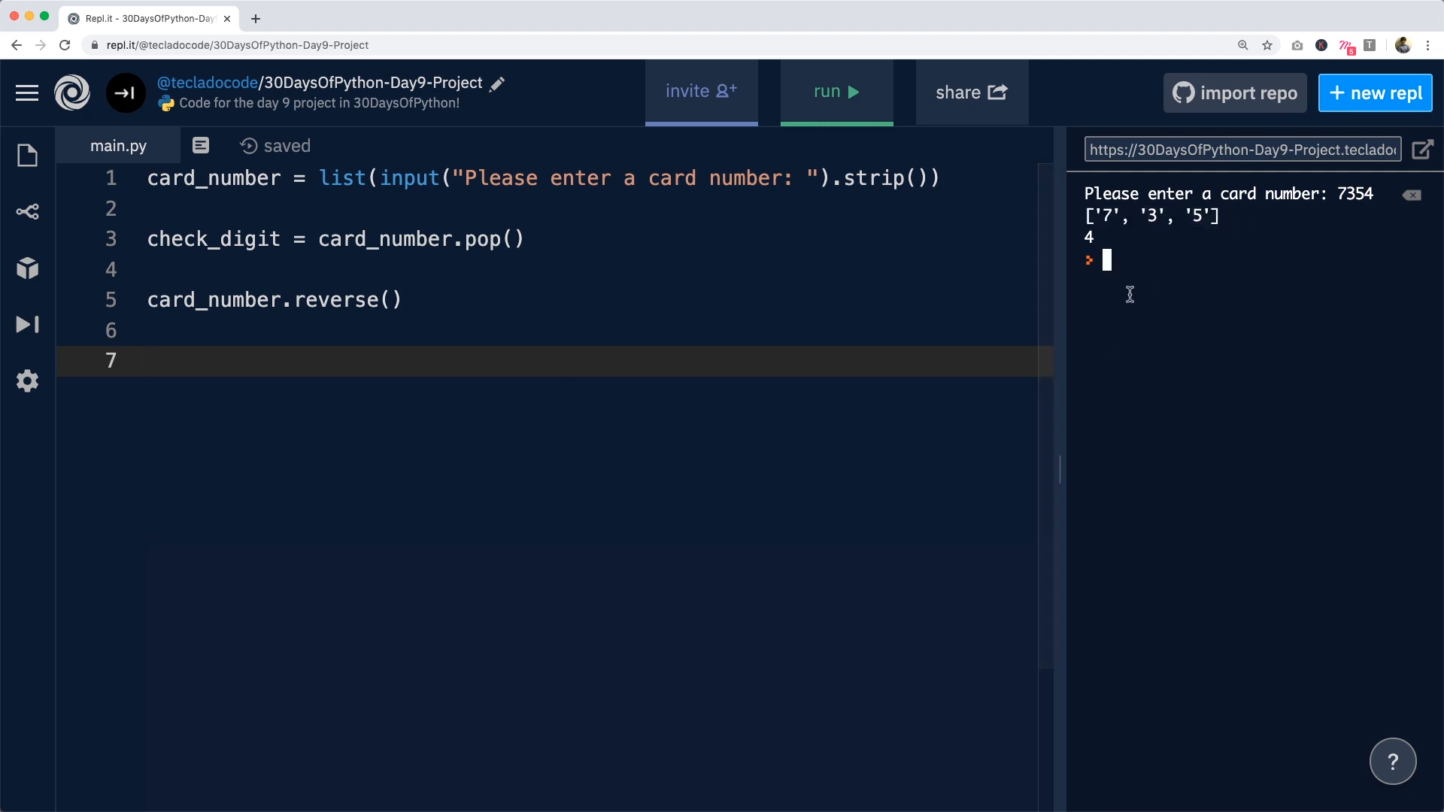
{"action": "mouse_move", "coordinate": [1059, 271]}
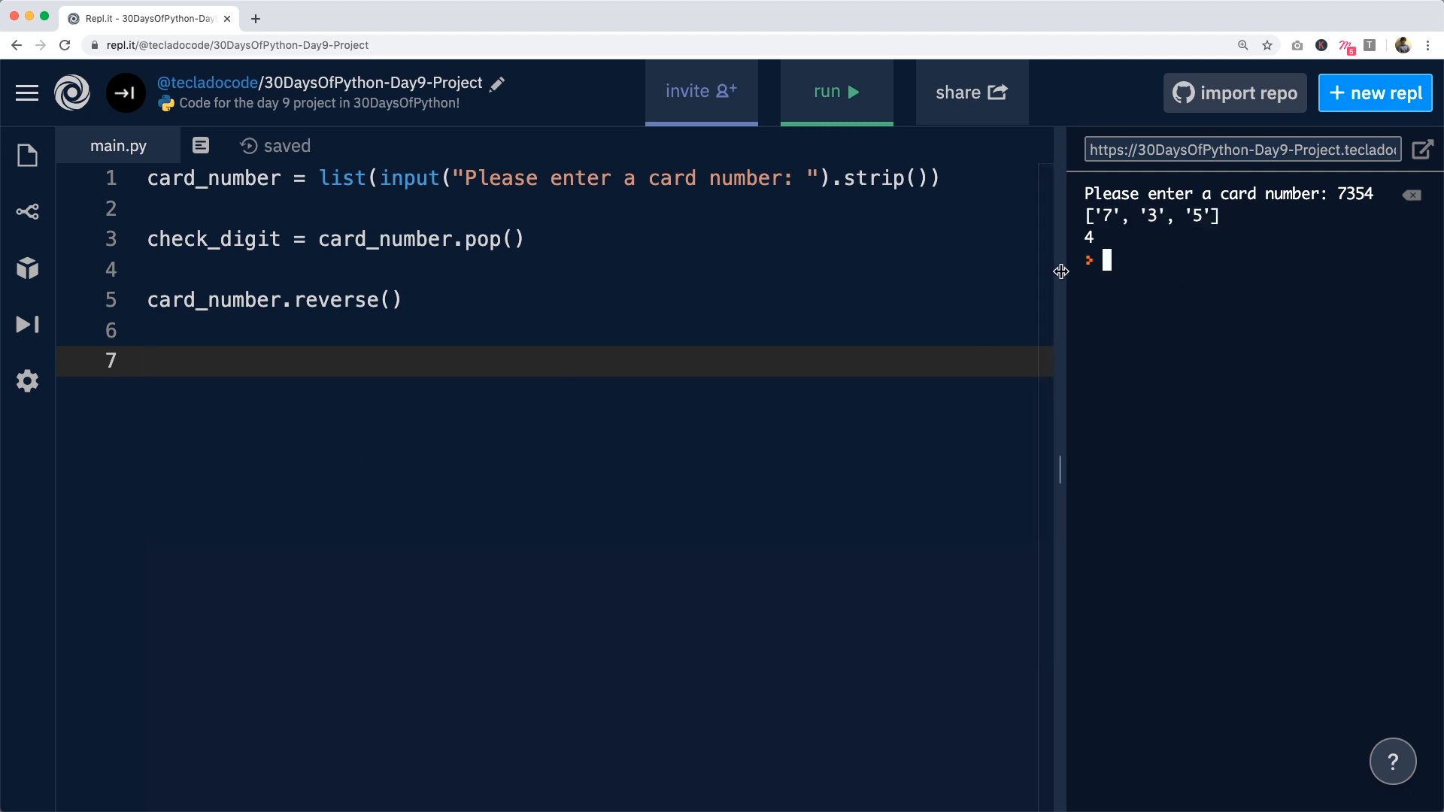
{"action": "mouse_move", "coordinate": [1074, 242]}
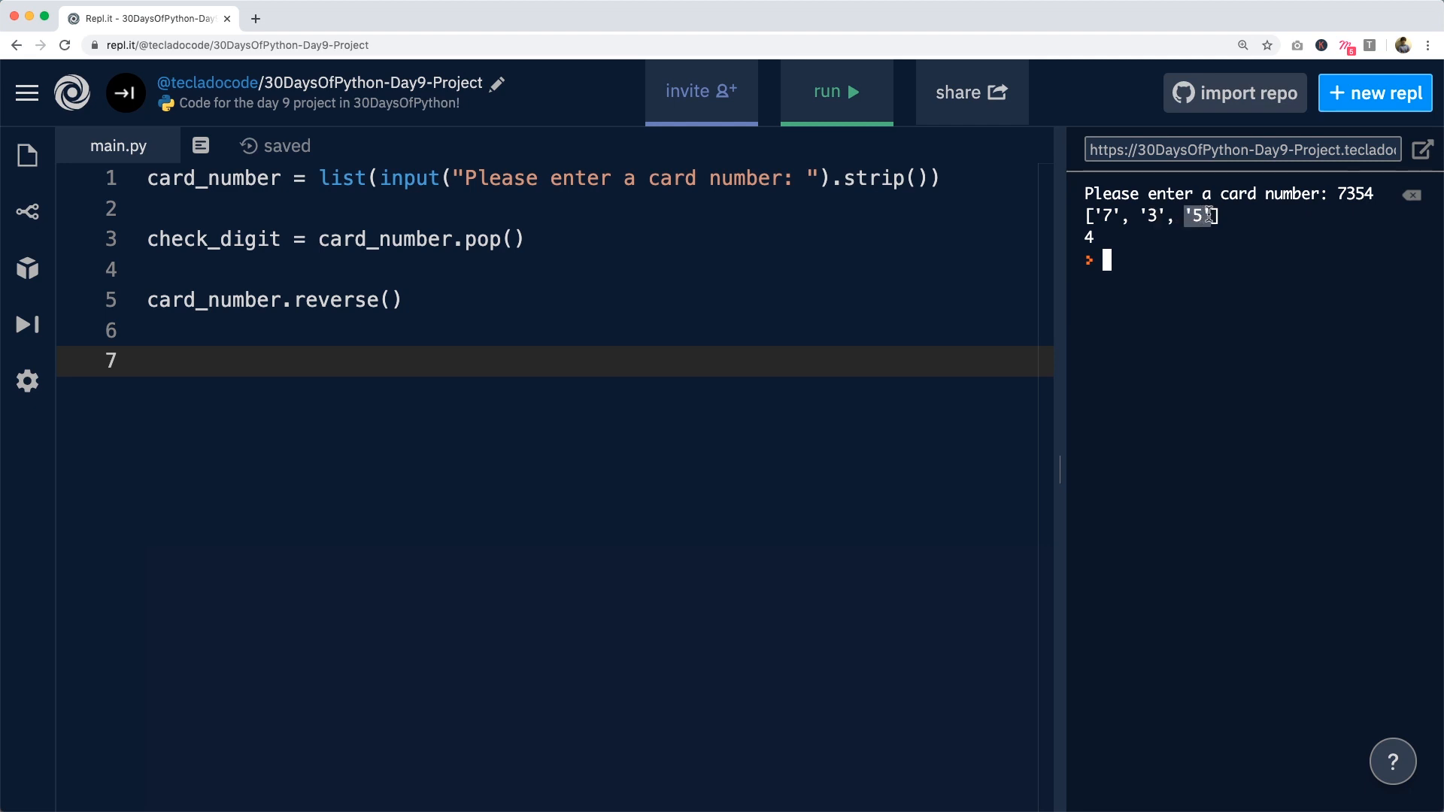
{"action": "mouse_move", "coordinate": [1190, 324]}
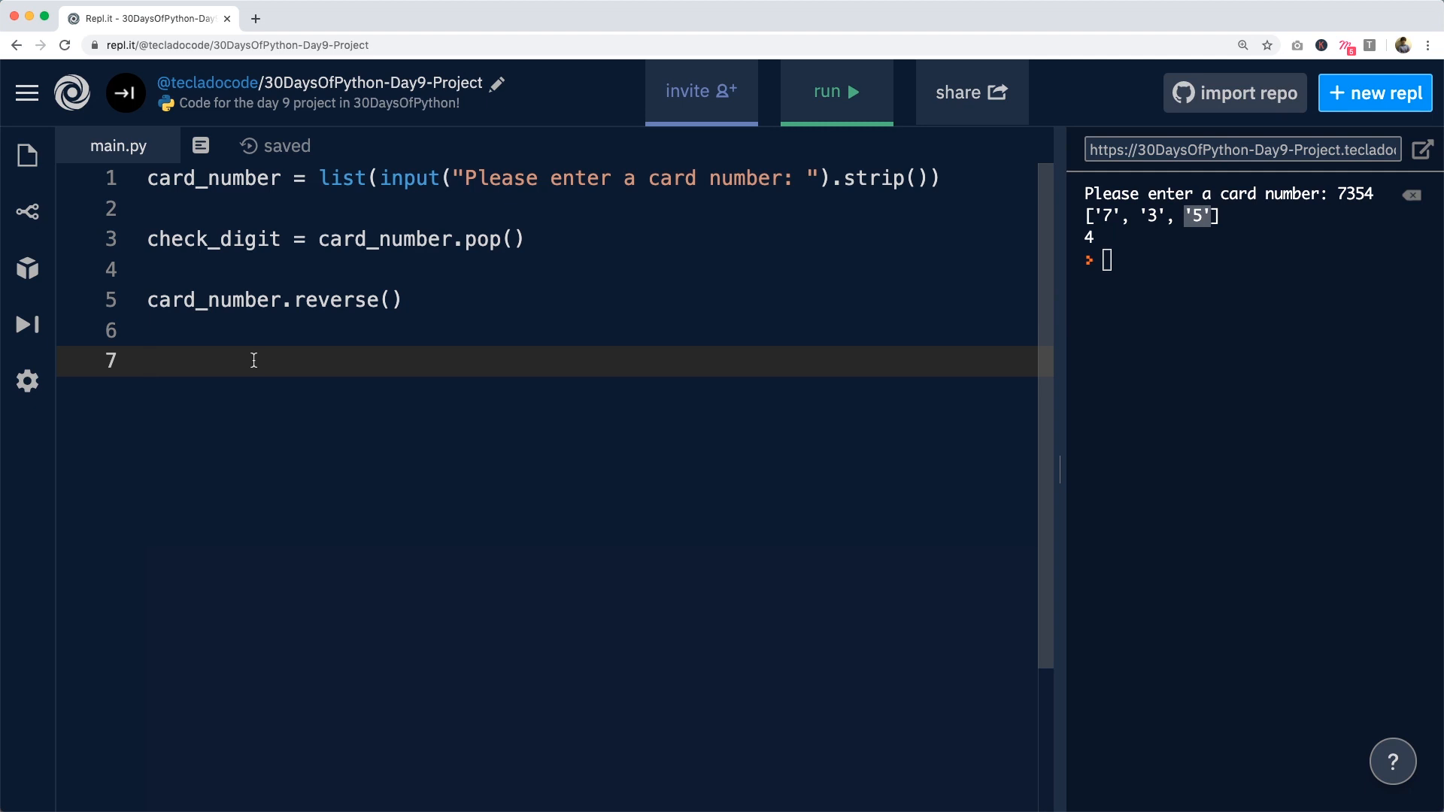
{"action": "type", "text": "for digit in car"}
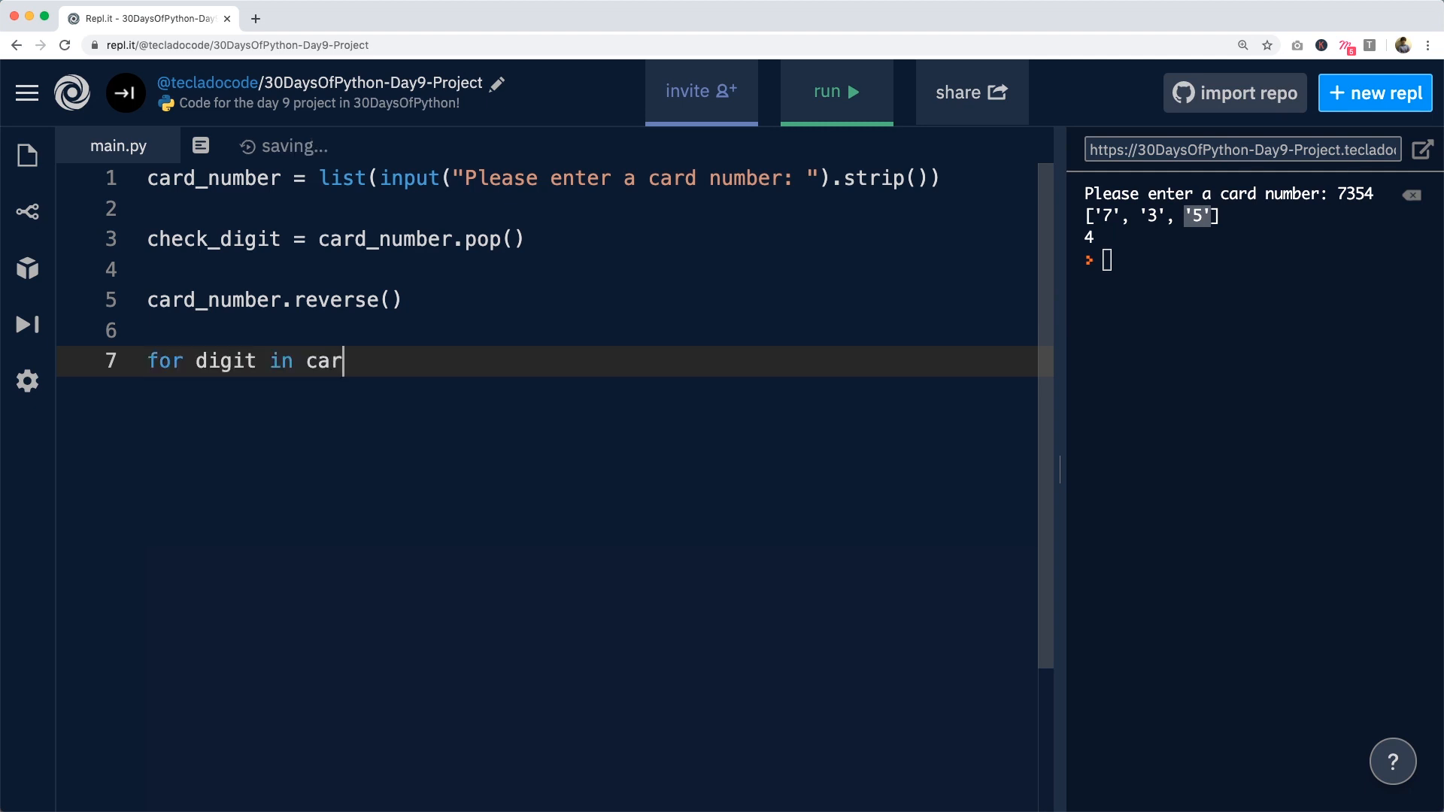
Write a for loop over enumerate(card_number) yielding index and digit
{"action": "type", "text": "d_number:"}
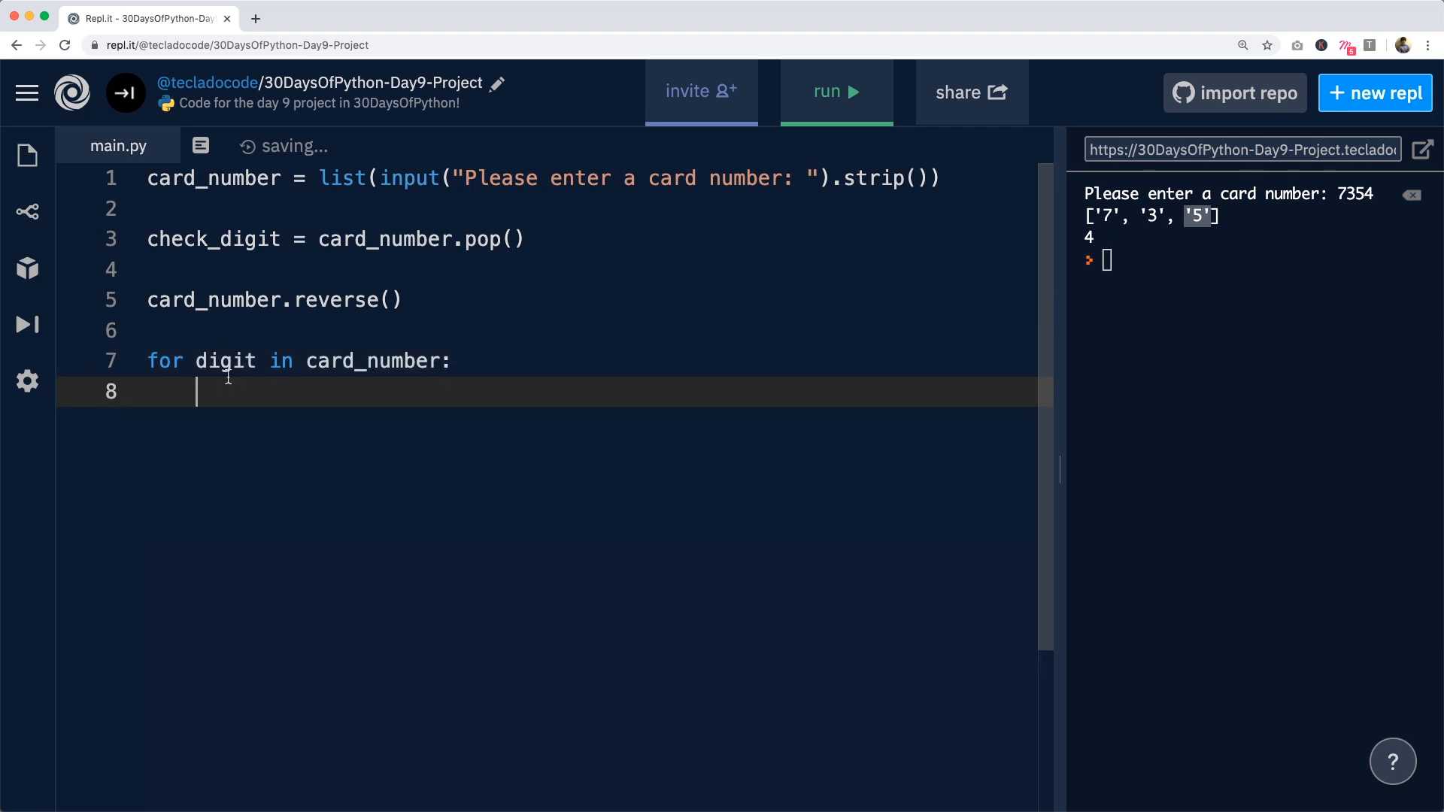
{"action": "double_click", "coordinate": [373, 361]}
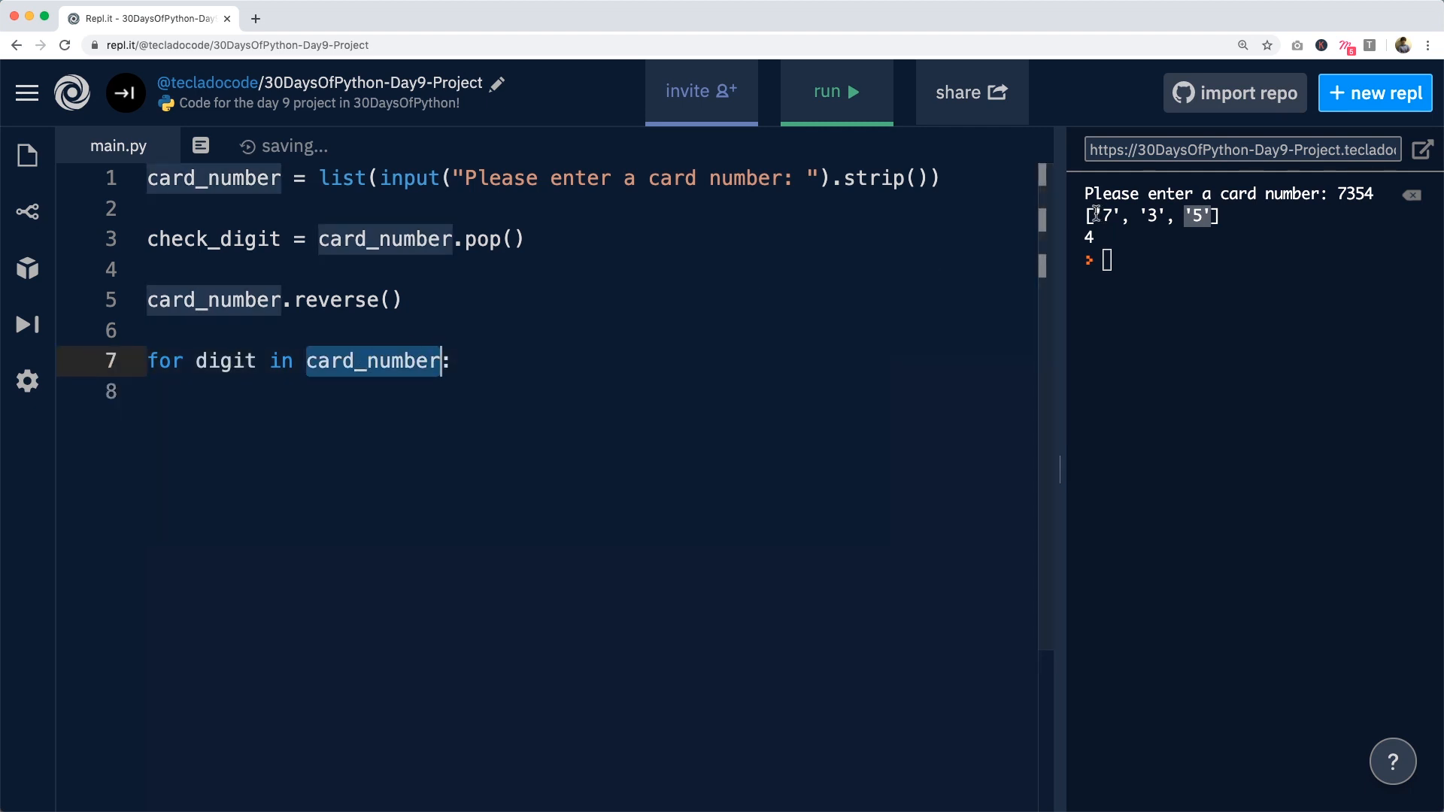
{"action": "double_click", "coordinate": [226, 361]}
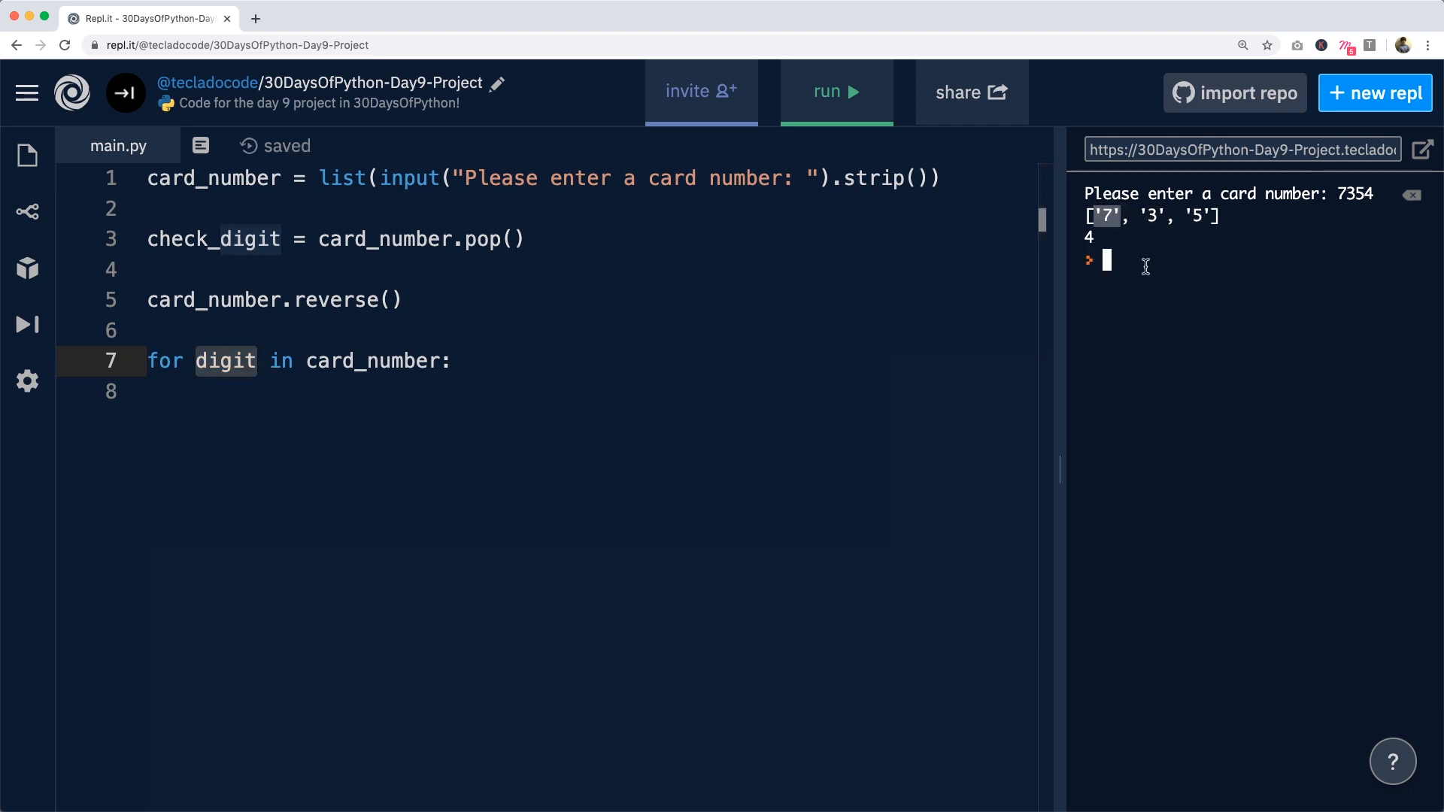
{"action": "left_click", "coordinate": [295, 391]}
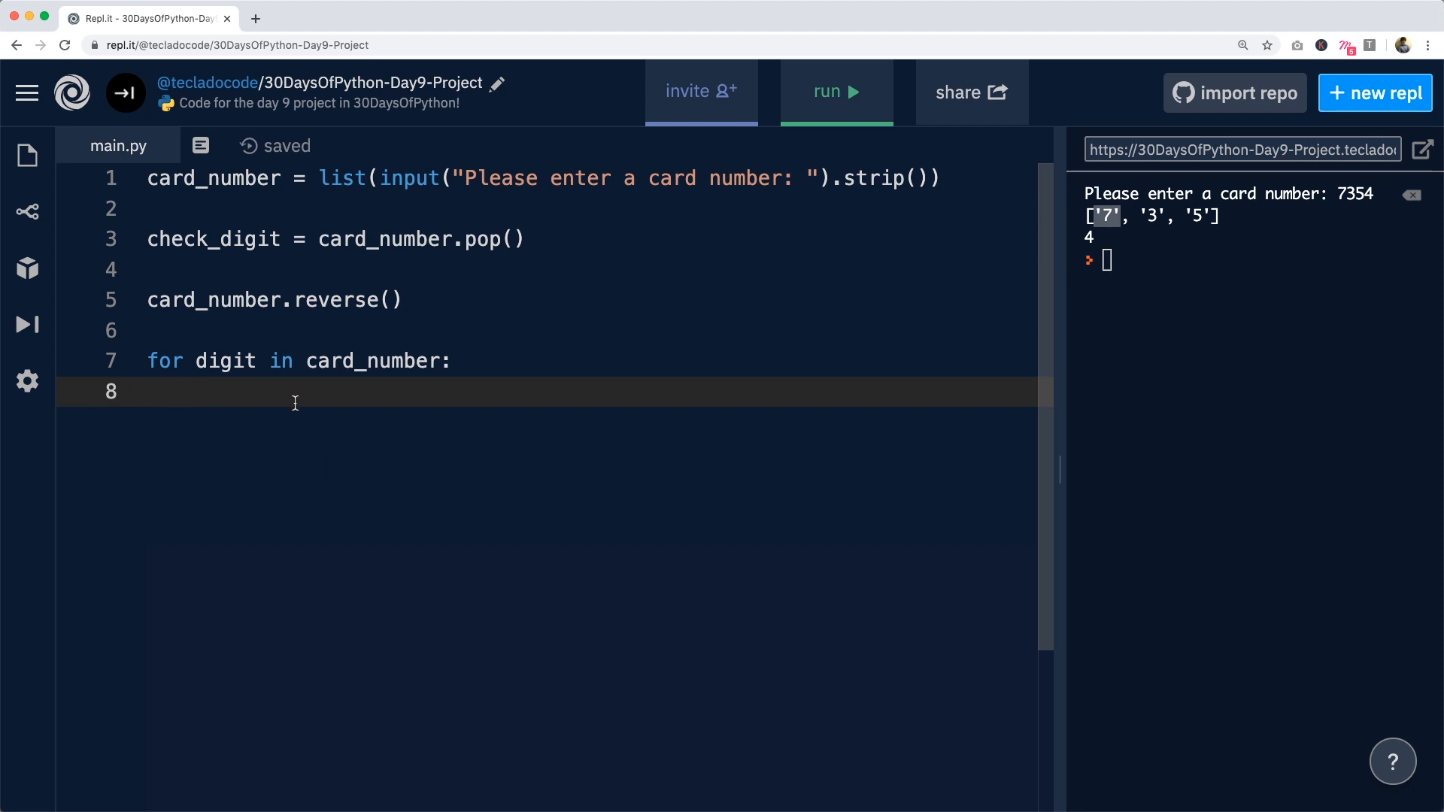
{"action": "double_click", "coordinate": [225, 361]}
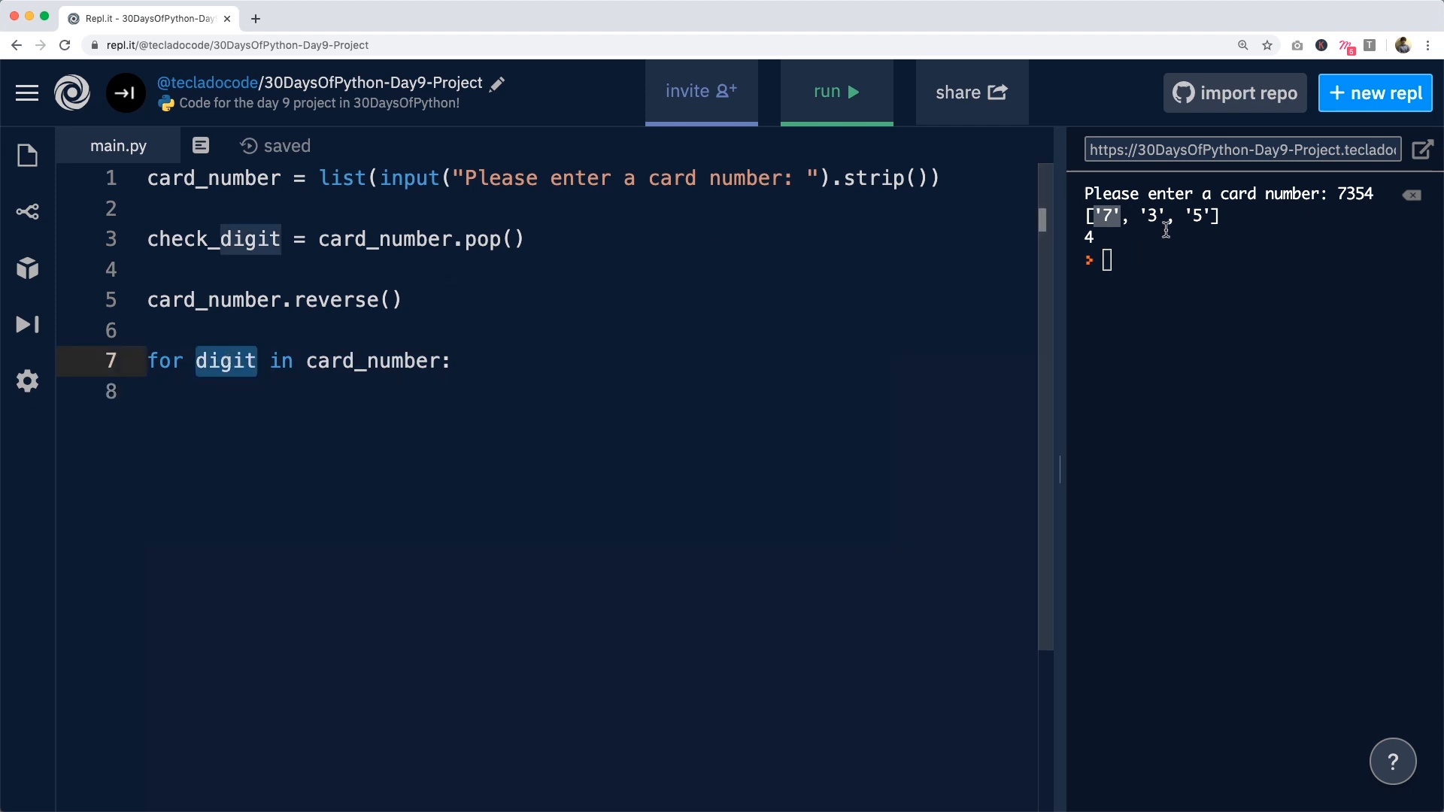
{"action": "left_click", "coordinate": [230, 360]}
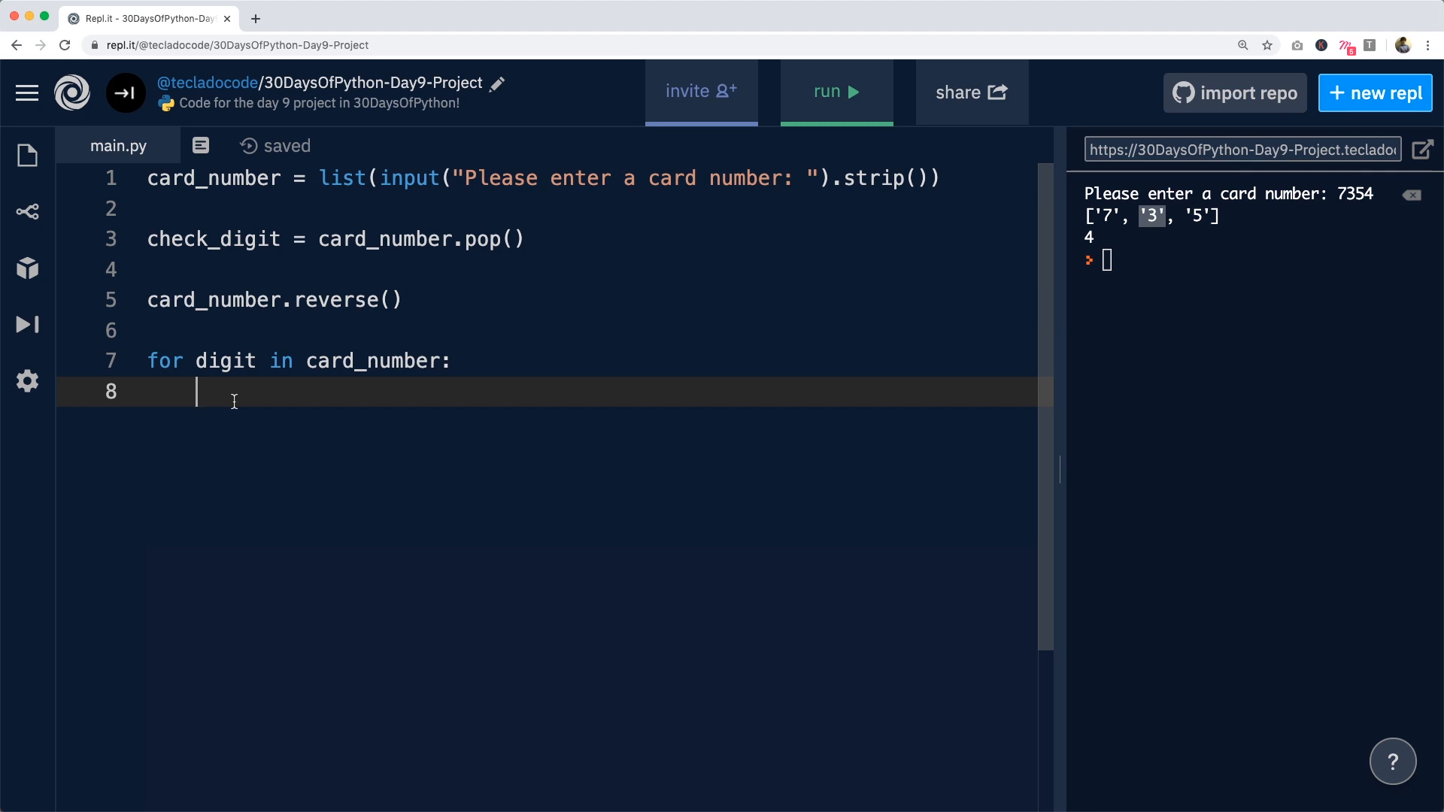
{"action": "mouse_move", "coordinate": [209, 360]}
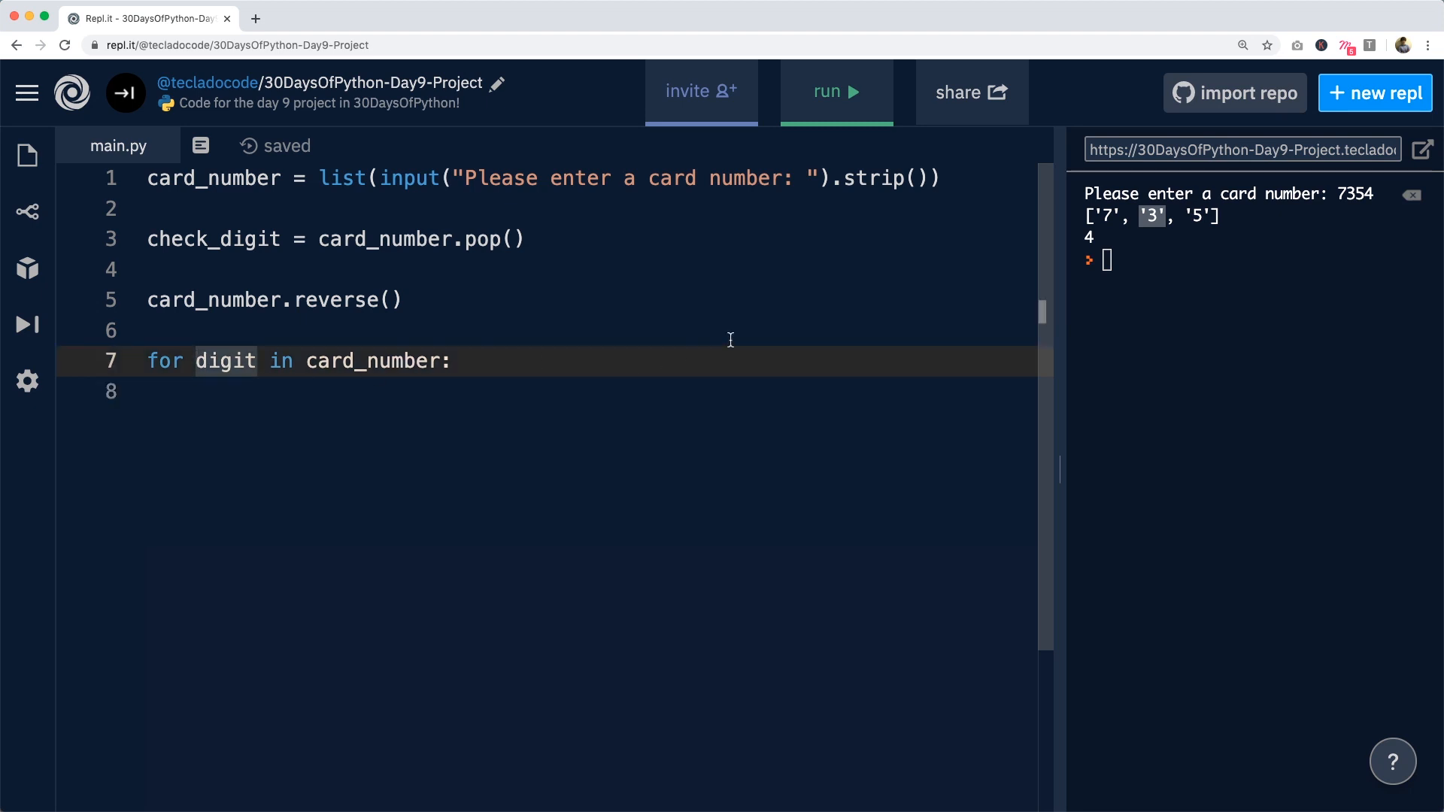
{"action": "type", "text": "index,"}
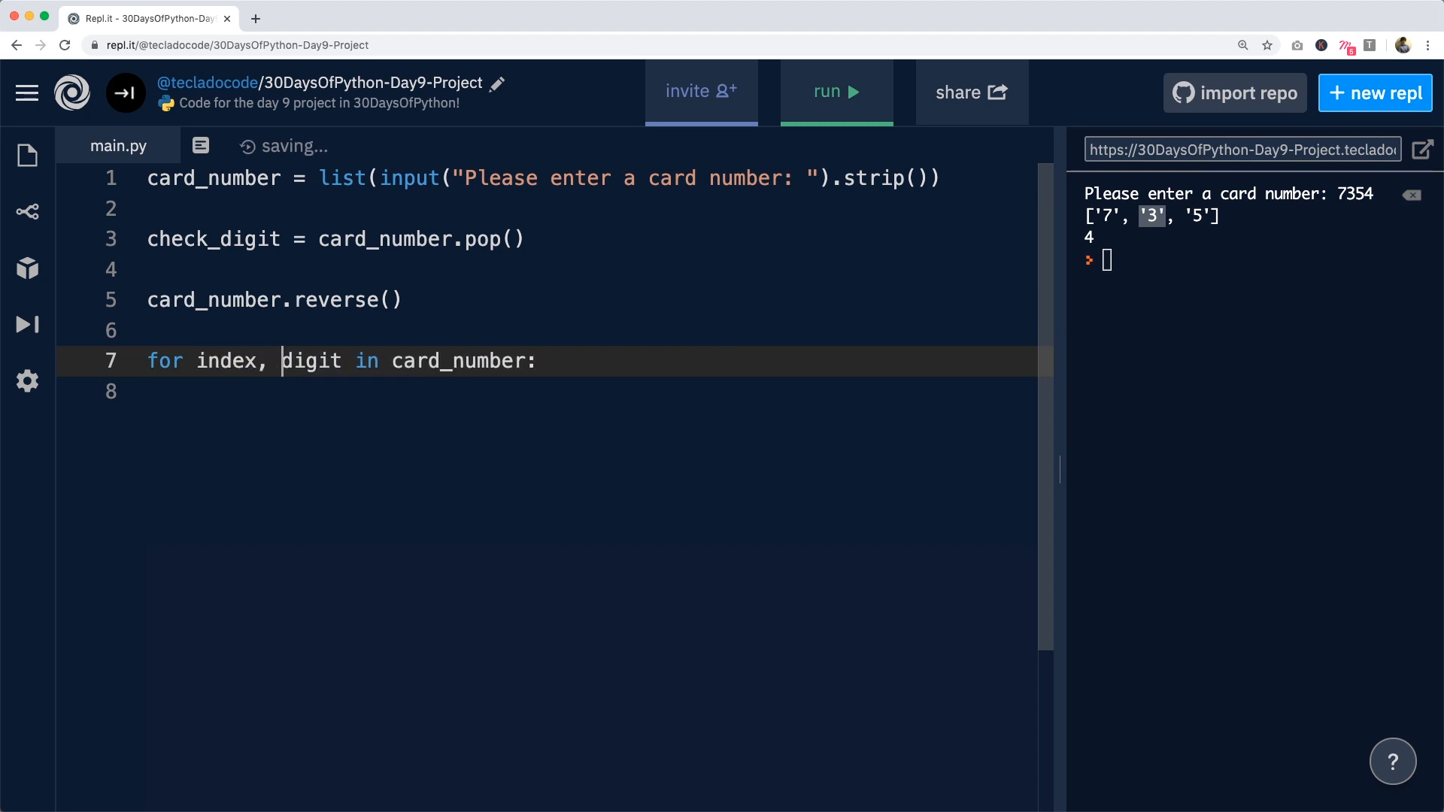
{"action": "type", "text": "enumerate("}
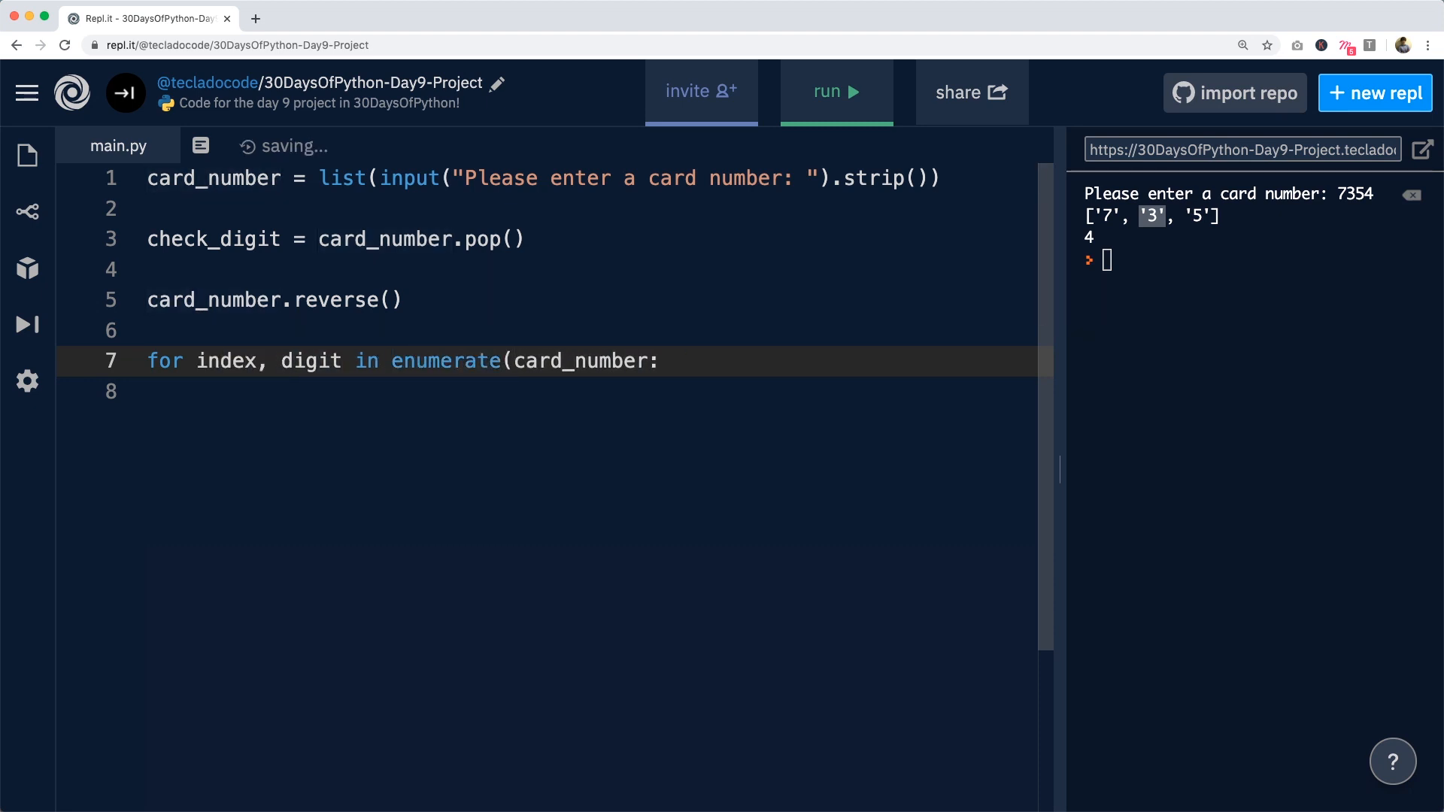
{"action": "type", "text": ")"}
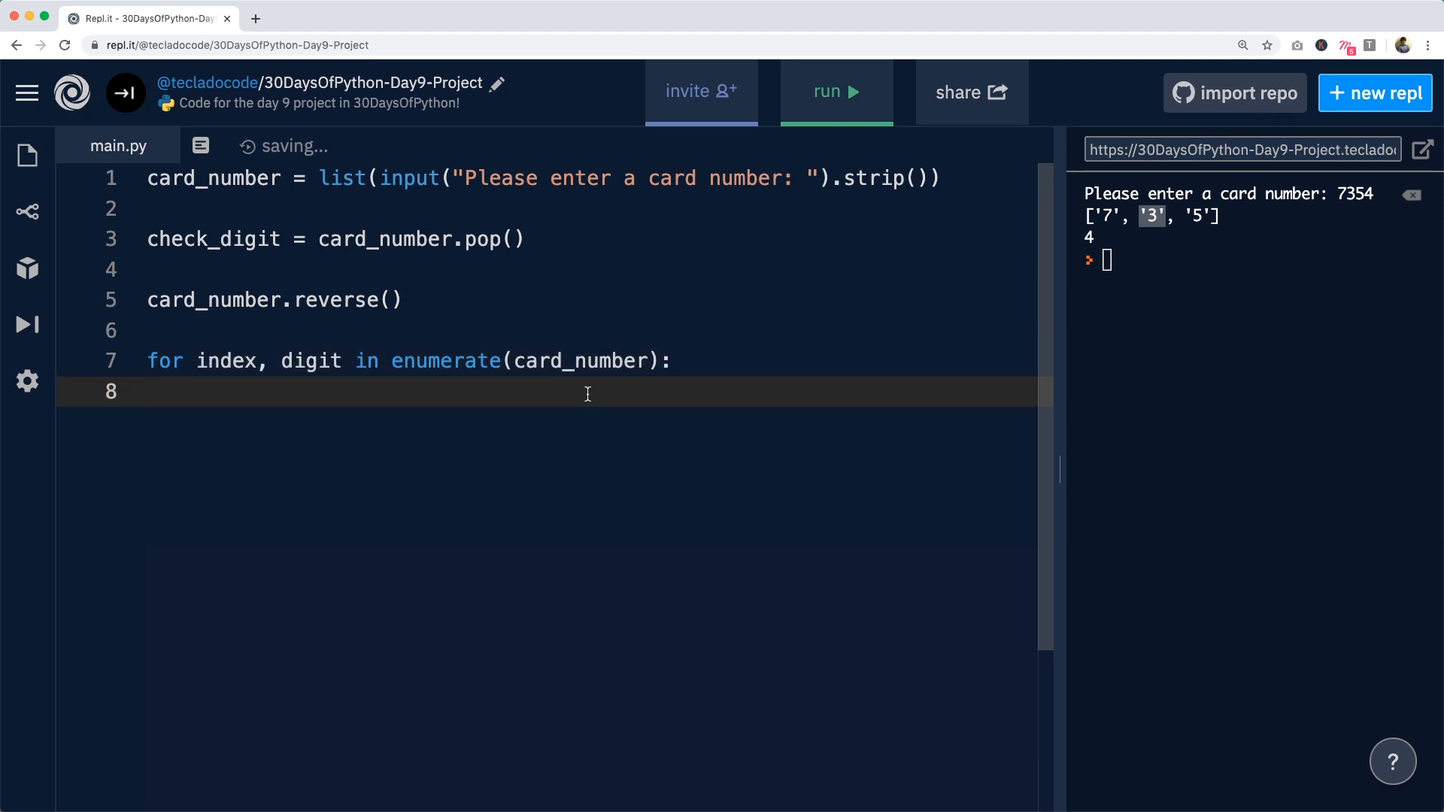
{"action": "mouse_move", "coordinate": [194, 515]}
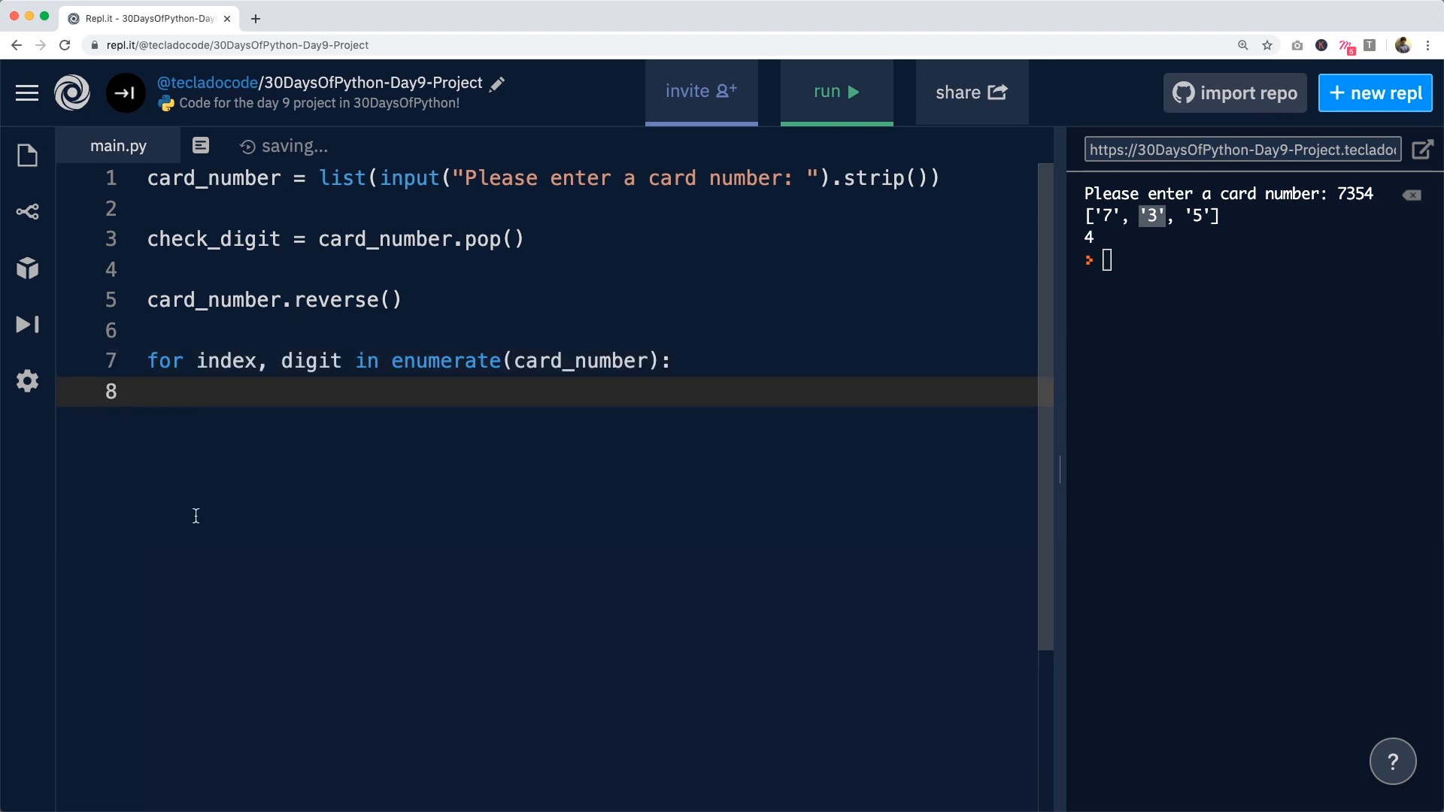
In the loop, print "Even!" when index % 2 == 0, otherwise "Odd"
{"action": "type", "text": "if index"}
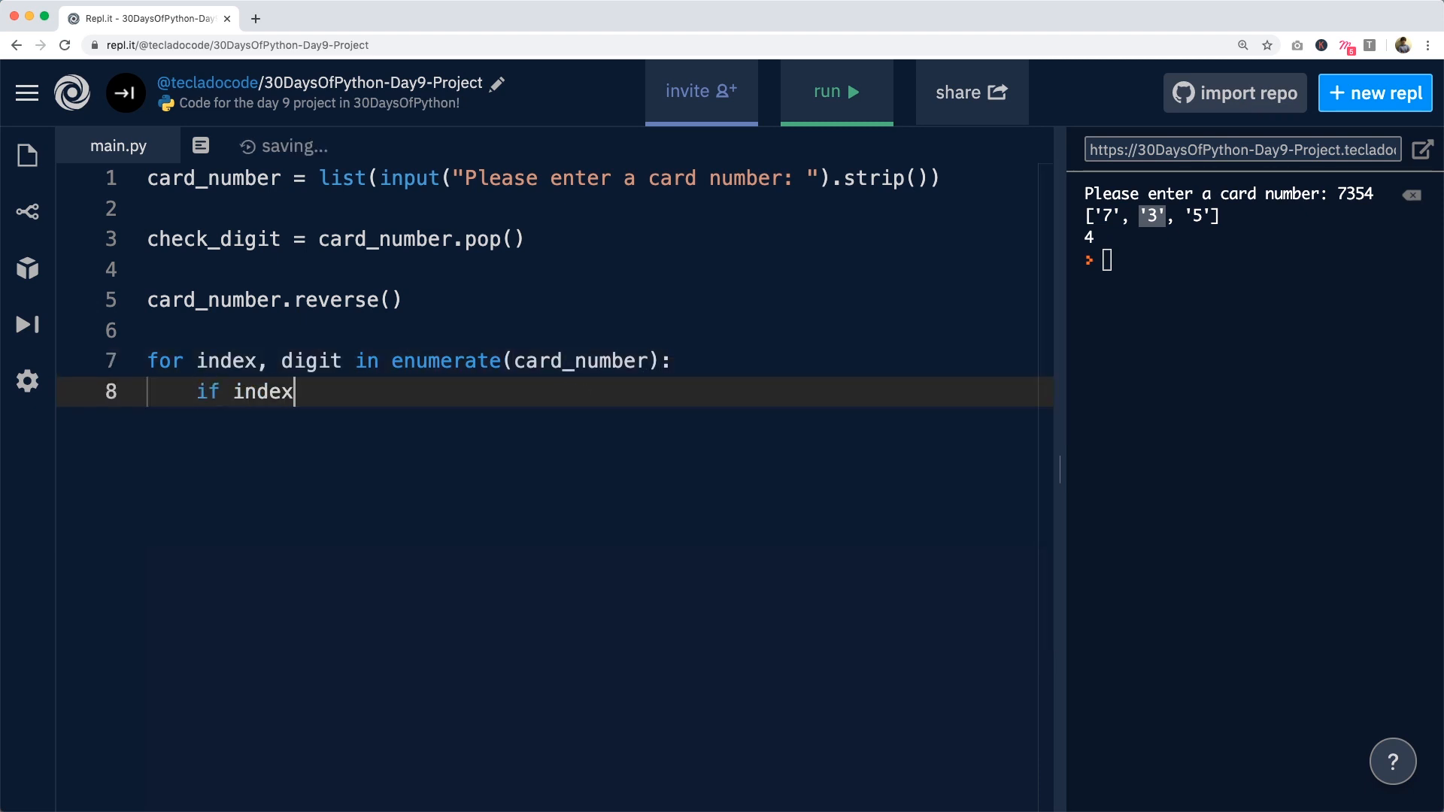
{"action": "type", "text": "% 2"}
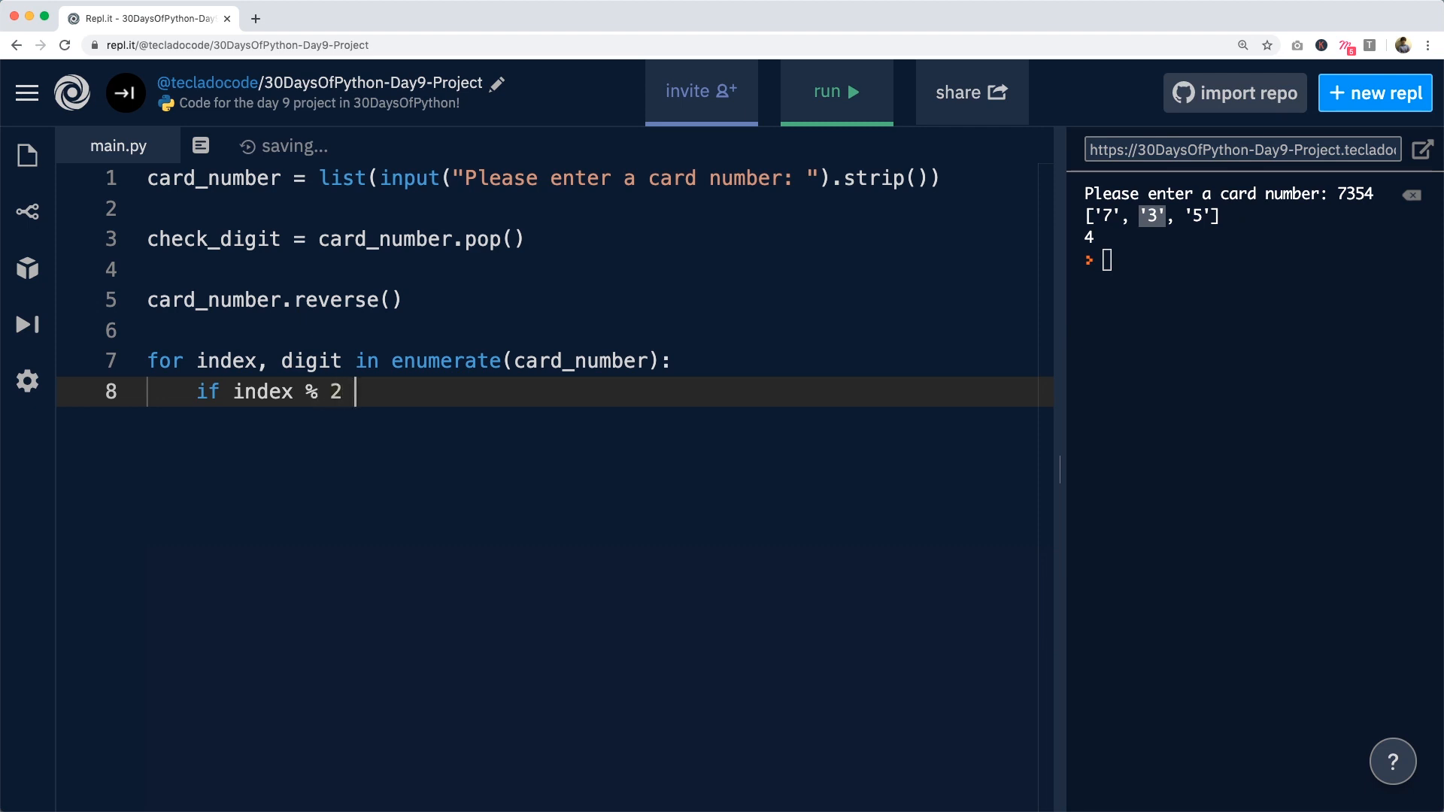
{"action": "type", "text": "== 0:"}
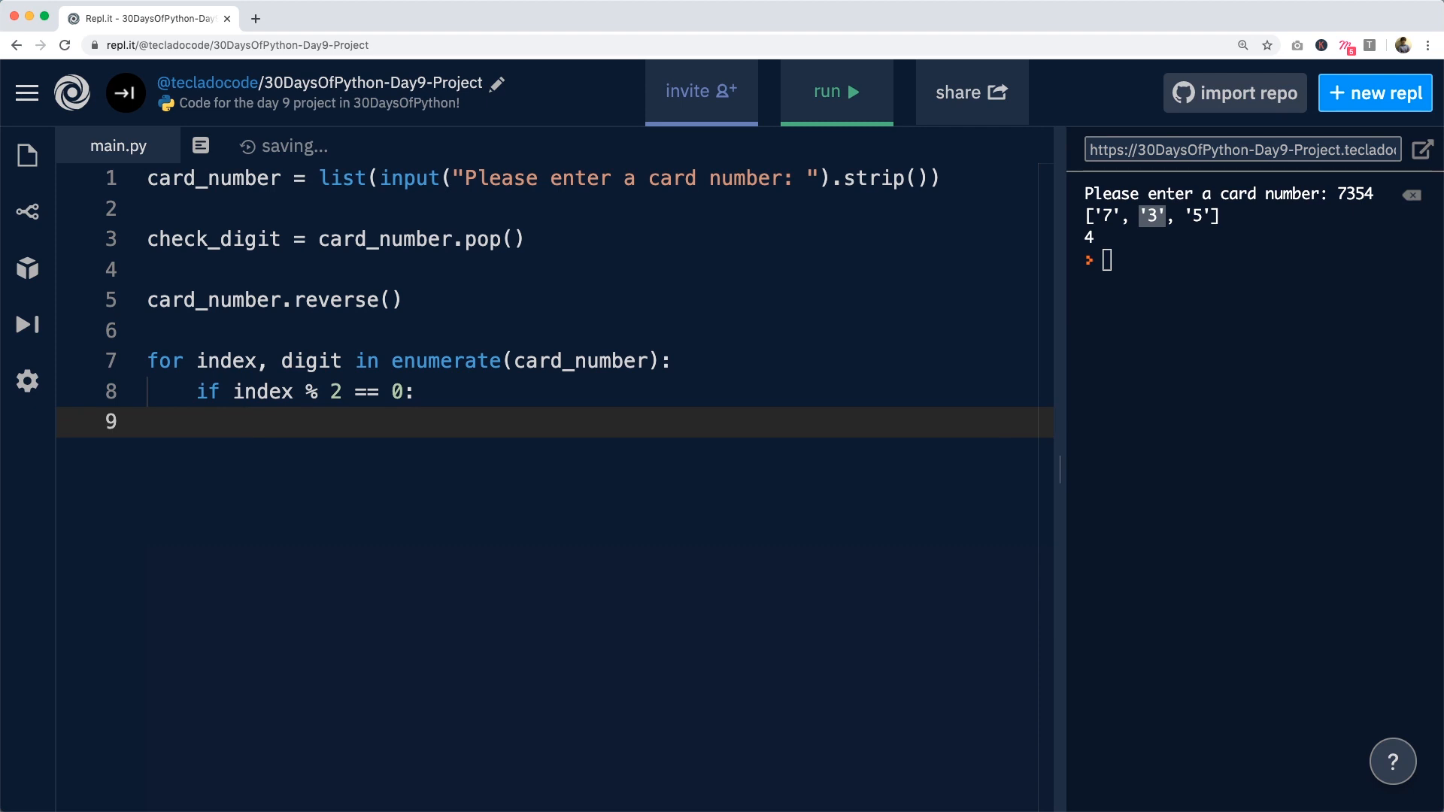
{"action": "type", "text": "print(\"Even\")"}
{"action": "type", "text": "print(\"Off"}
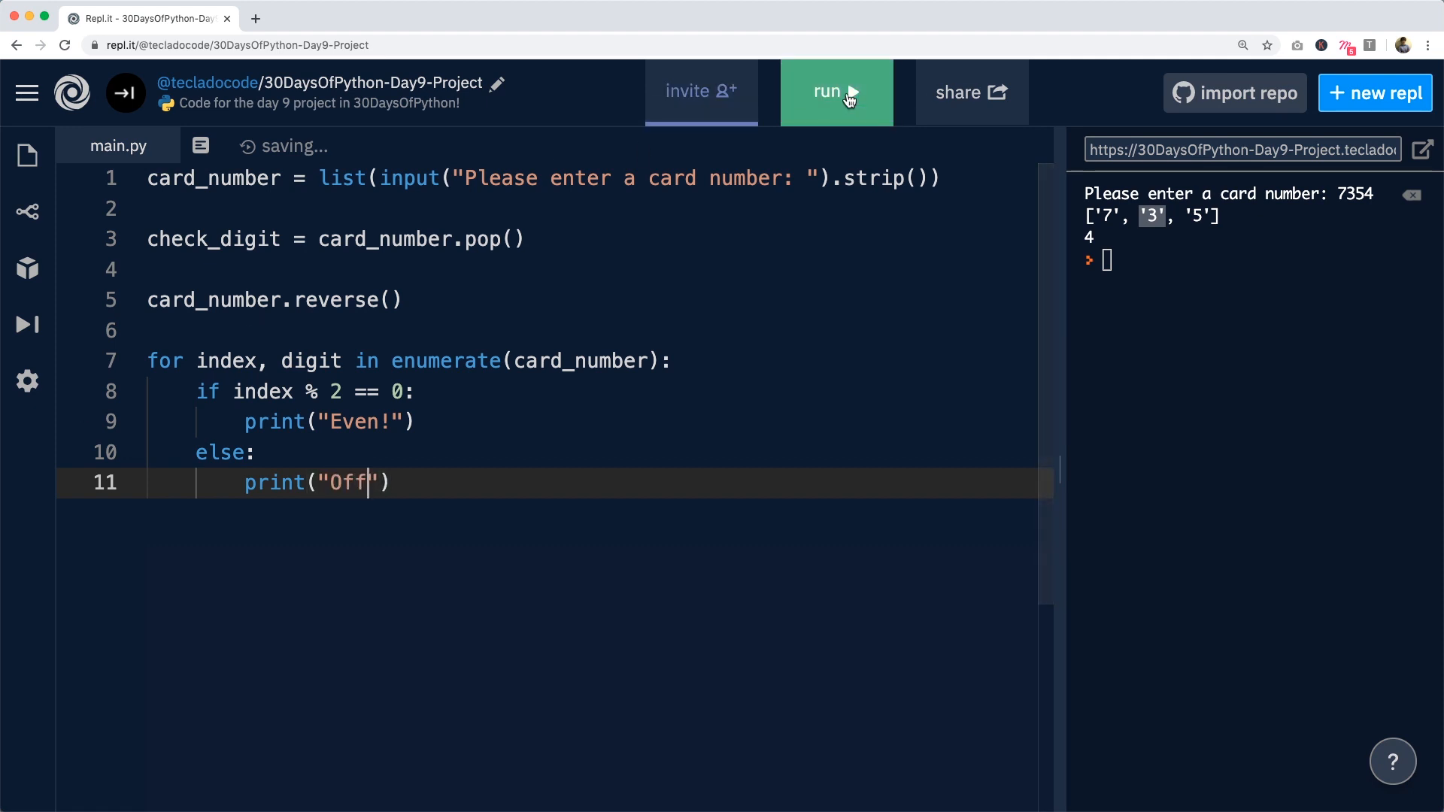
{"action": "type", "text": "Odd"}
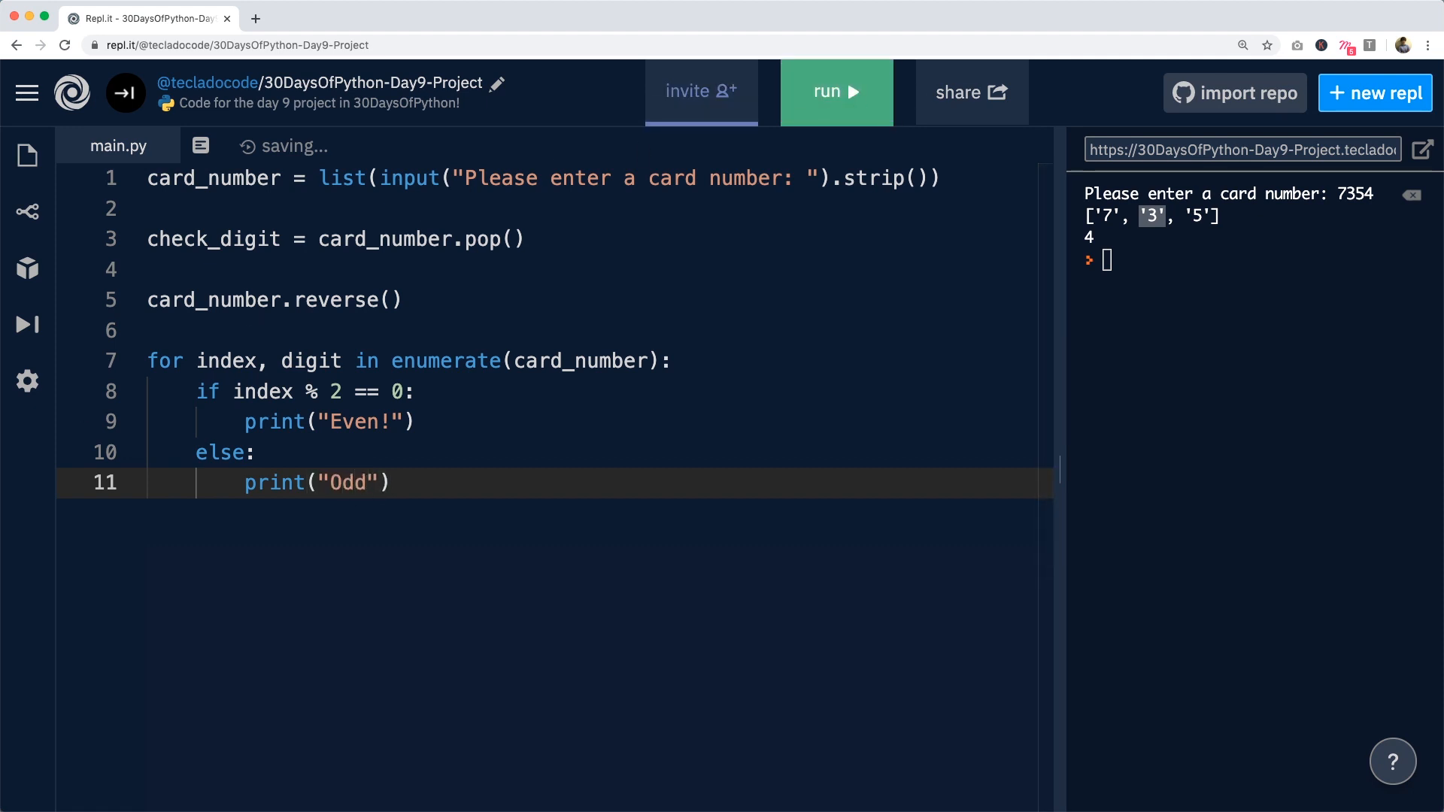
Run the script with card number 7354, getting Even!, Odd, Even!
{"action": "left_click", "coordinate": [834, 92]}
{"action": "type", "text": "7354"}
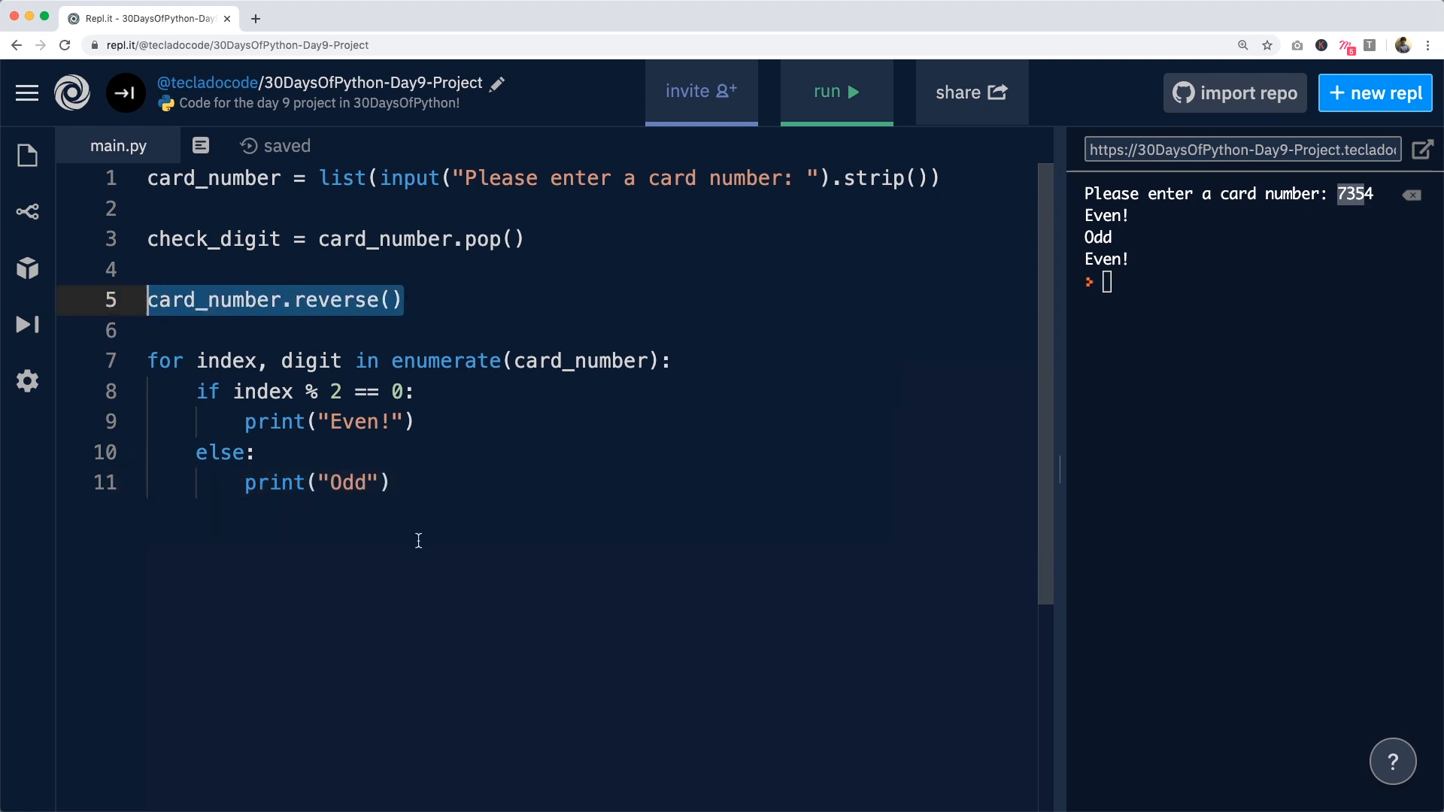
{"action": "mouse_move", "coordinate": [337, 649]}
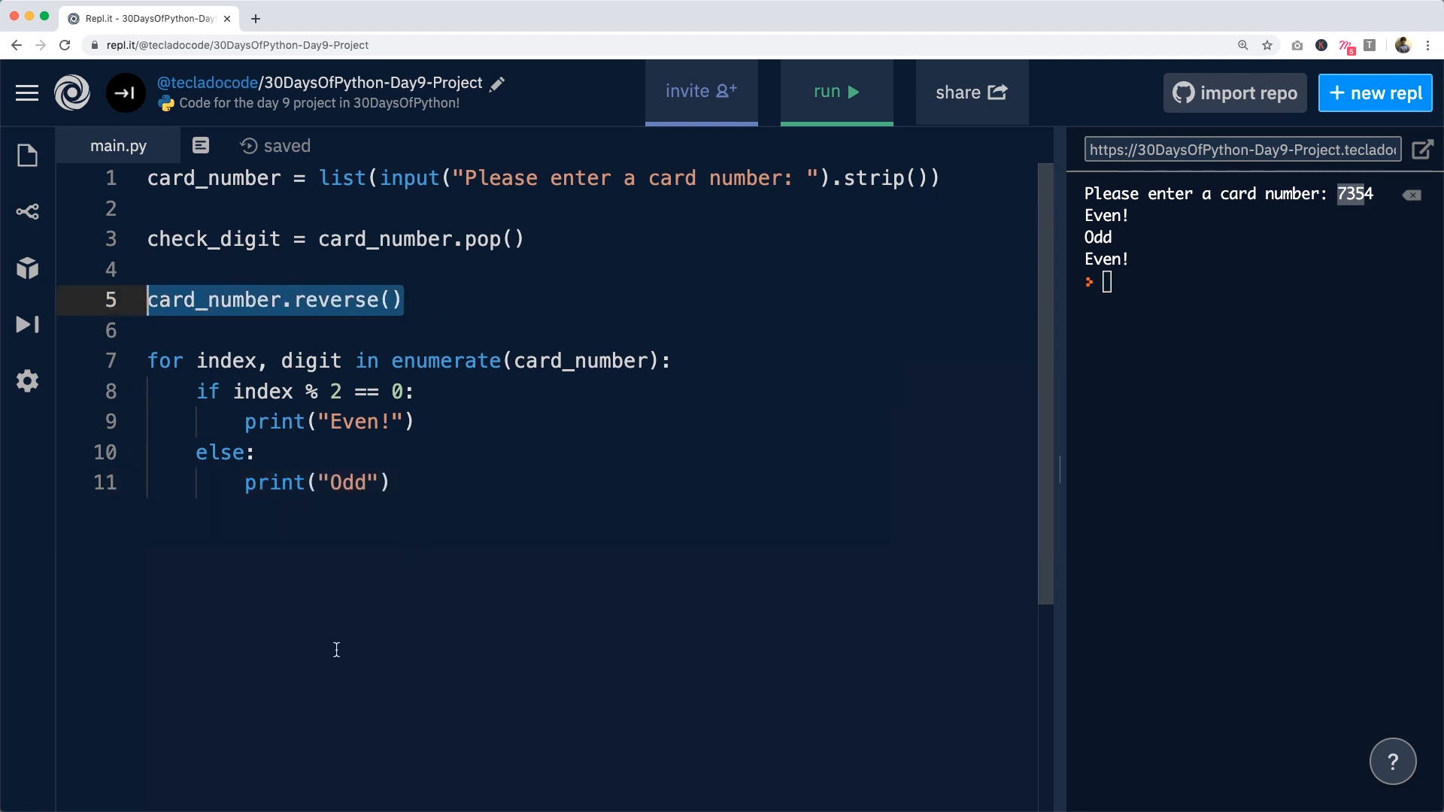
{"action": "mouse_move", "coordinate": [360, 442]}
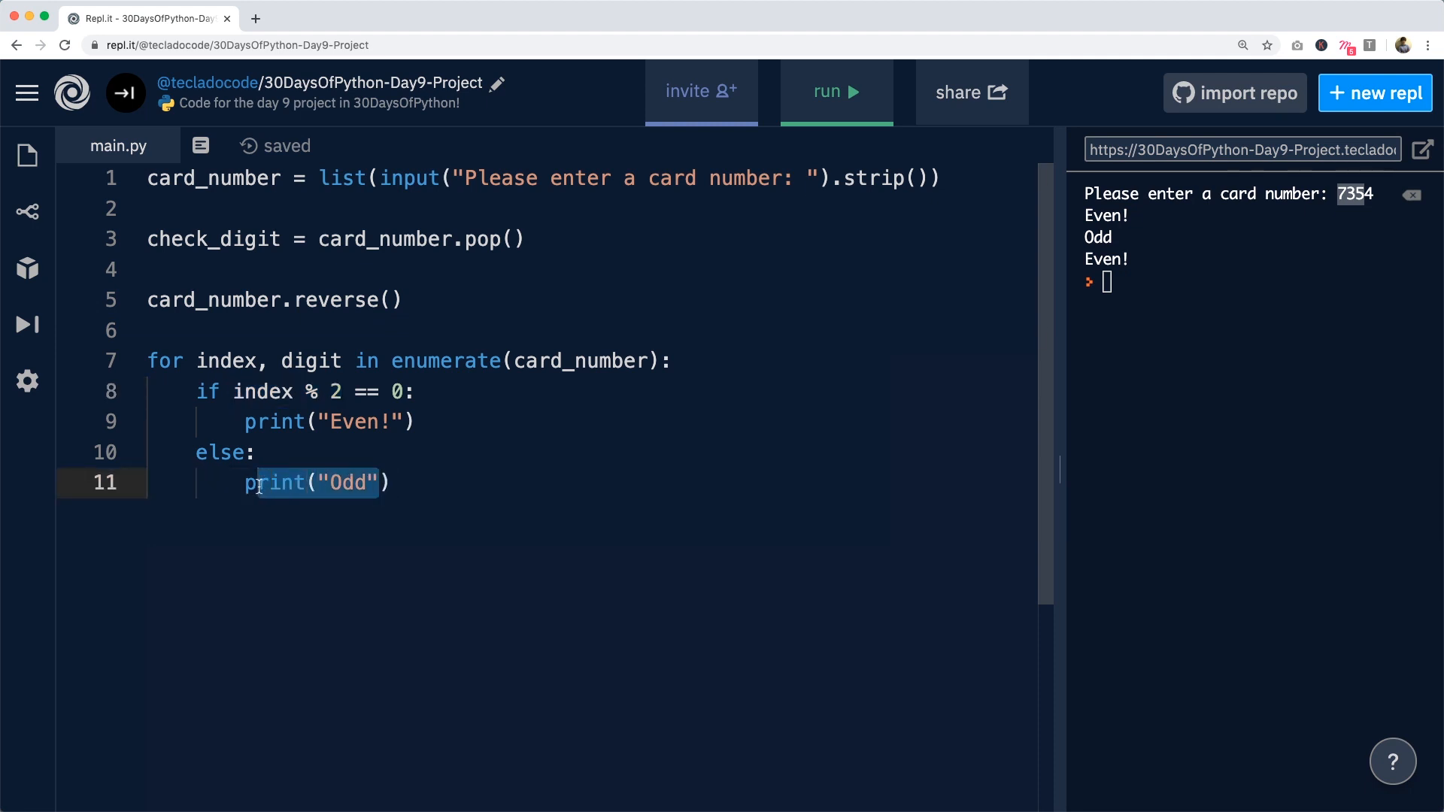
Create an empty processed_digits list and append int(digit) * 2 for even indexes
{"action": "left_click", "coordinate": [433, 299]}
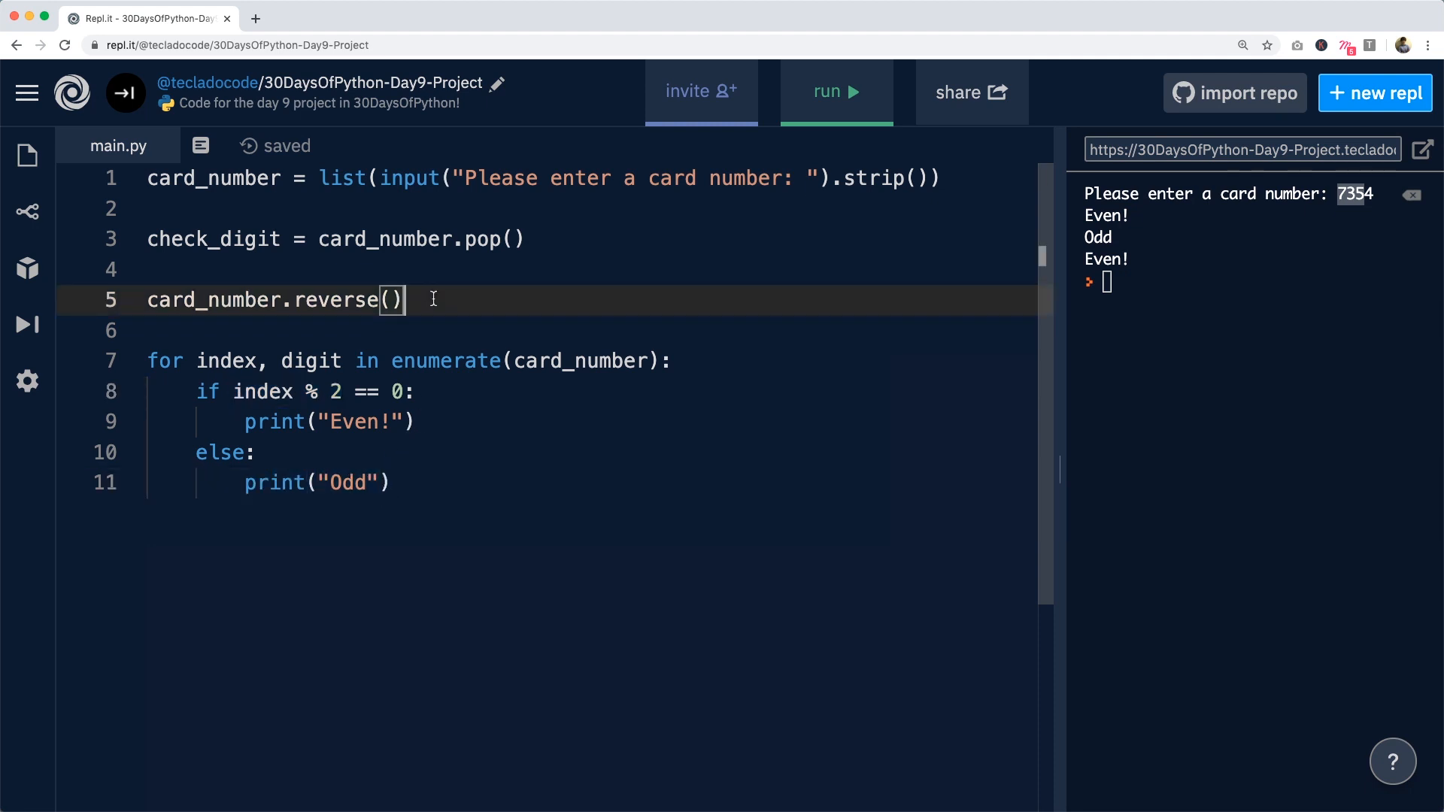
{"action": "type", "text": "pro"}
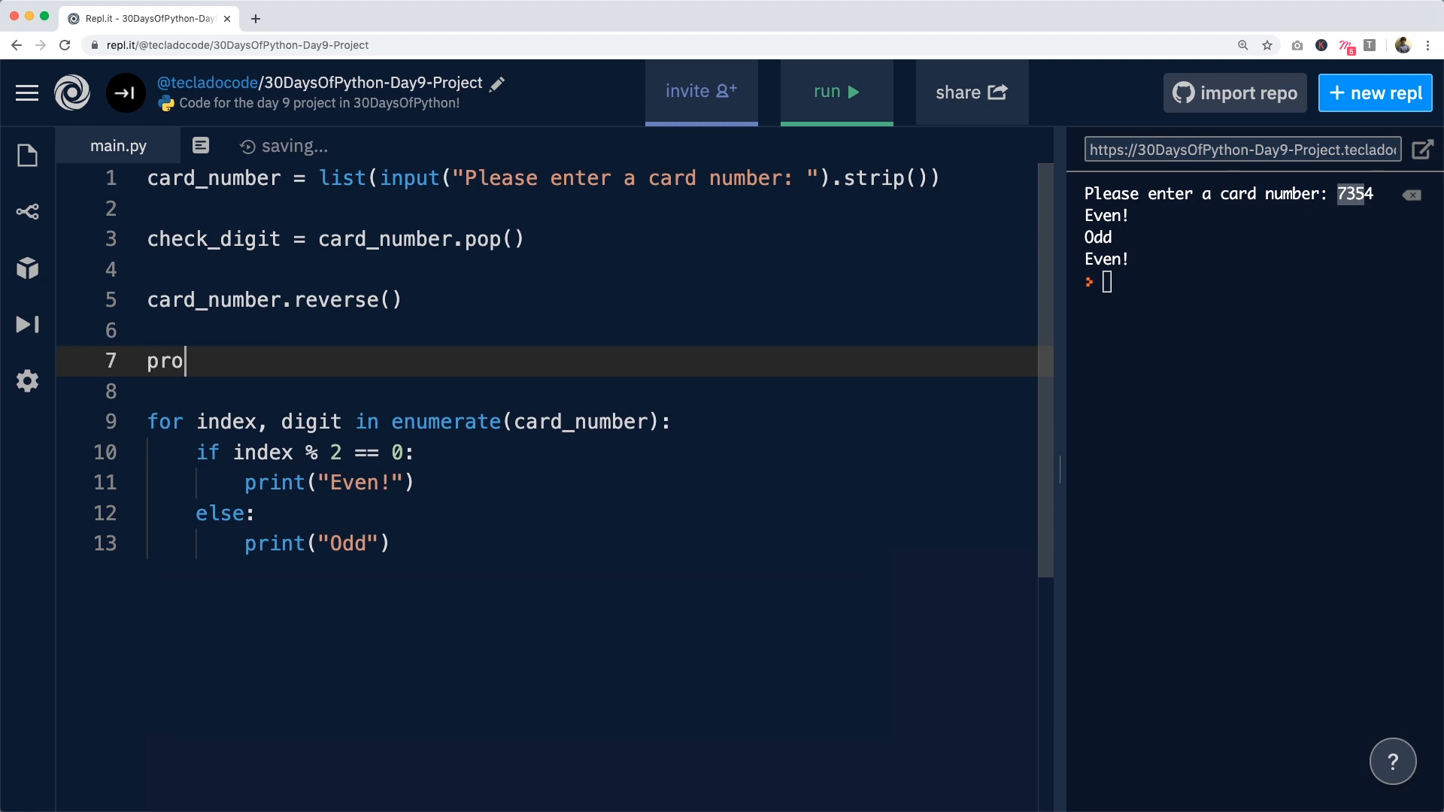
{"action": "type", "text": "cessed_digits"}
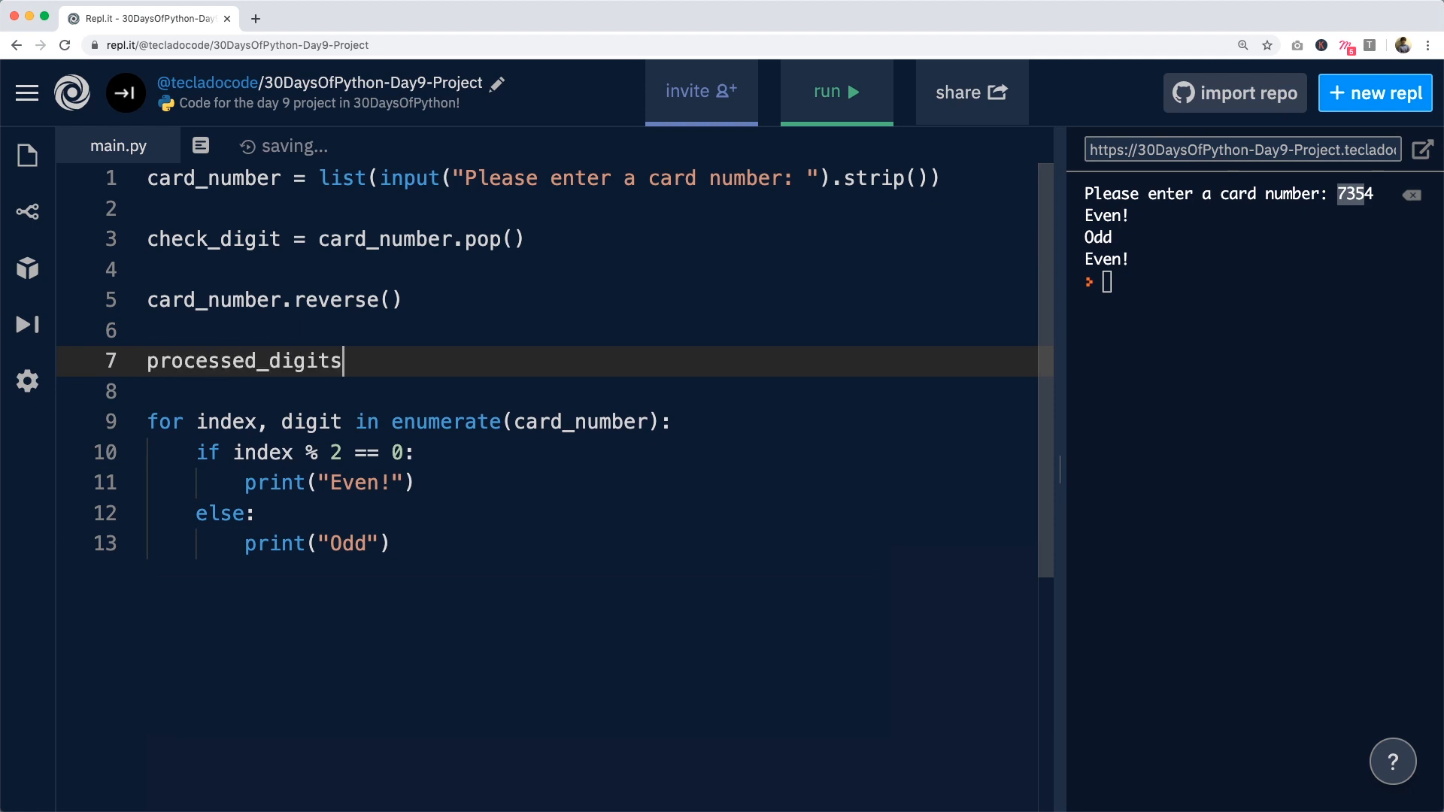
{"action": "type", "text": "= []"}
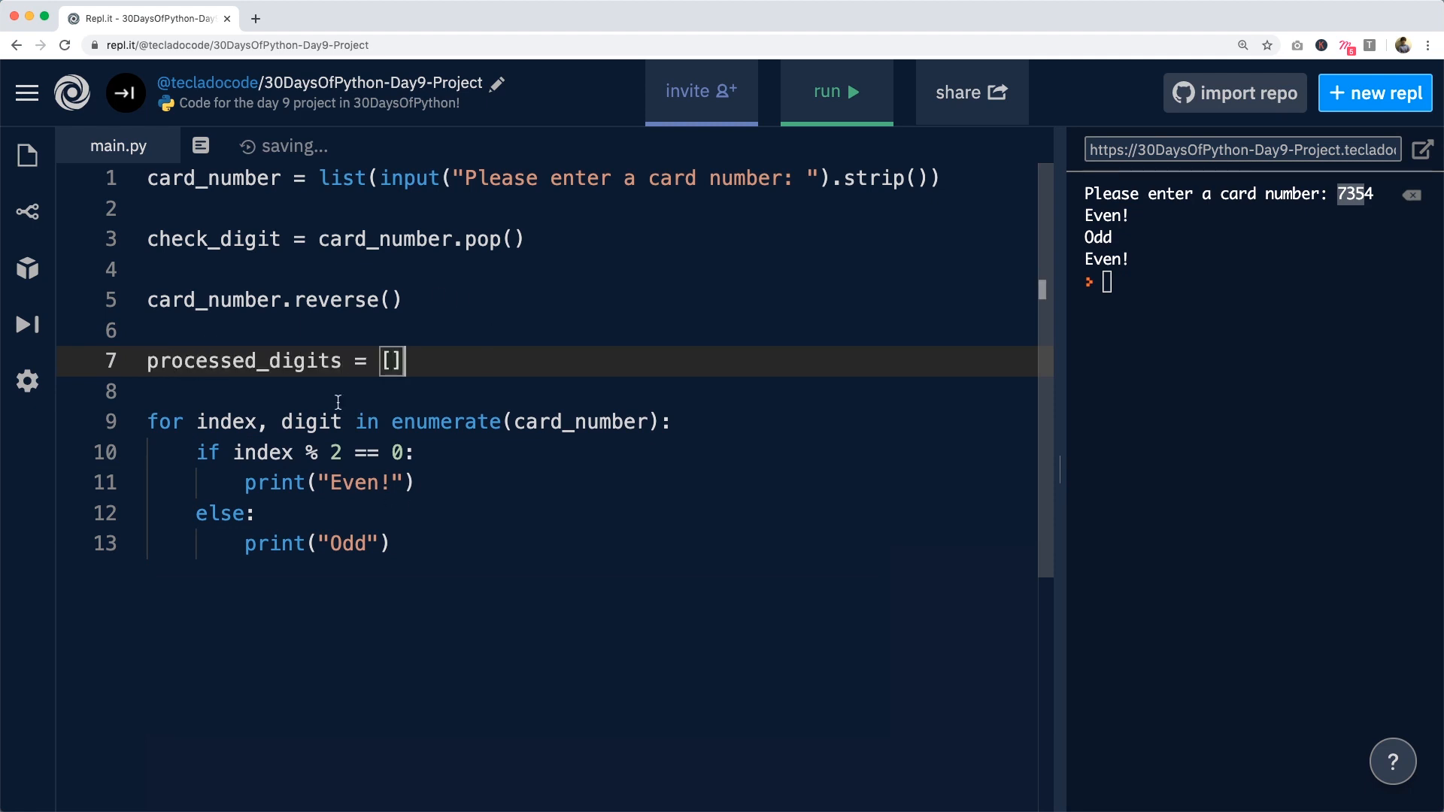
{"action": "double_click", "coordinate": [243, 361]}
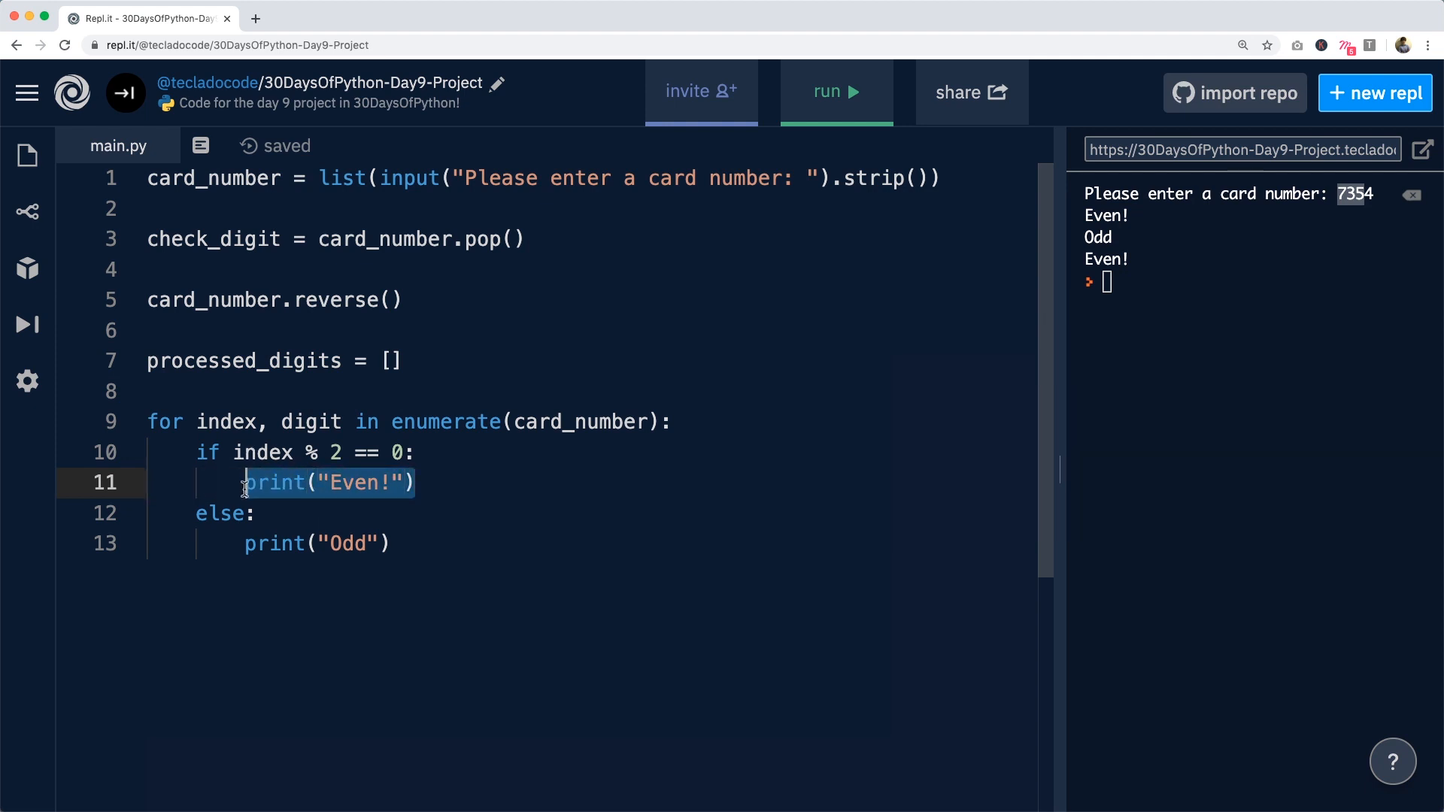
{"action": "type", "text": "processed_"}
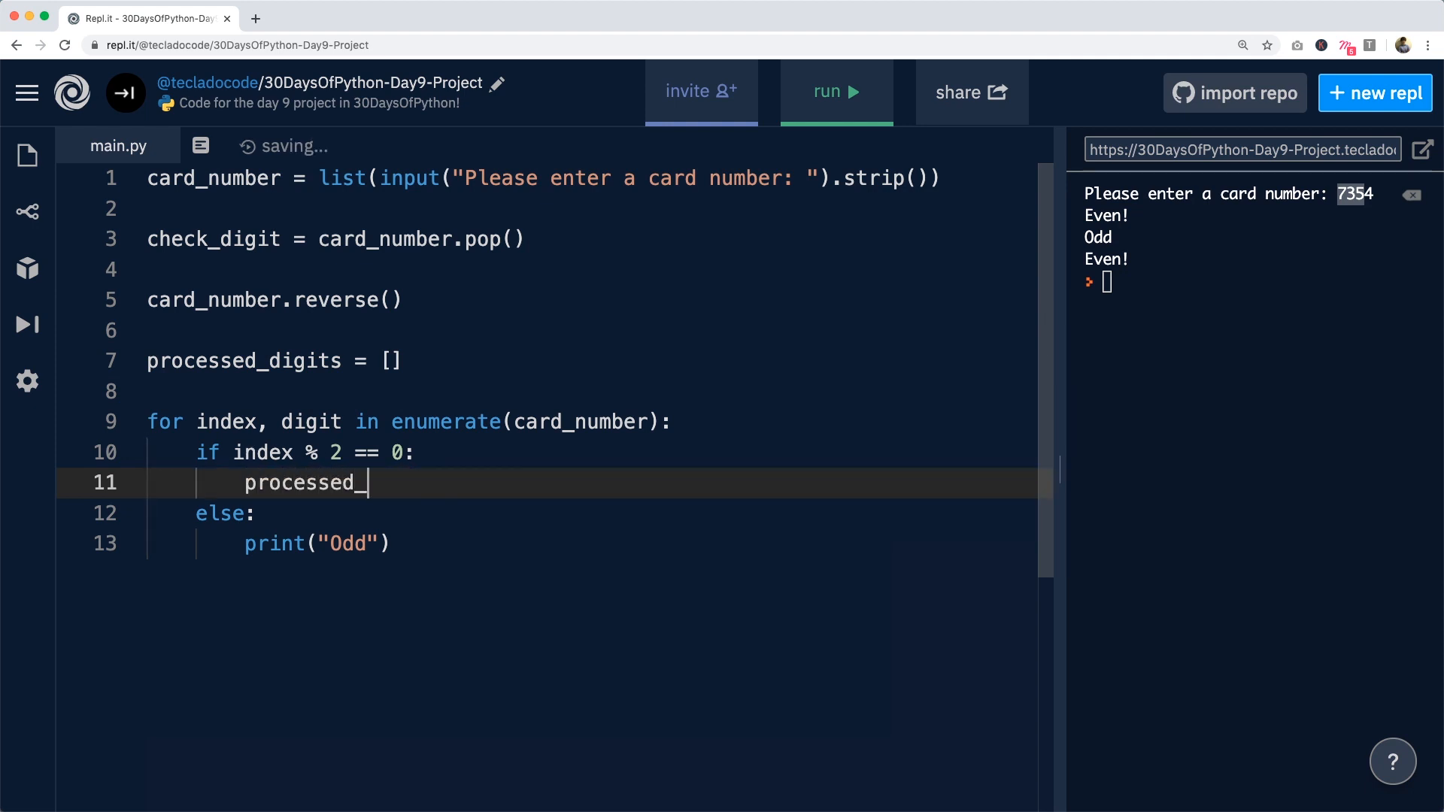
{"action": "type", "text": "digits.append(digi"}
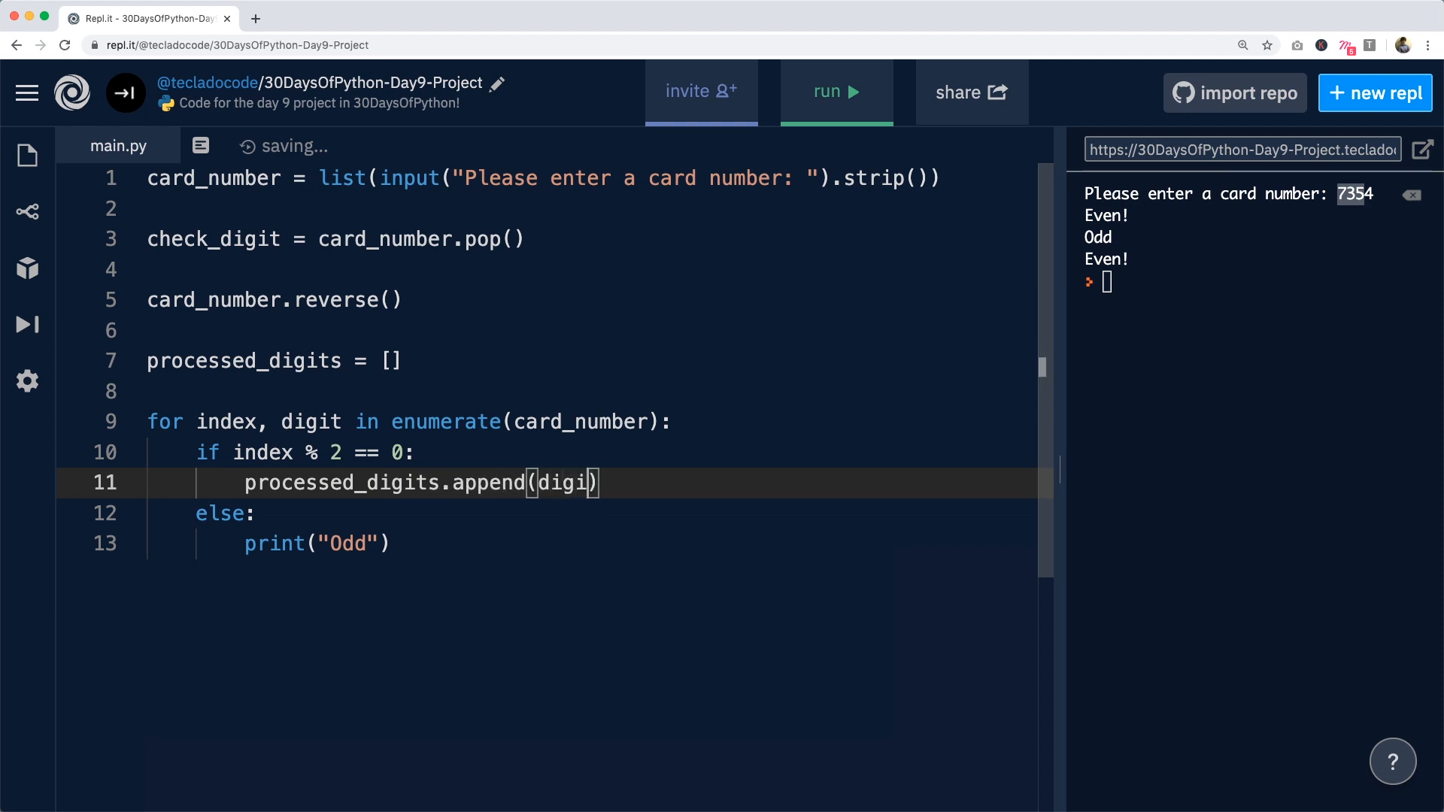
{"action": "type", "text": "* 2"}
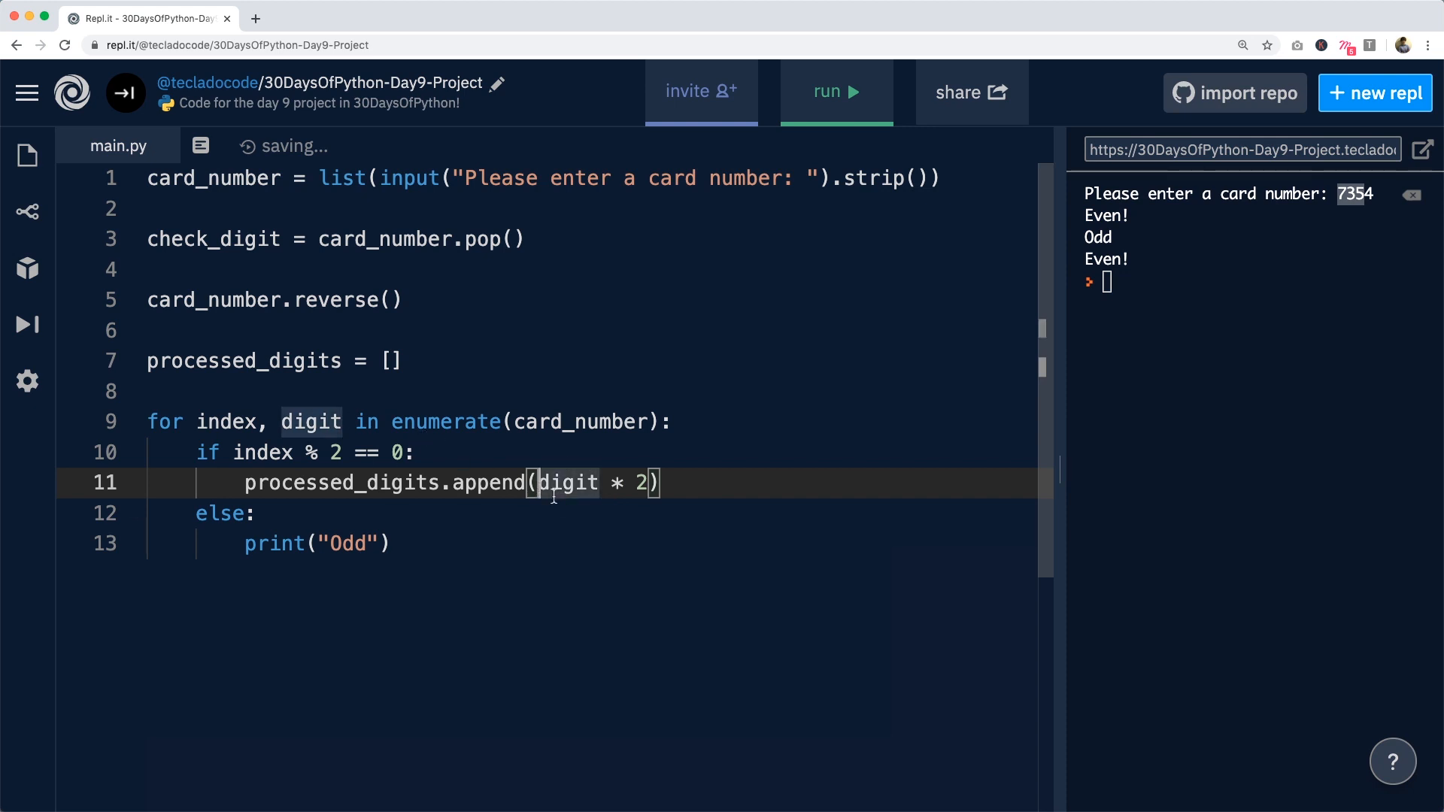
{"action": "type", "text": "int("}
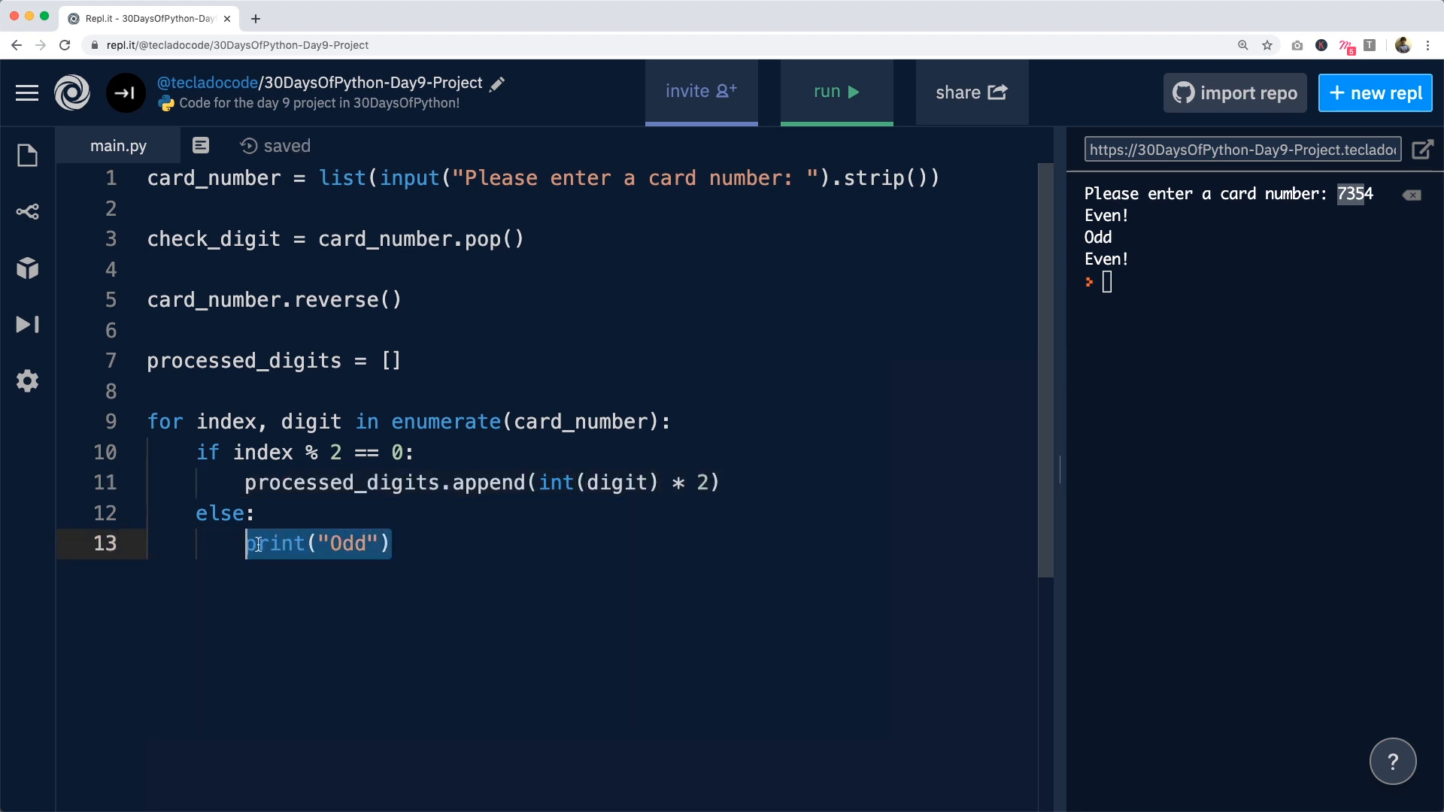
Append int(digit) in the else branch and print processed_digits after the loop
{"action": "type", "text": "processed"}
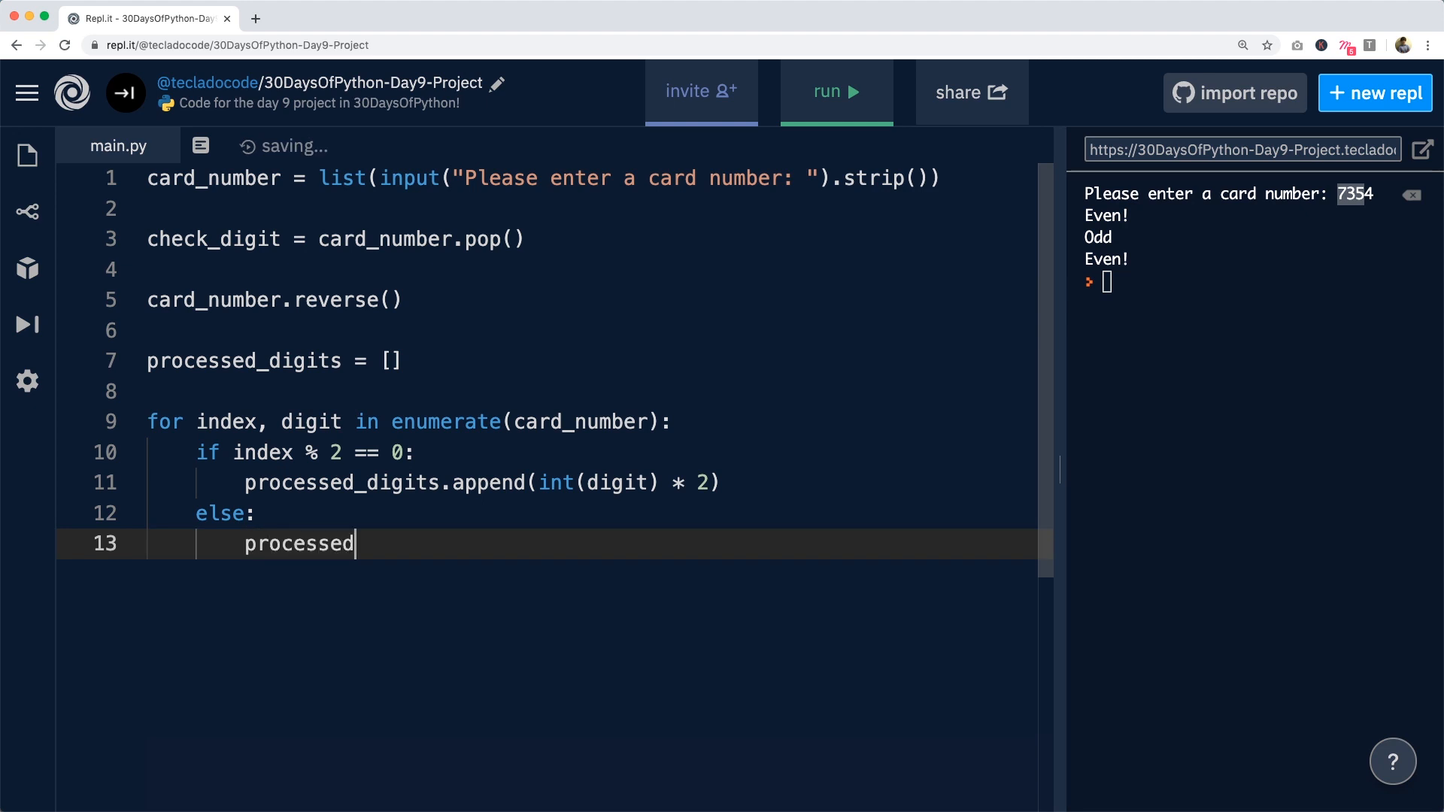
{"action": "type", "text": "_digits.append(int(digit"}
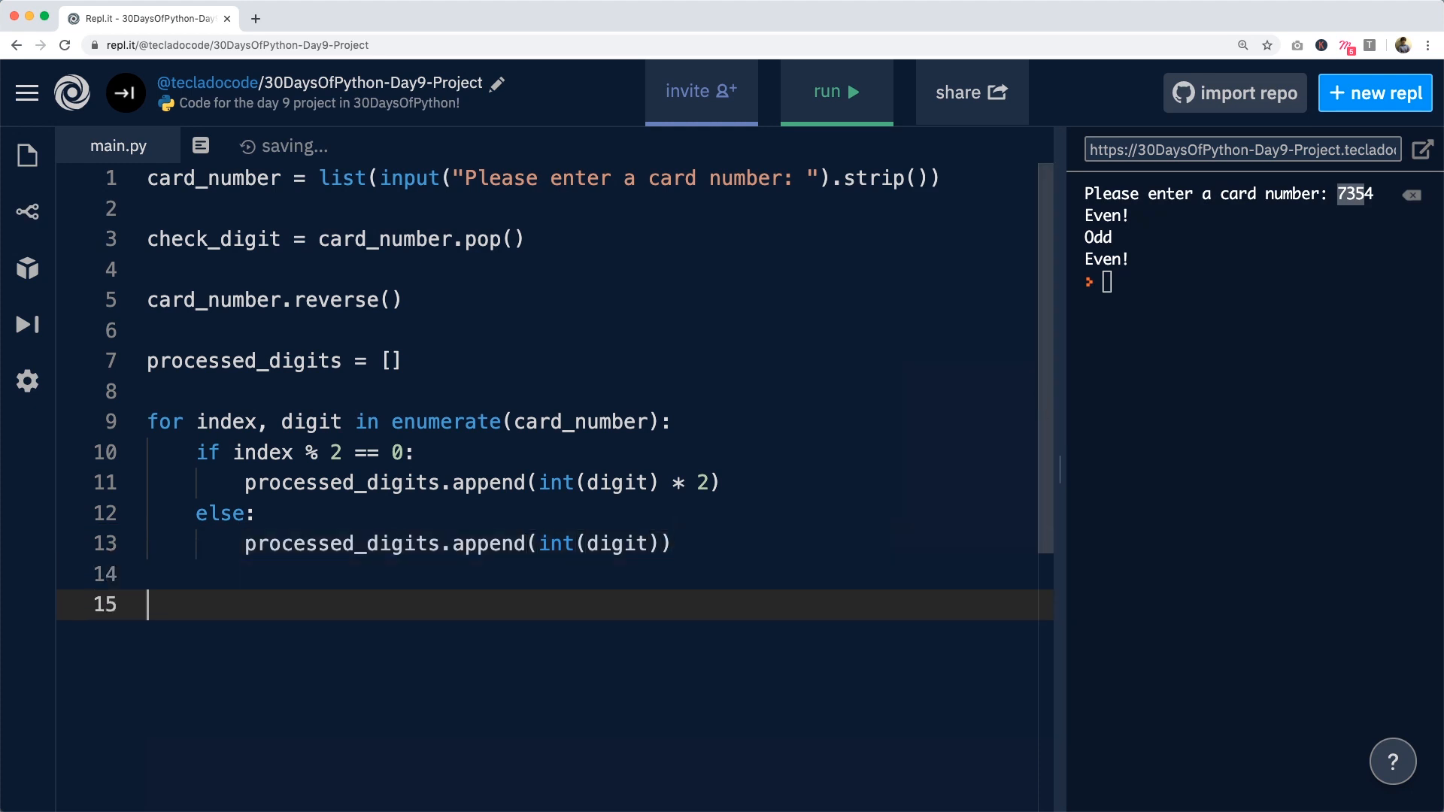
{"action": "type", "text": "print(p"}
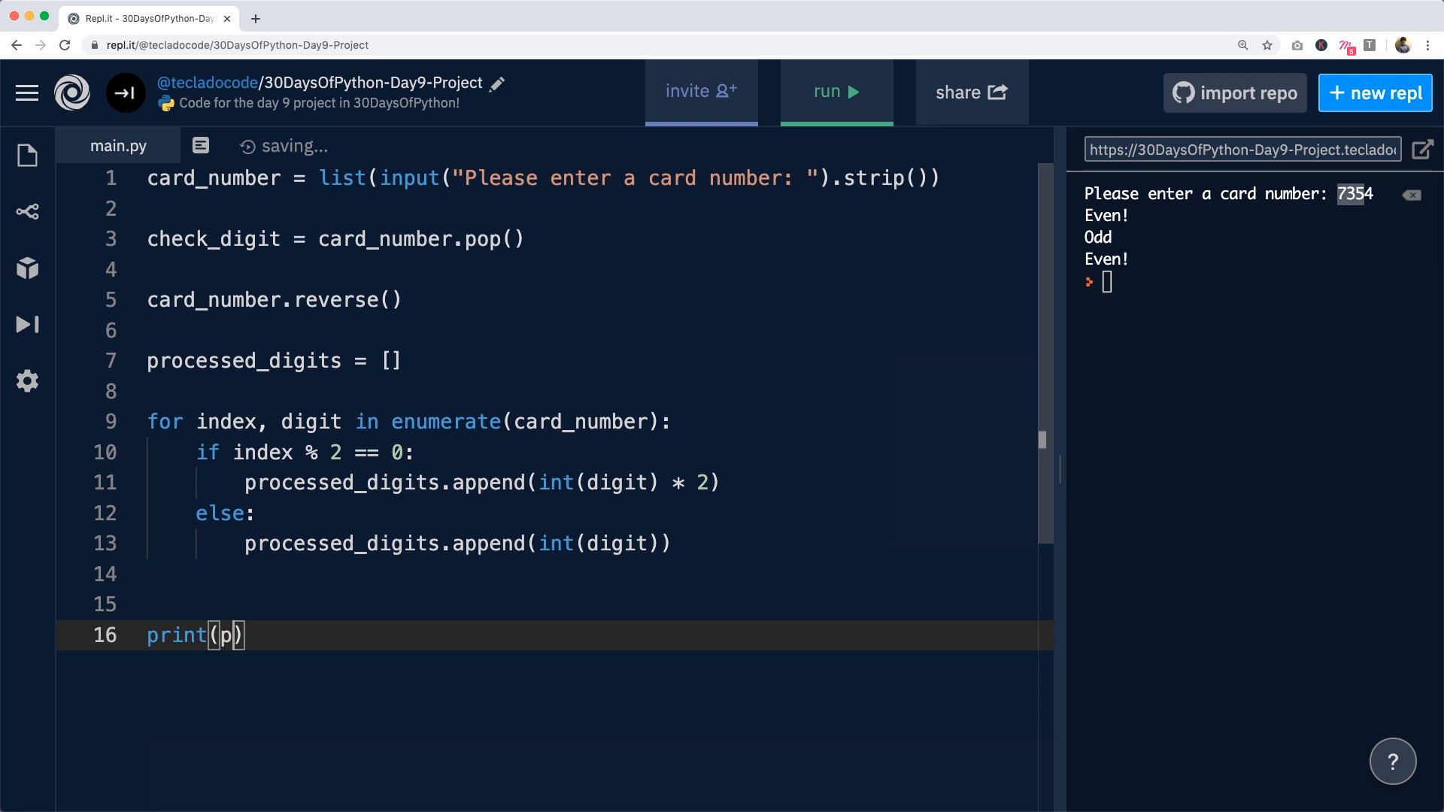
{"action": "type", "text": "rocessed_digits"}
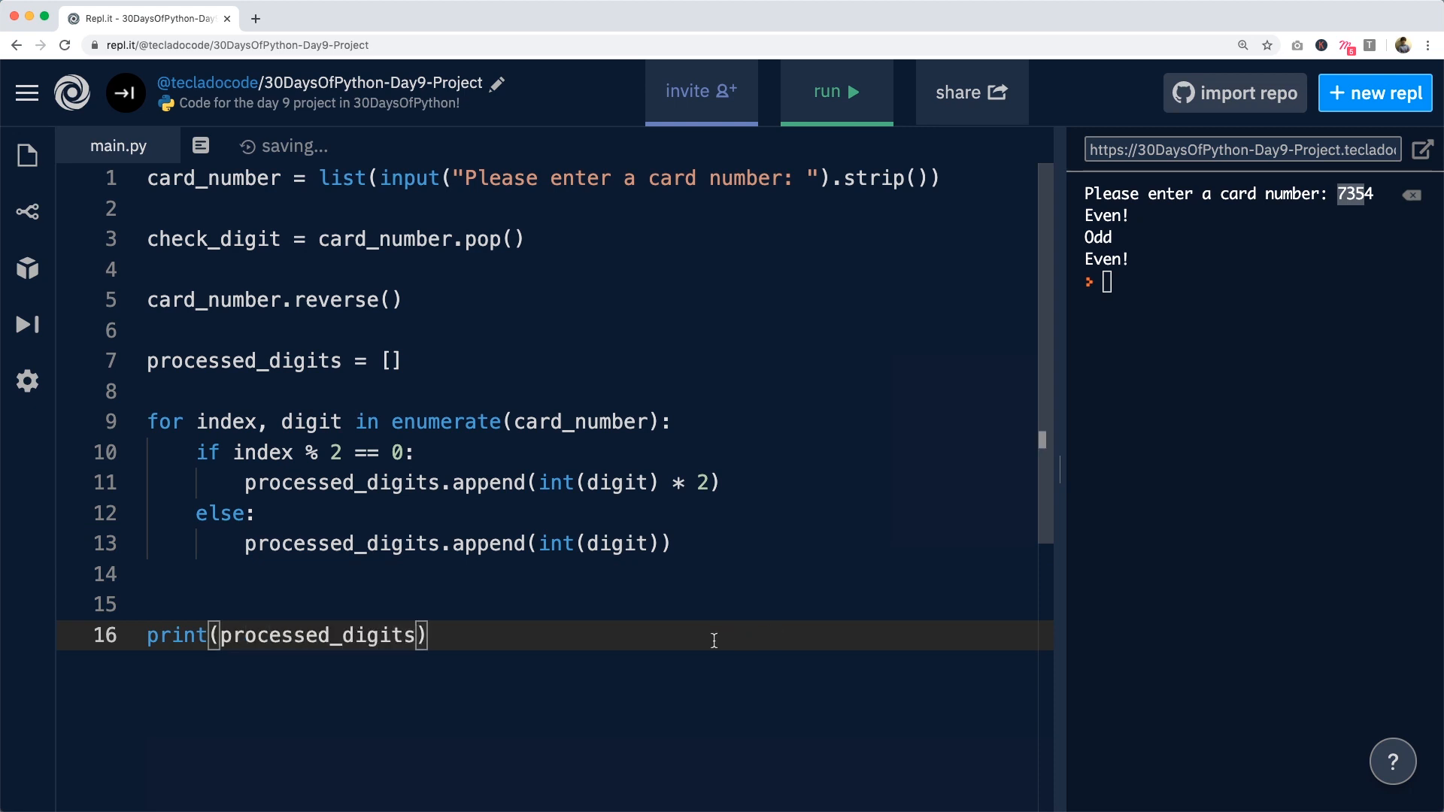
Run the script with 7354 and confirm it prints [10, 3, 14]
{"action": "left_click", "coordinate": [834, 91]}
{"action": "type", "text": "7354"}
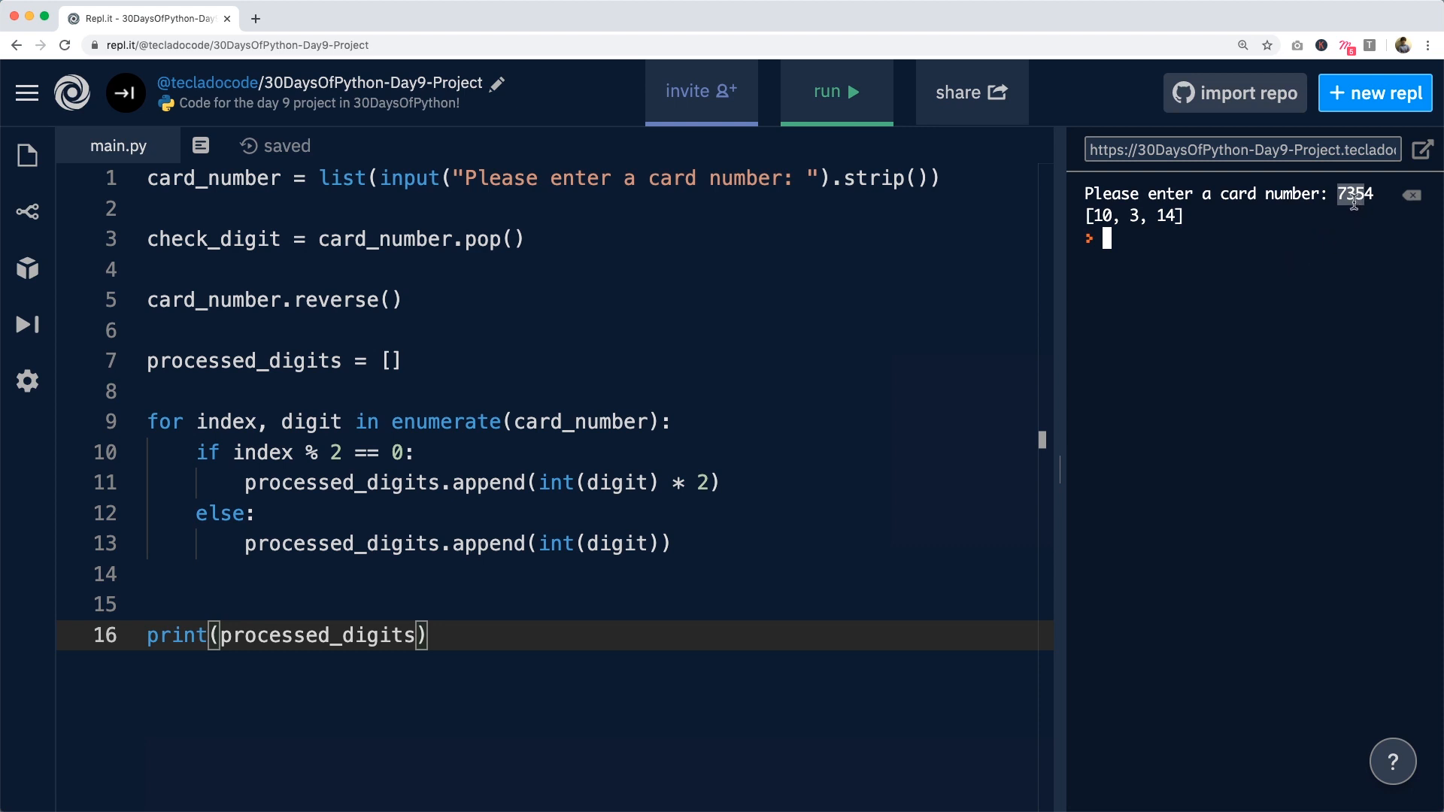
{"action": "mouse_move", "coordinate": [1095, 215]}
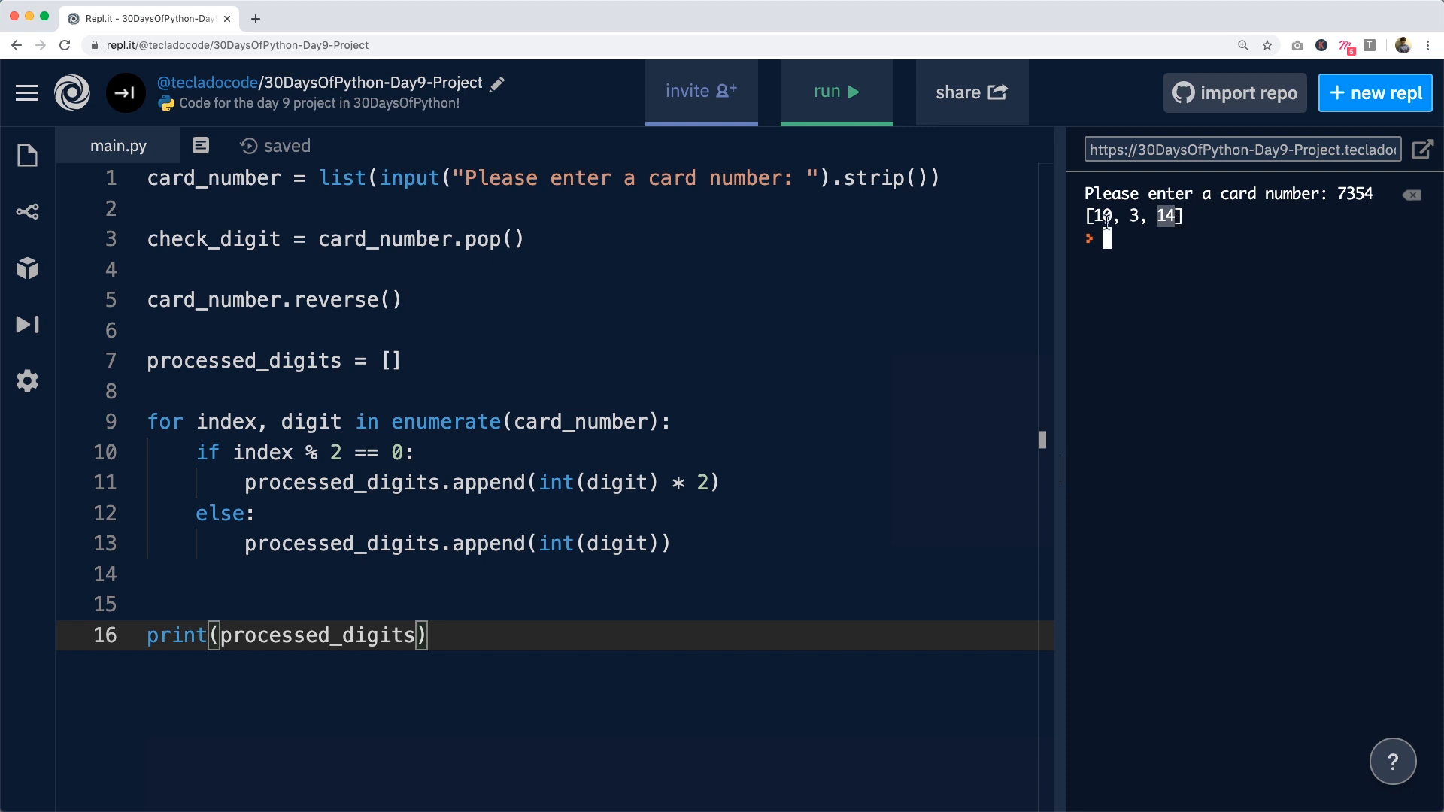
{"action": "mouse_move", "coordinate": [758, 533]}
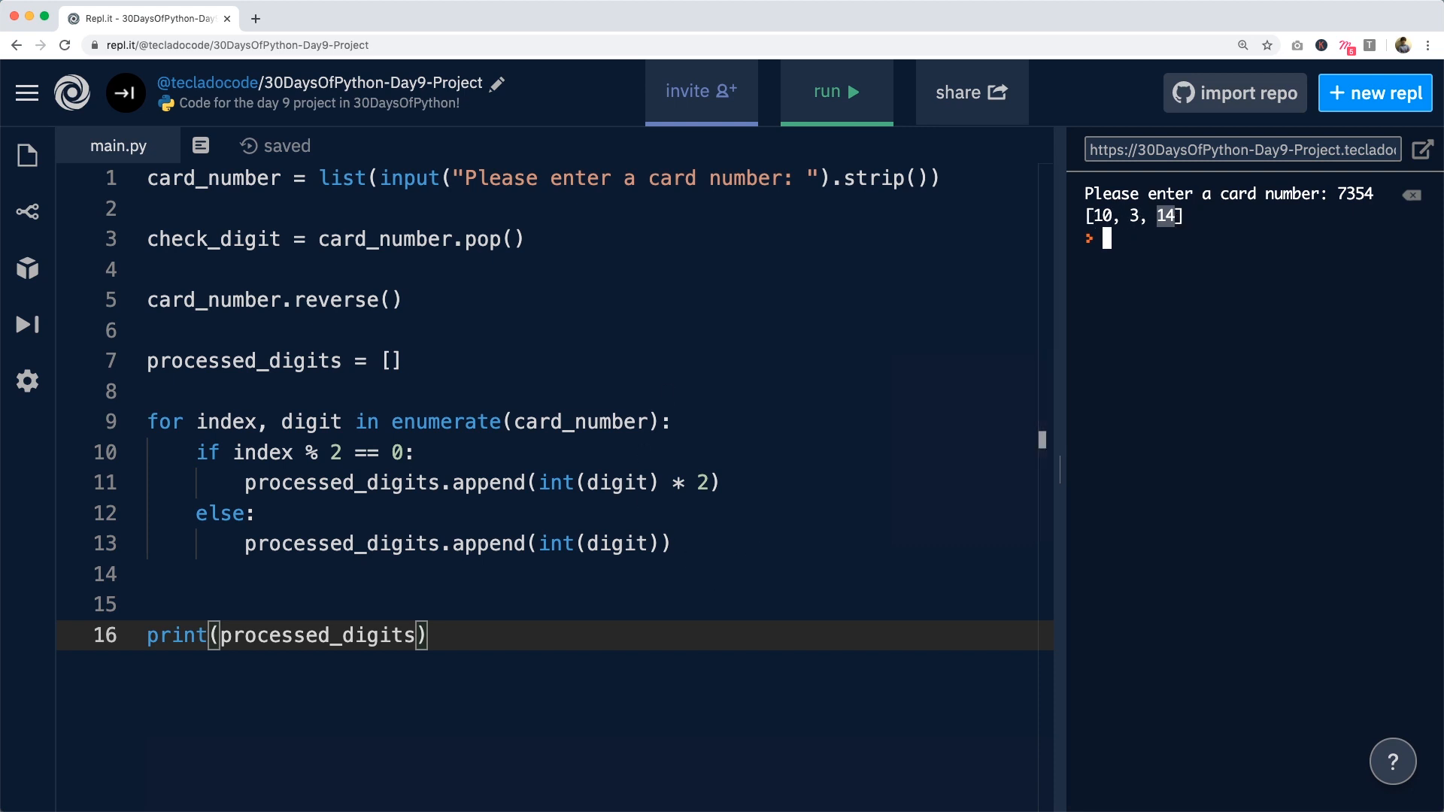
{"action": "mouse_move", "coordinate": [556, 483]}
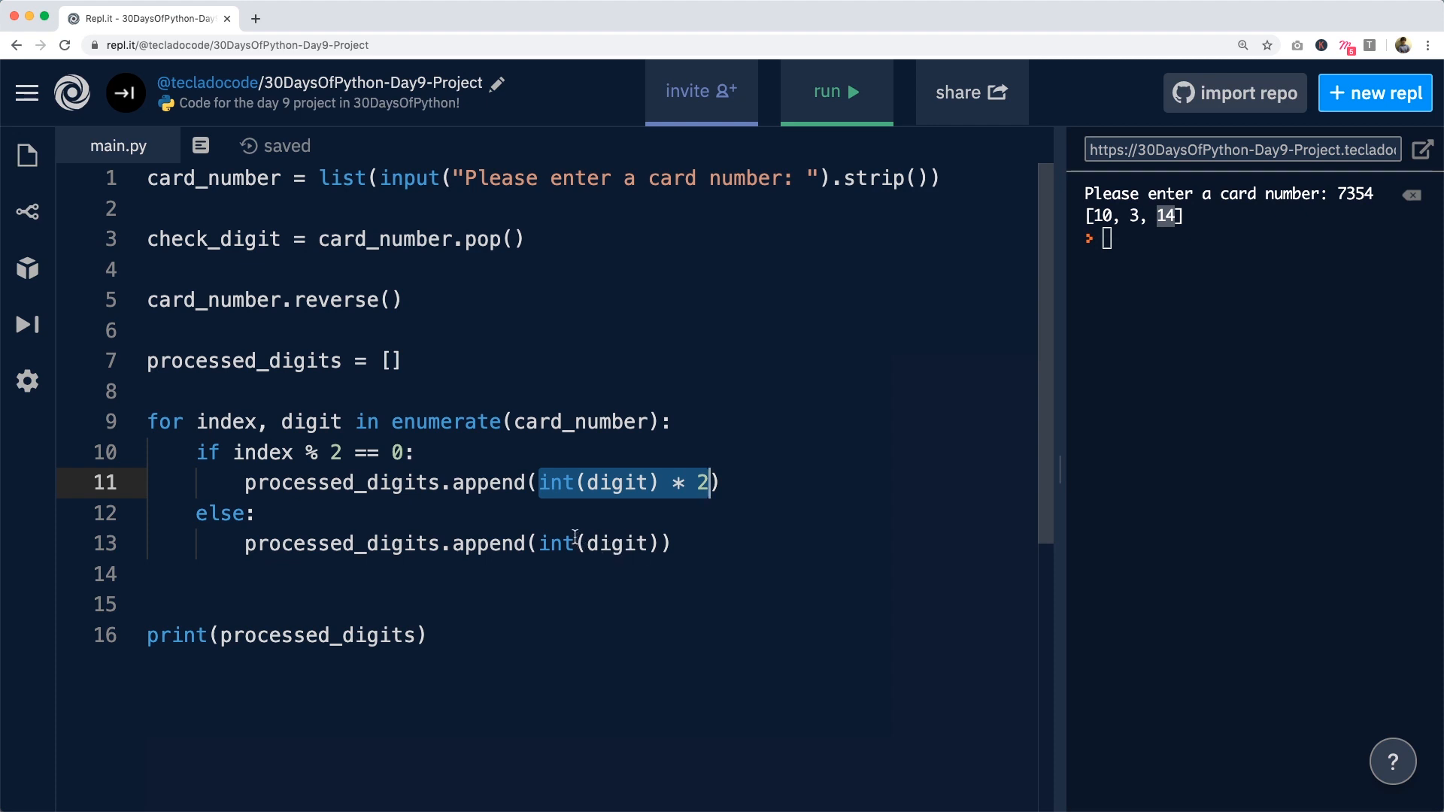
{"action": "mouse_move", "coordinate": [596, 525]}
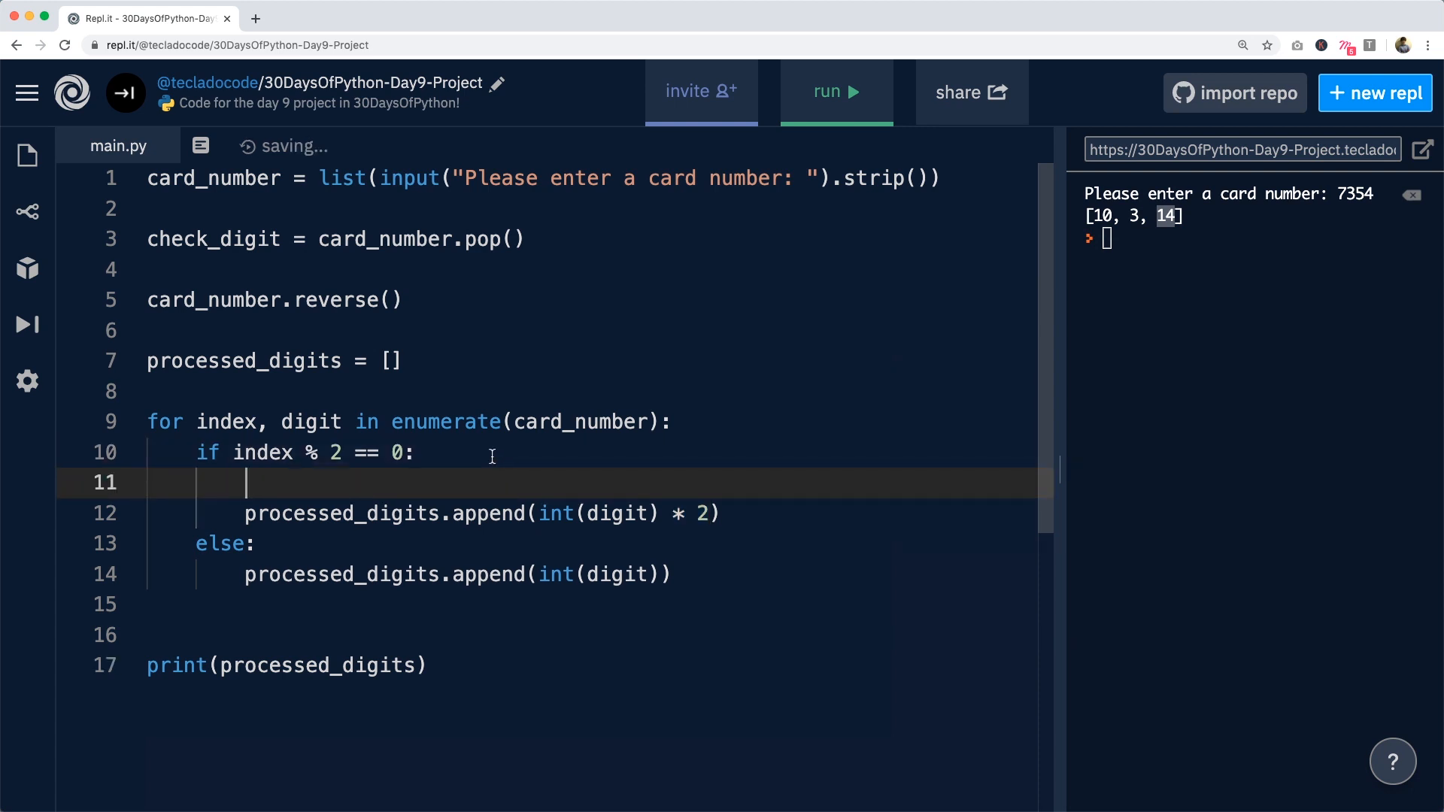
Store int(digit) * 2 in doubled_digit, subtract 9 if above 9, and append it
{"action": "type", "text": "doubled_digit"}
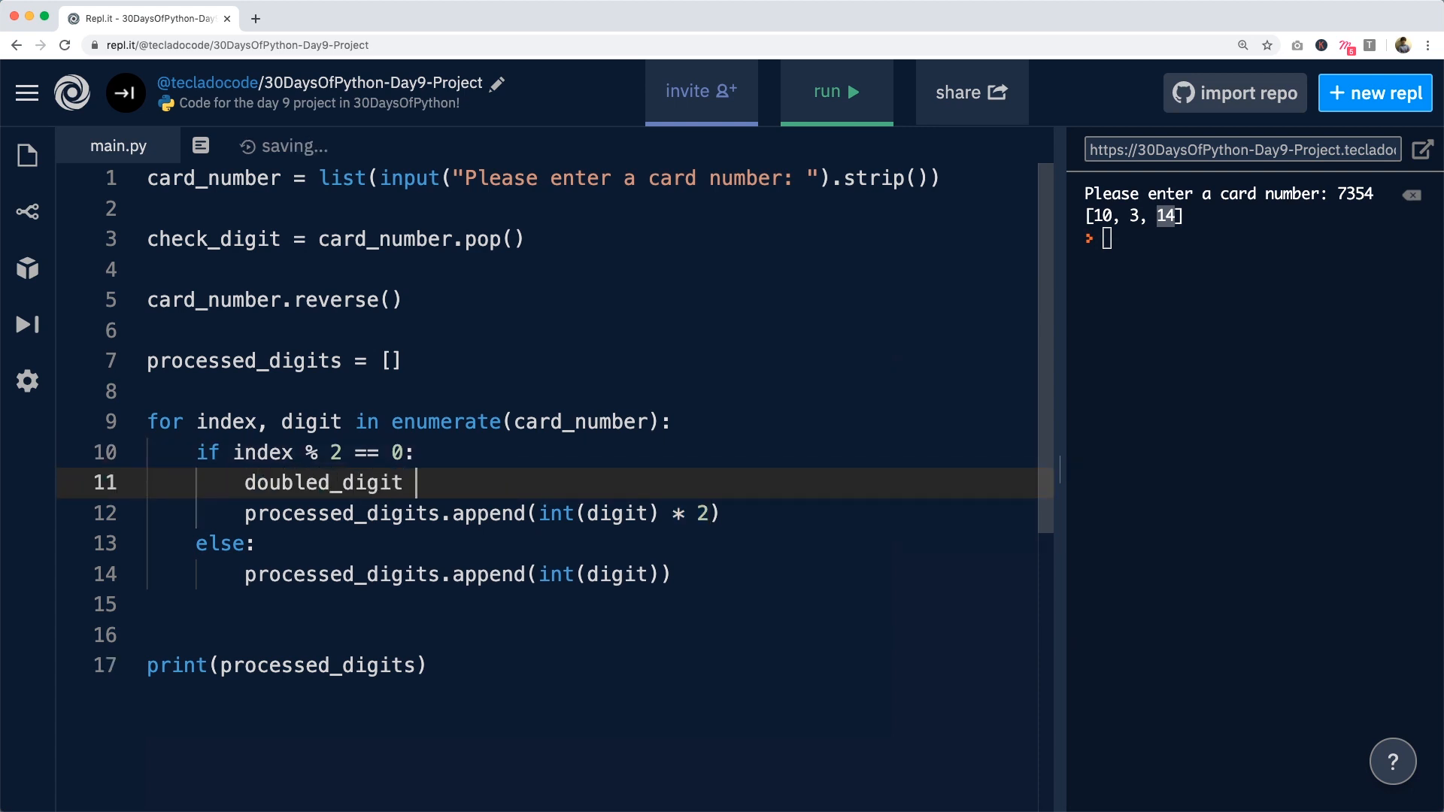
{"action": "type", "text": "= int(digit) * 2"}
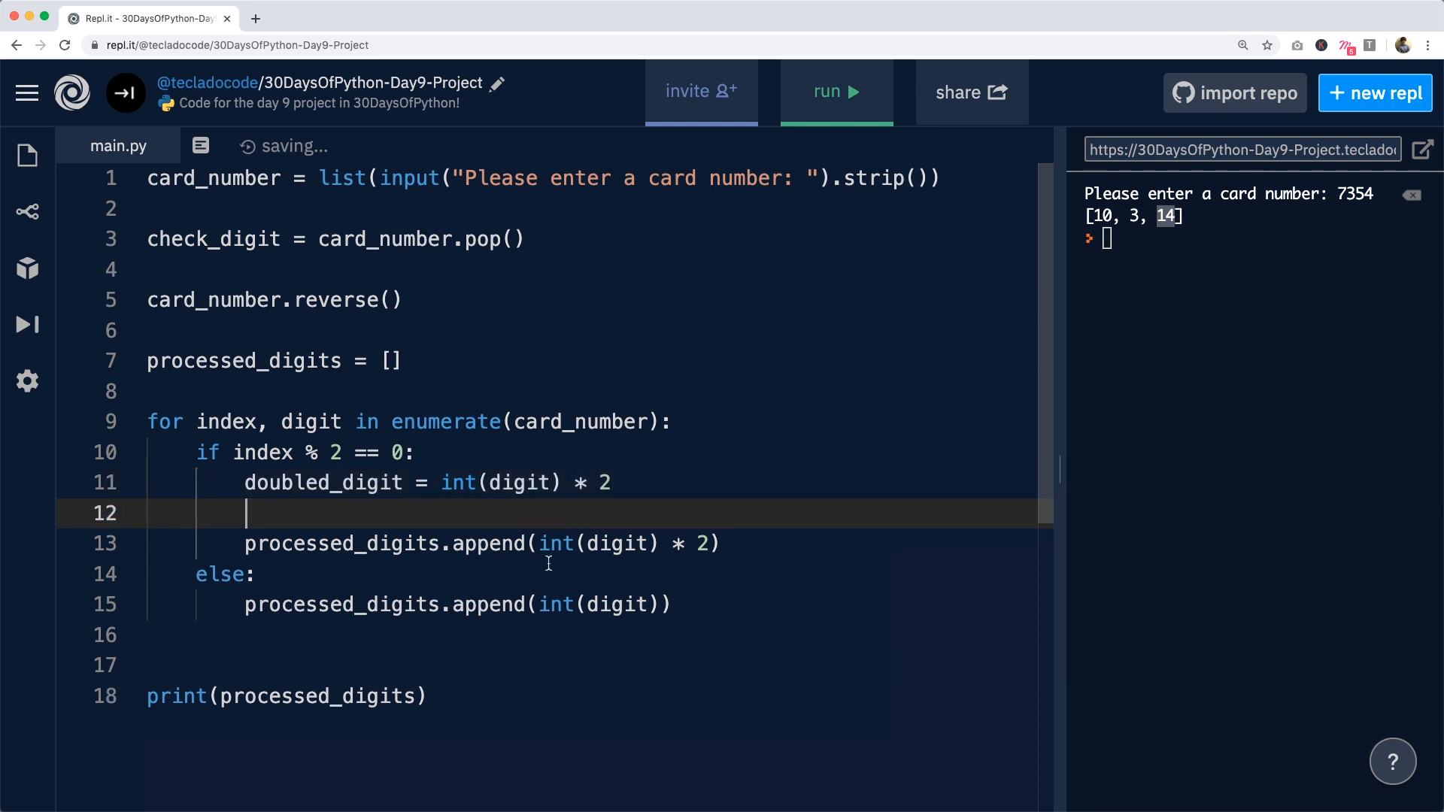
{"action": "key", "text": "Enter"}
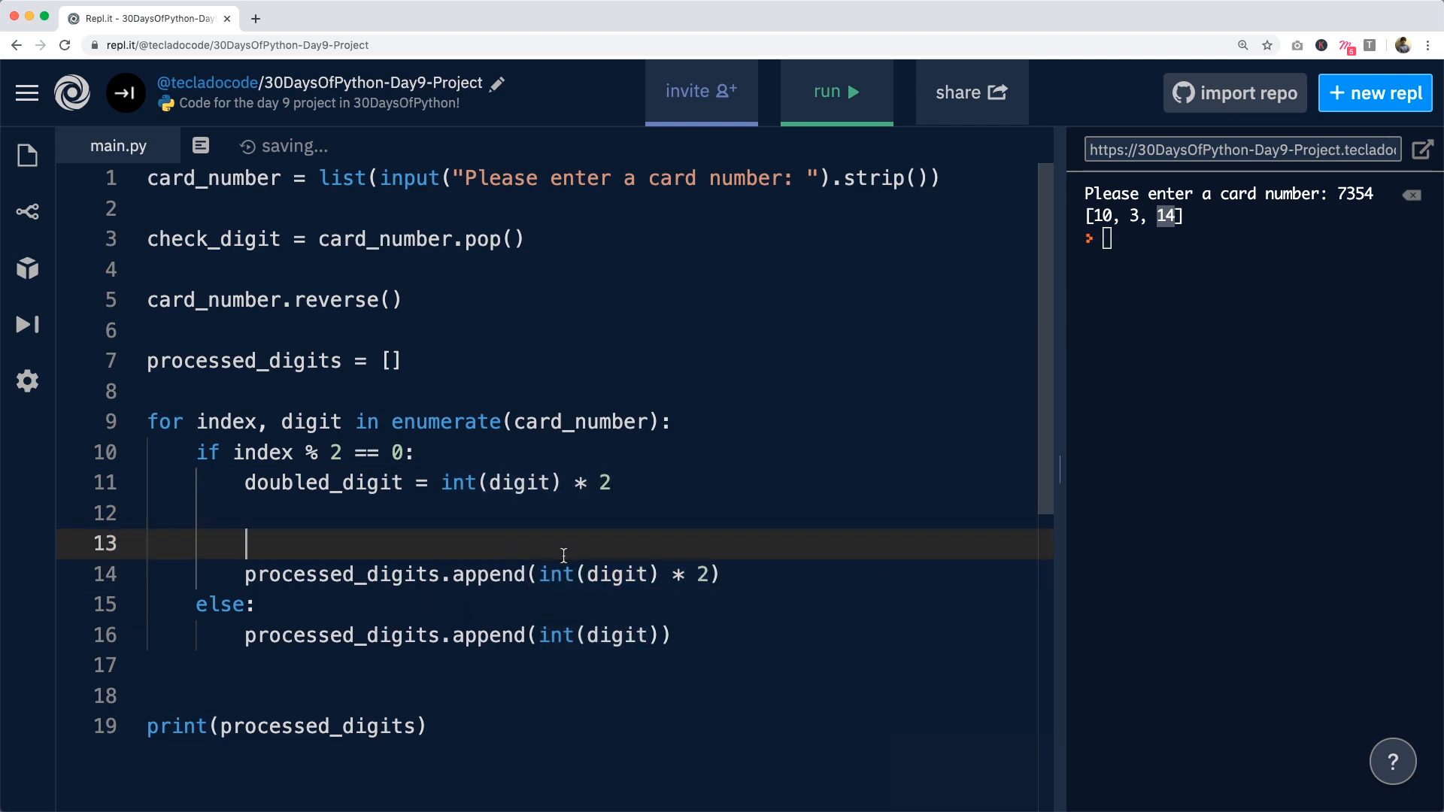
{"action": "type", "text": "if do"}
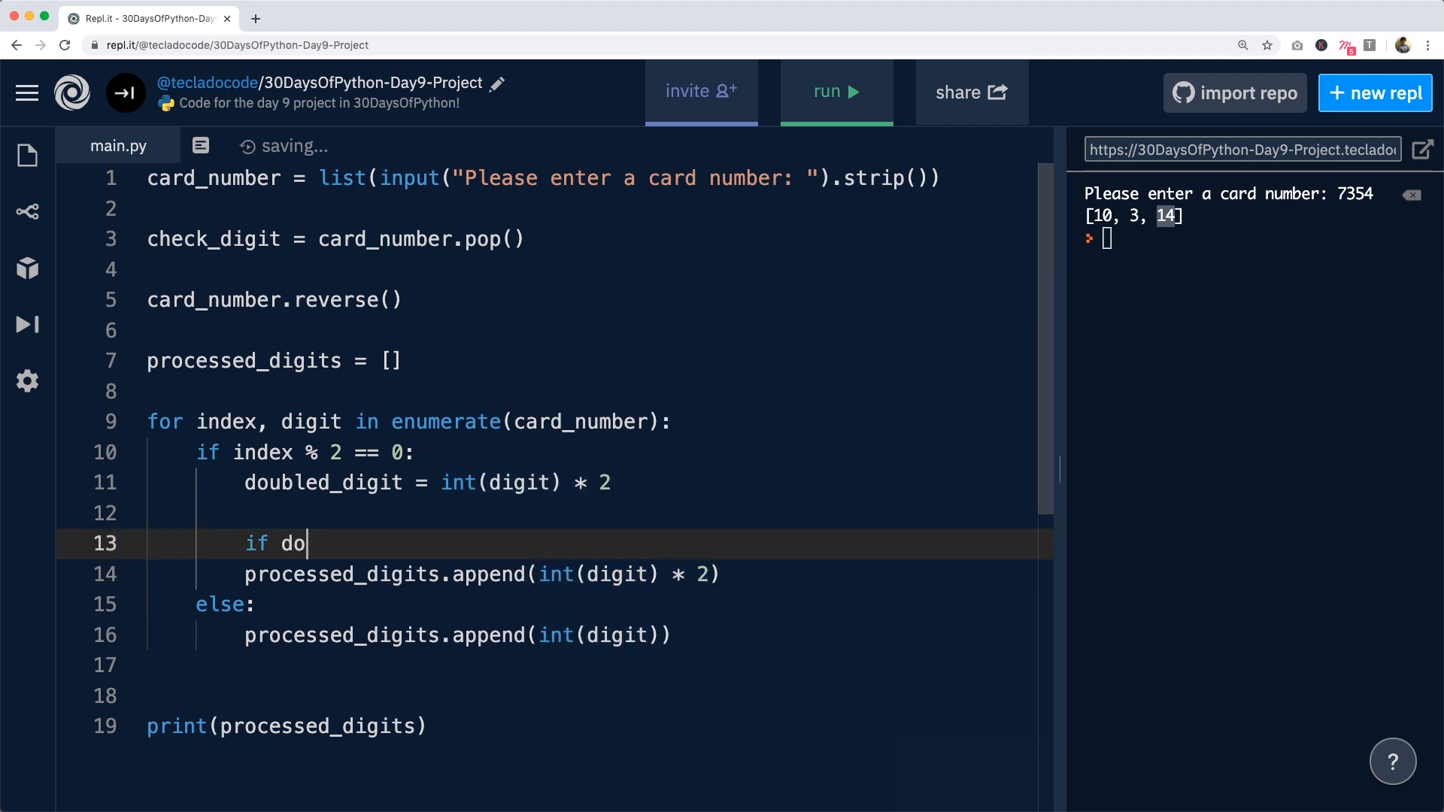
{"action": "type", "text": "ubled_digit > 9:"}
{"action": "type", "text": "doubl"}
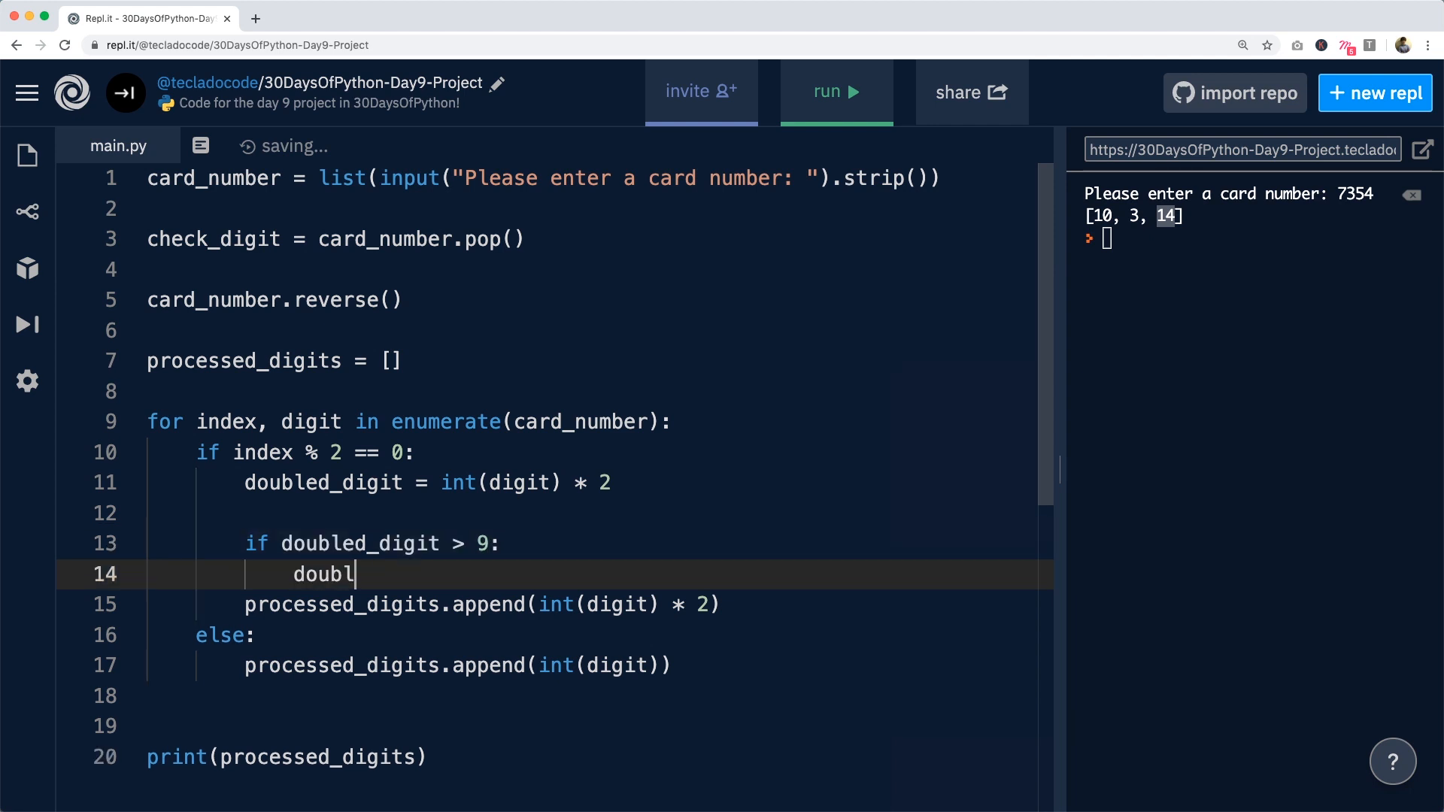
{"action": "type", "text": "ed_digit = double"}
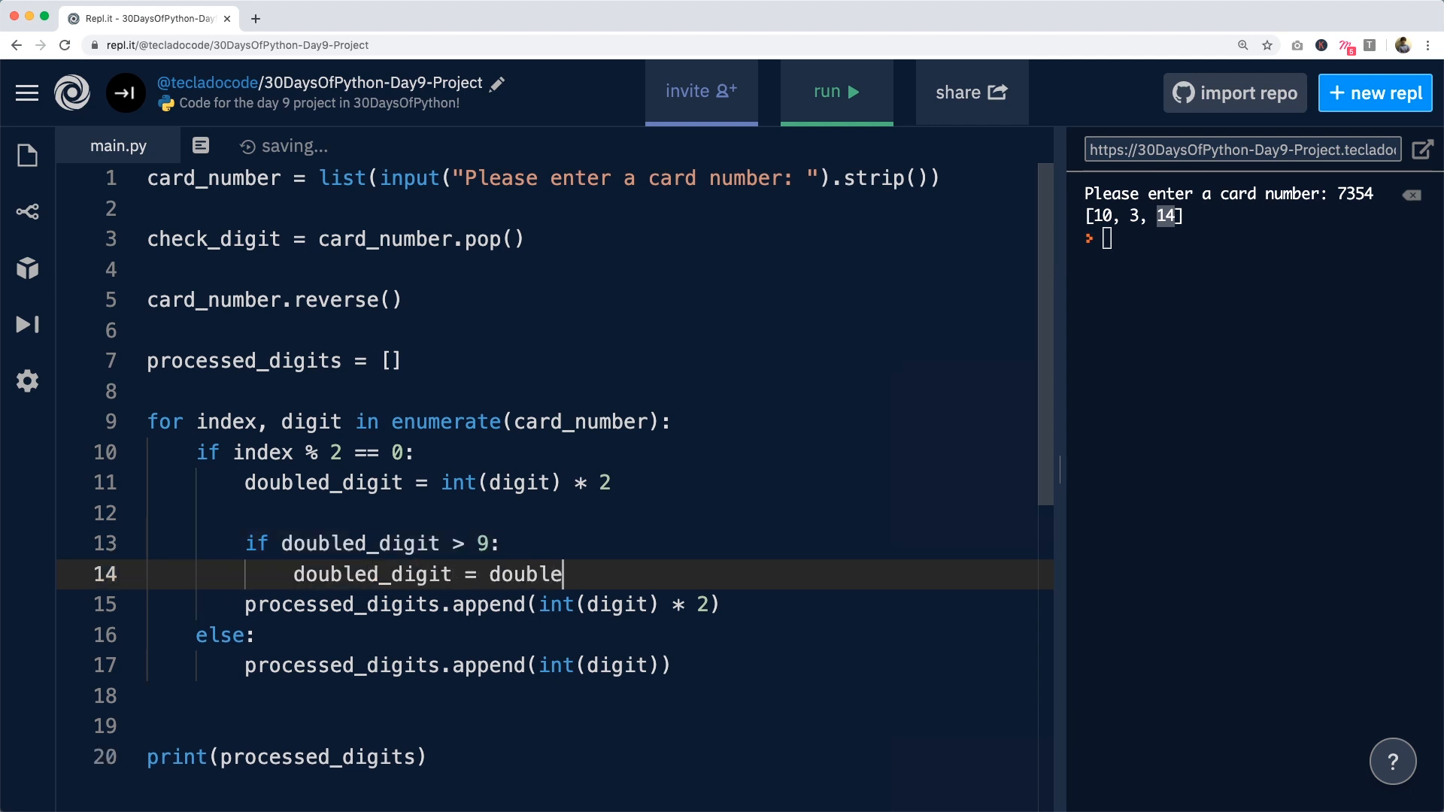
{"action": "type", "text": "d_digit - 9"}
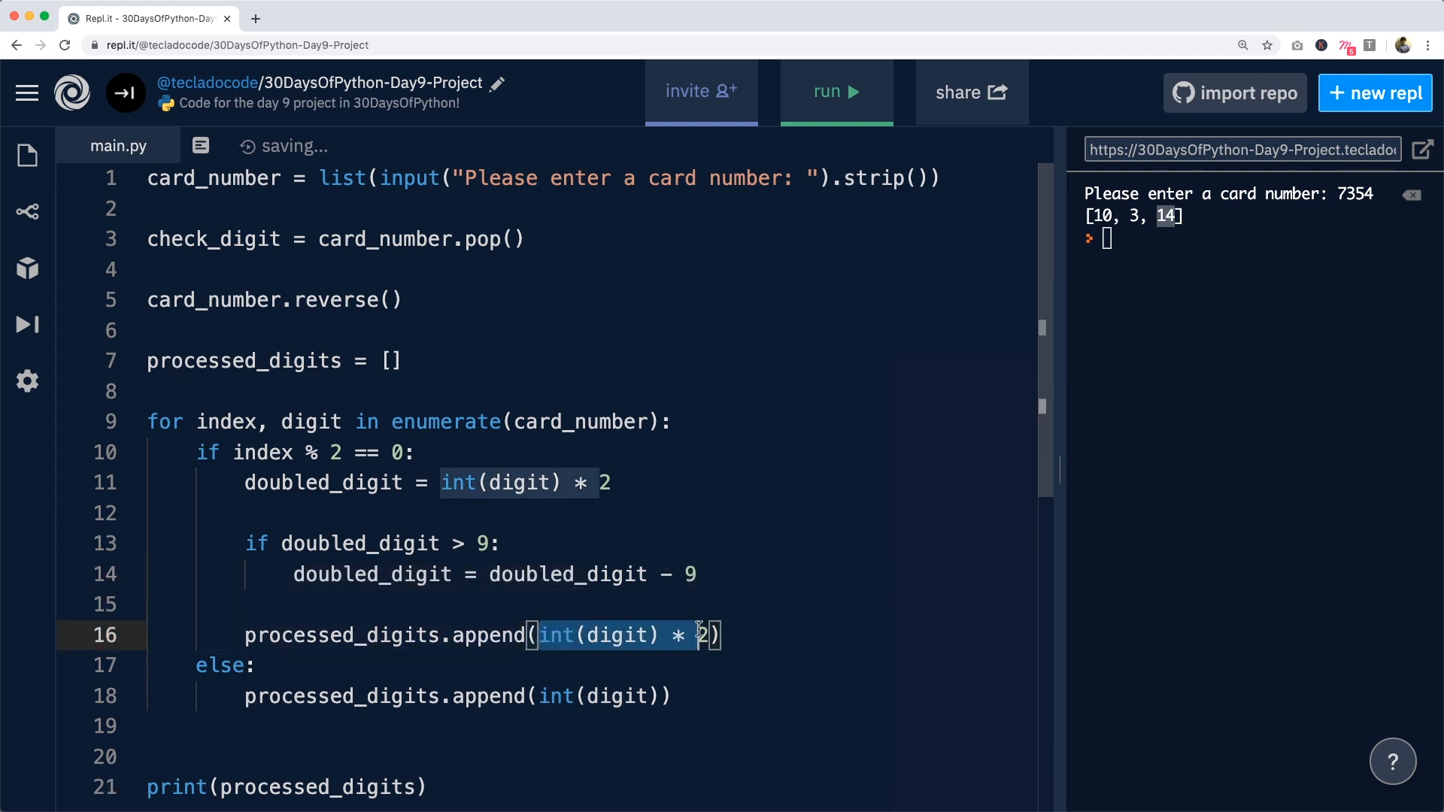
{"action": "type", "text": "doubled_dig"}
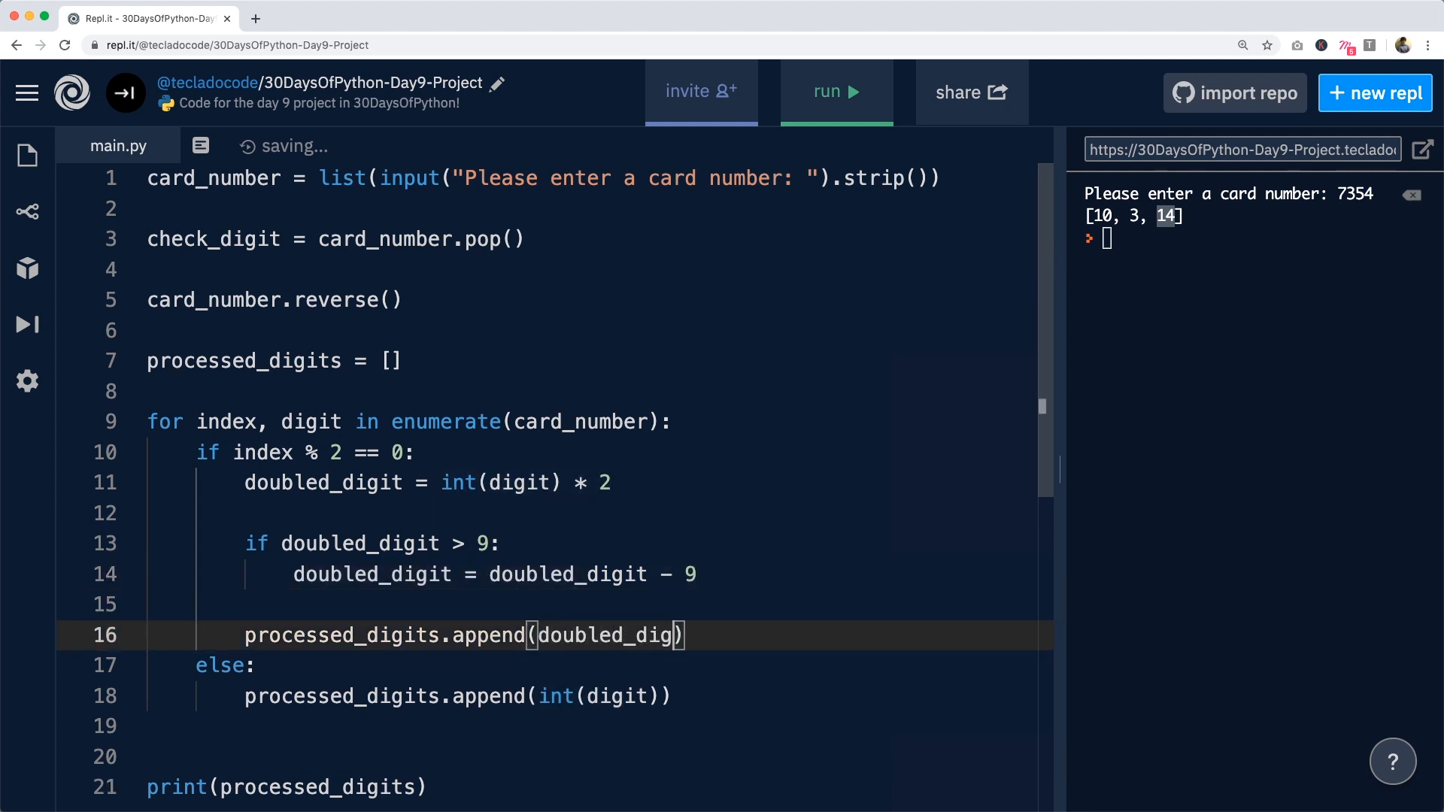
{"action": "type", "text": "it"}
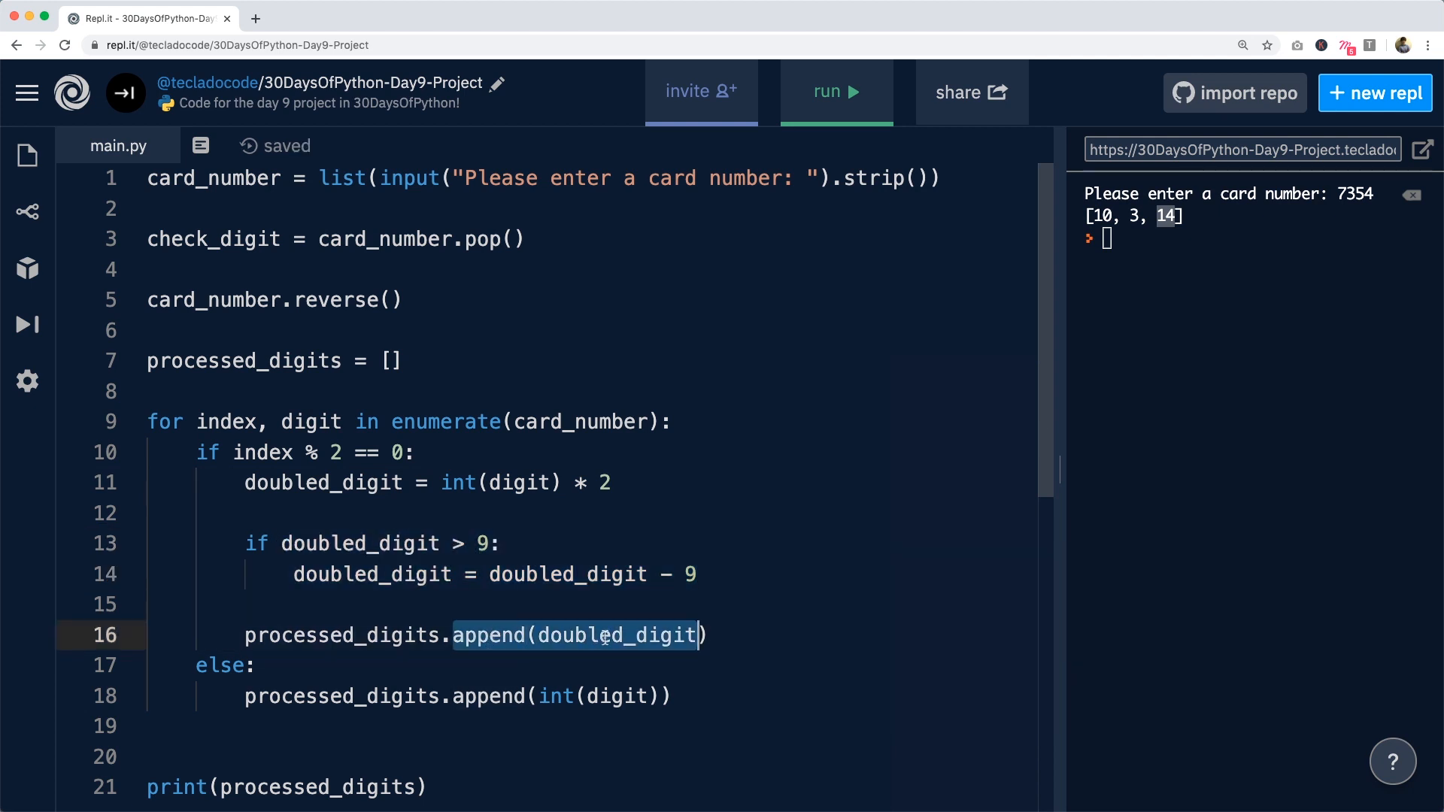
{"action": "mouse_move", "coordinate": [612, 491]}
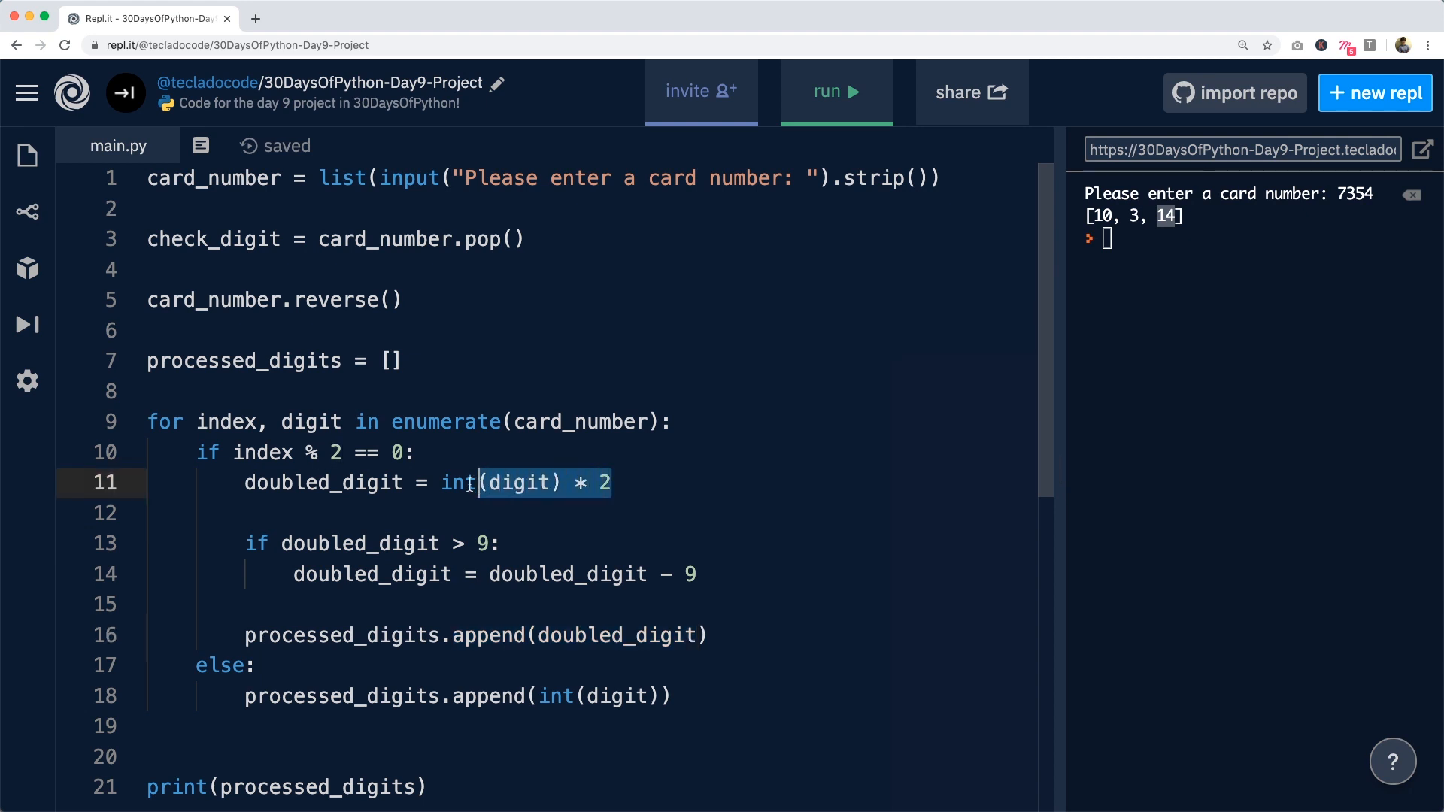
Review the doubled_digit assignment, the > 9 check, and the processed_digits print
{"action": "double_click", "coordinate": [459, 483]}
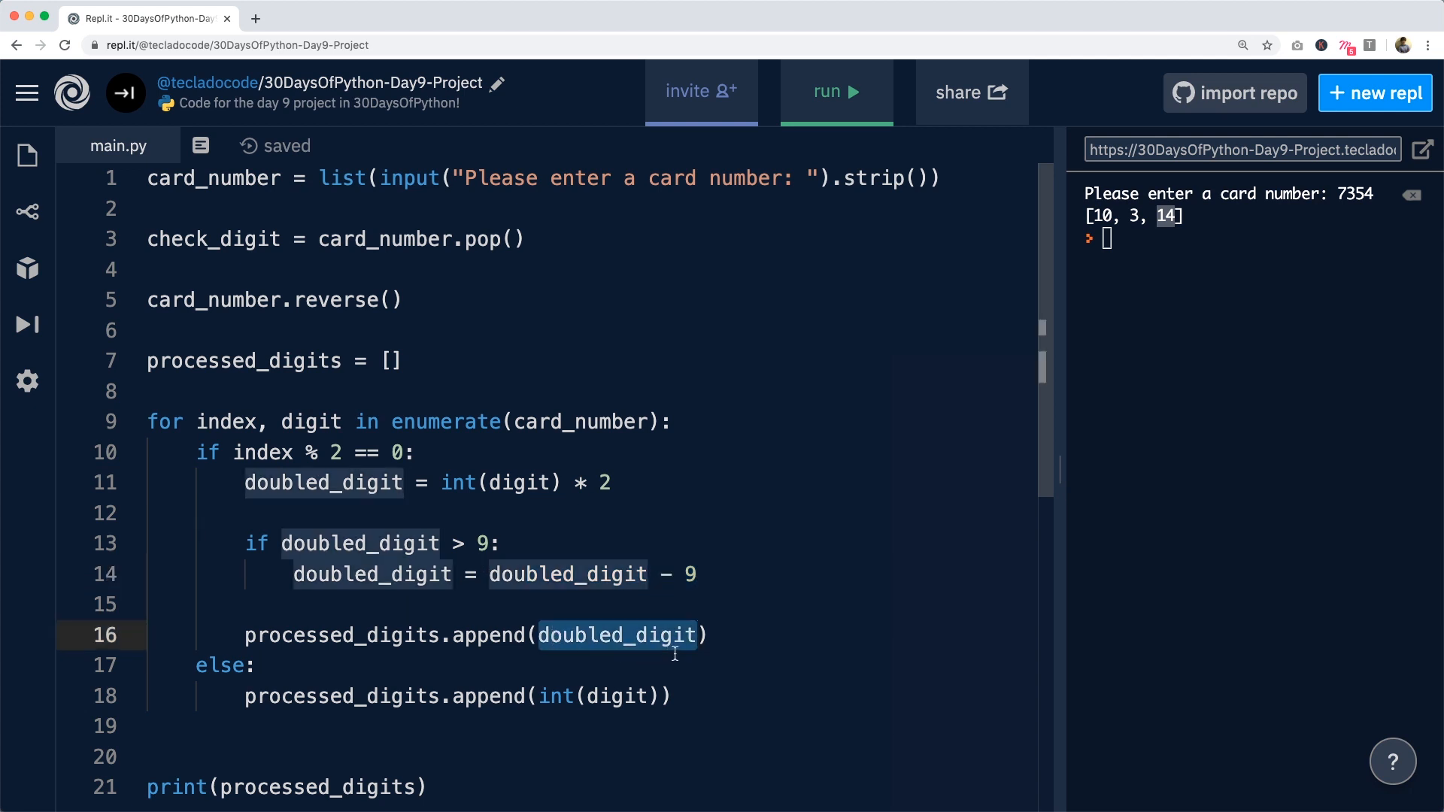
{"action": "left_click", "coordinate": [258, 543]}
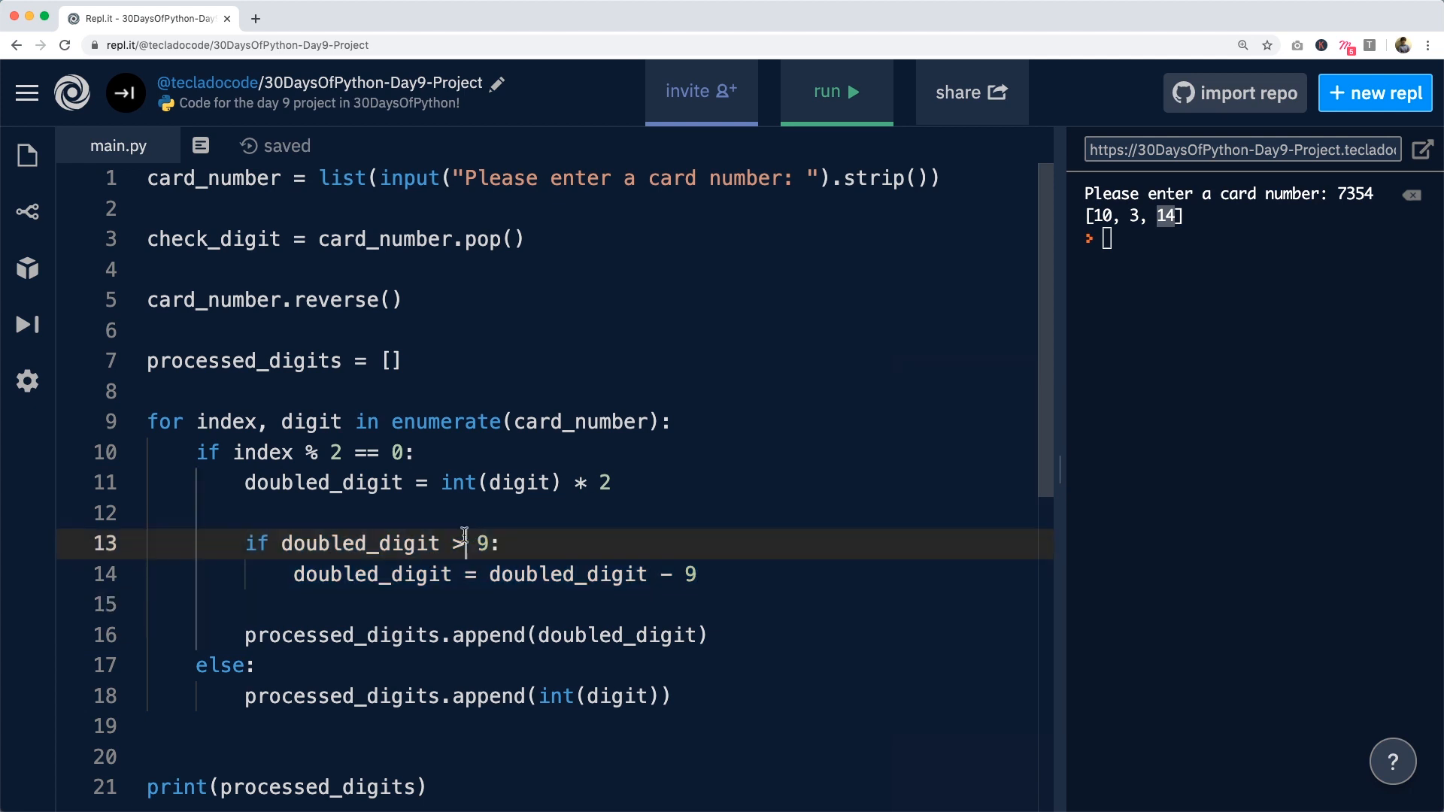
{"action": "double_click", "coordinate": [322, 482]}
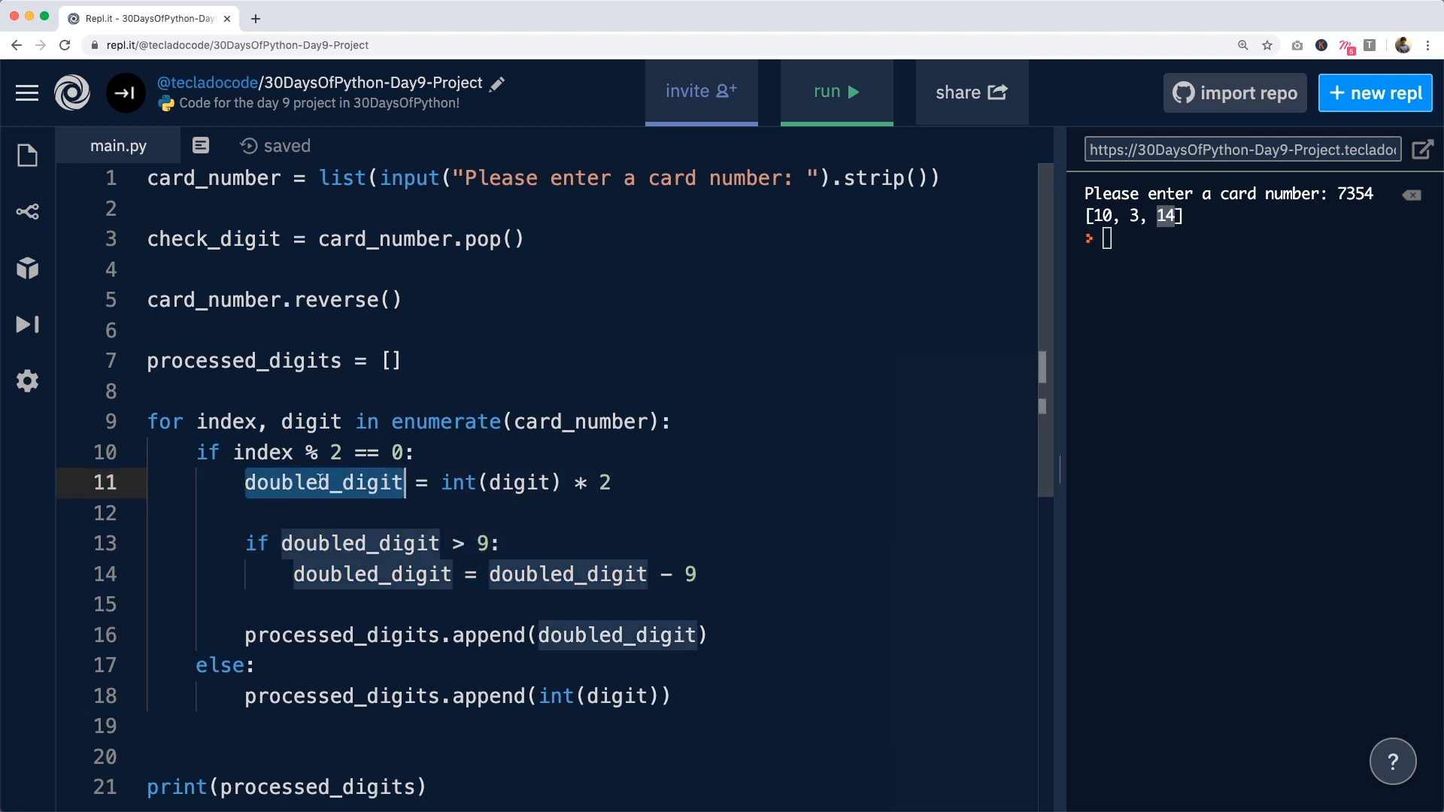
{"action": "left_click", "coordinate": [283, 605]}
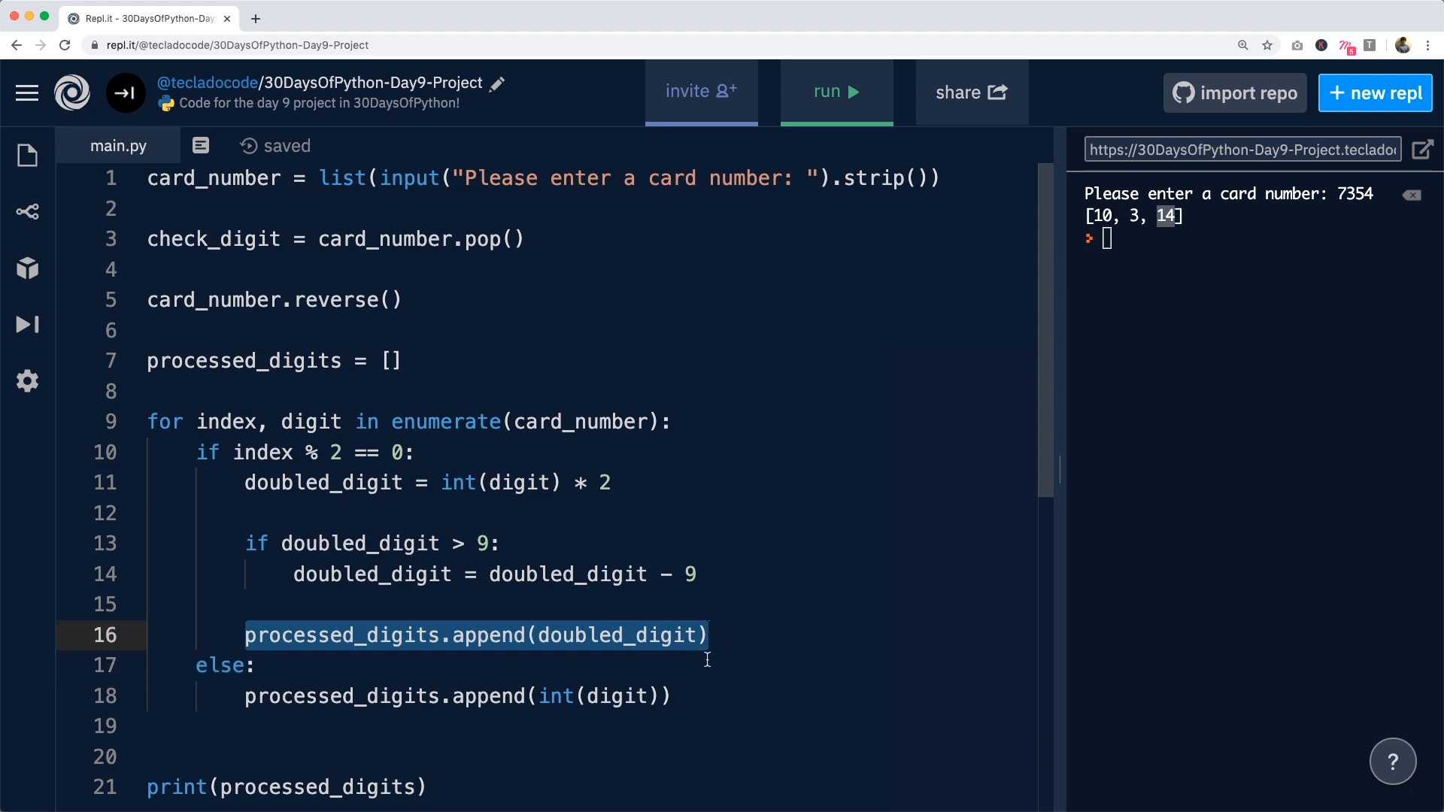
{"action": "left_click", "coordinate": [430, 618]}
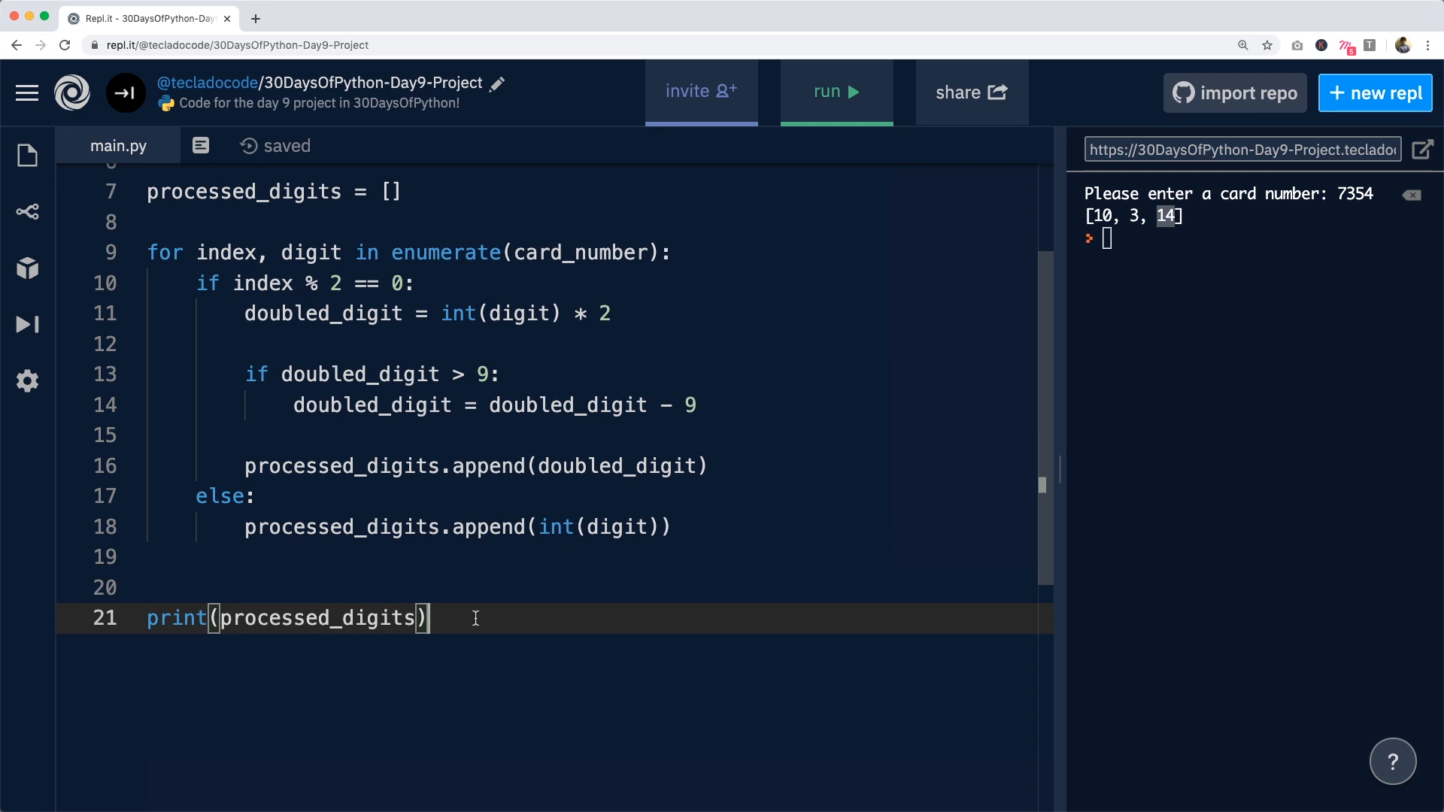
{"action": "double_click", "coordinate": [317, 618]}
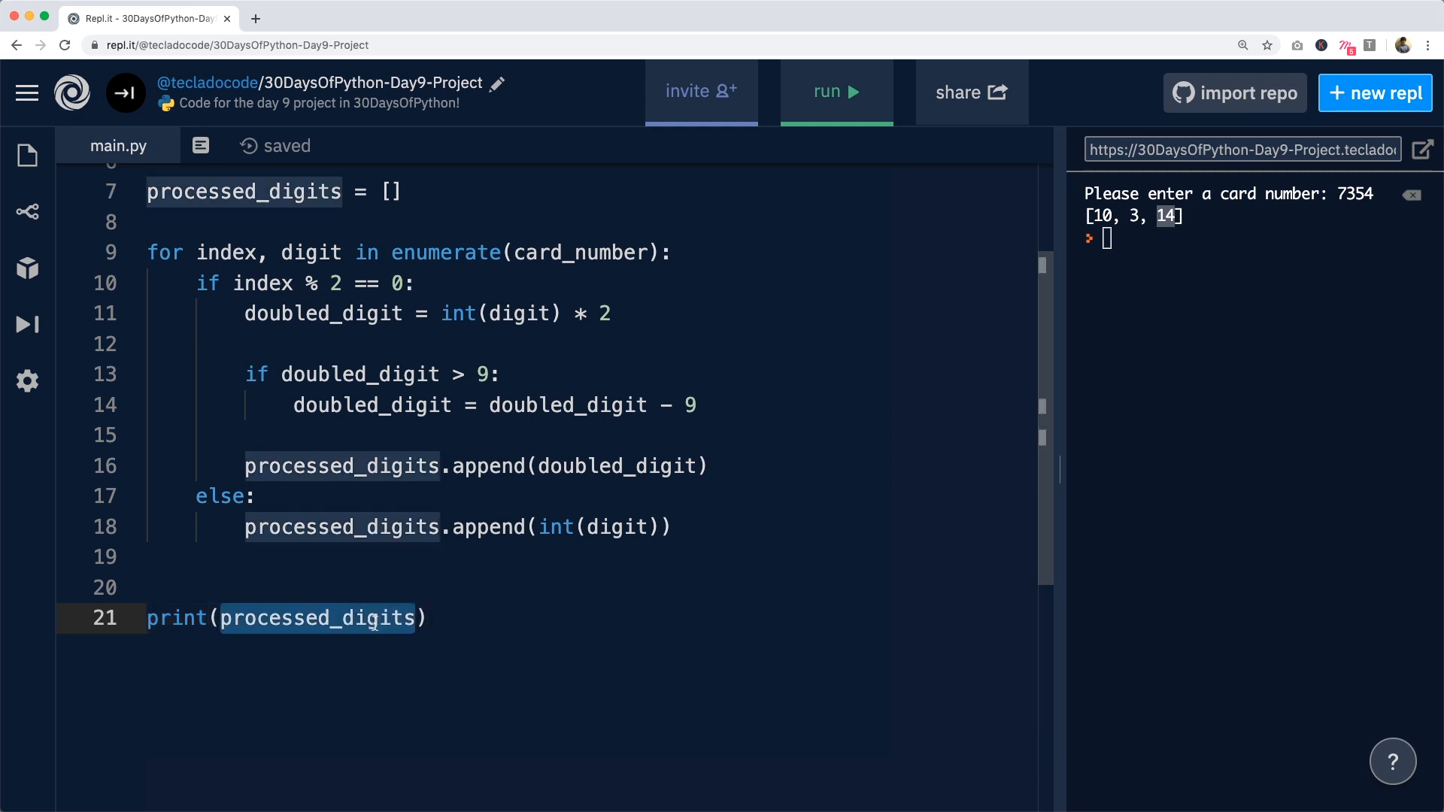
{"action": "scroll", "scroll_direction": "up", "scroll_amount": 3}
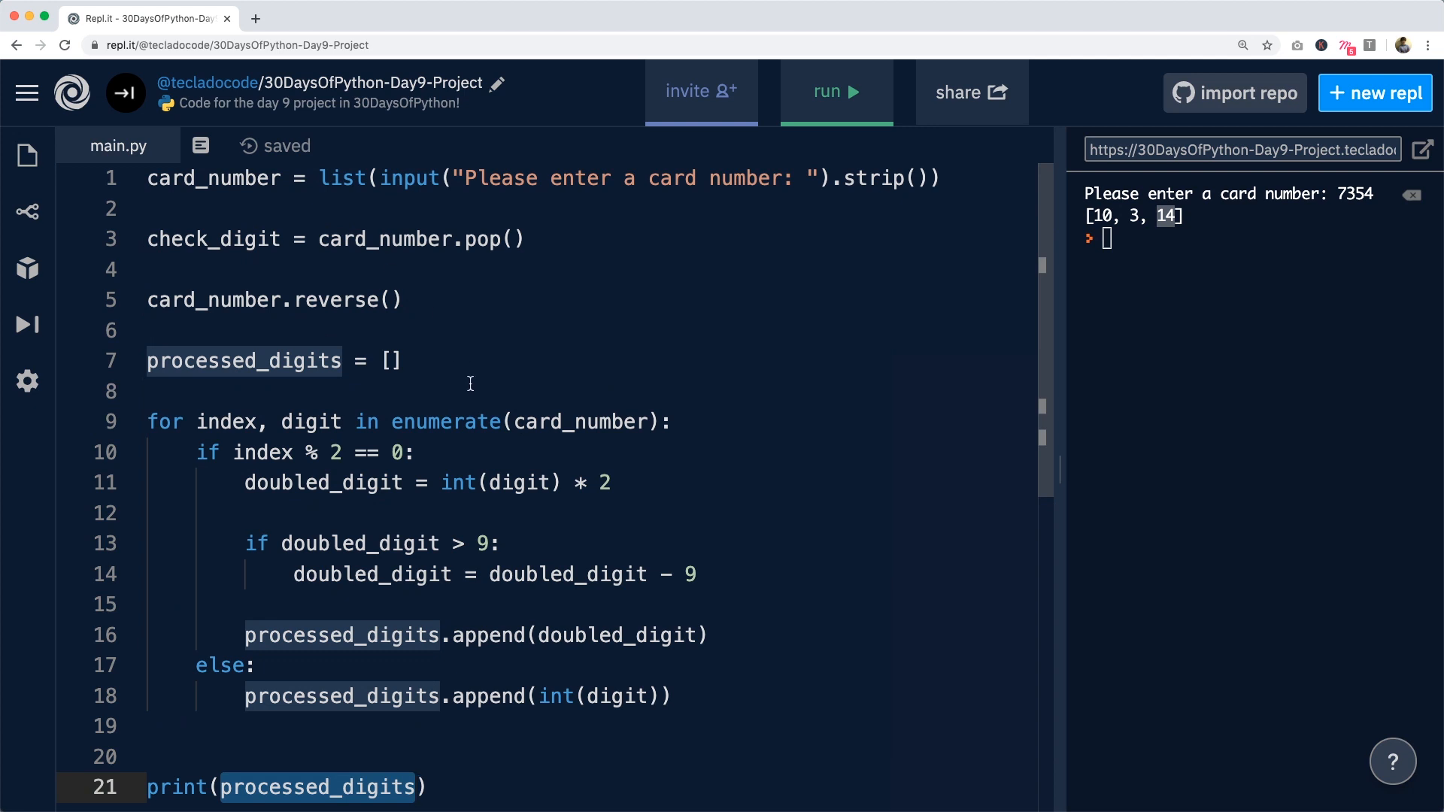
{"action": "mouse_move", "coordinate": [483, 453]}
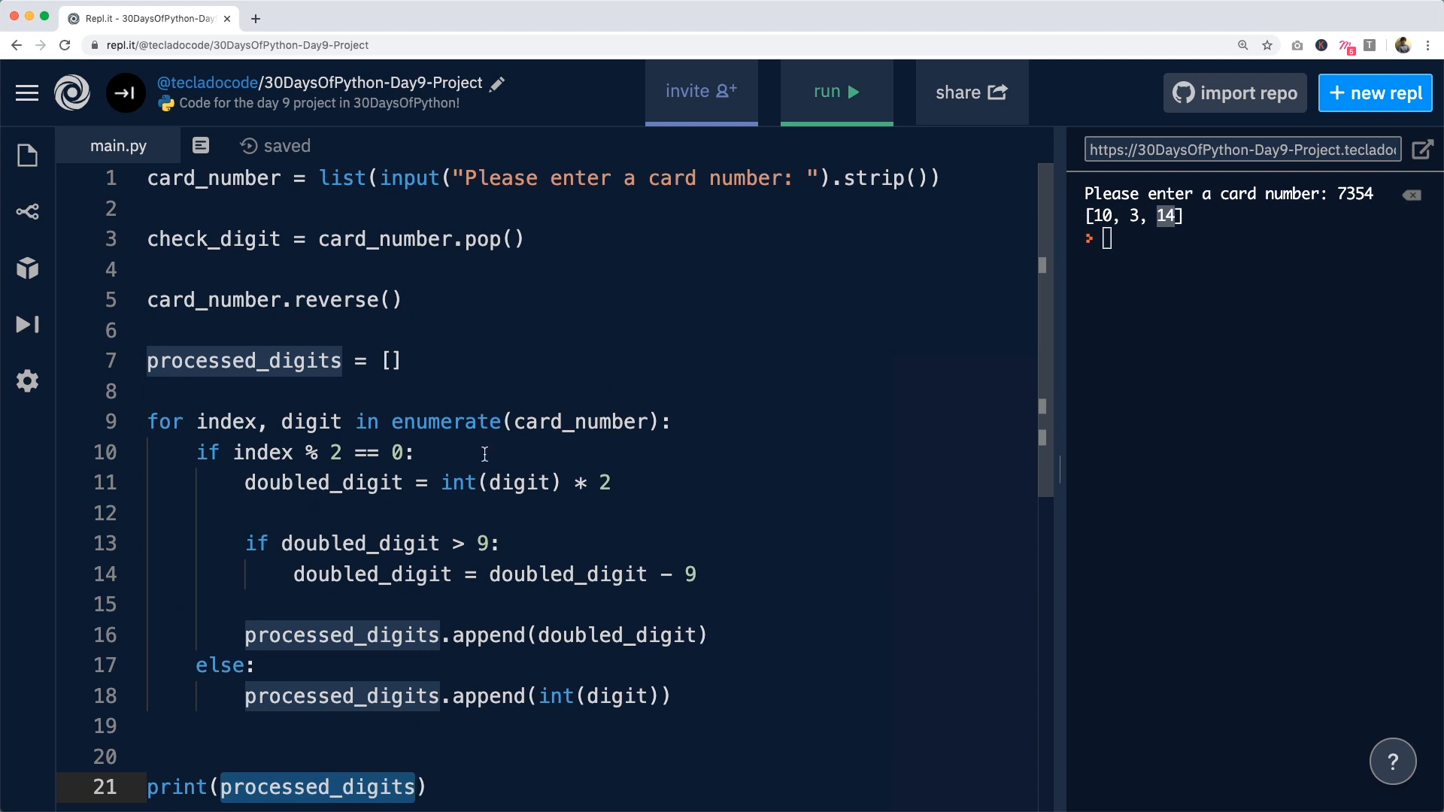
{"action": "mouse_move", "coordinate": [474, 476]}
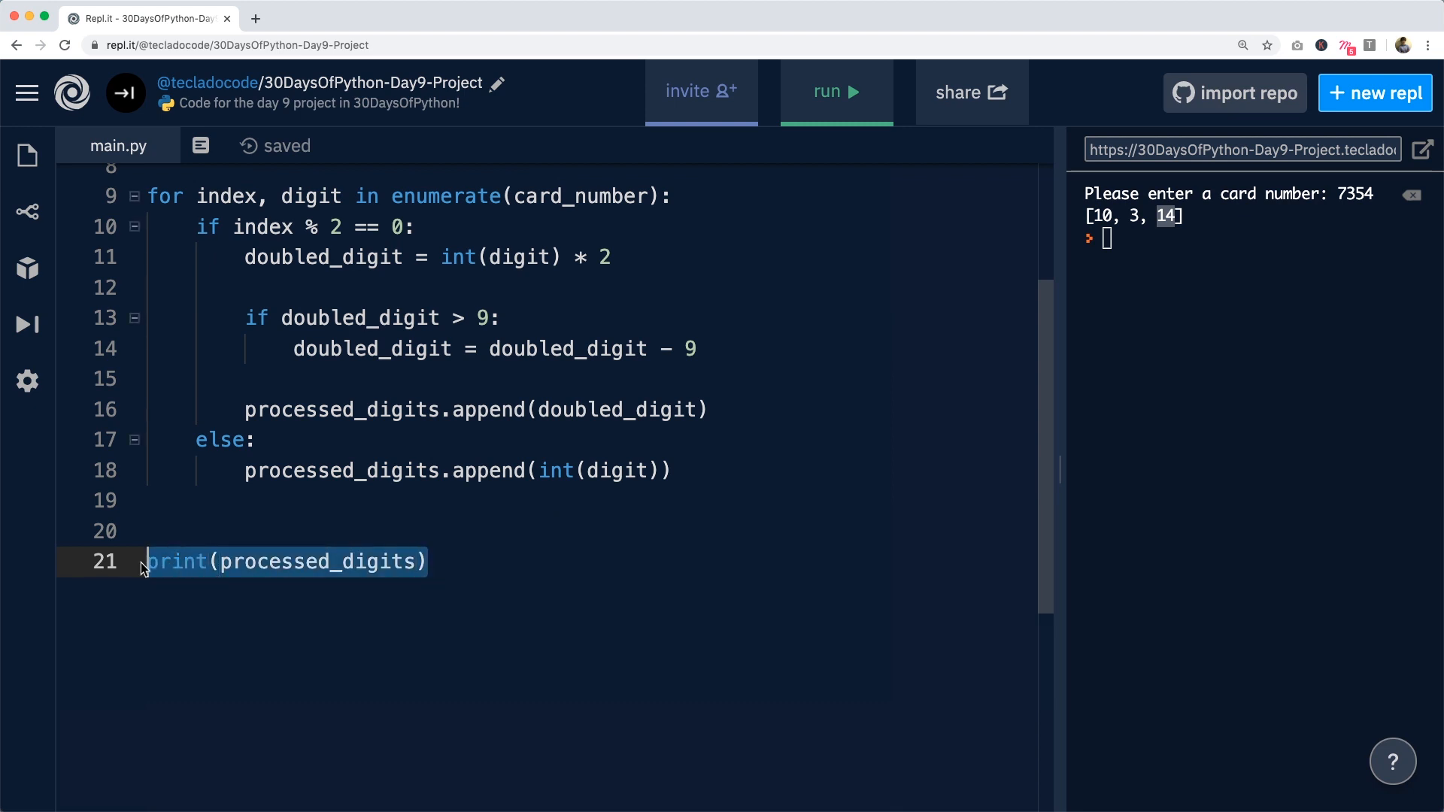
Write total = int(check_digit) + sum(processed_digits) on line 21
{"action": "type", "text": "t"}
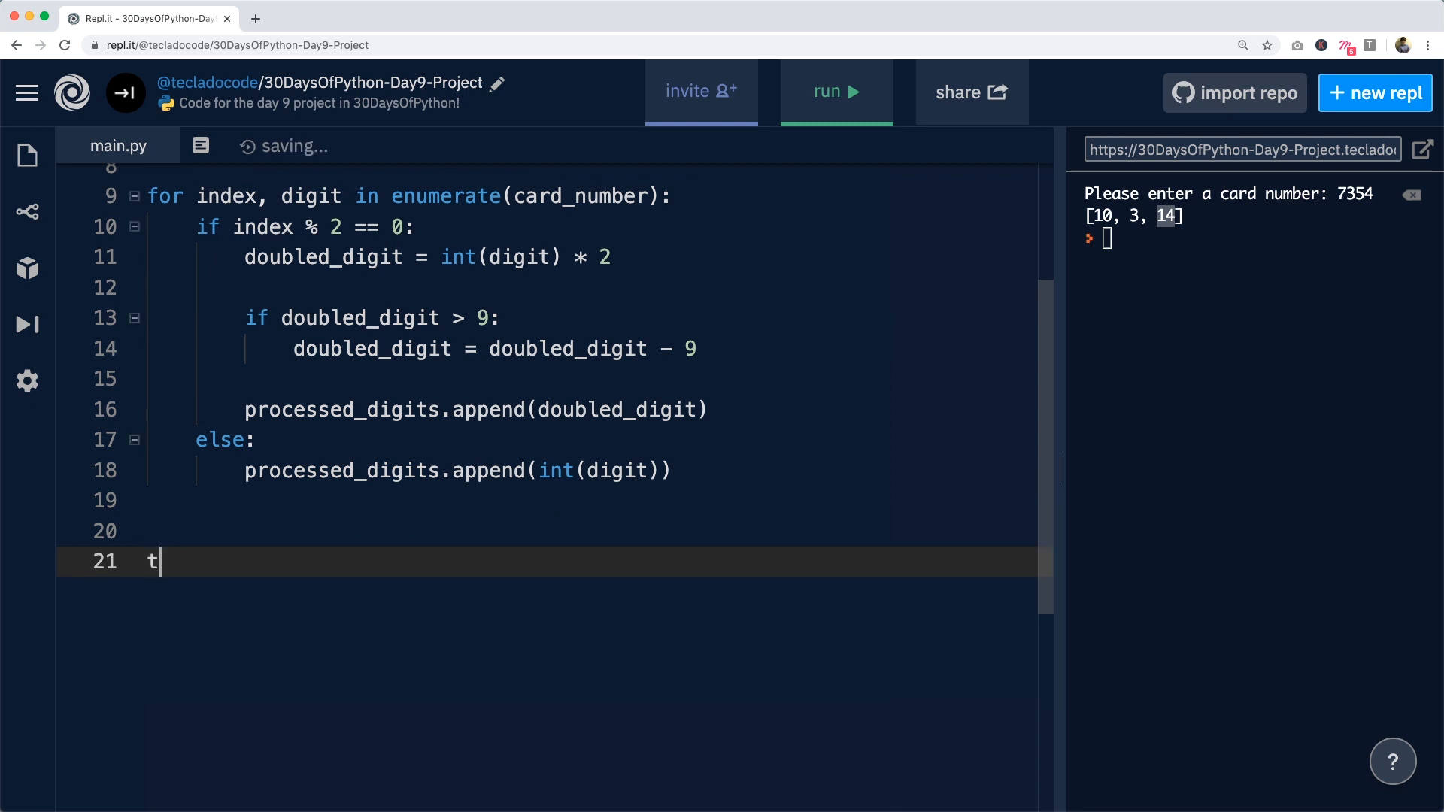
{"action": "type", "text": "otal = in"}
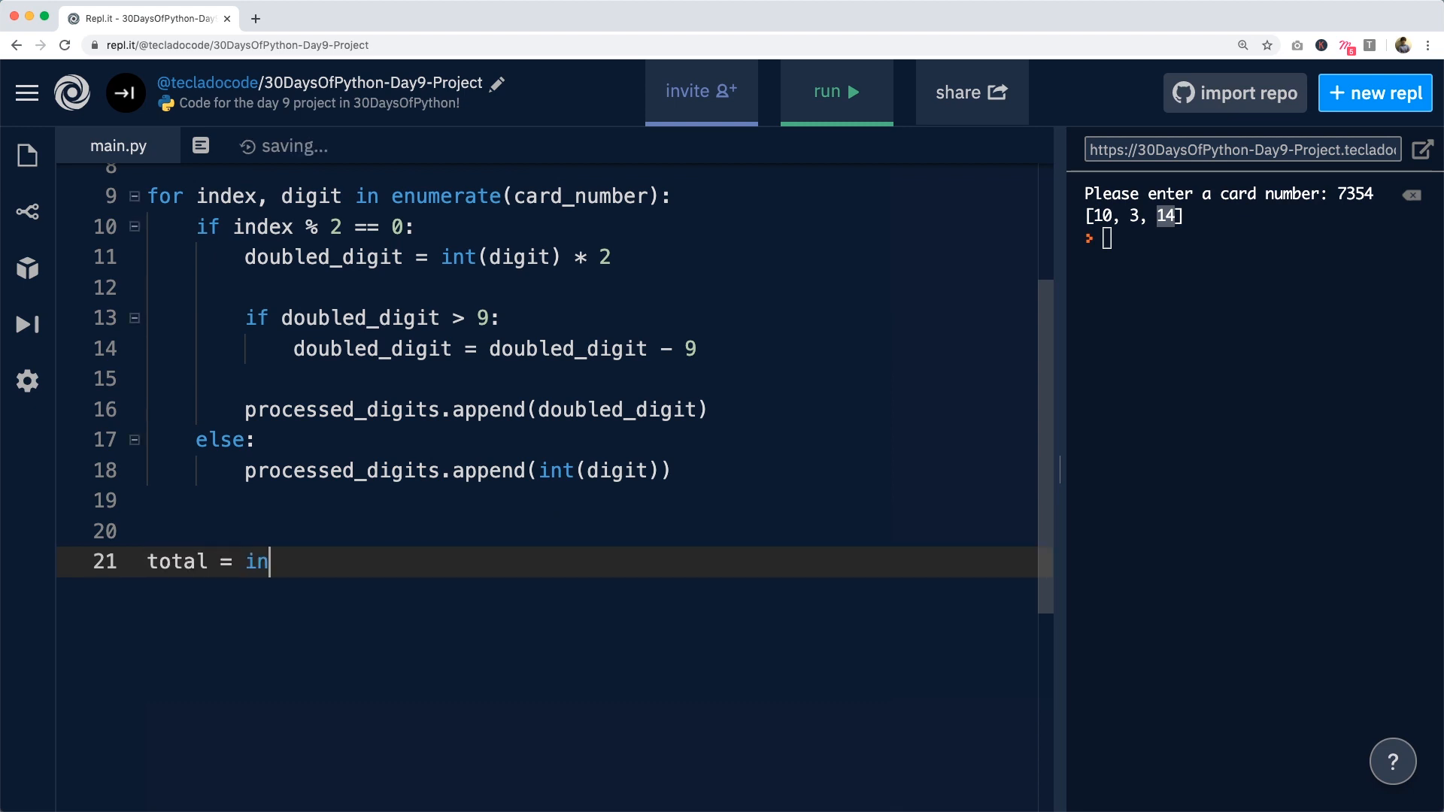
{"action": "type", "text": "t(check_digit)"}
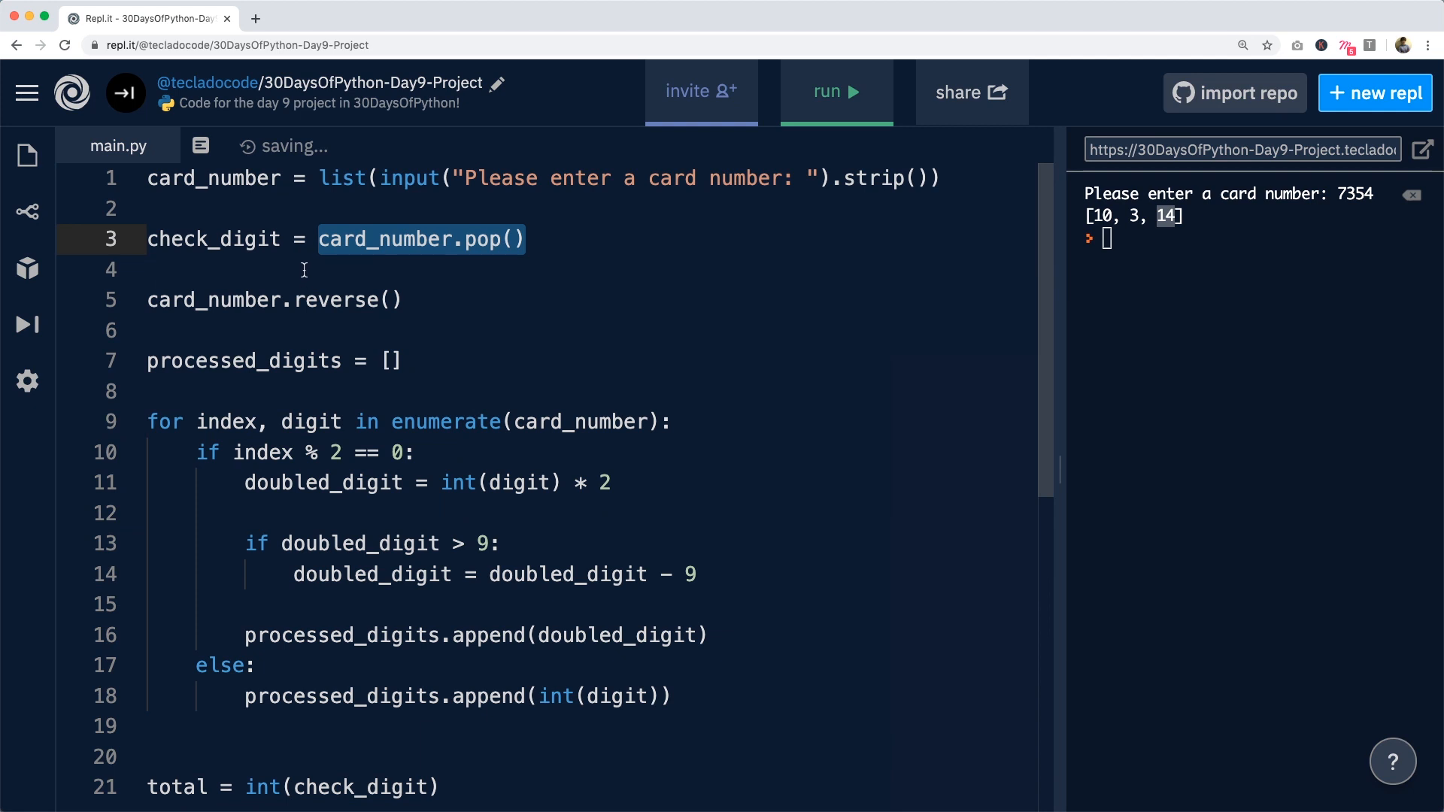
{"action": "mouse_move", "coordinate": [521, 449]}
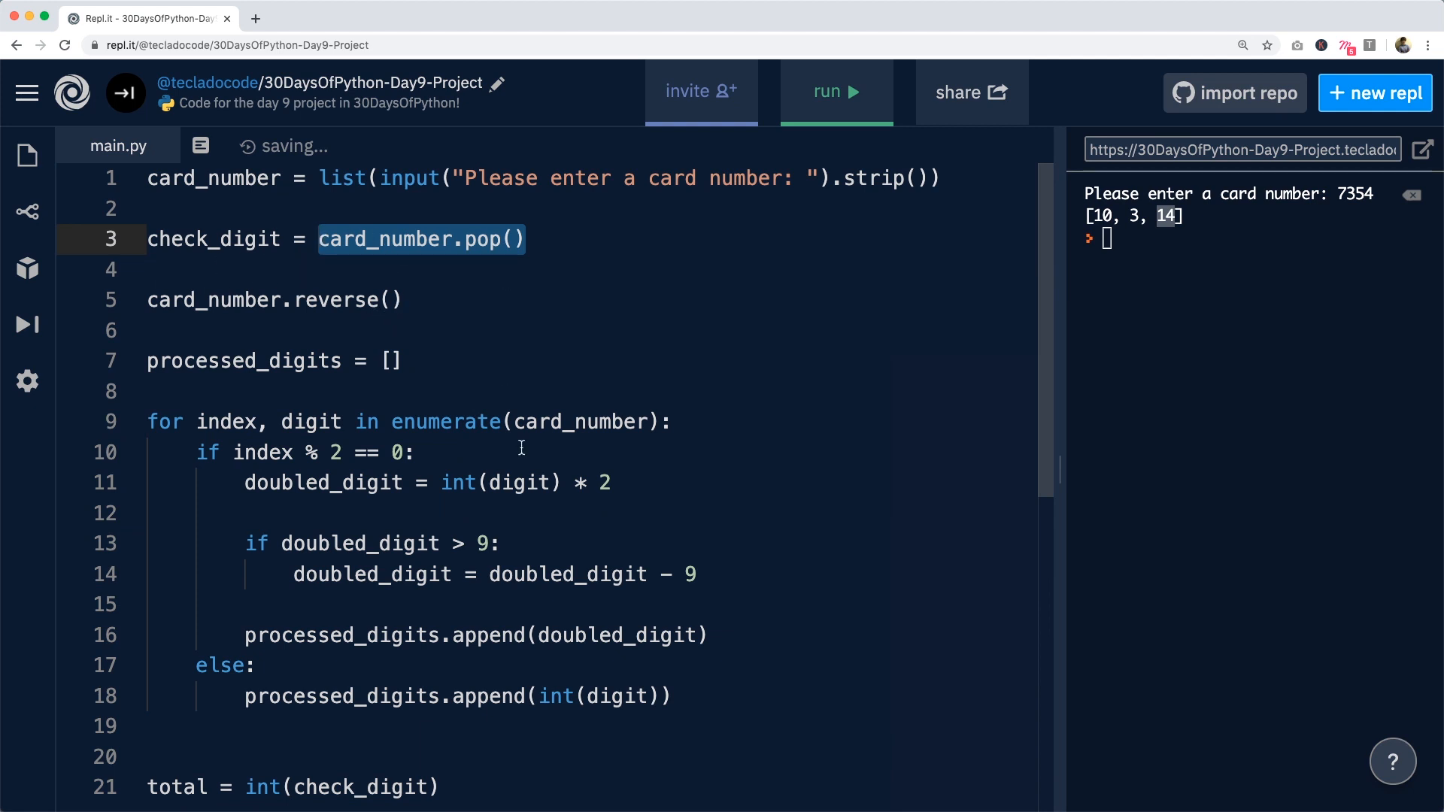
{"action": "type", "text": "+"}
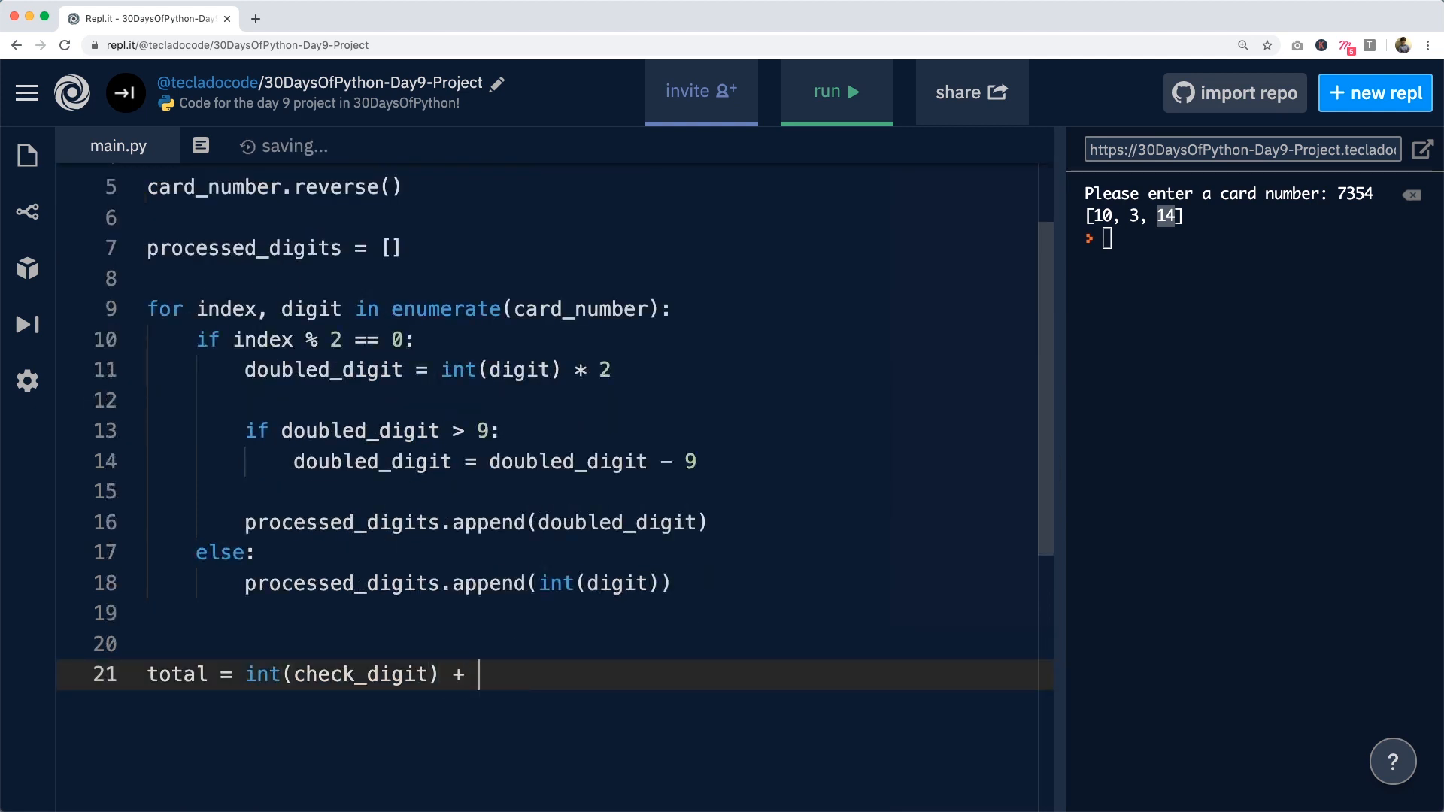
{"action": "type", "text": "sum(process"}
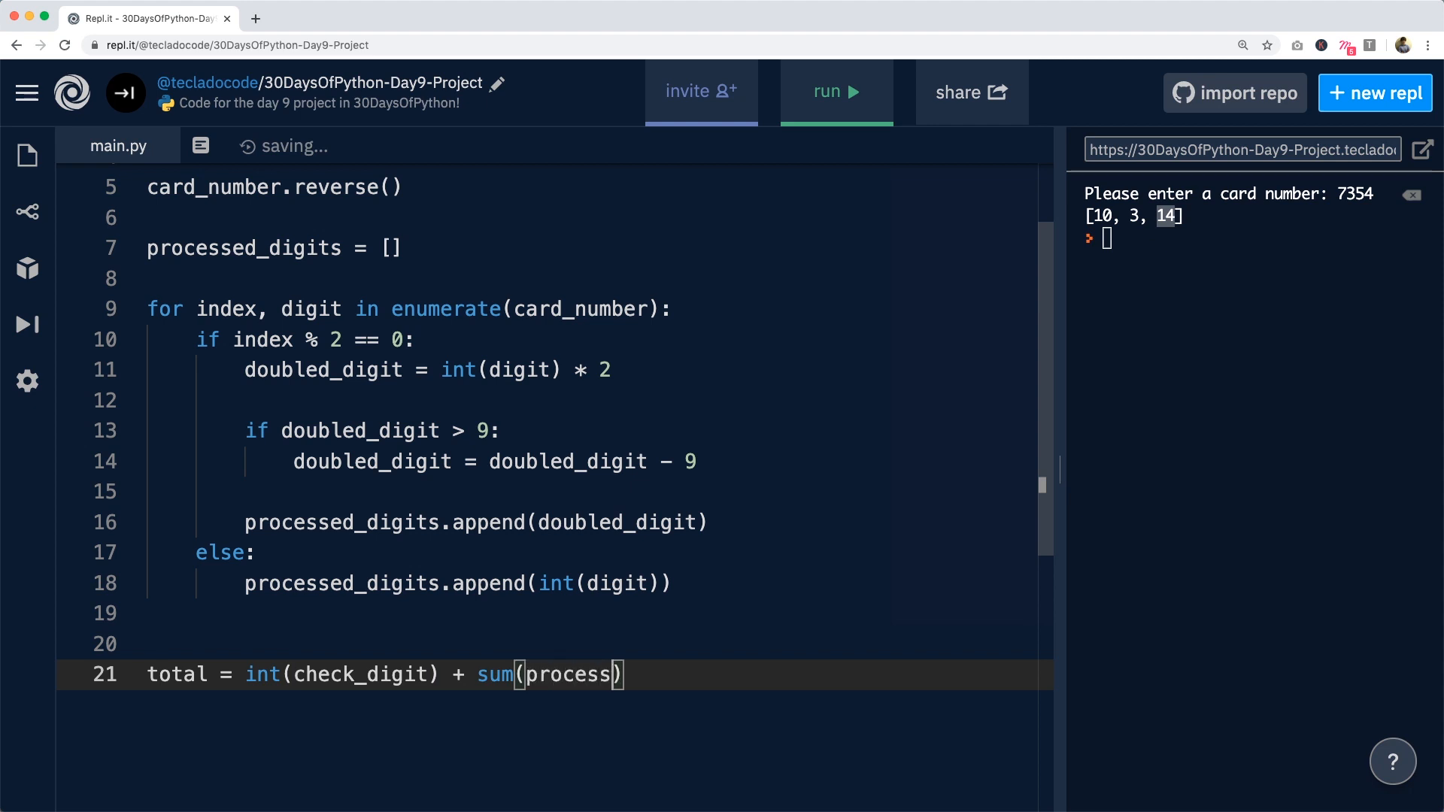
{"action": "type", "text": "ed_digits"}
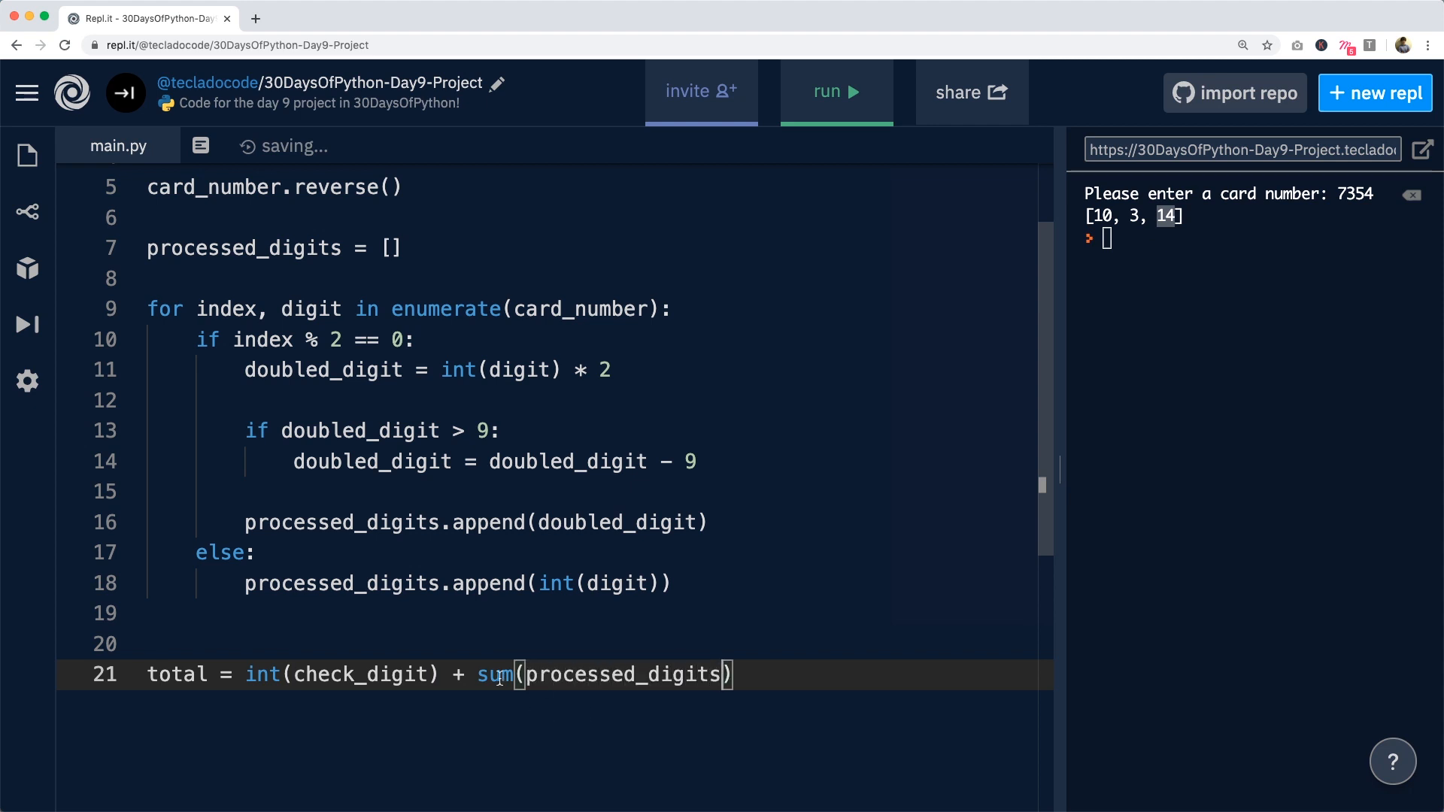
{"action": "double_click", "coordinate": [625, 674]}
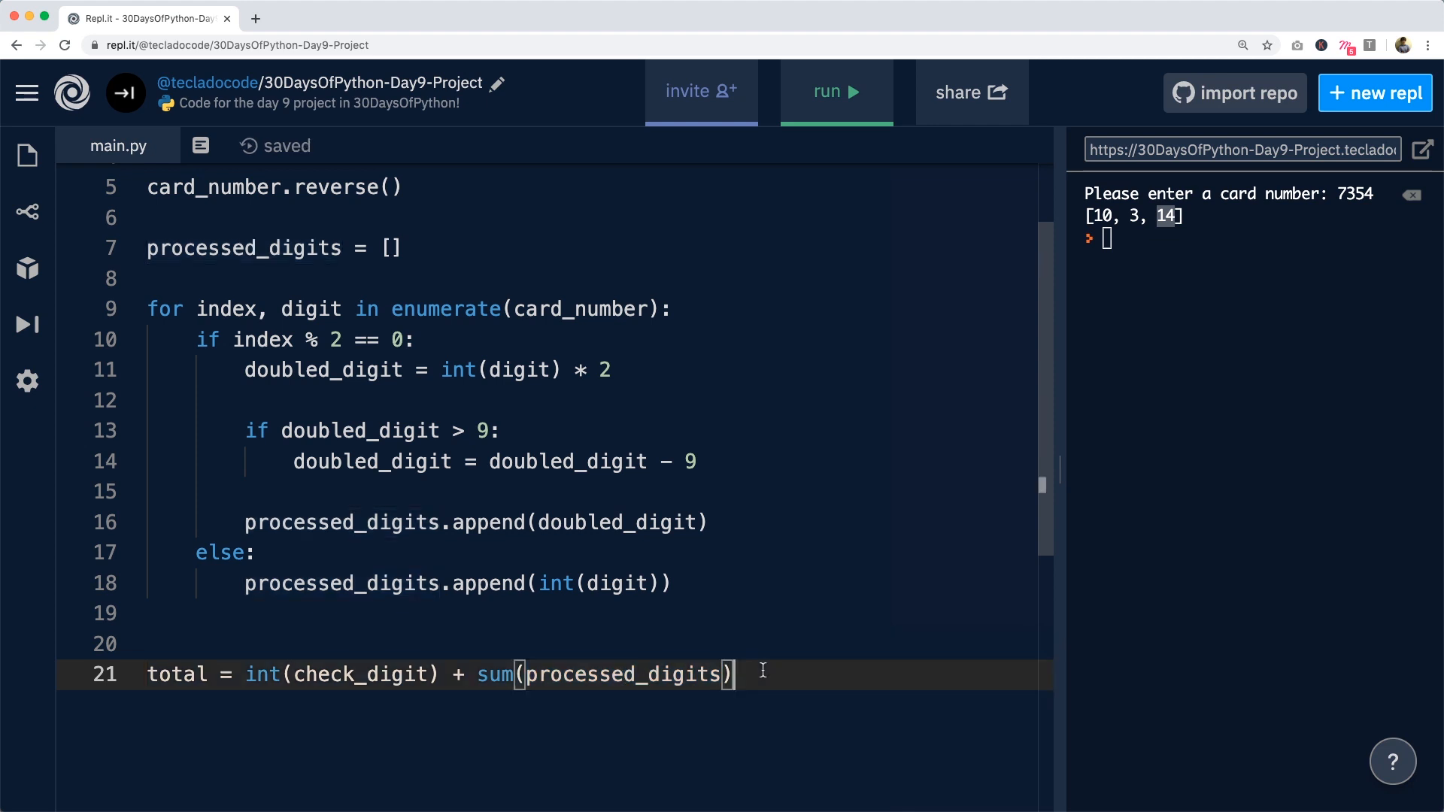
Print total % 10 == 0 on line 22
{"action": "type", "text": "p"}
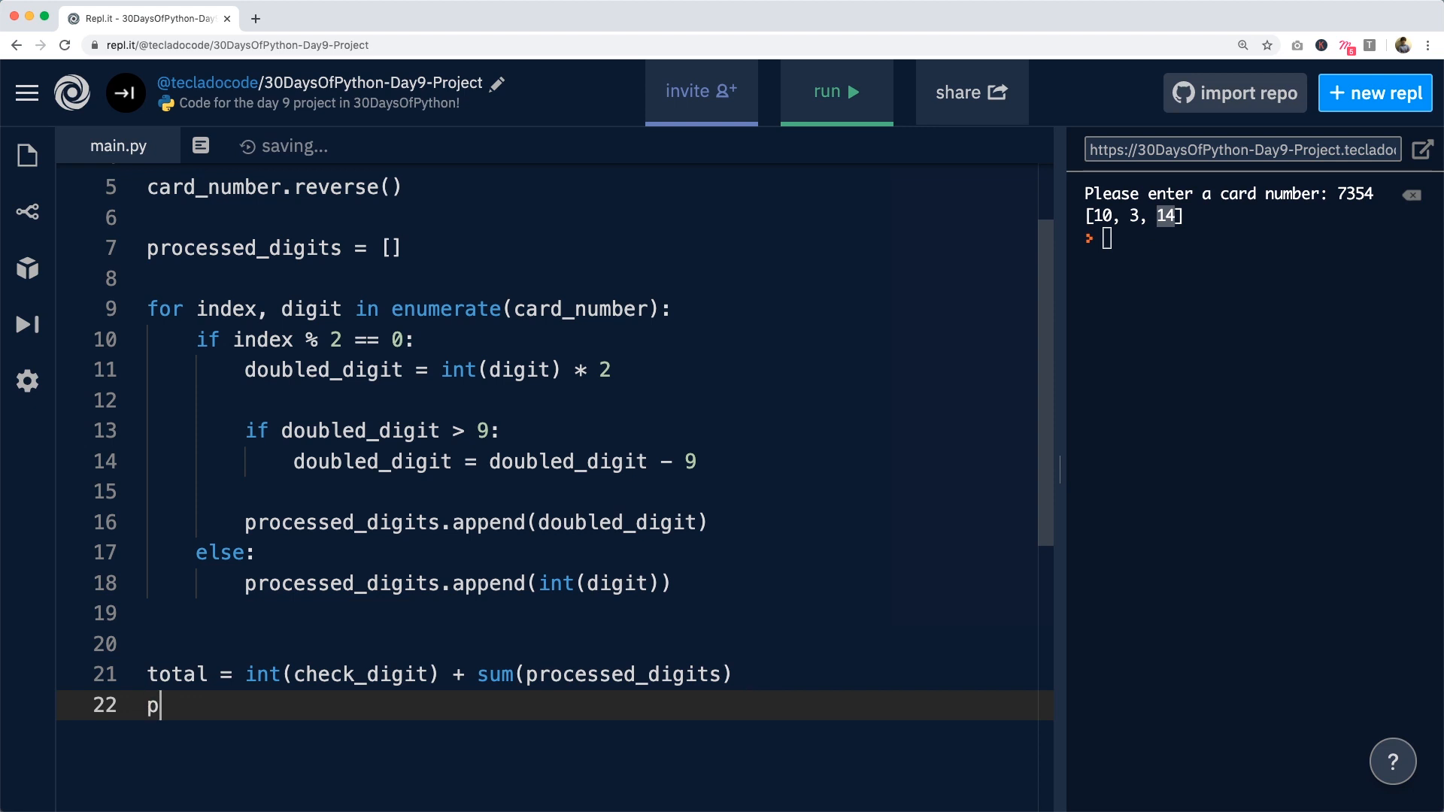
{"action": "type", "text": "rint(total )"}
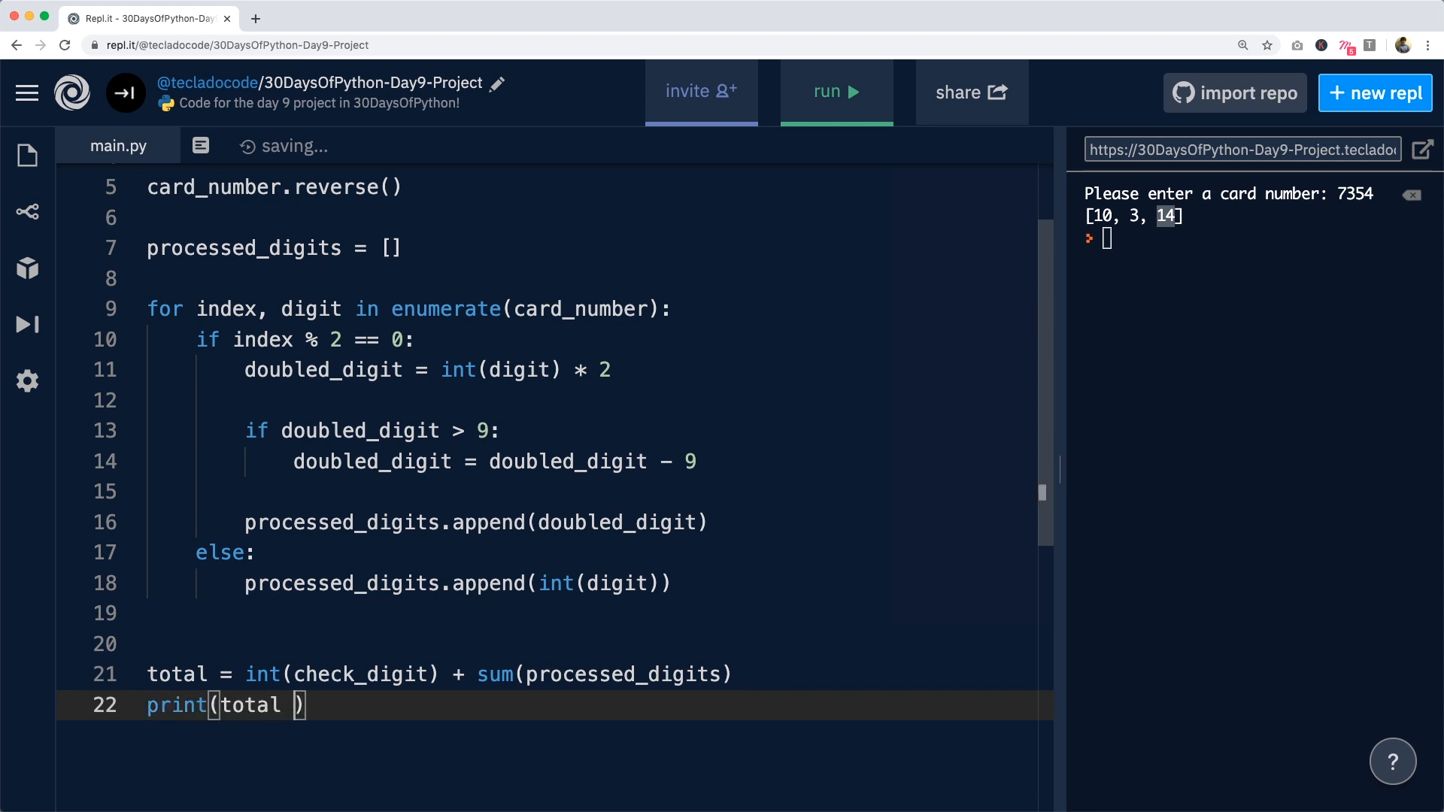
{"action": "type", "text": "% 10"}
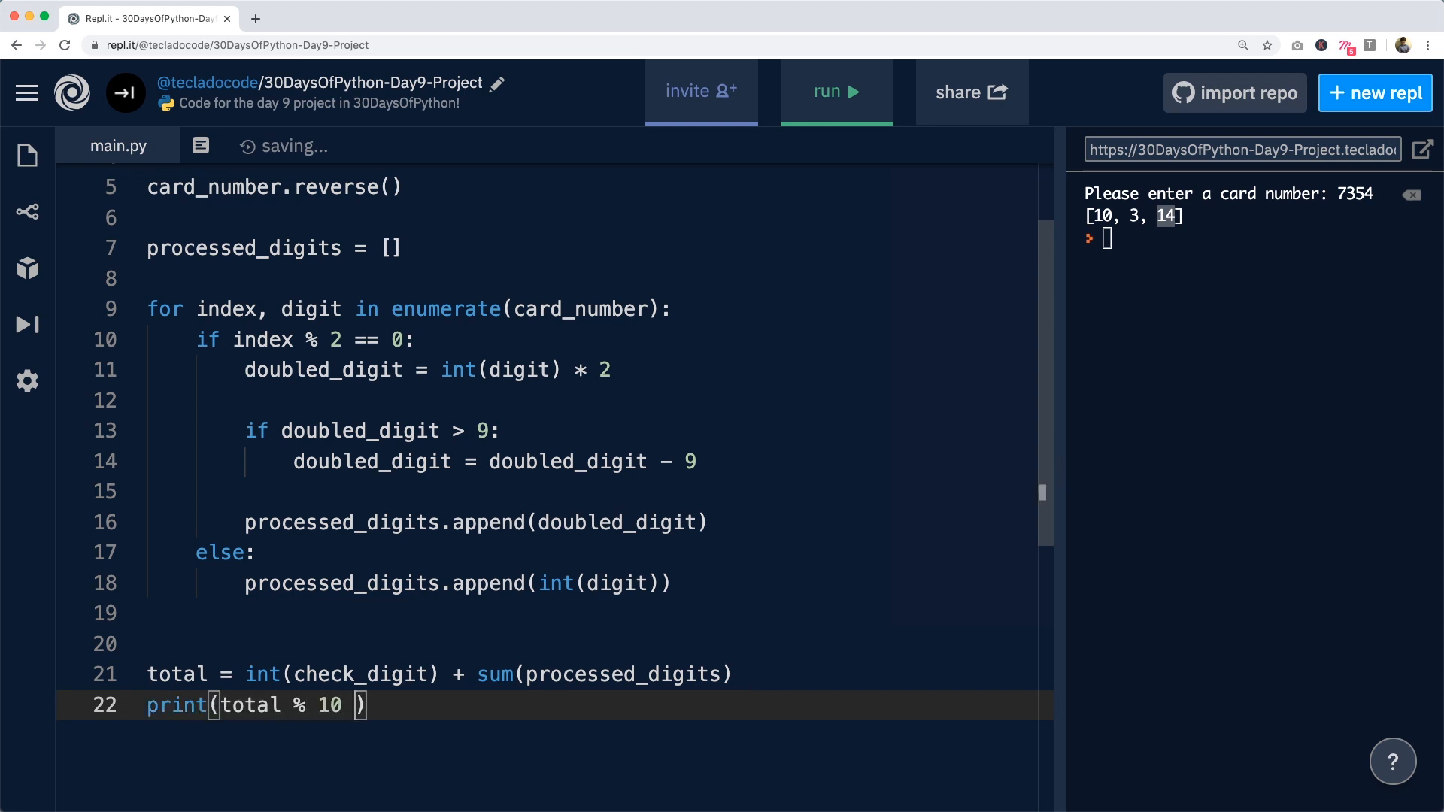
{"action": "type", "text": "== 0"}
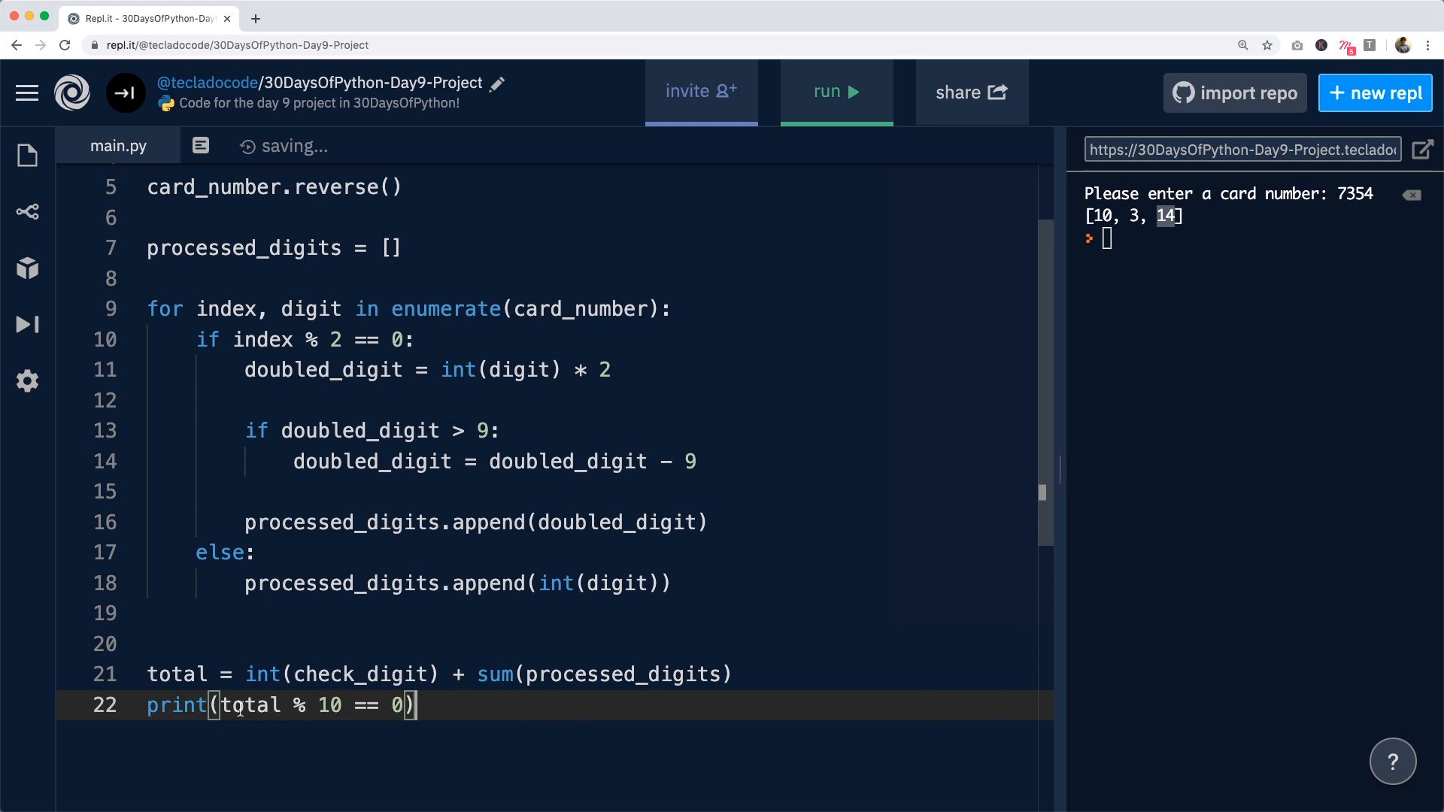
Run with 7354 (prints False), then rerun with a longer card number (prints True)
{"action": "left_click", "coordinate": [834, 92]}
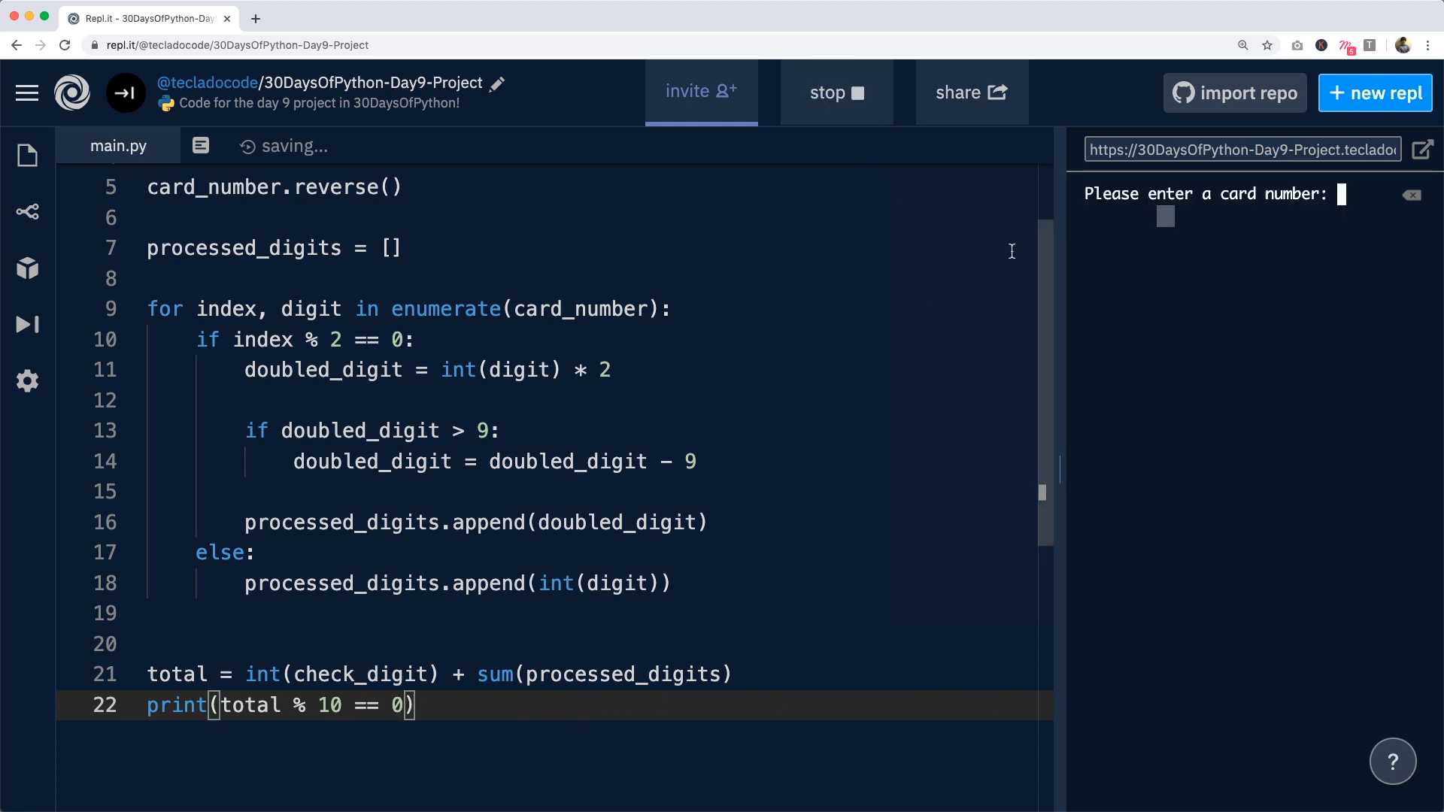
{"action": "type", "text": "7354"}
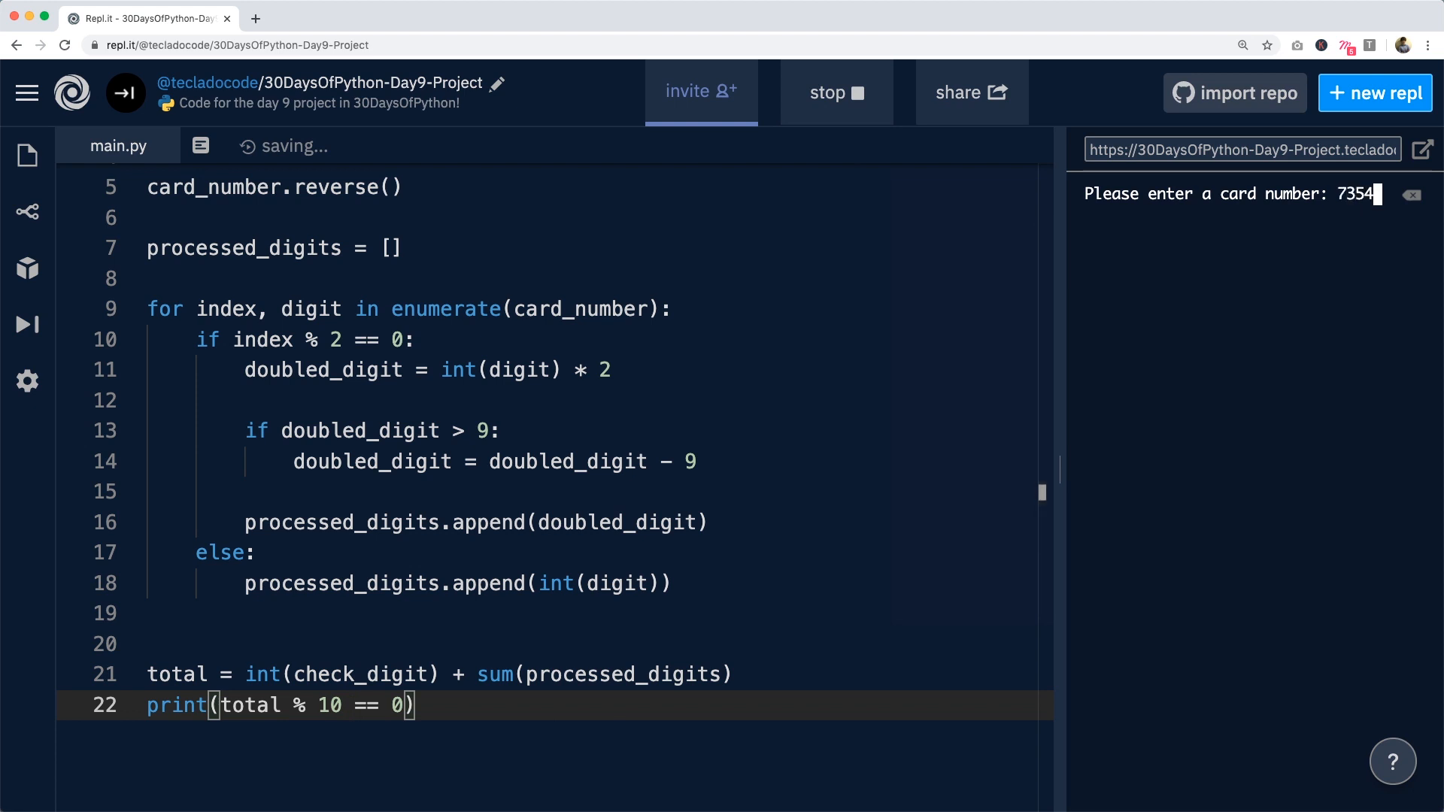
{"action": "key", "text": "Return"}
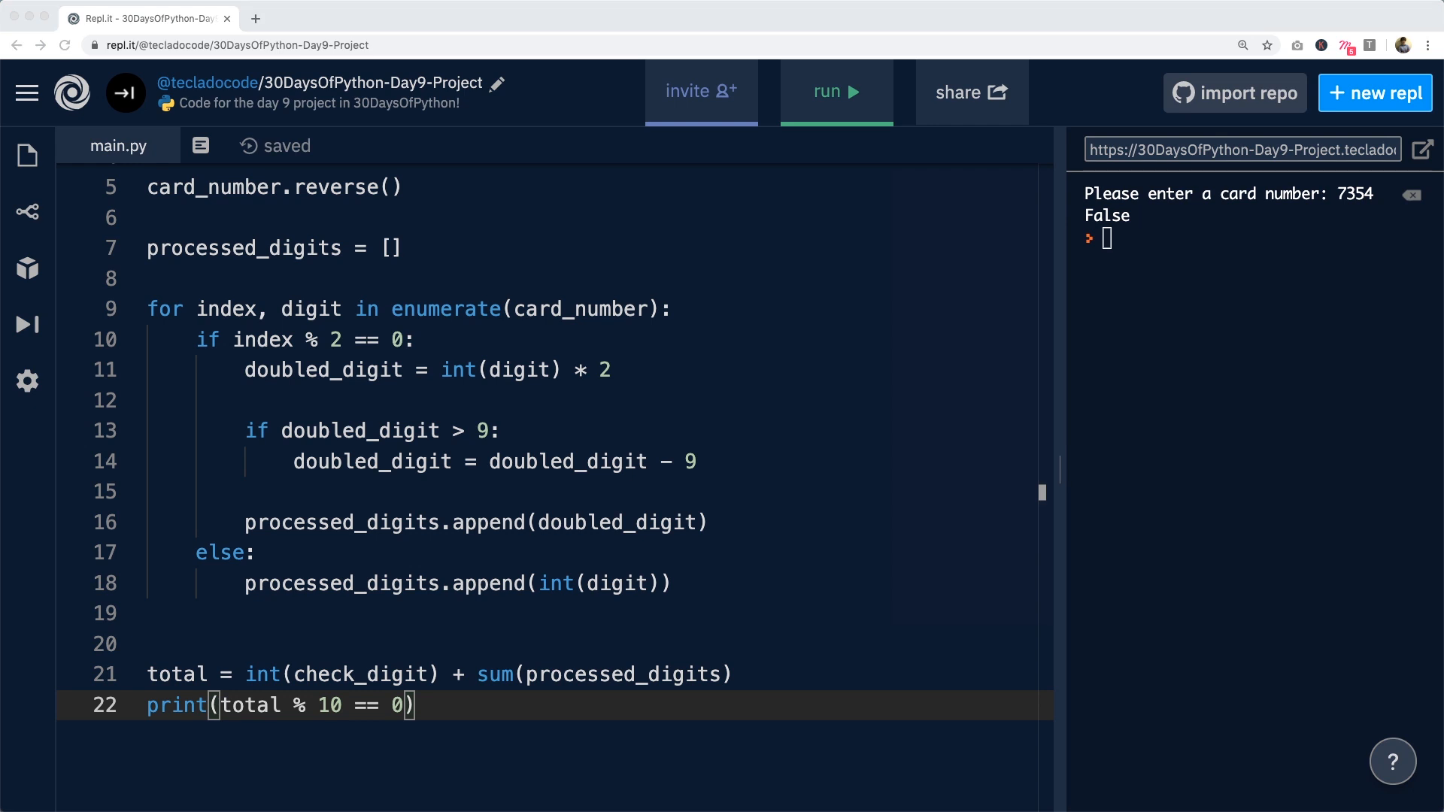
{"action": "mouse_move", "coordinate": [751, 395]}
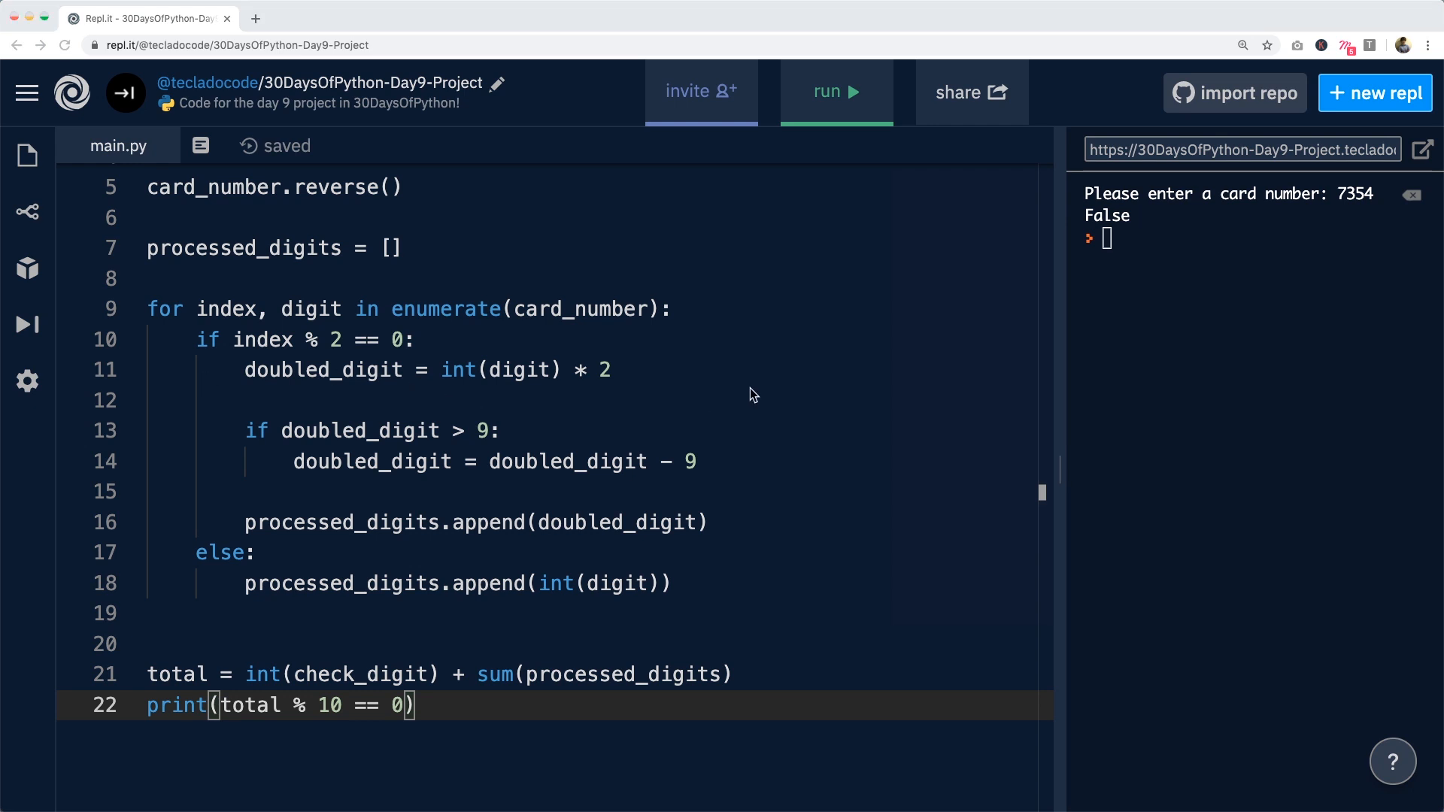
{"action": "left_click", "coordinate": [834, 92]}
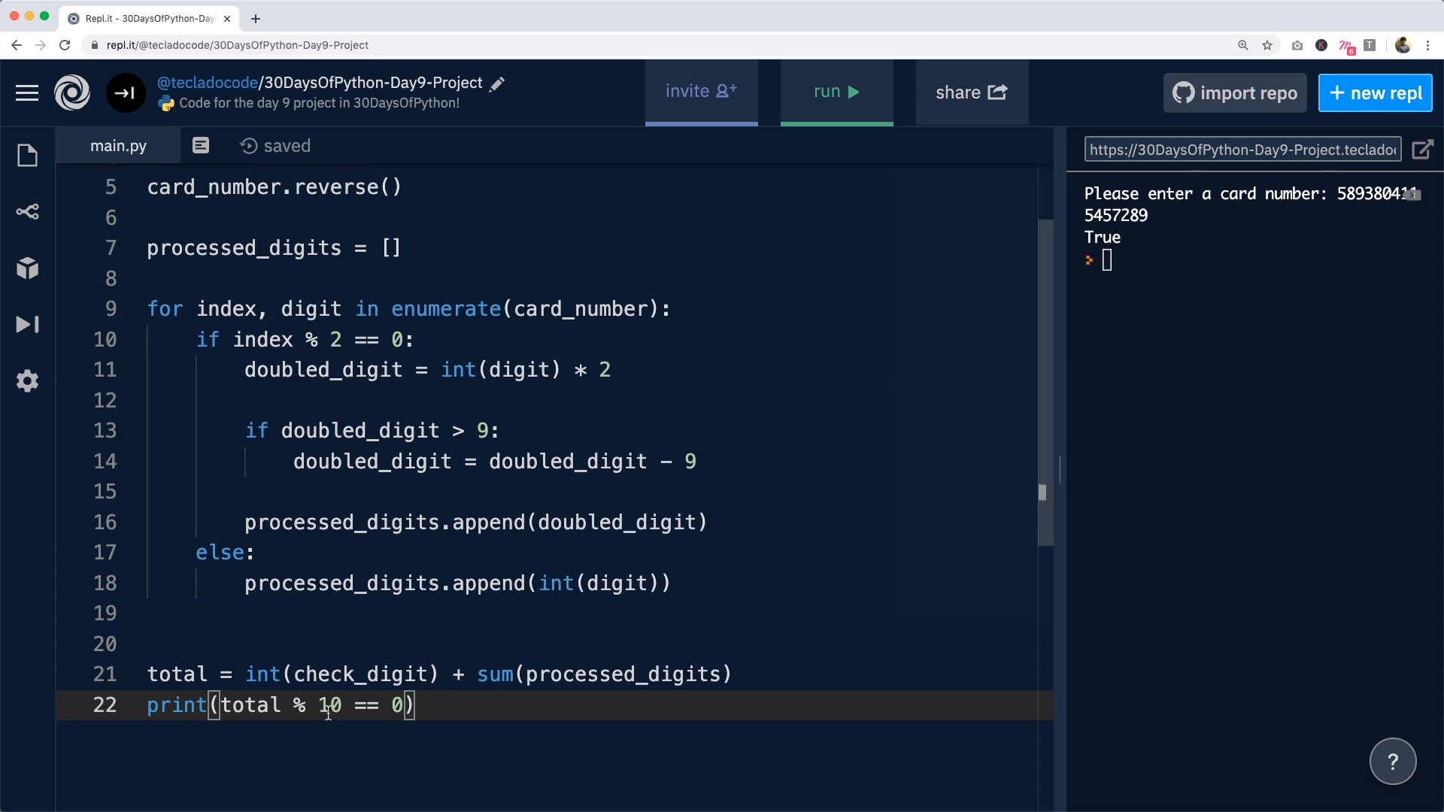
{"action": "scroll", "scroll_direction": "down", "scroll_amount": 3}
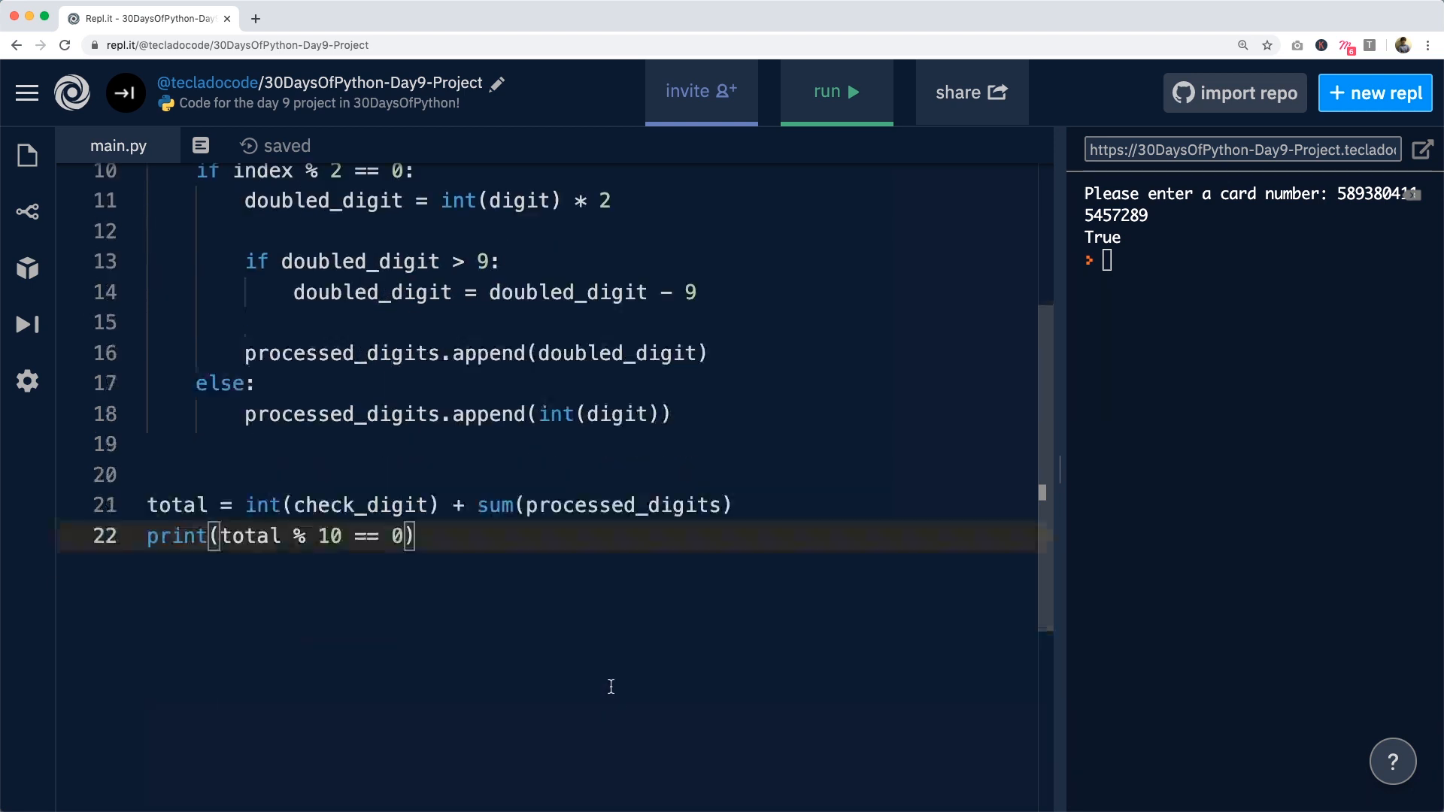
Turn the final print into an if printing Valid!/Invalid!, then rerun with the long card number
{"action": "double_click", "coordinate": [176, 536]}
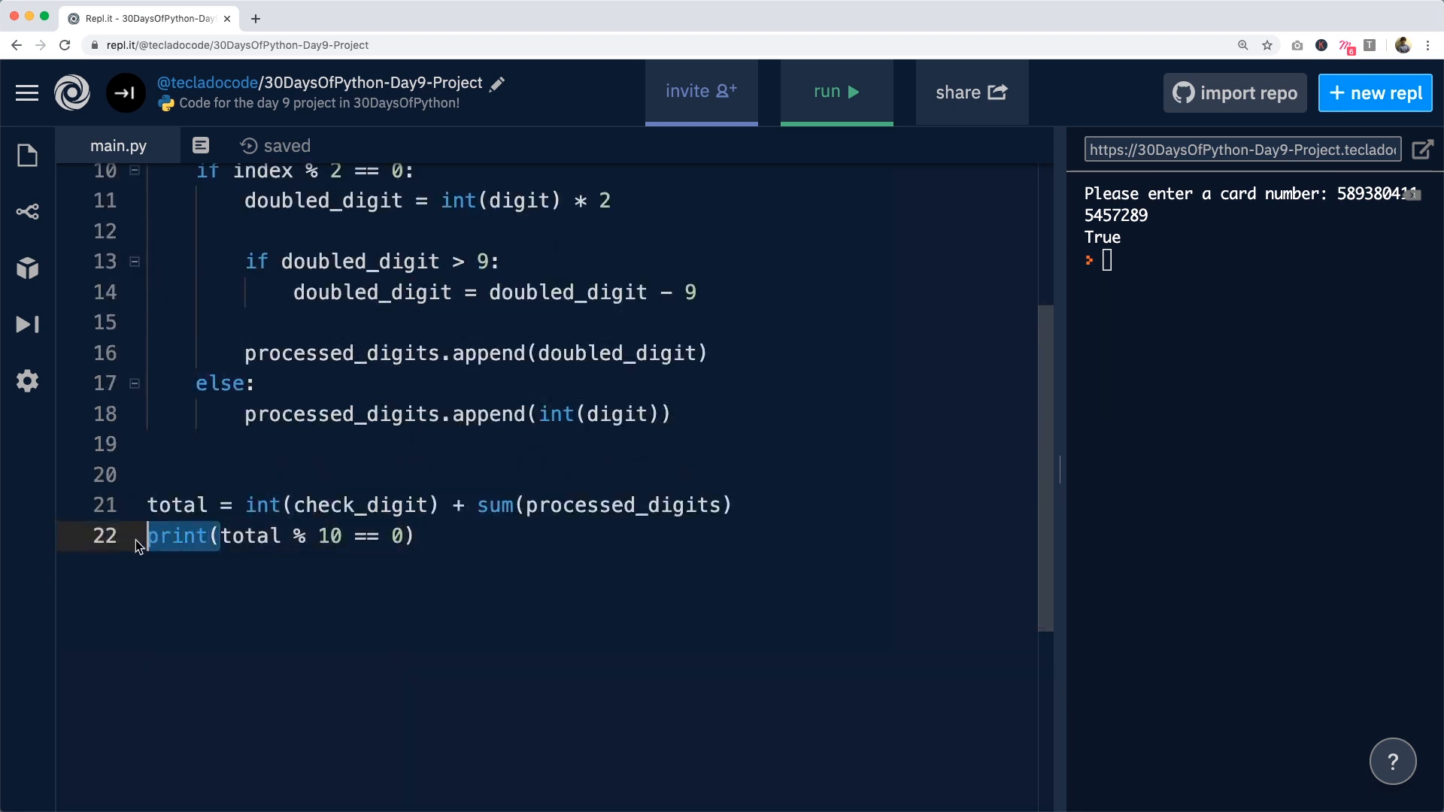
{"action": "type", "text": "if"}
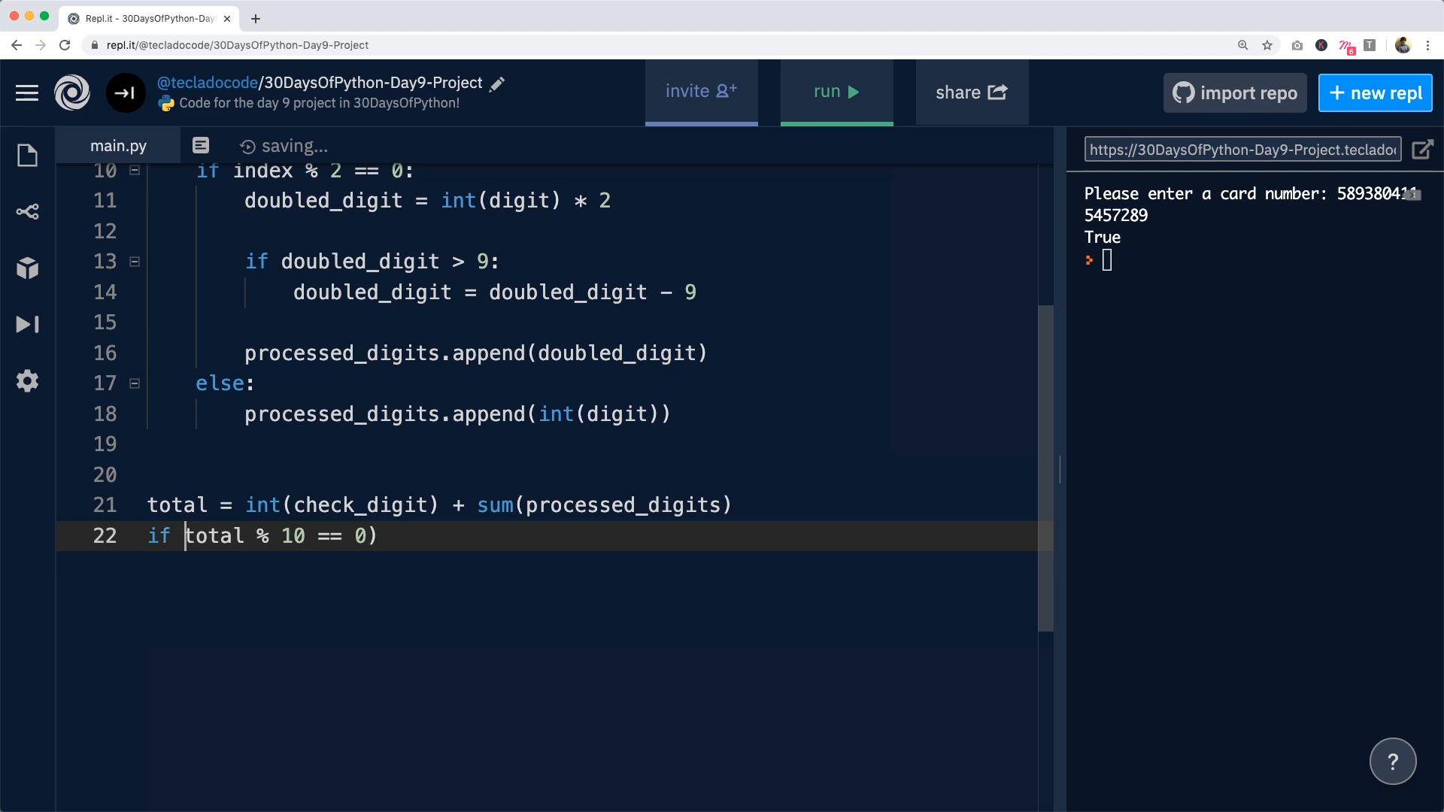
{"action": "type", "text": ":"}
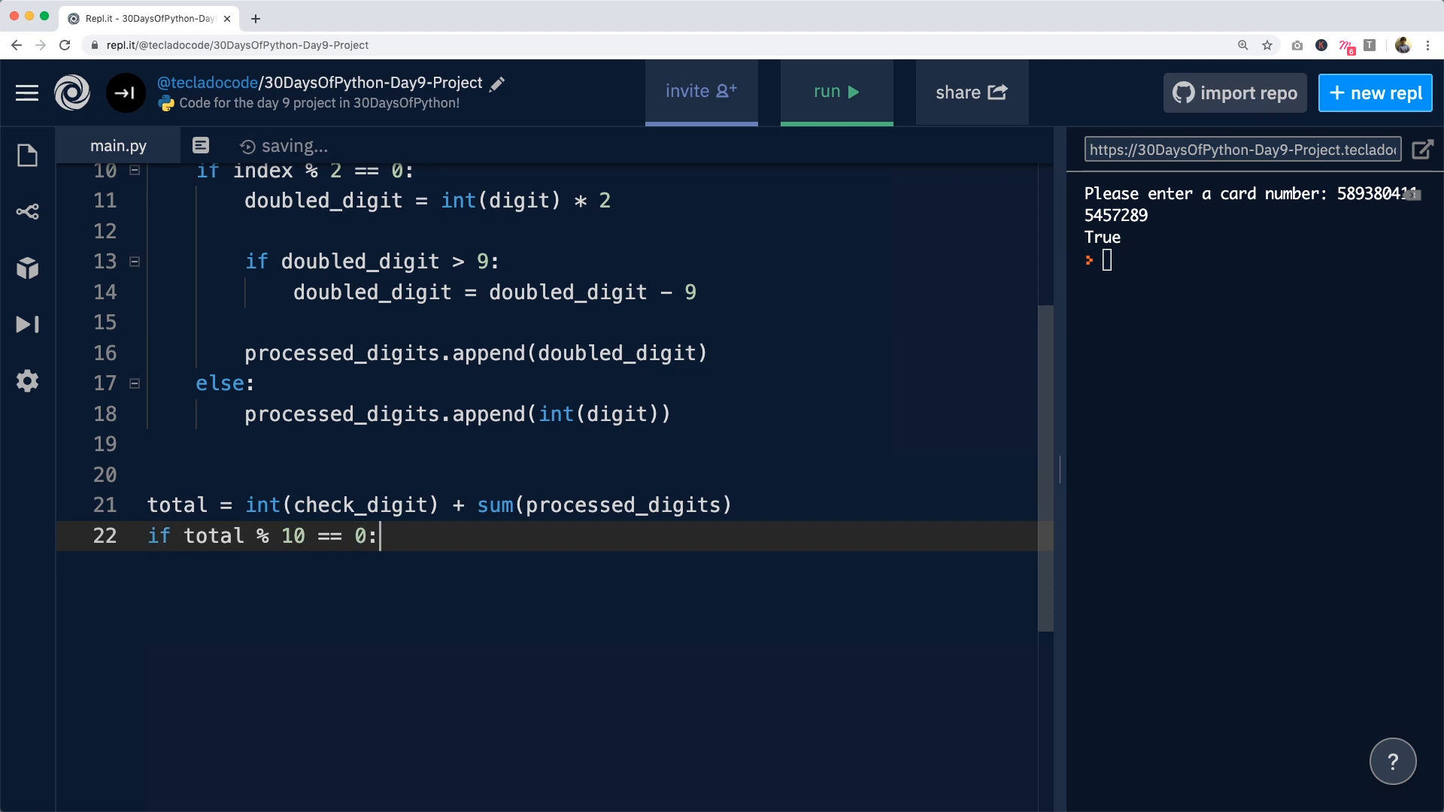
{"action": "key", "text": "enter"}
{"action": "type", "text": "print(\"Valid!\")"}
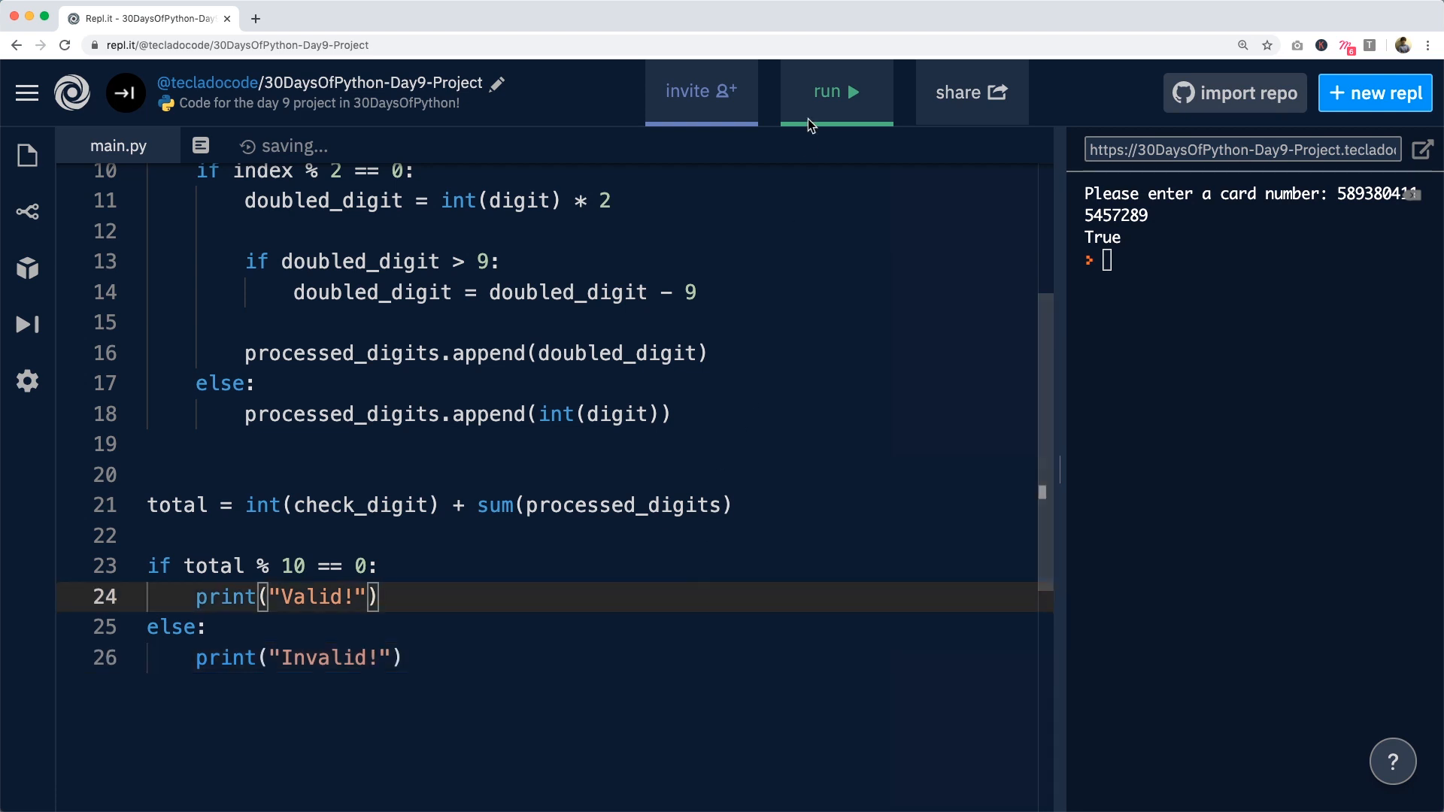
{"action": "left_click", "coordinate": [826, 92]}
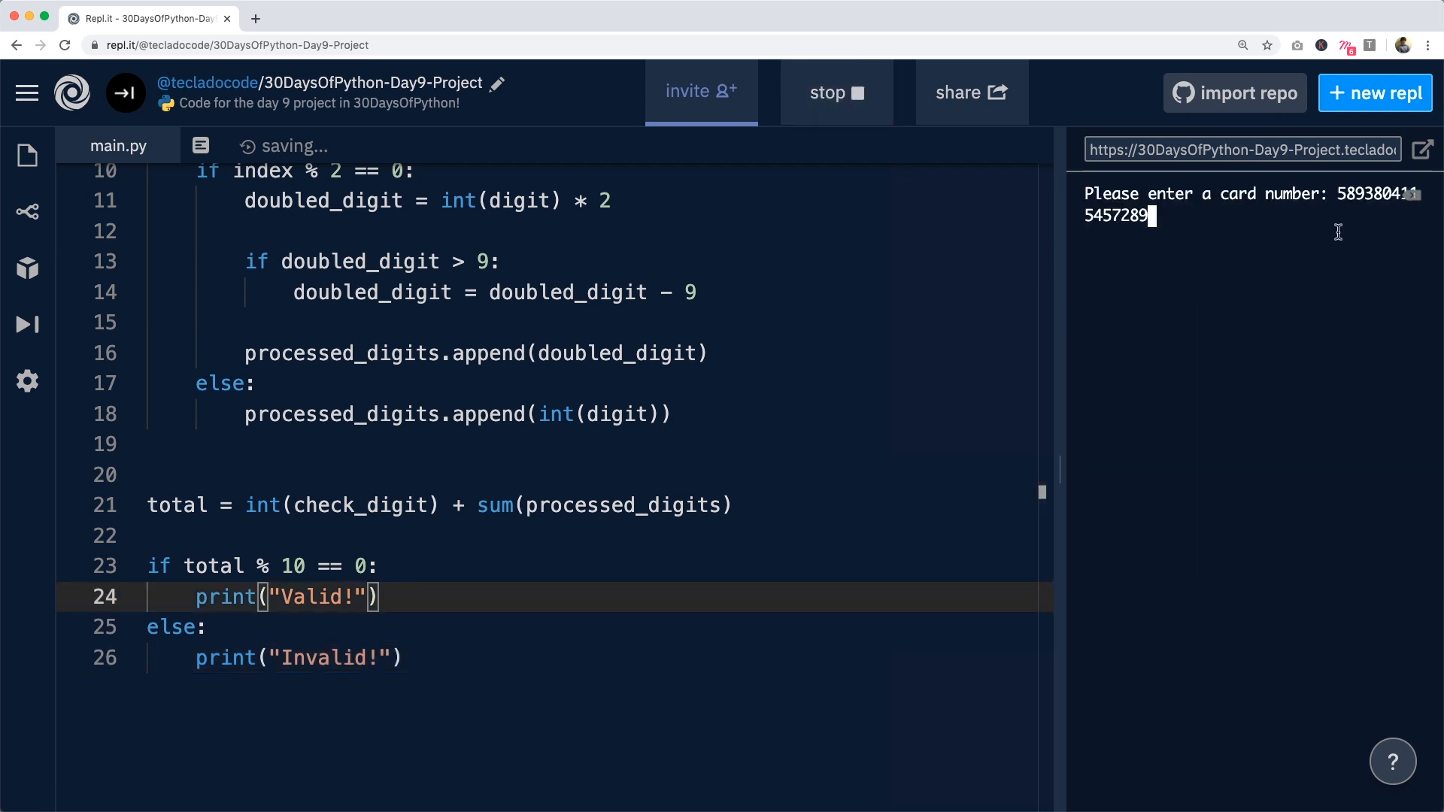
{"action": "key", "text": "Return"}
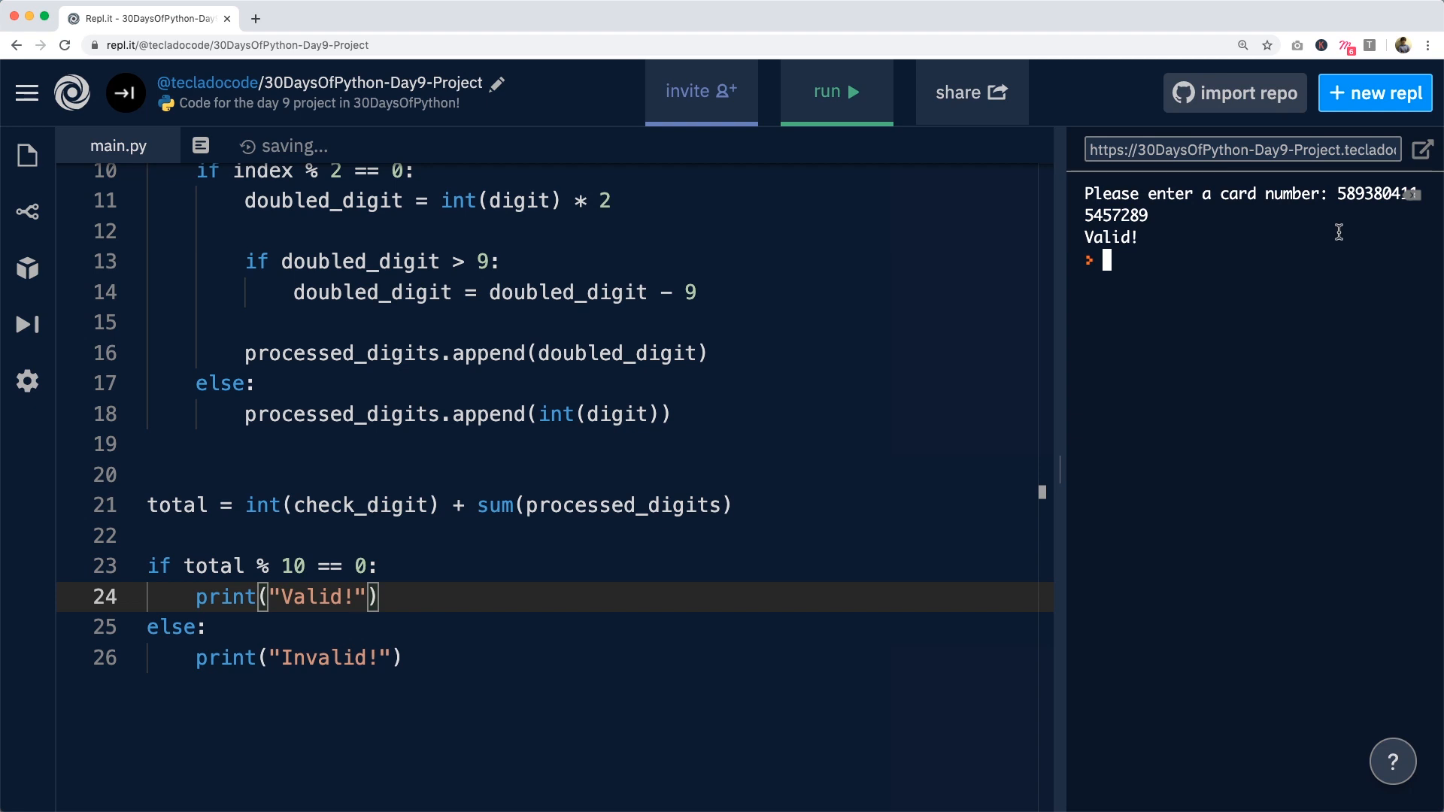
{"action": "mouse_move", "coordinate": [1156, 336]}
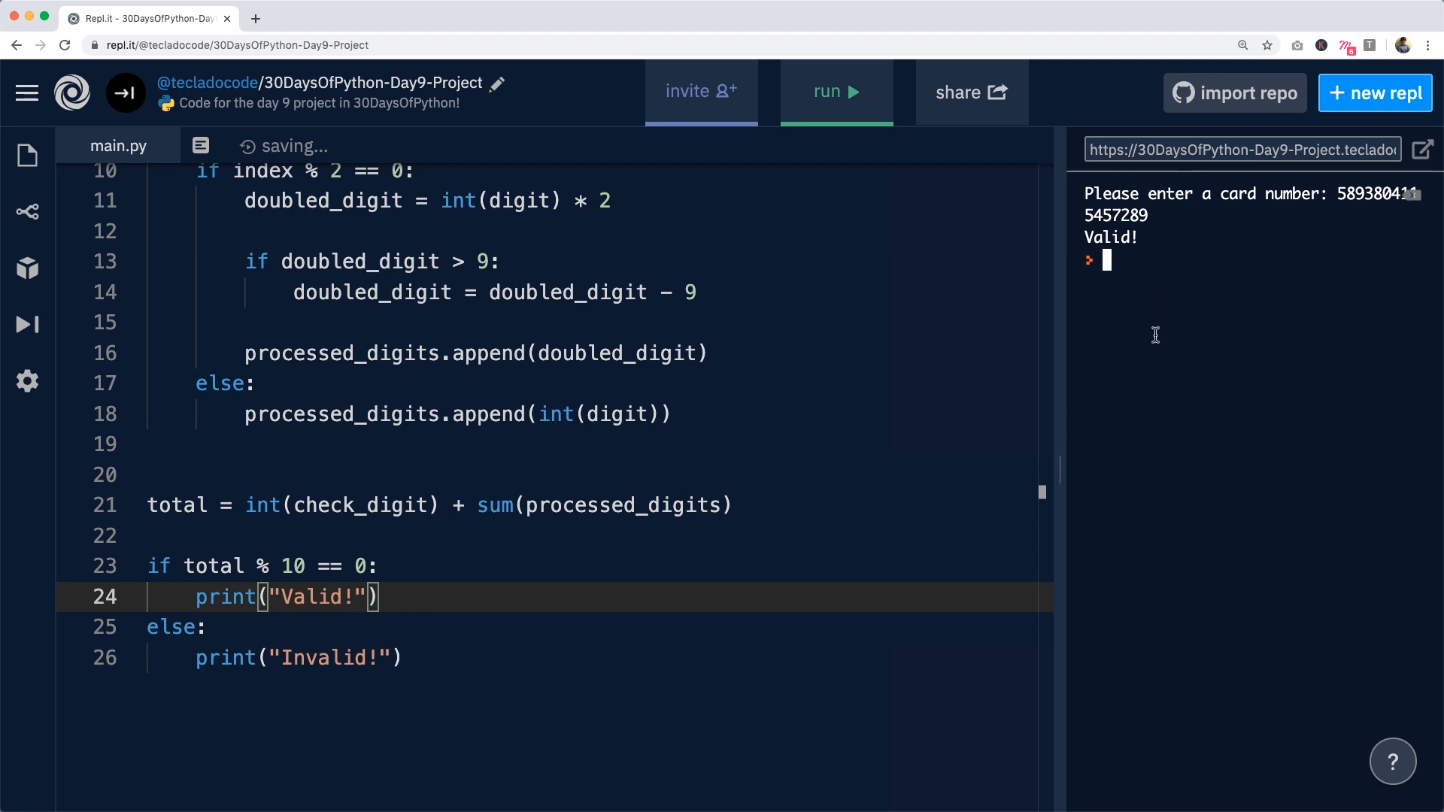
{"action": "scroll", "scroll_direction": "up", "scroll_amount": 3}
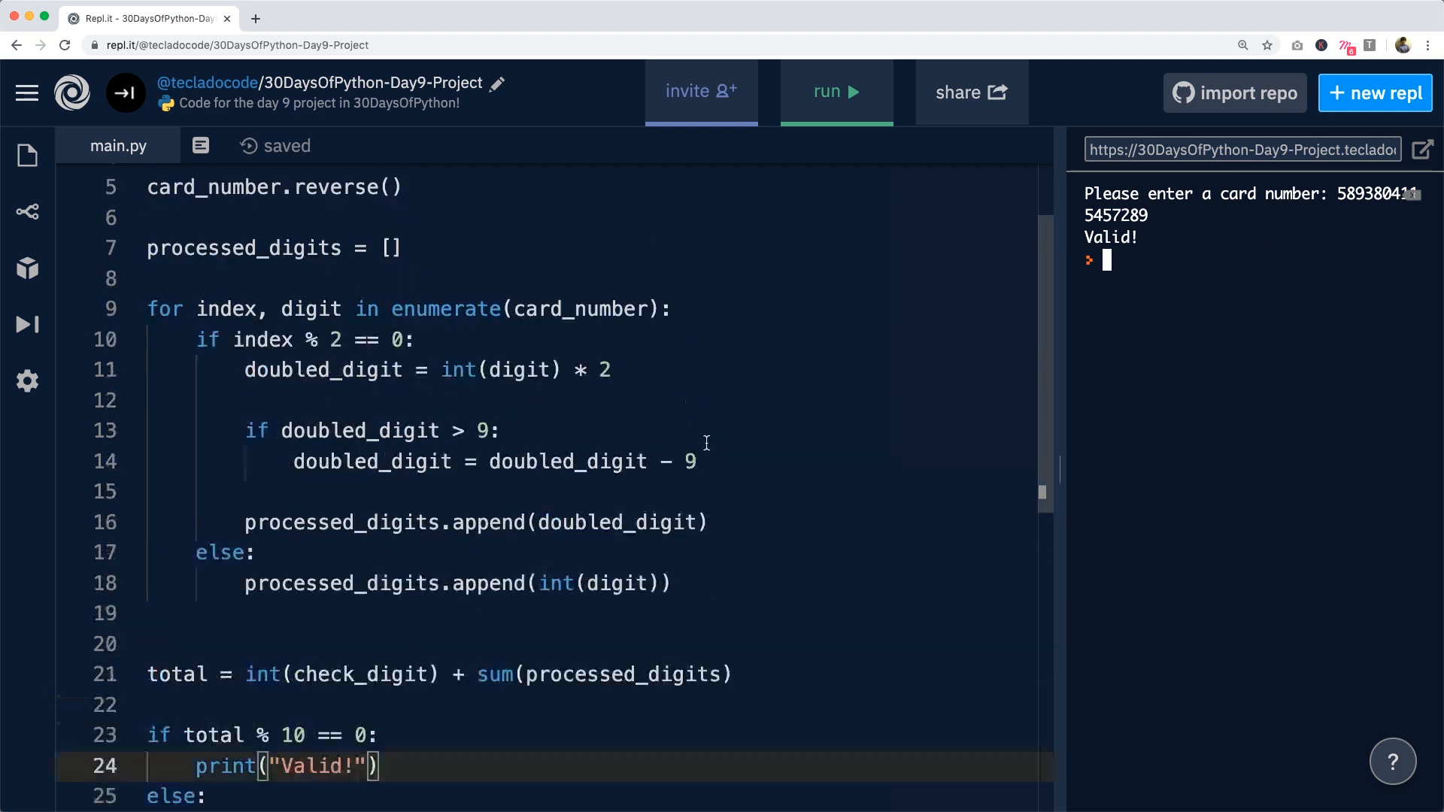
{"action": "mouse_move", "coordinate": [1016, 429]}
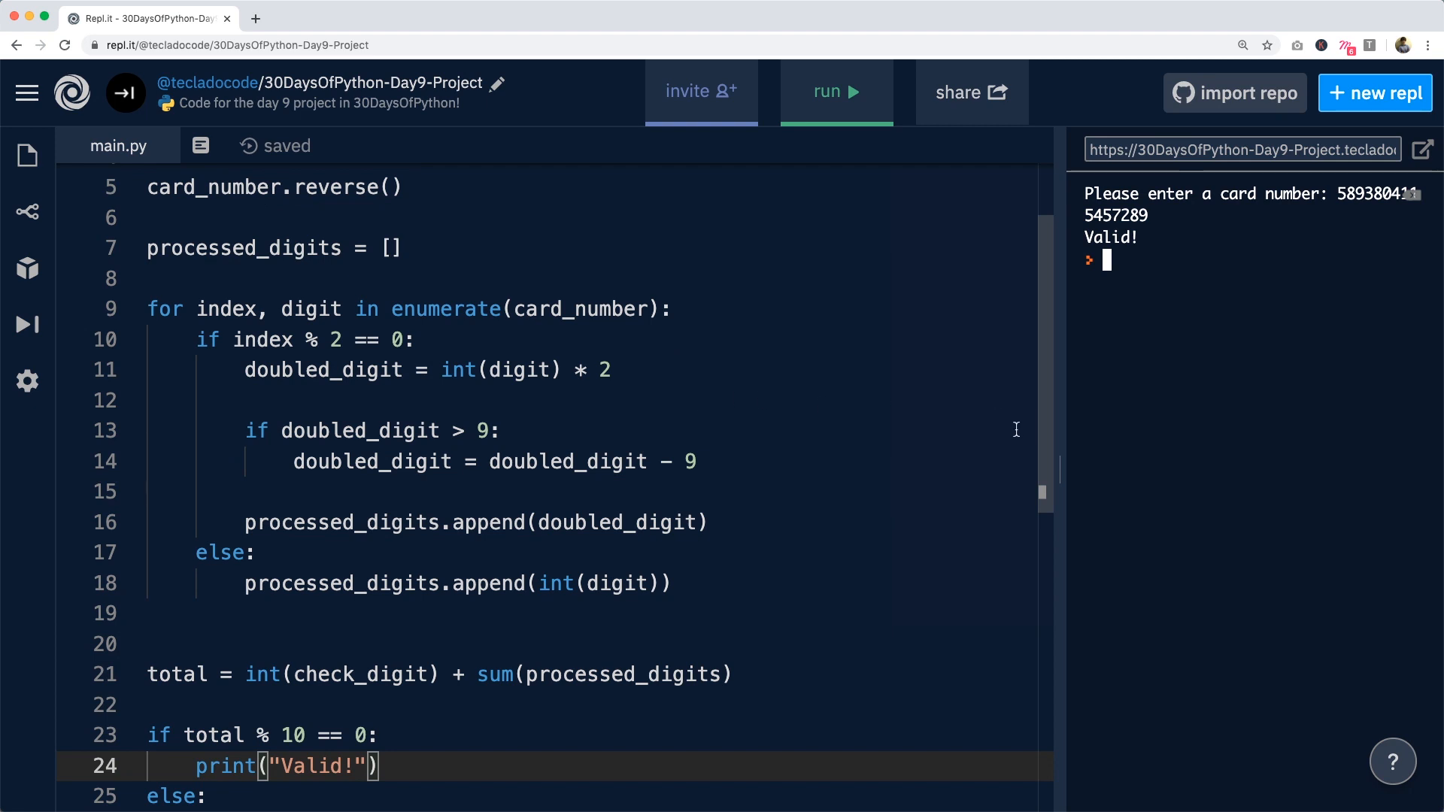
{"action": "mouse_move", "coordinate": [963, 470]}
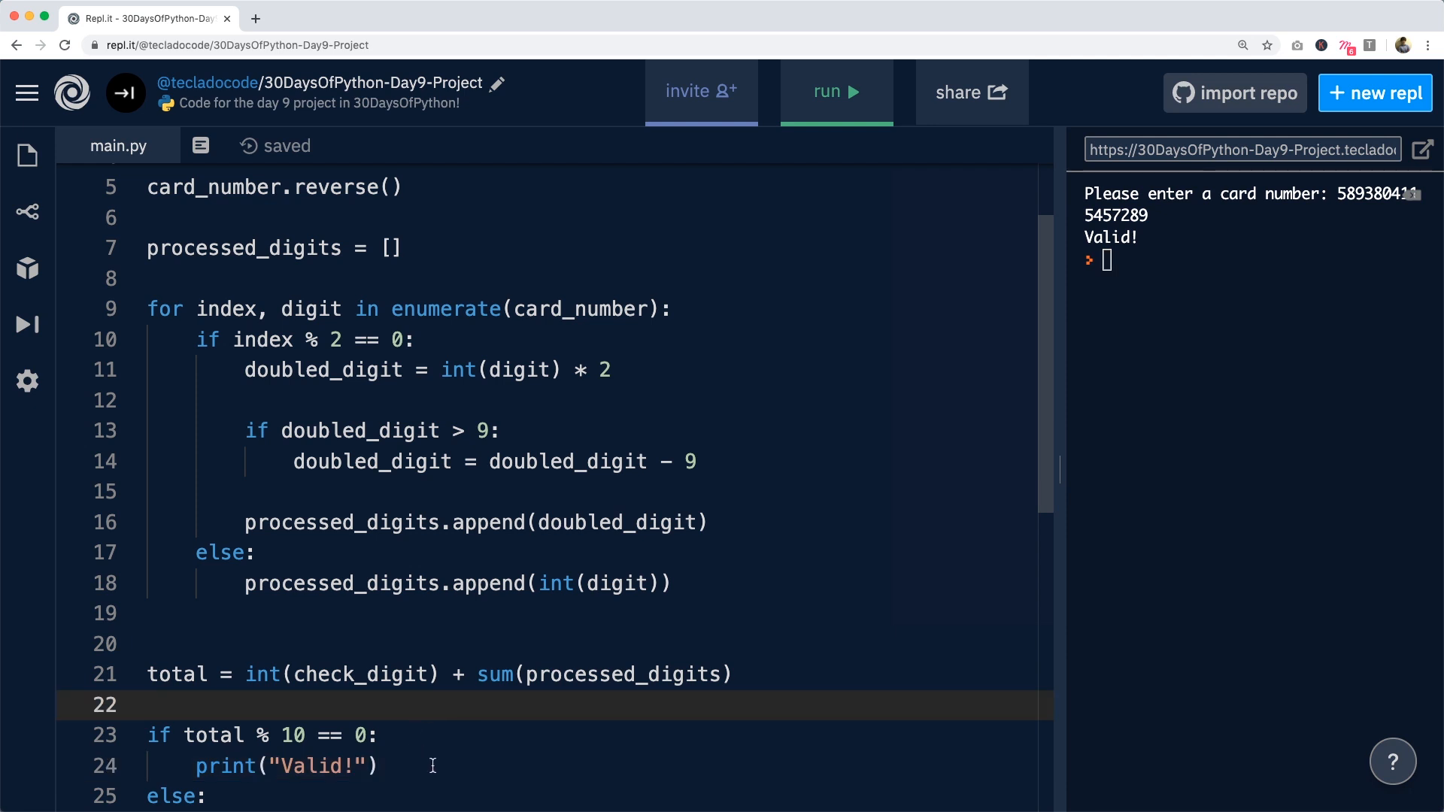
{"action": "mouse_move", "coordinate": [487, 694]}
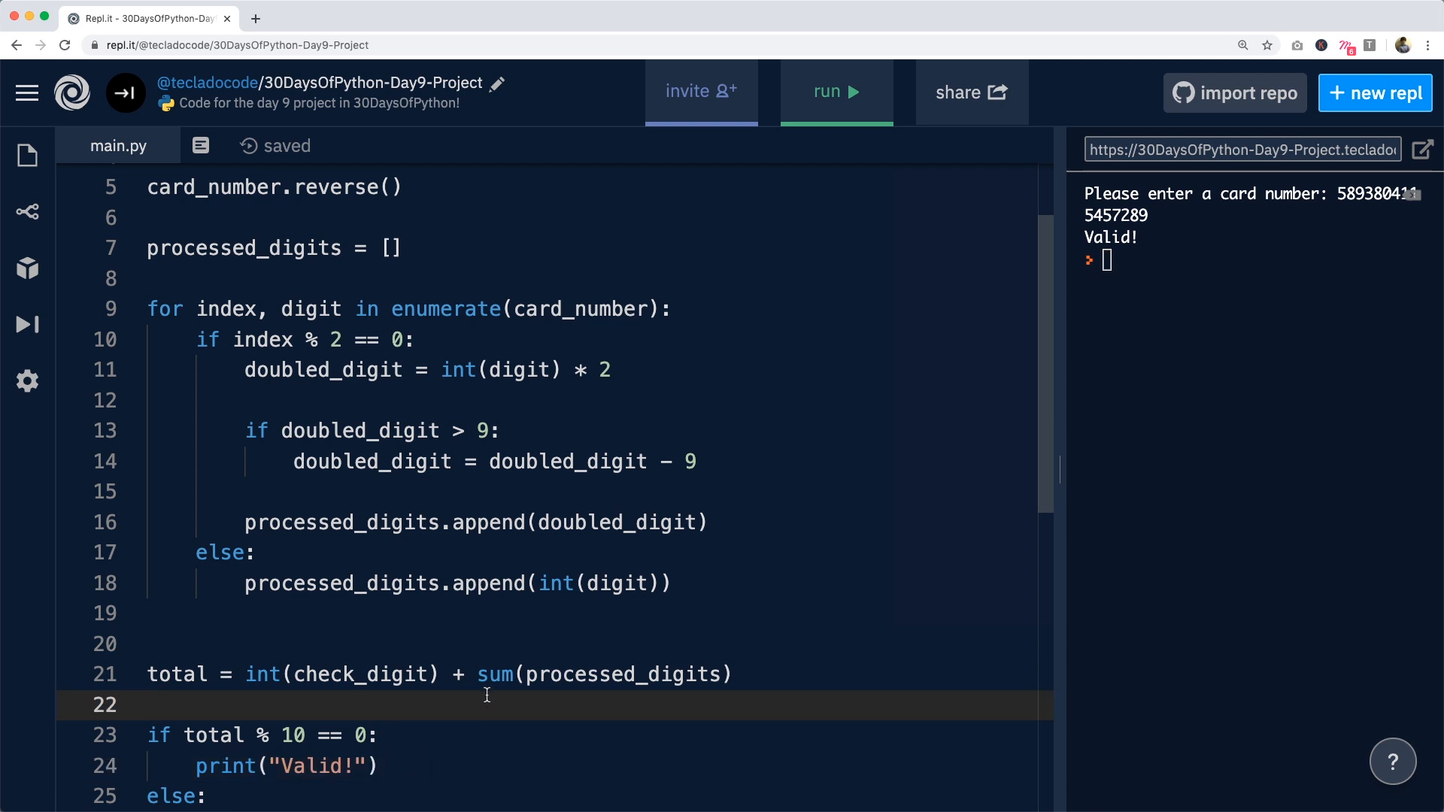
{"action": "double_click", "coordinate": [495, 673]}
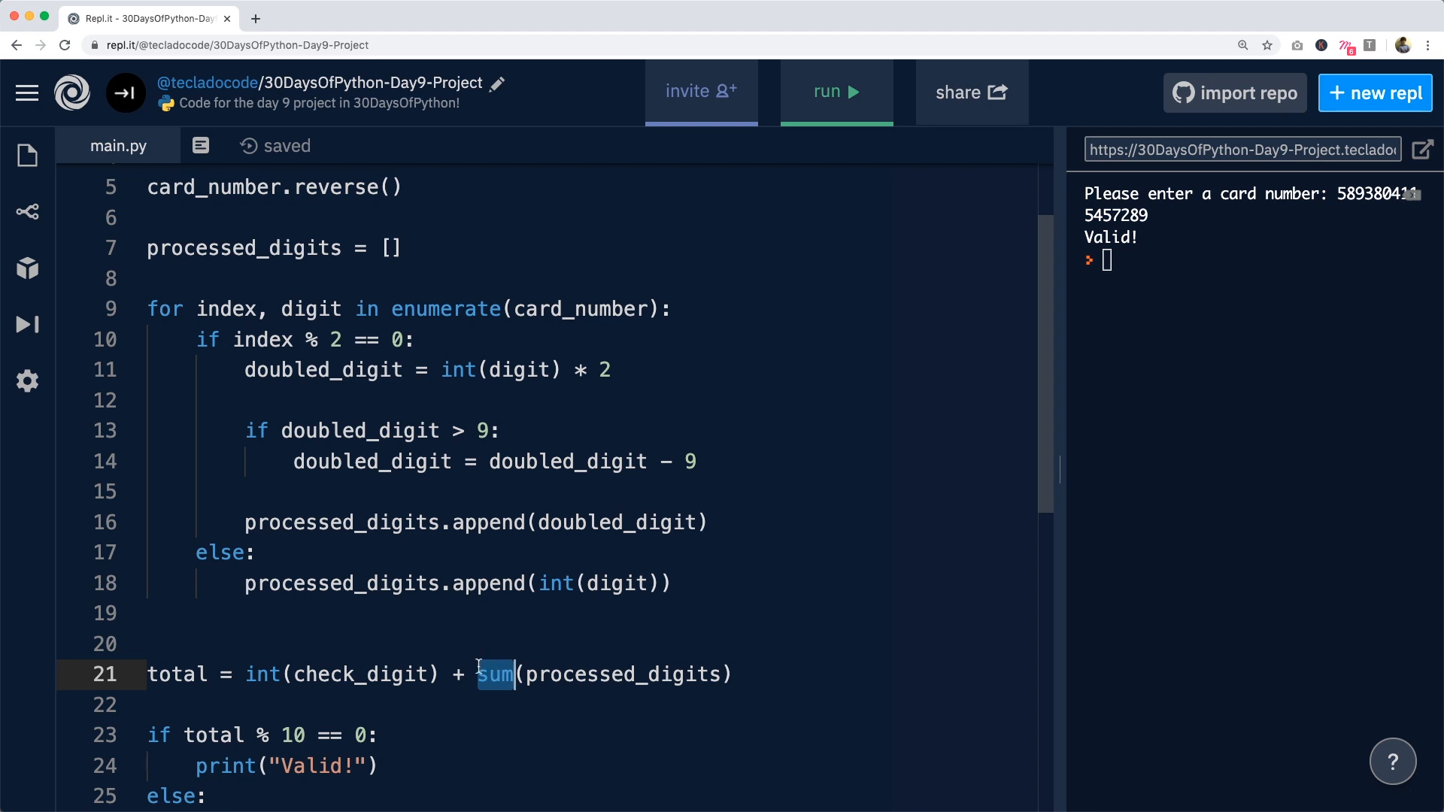
{"action": "left_click", "coordinate": [479, 705]}
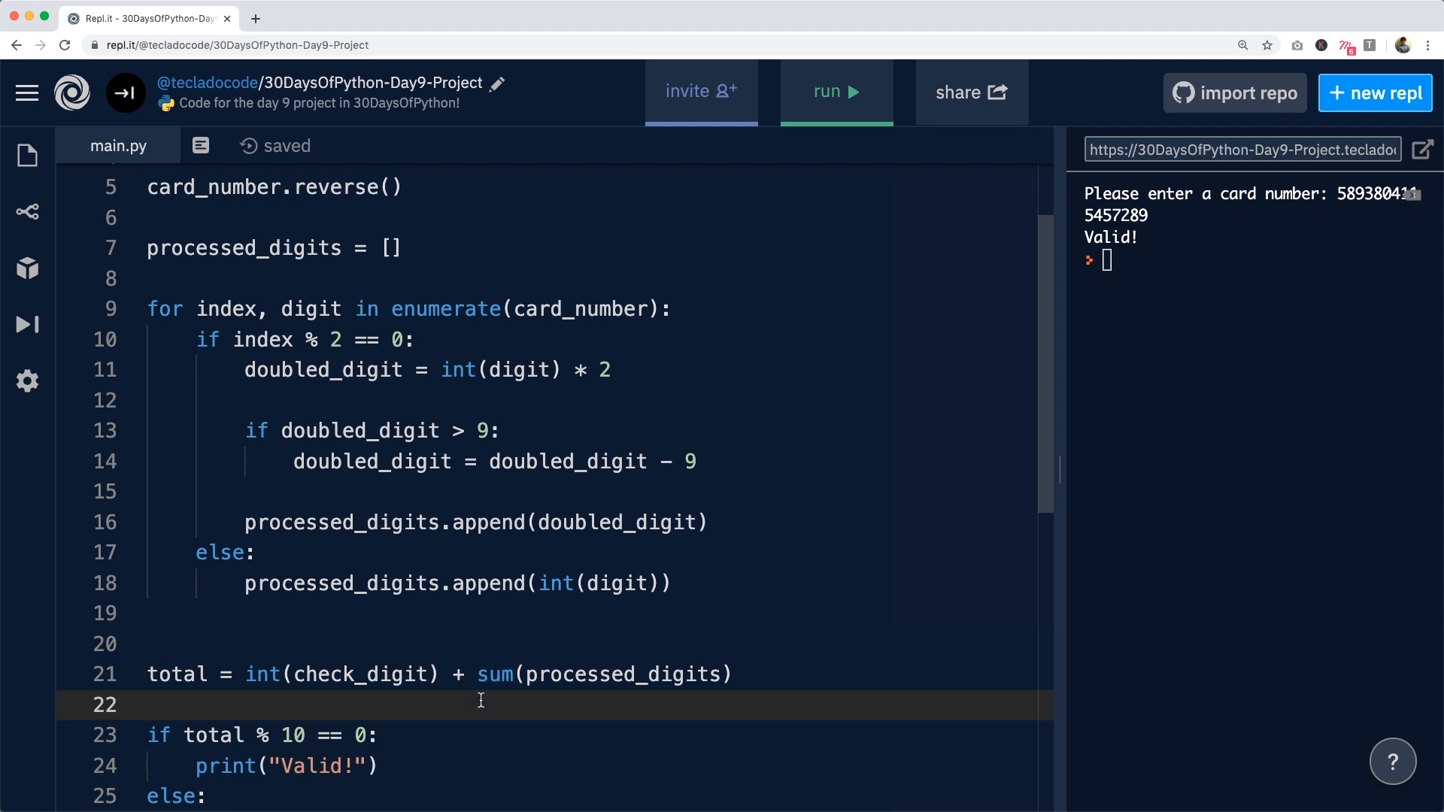